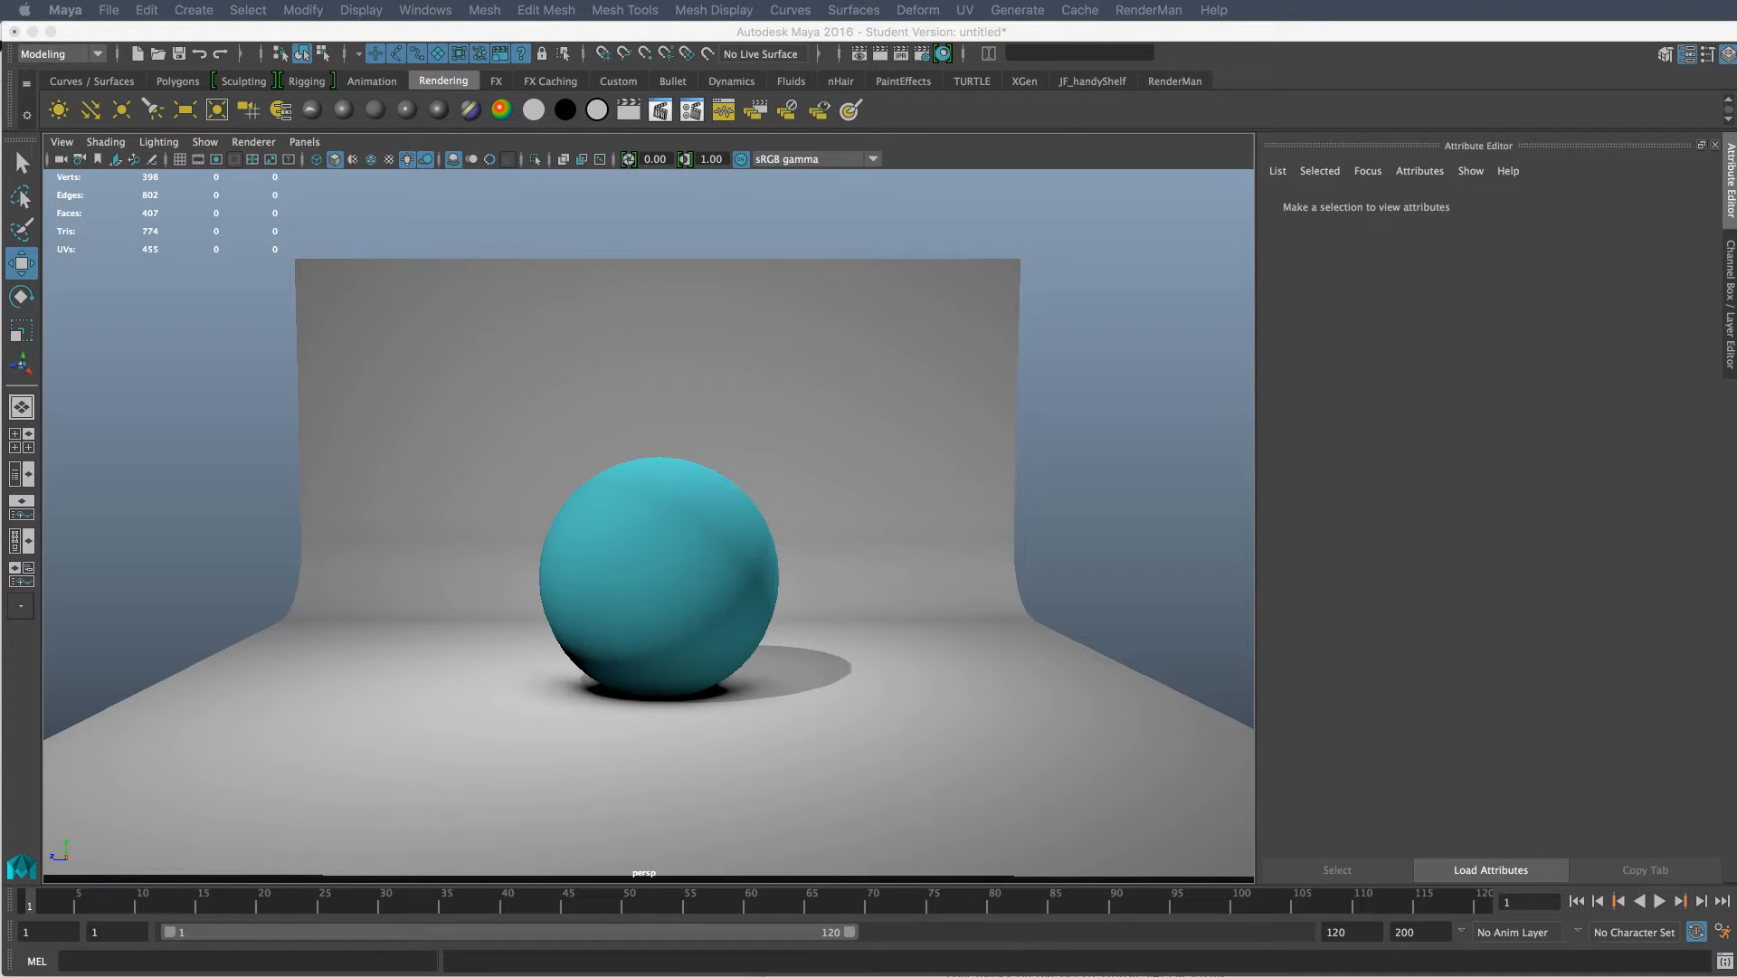
pyautogui.moveTo(666, 547)
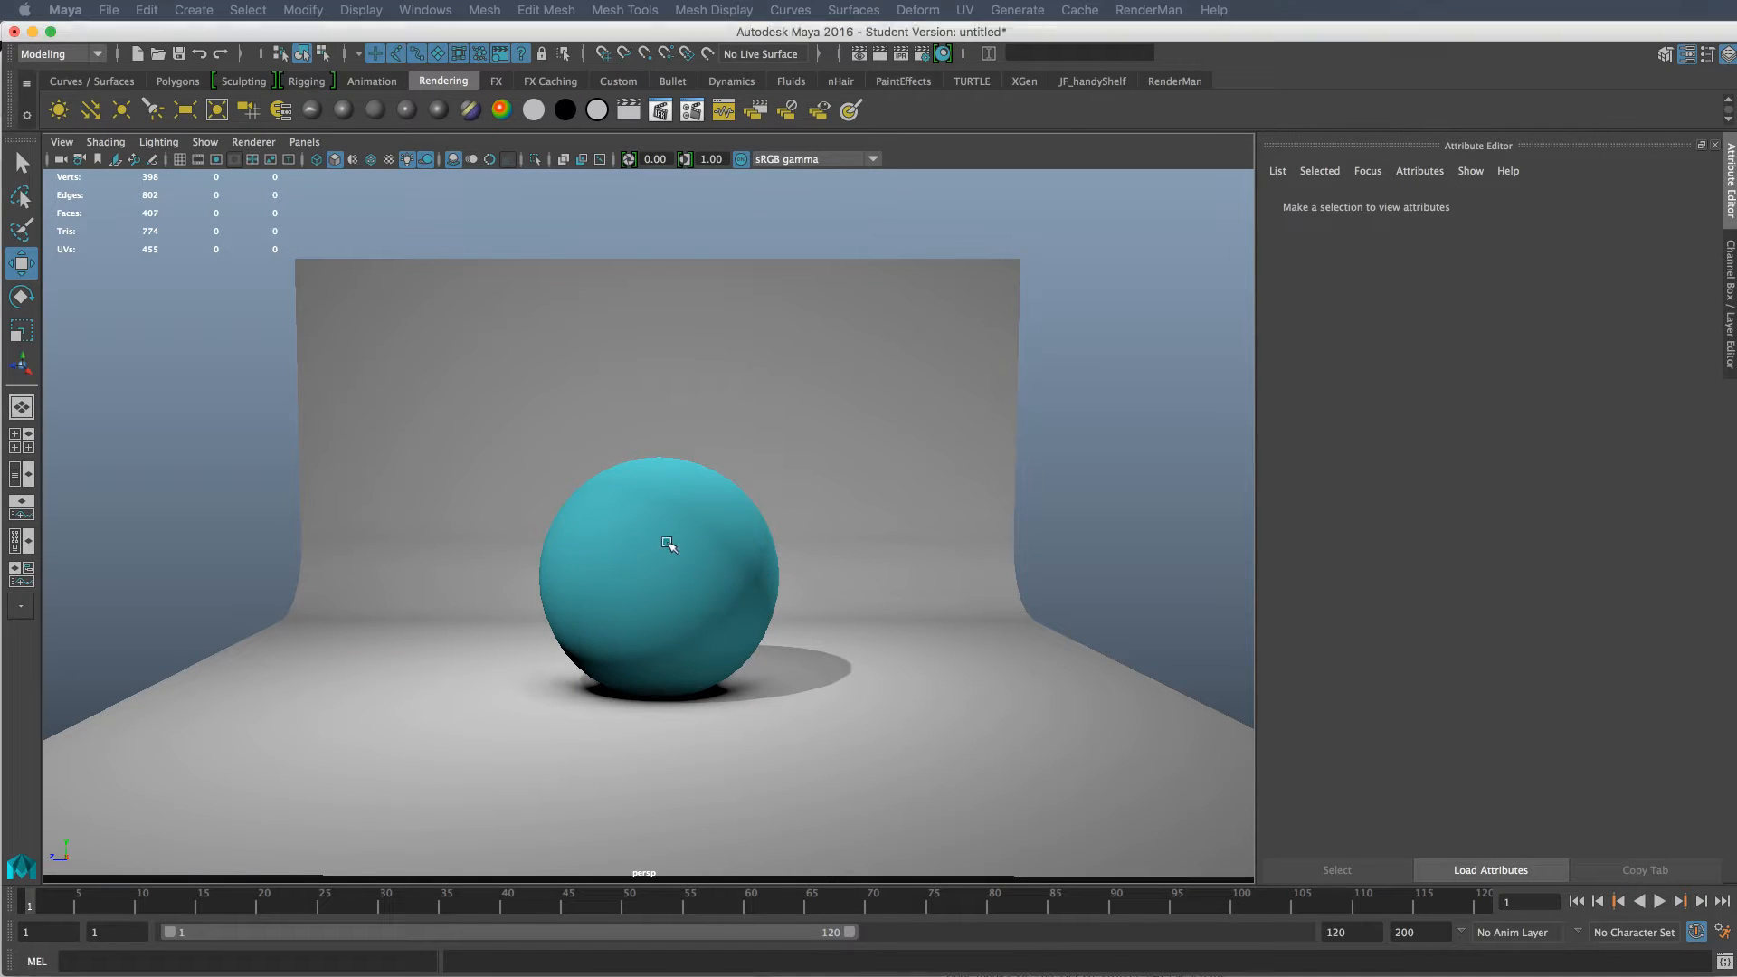
# - Select the sphere and backdrop and bring up the Outliner scene hierarchy
pyautogui.click(666, 543)
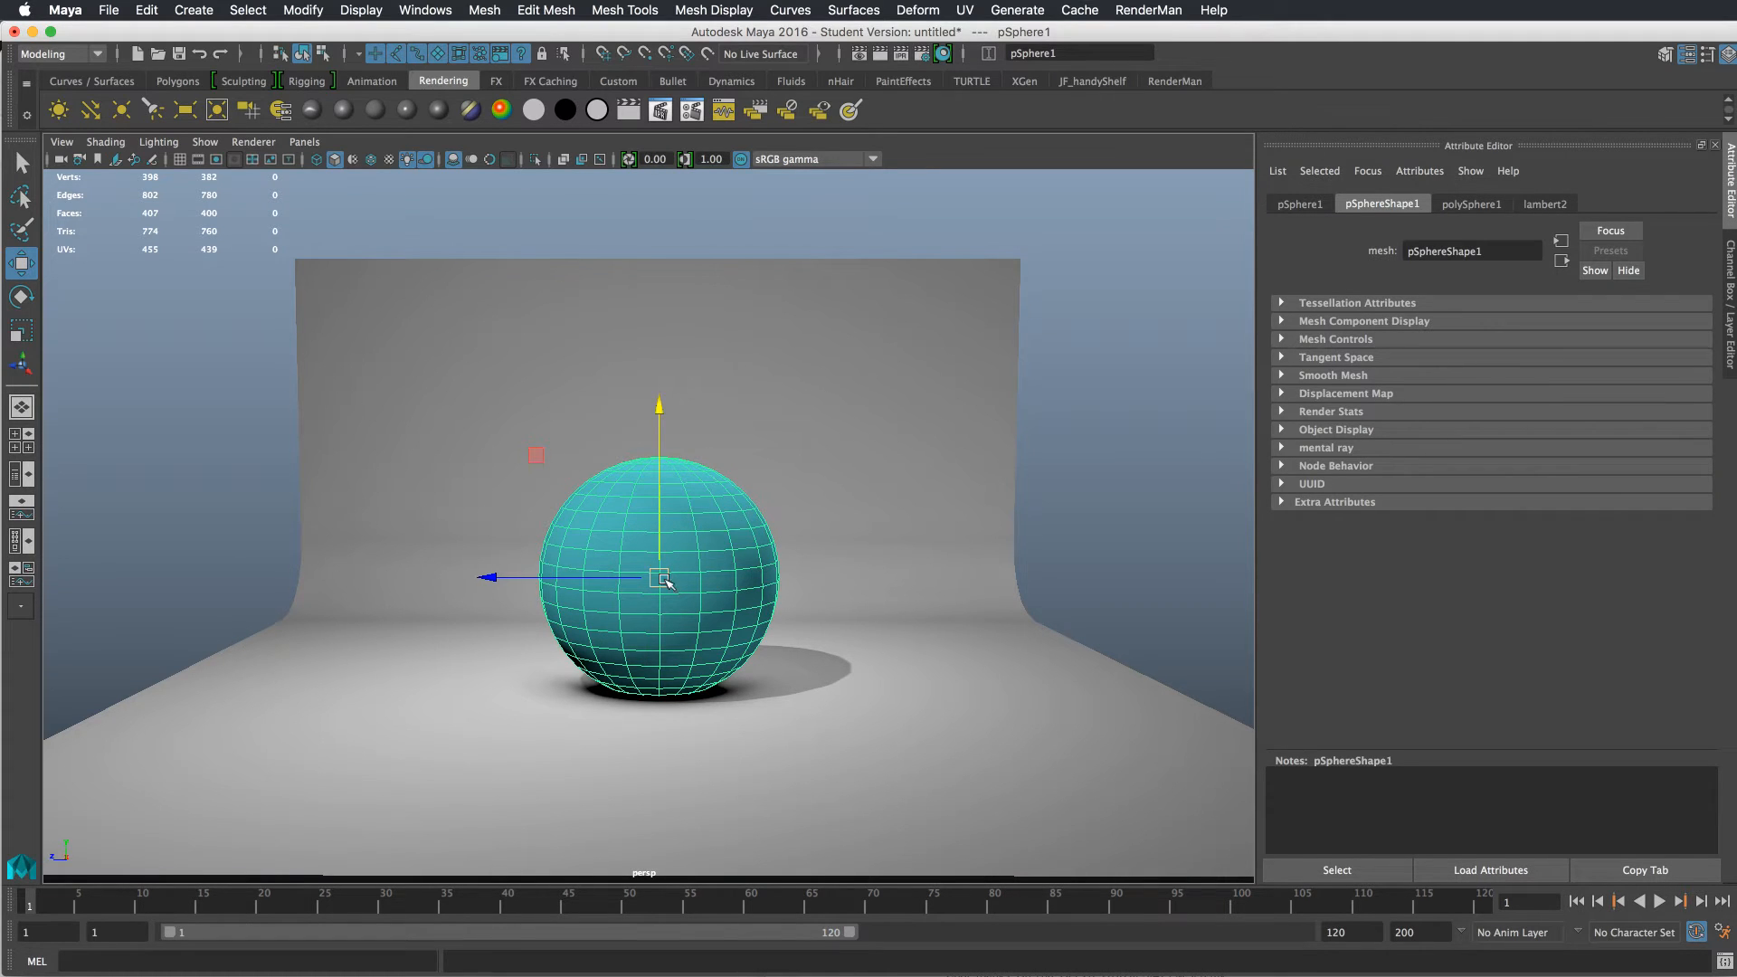
pyautogui.click(623, 9)
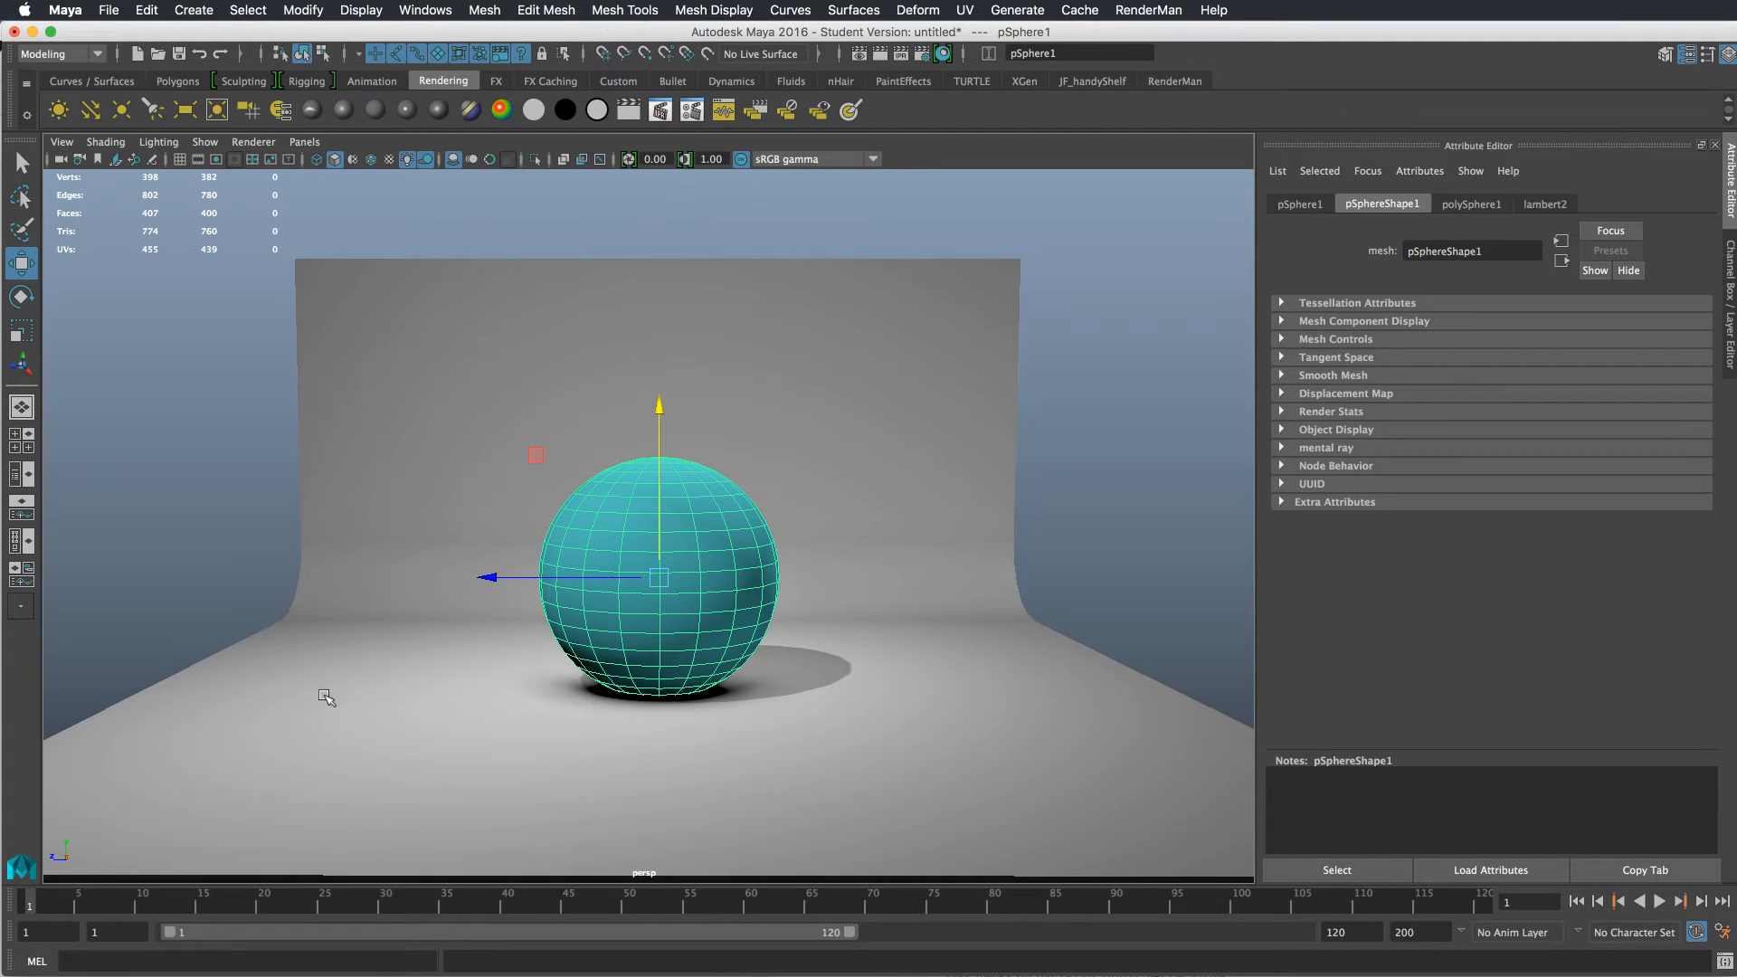
pyautogui.moveTo(548, 650)
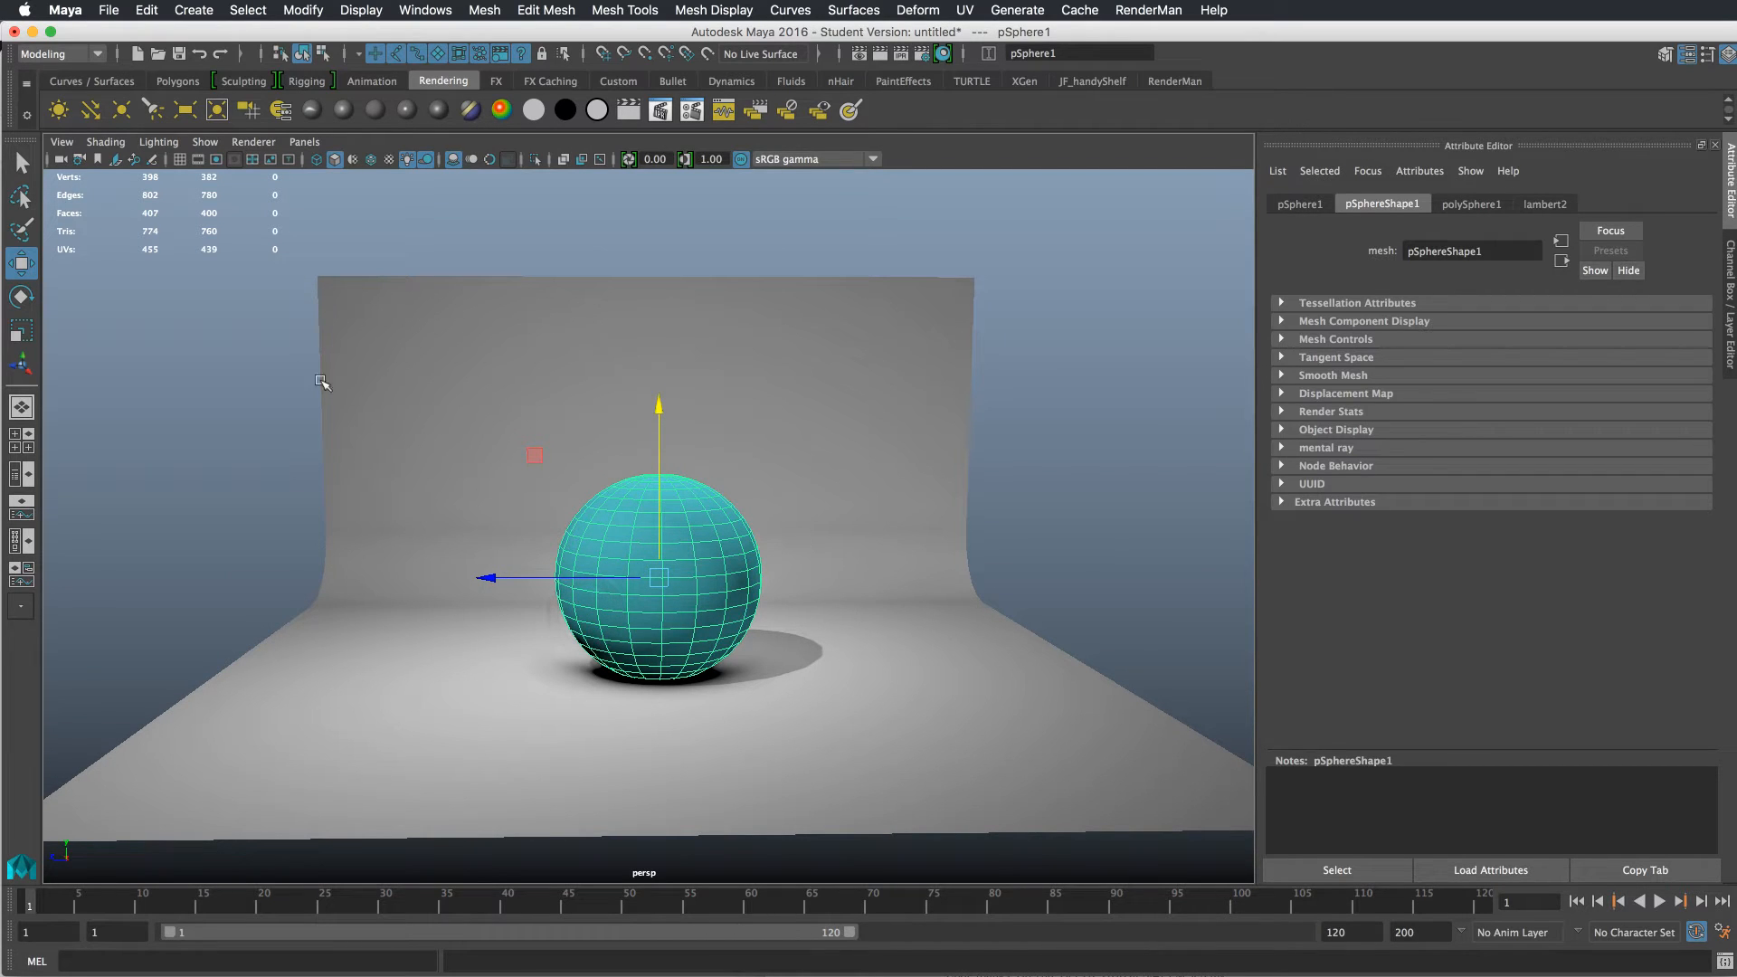
pyautogui.moveTo(541, 452)
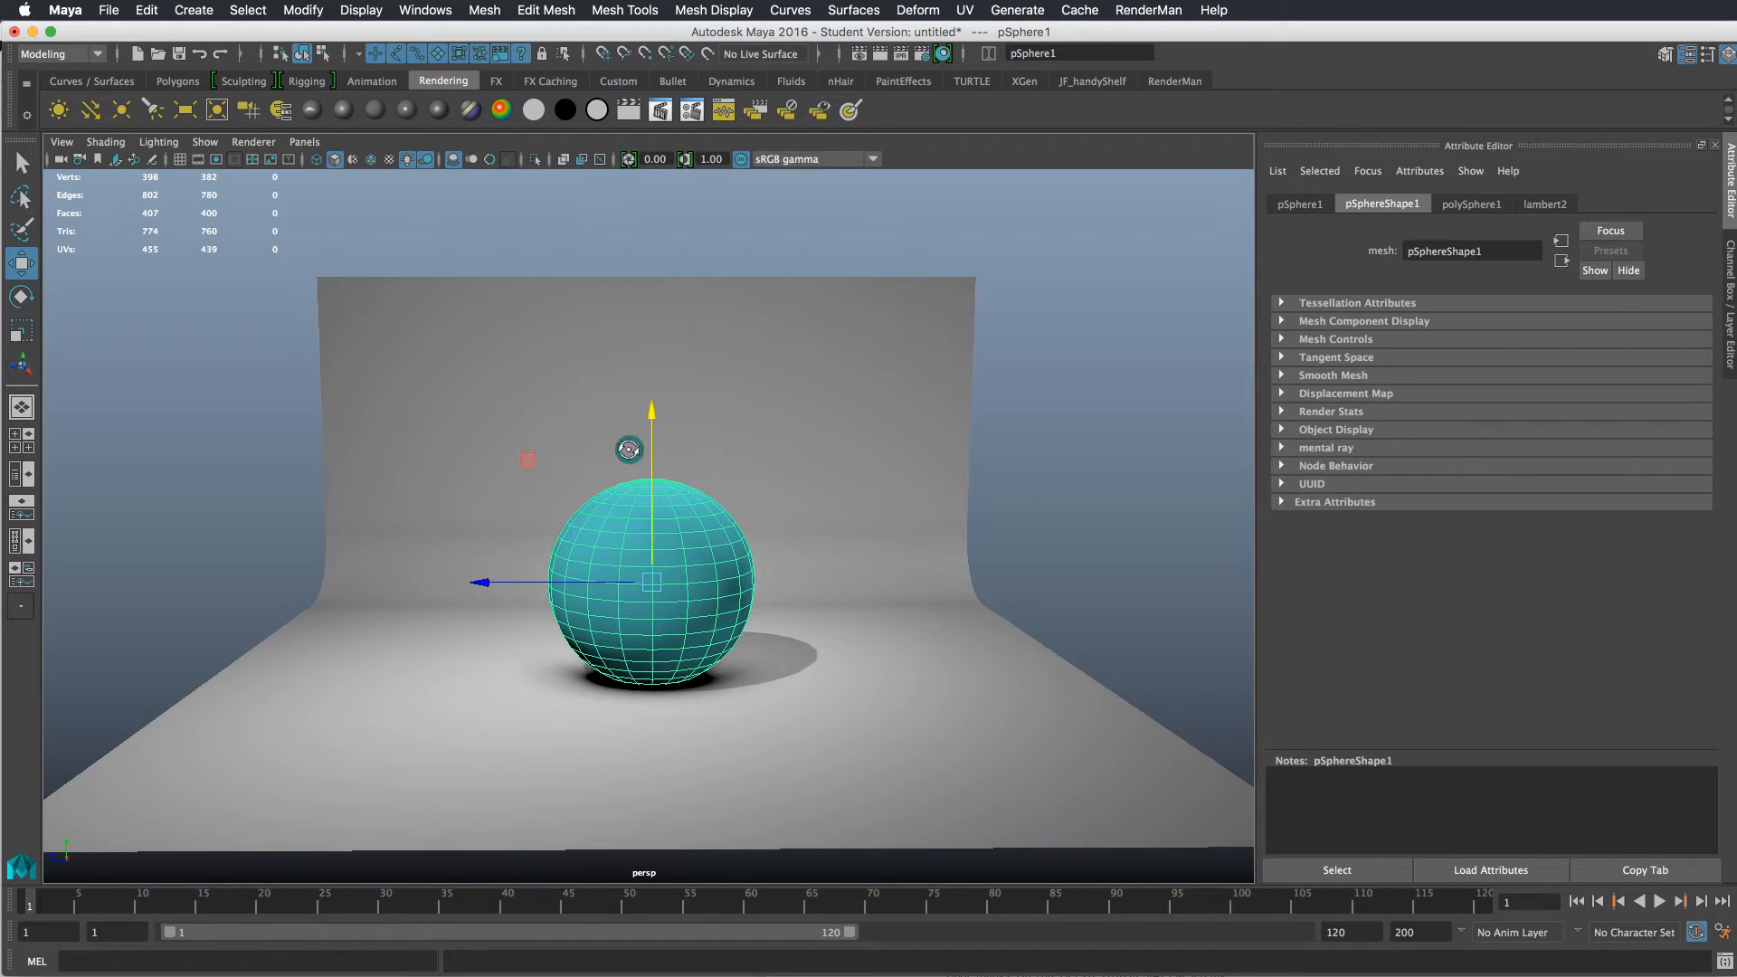
pyautogui.click(376, 159)
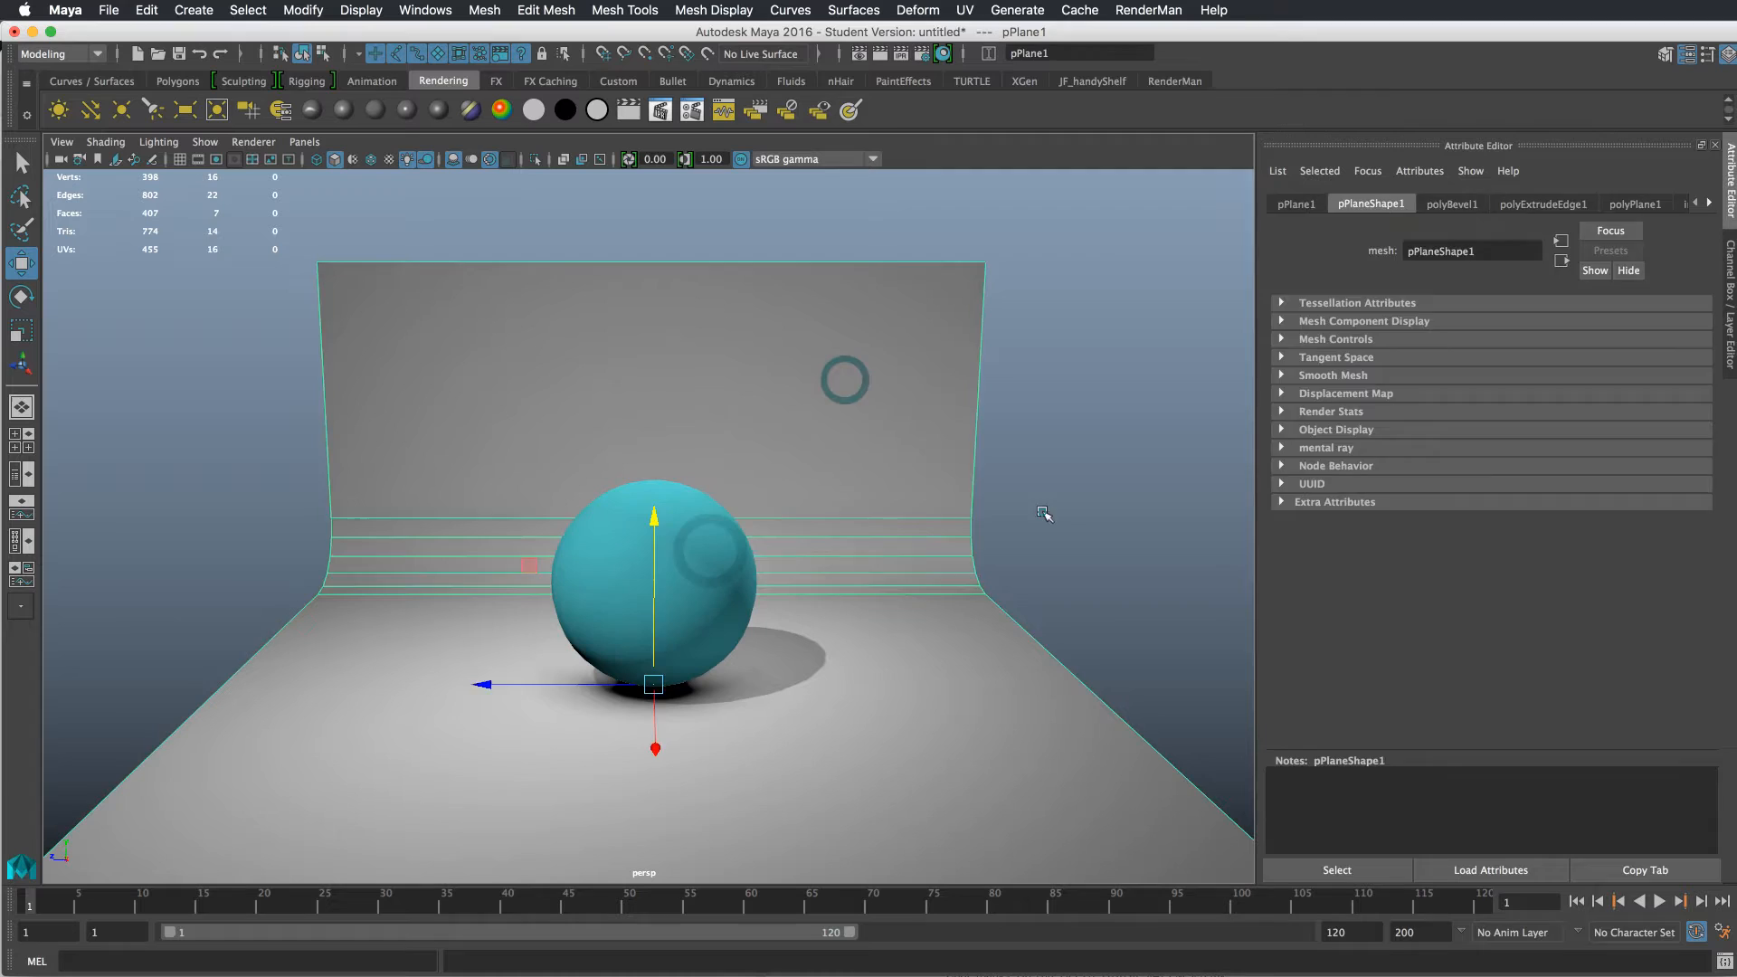
pyautogui.click(545, 9)
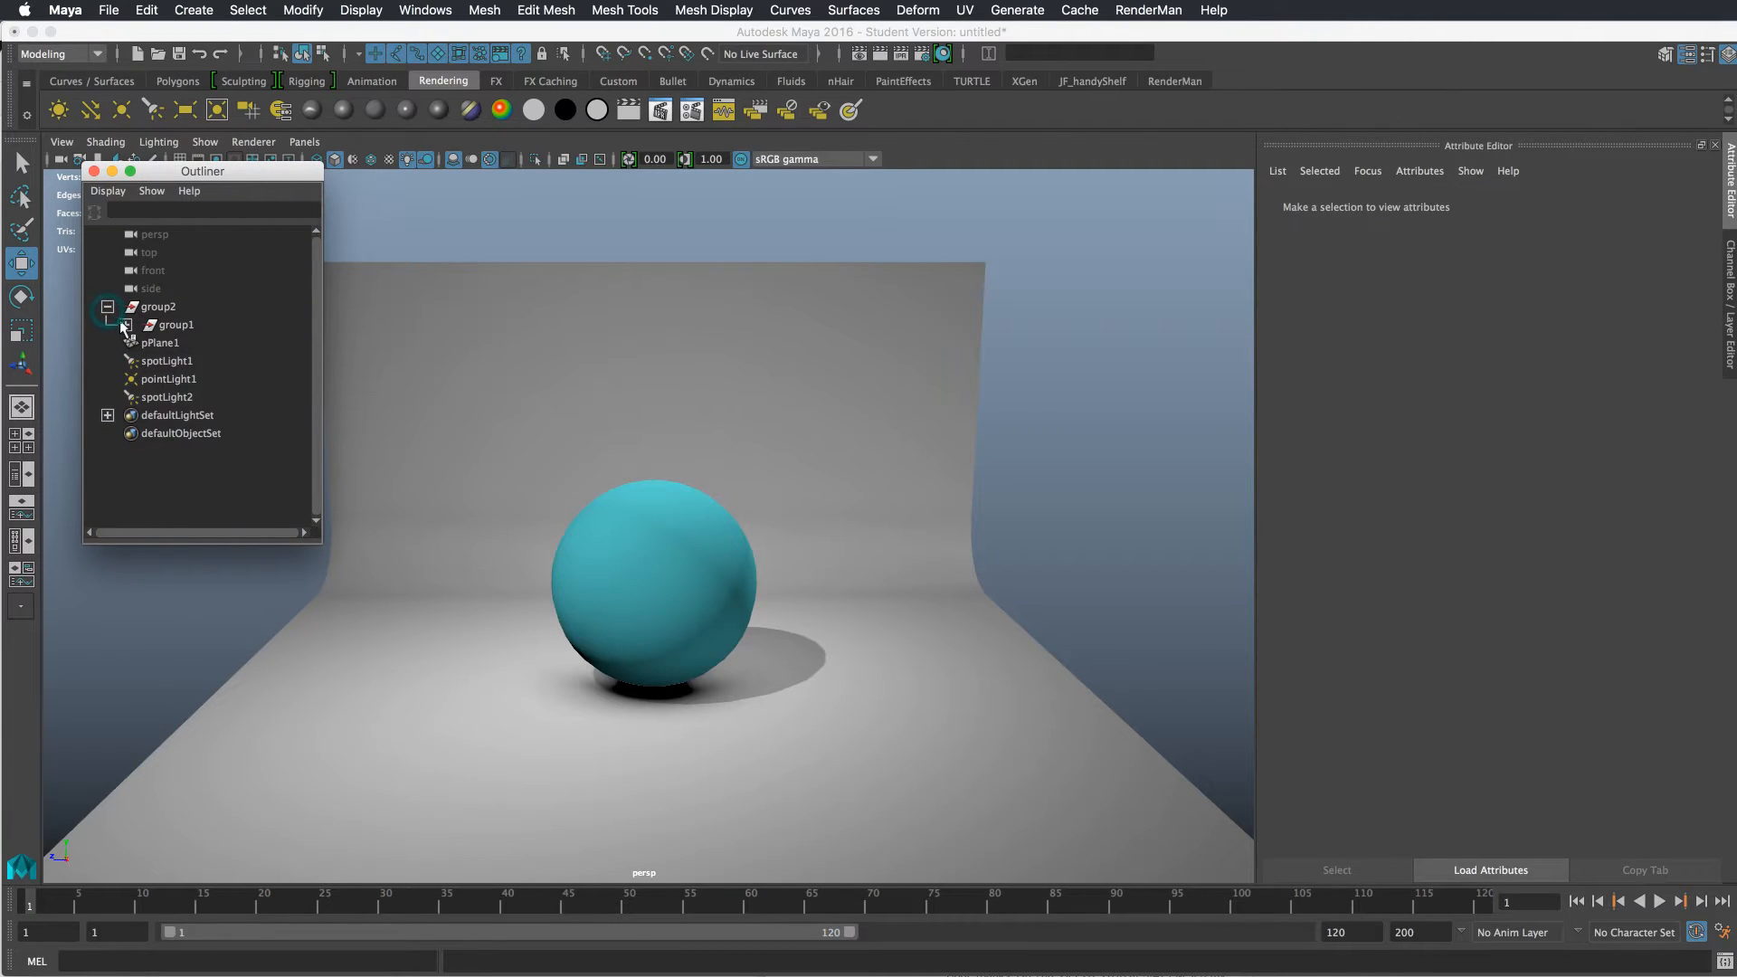
# - Rename the sphere to ball, its parent group to rotate, and the top group to ballTop
pyautogui.doubleClick(177, 324)
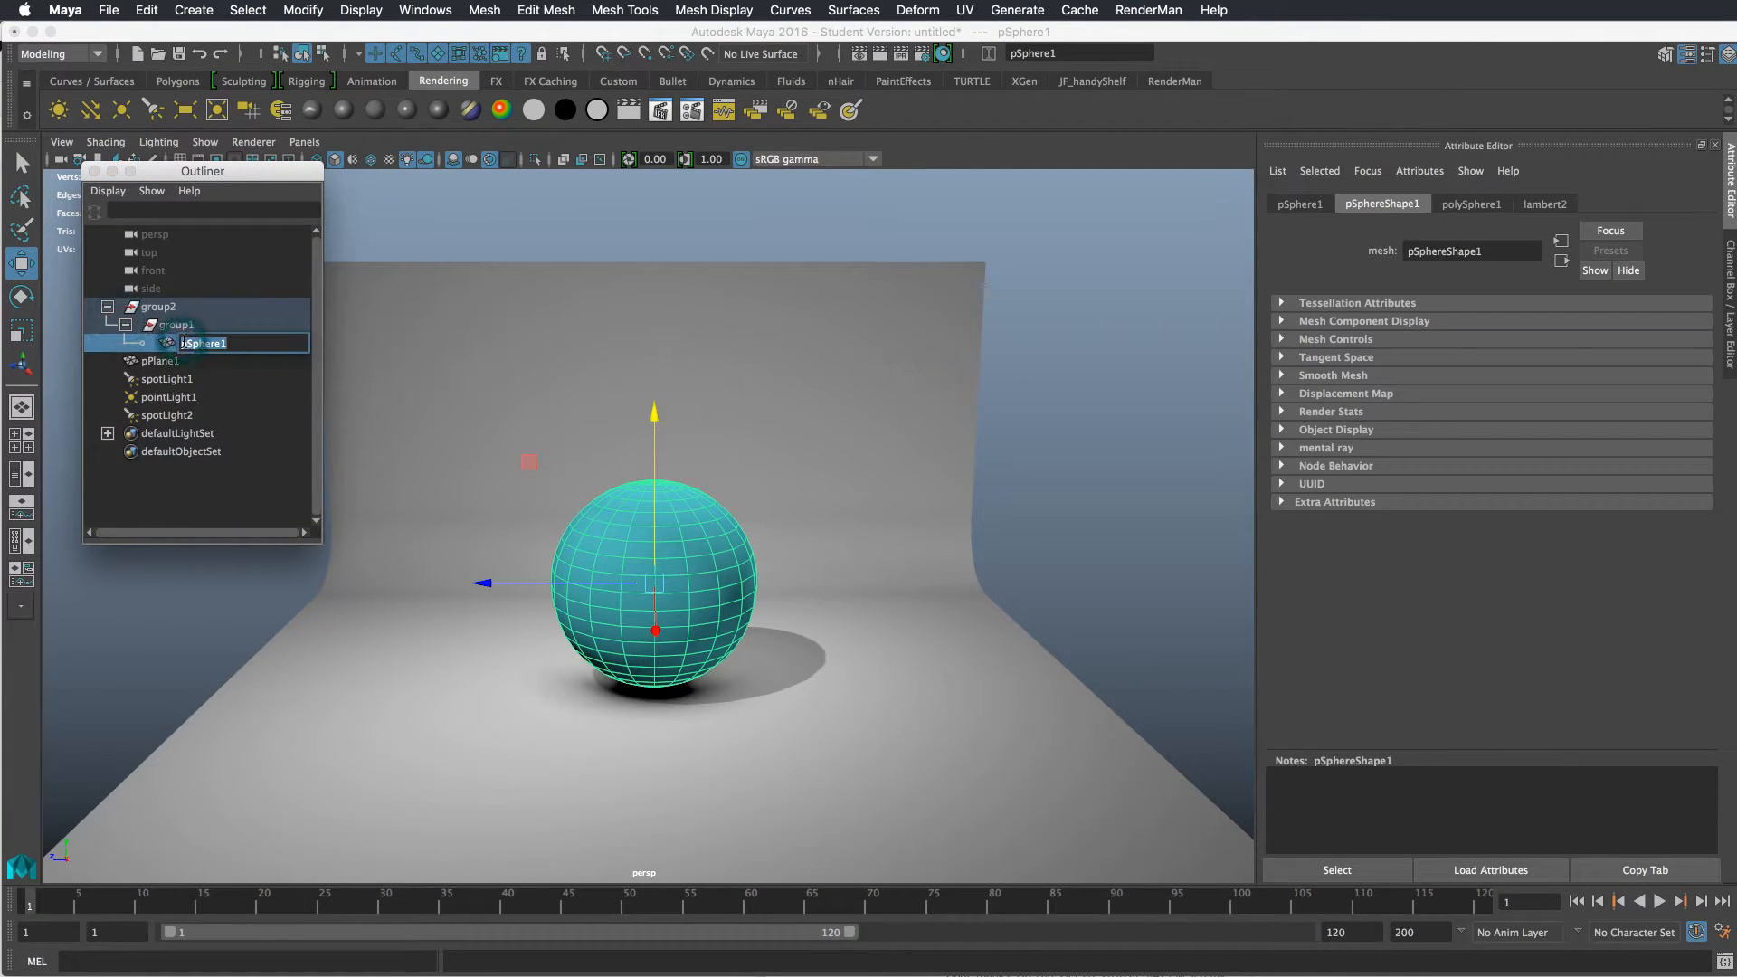
pyautogui.write('ball')
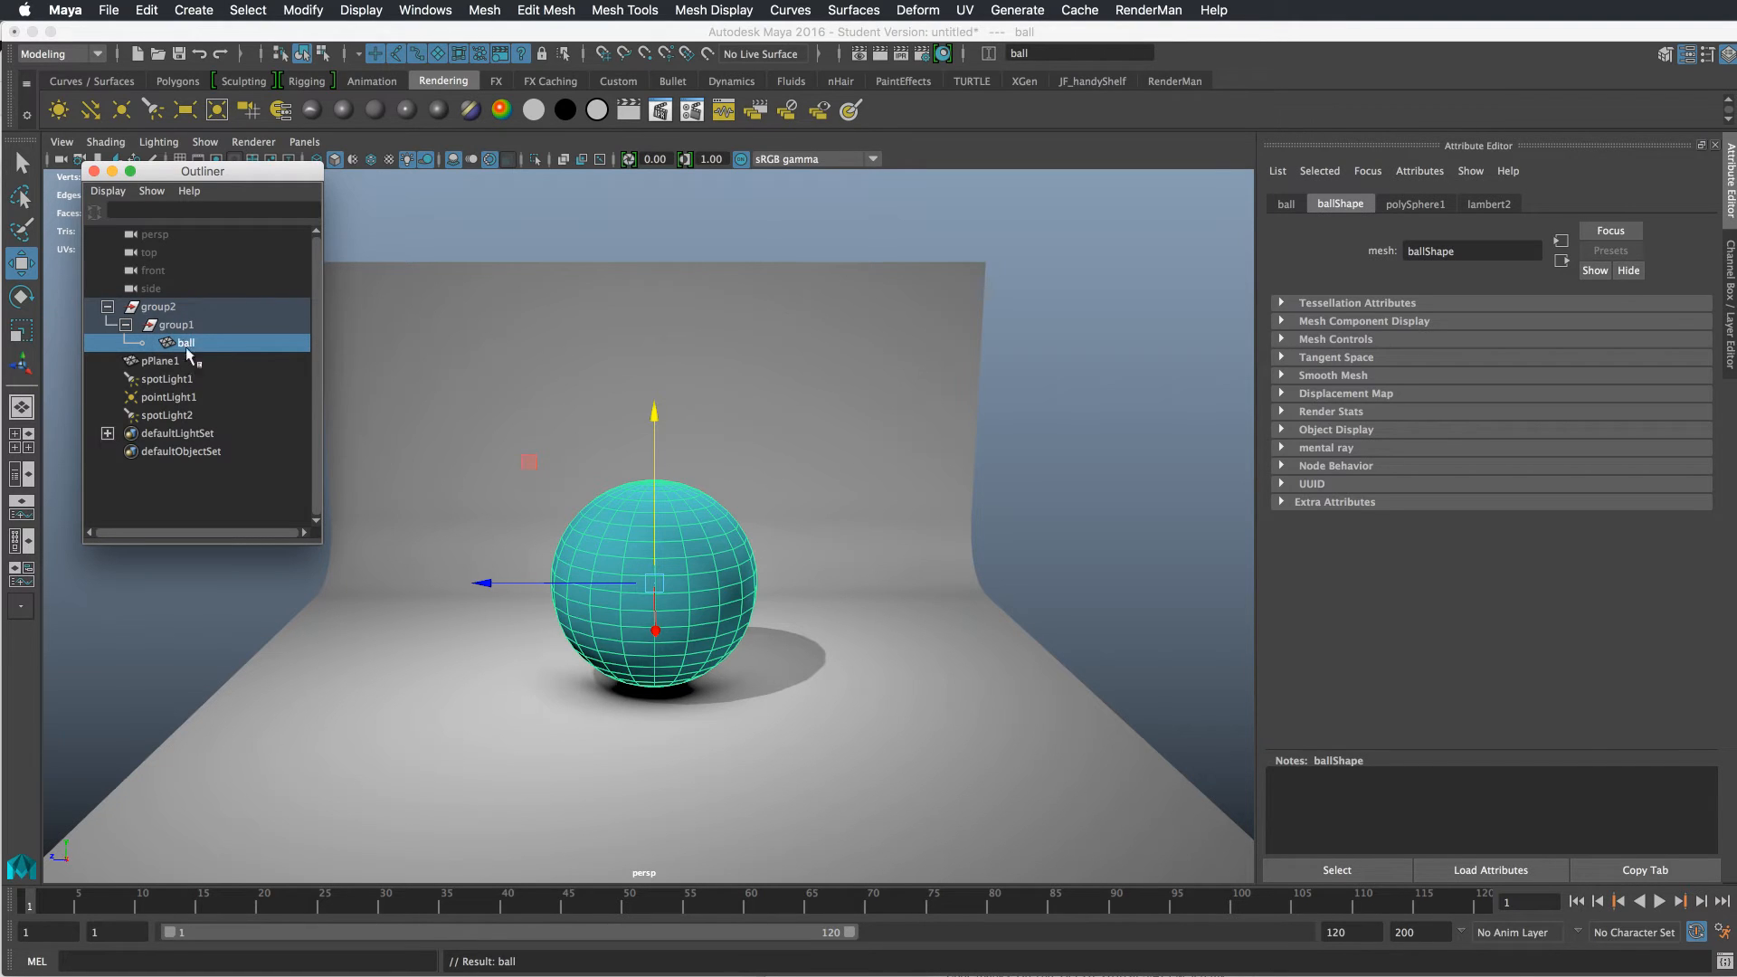
pyautogui.click(177, 324)
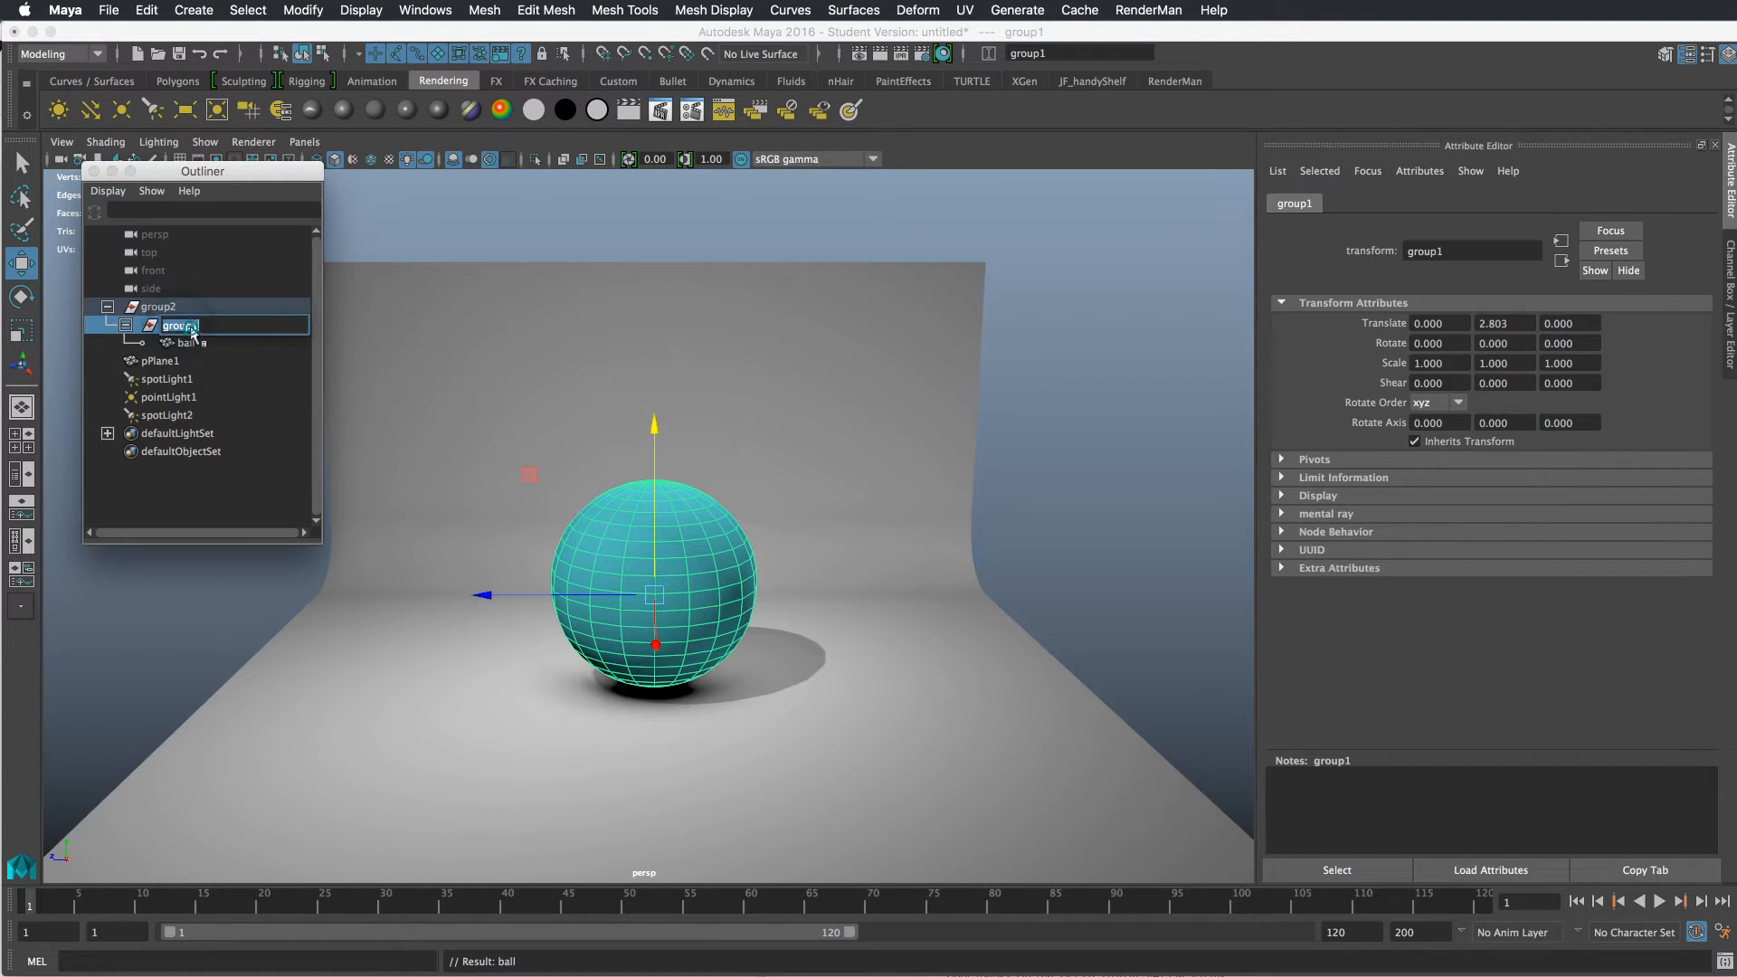
pyautogui.write('rotate')
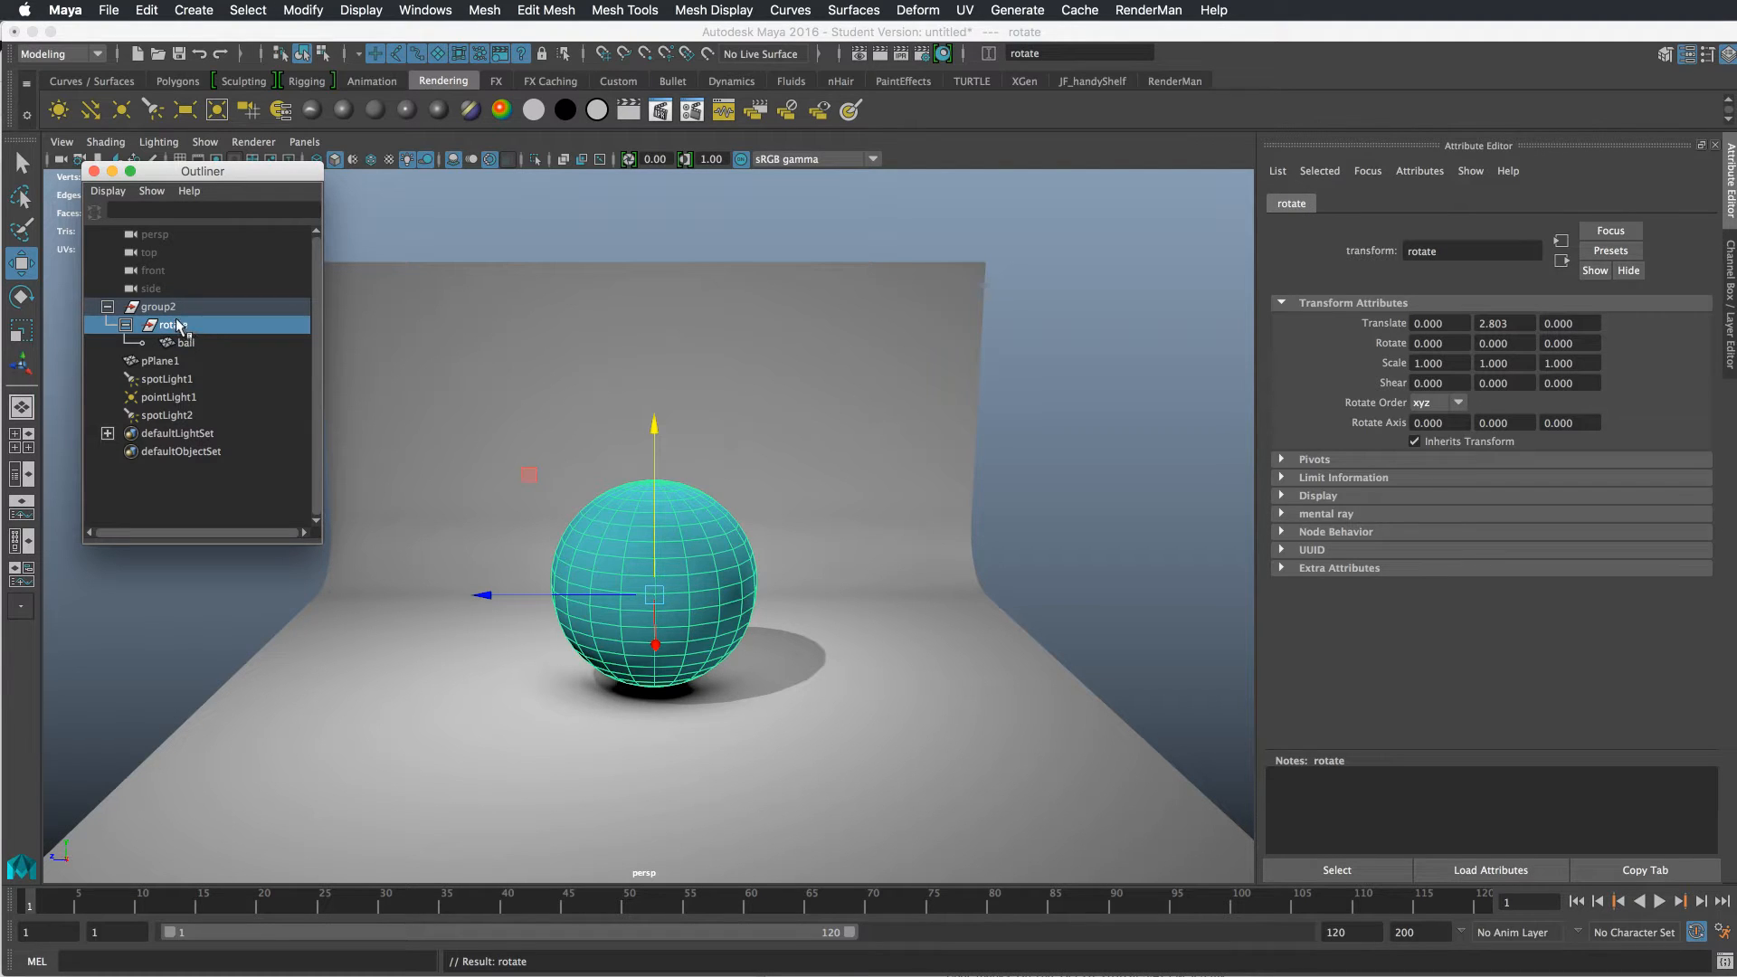
pyautogui.click(158, 306)
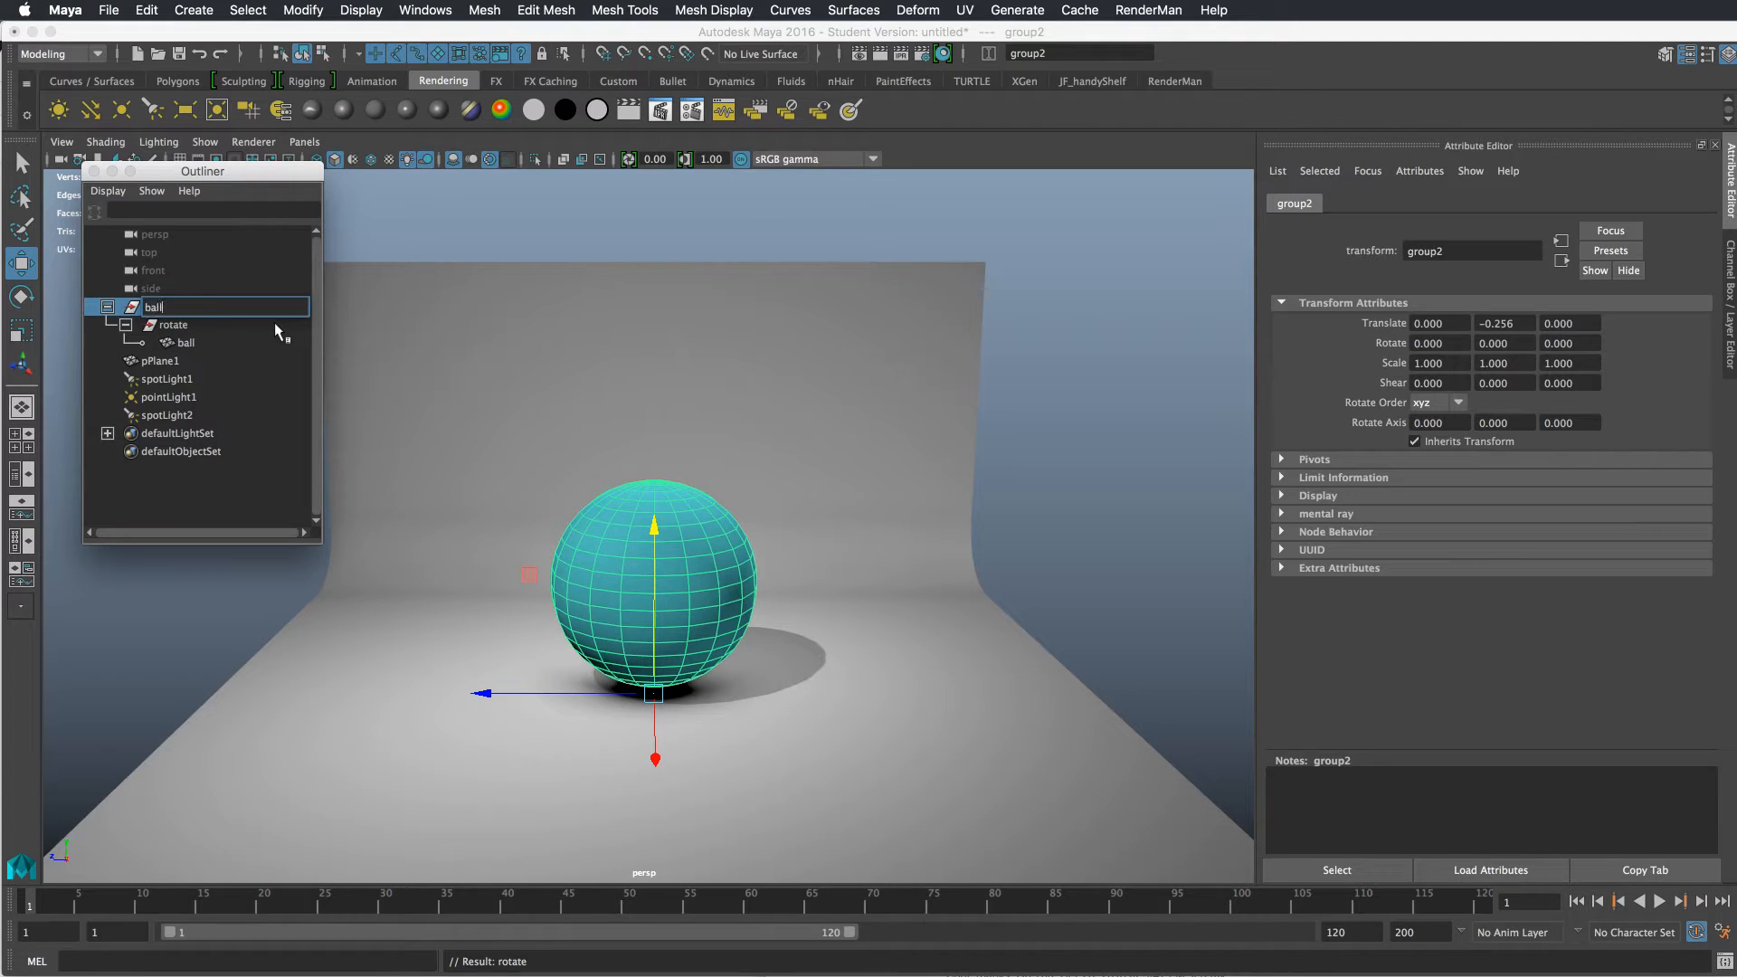
pyautogui.write('ballTop')
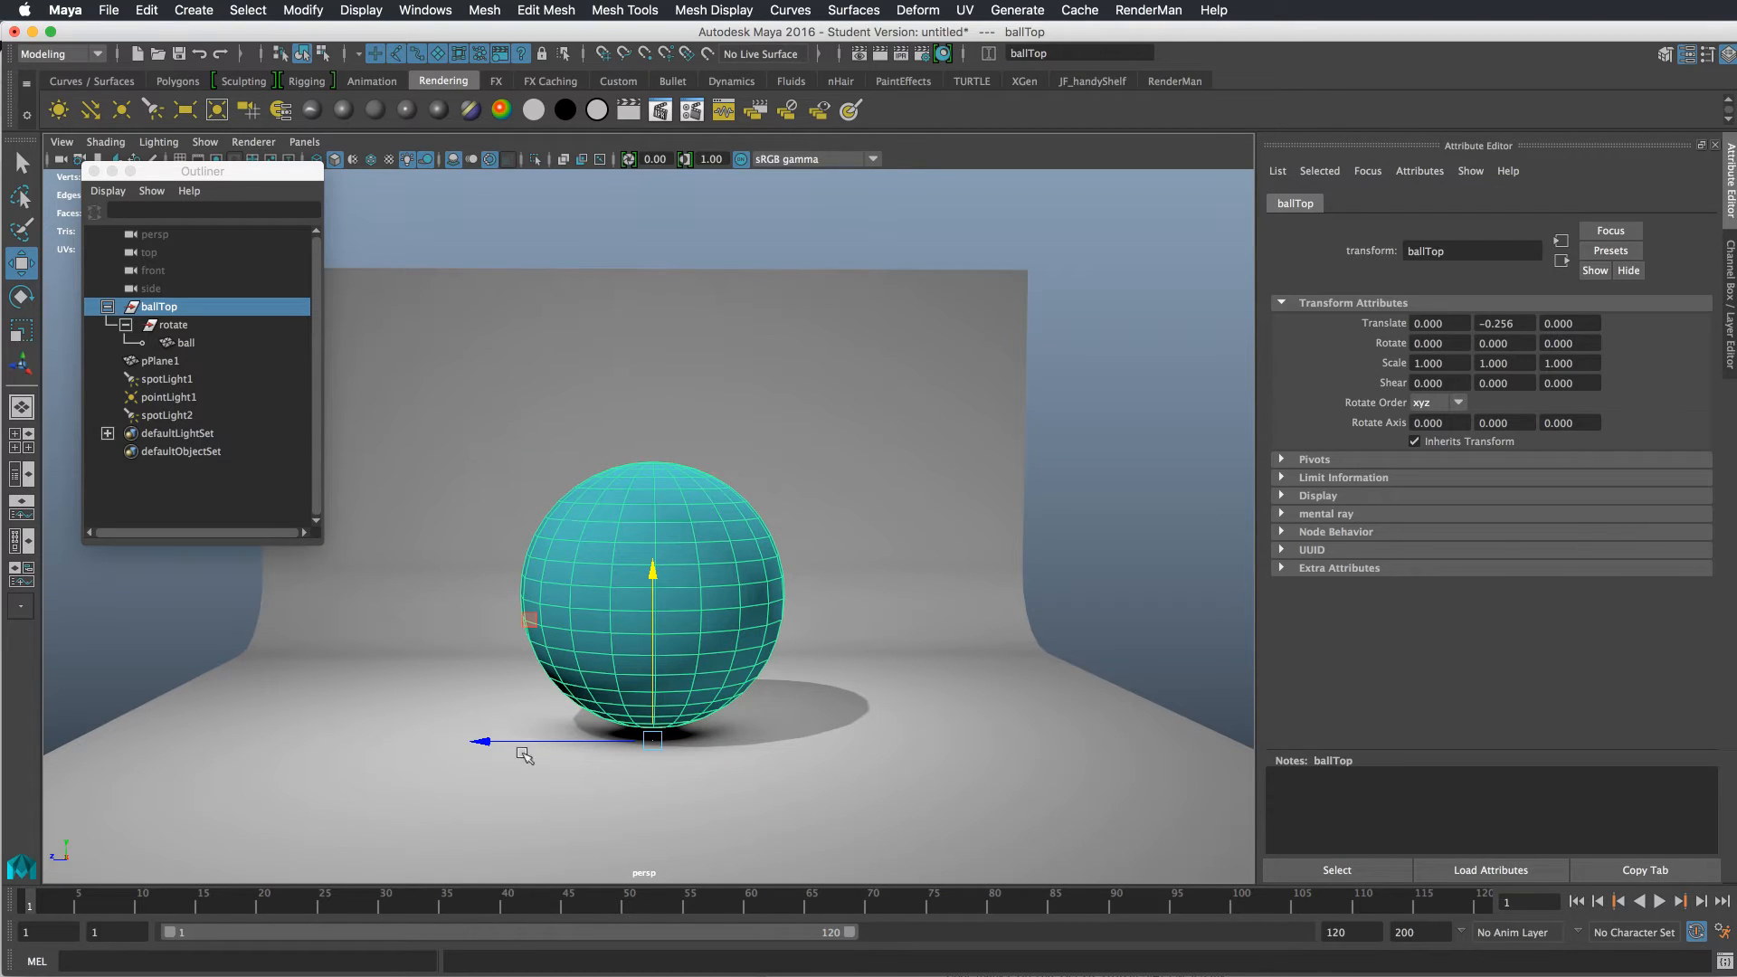
pyautogui.click(185, 342)
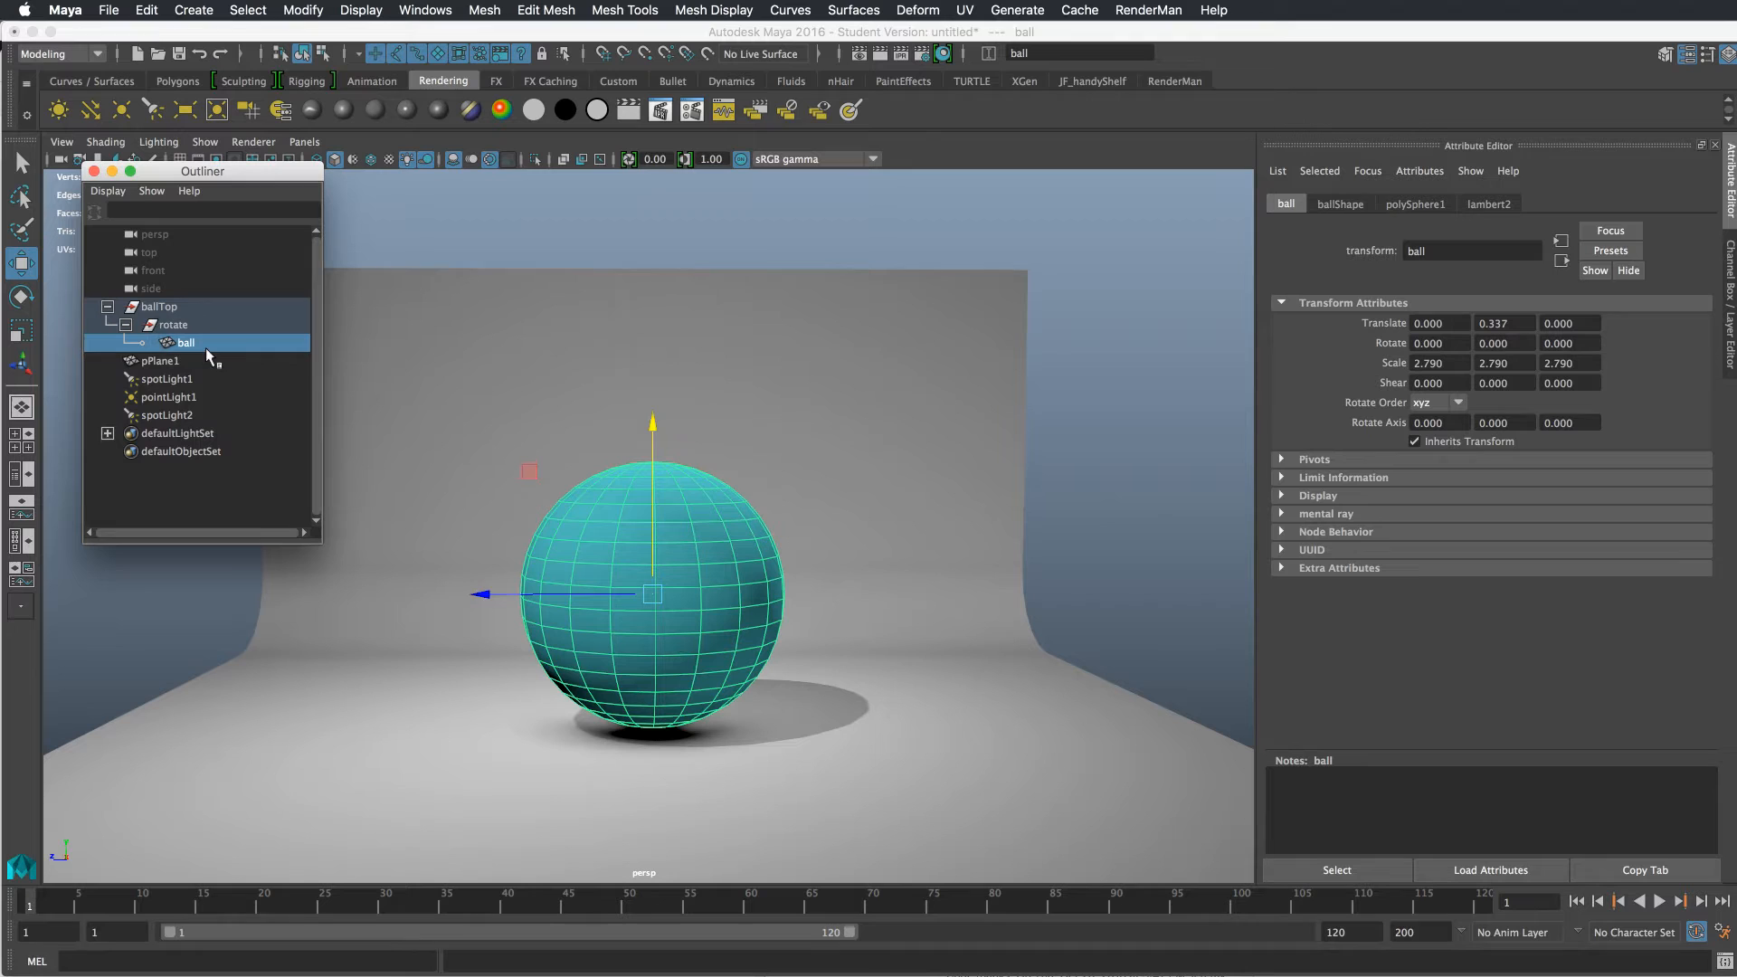
pyautogui.click(172, 324)
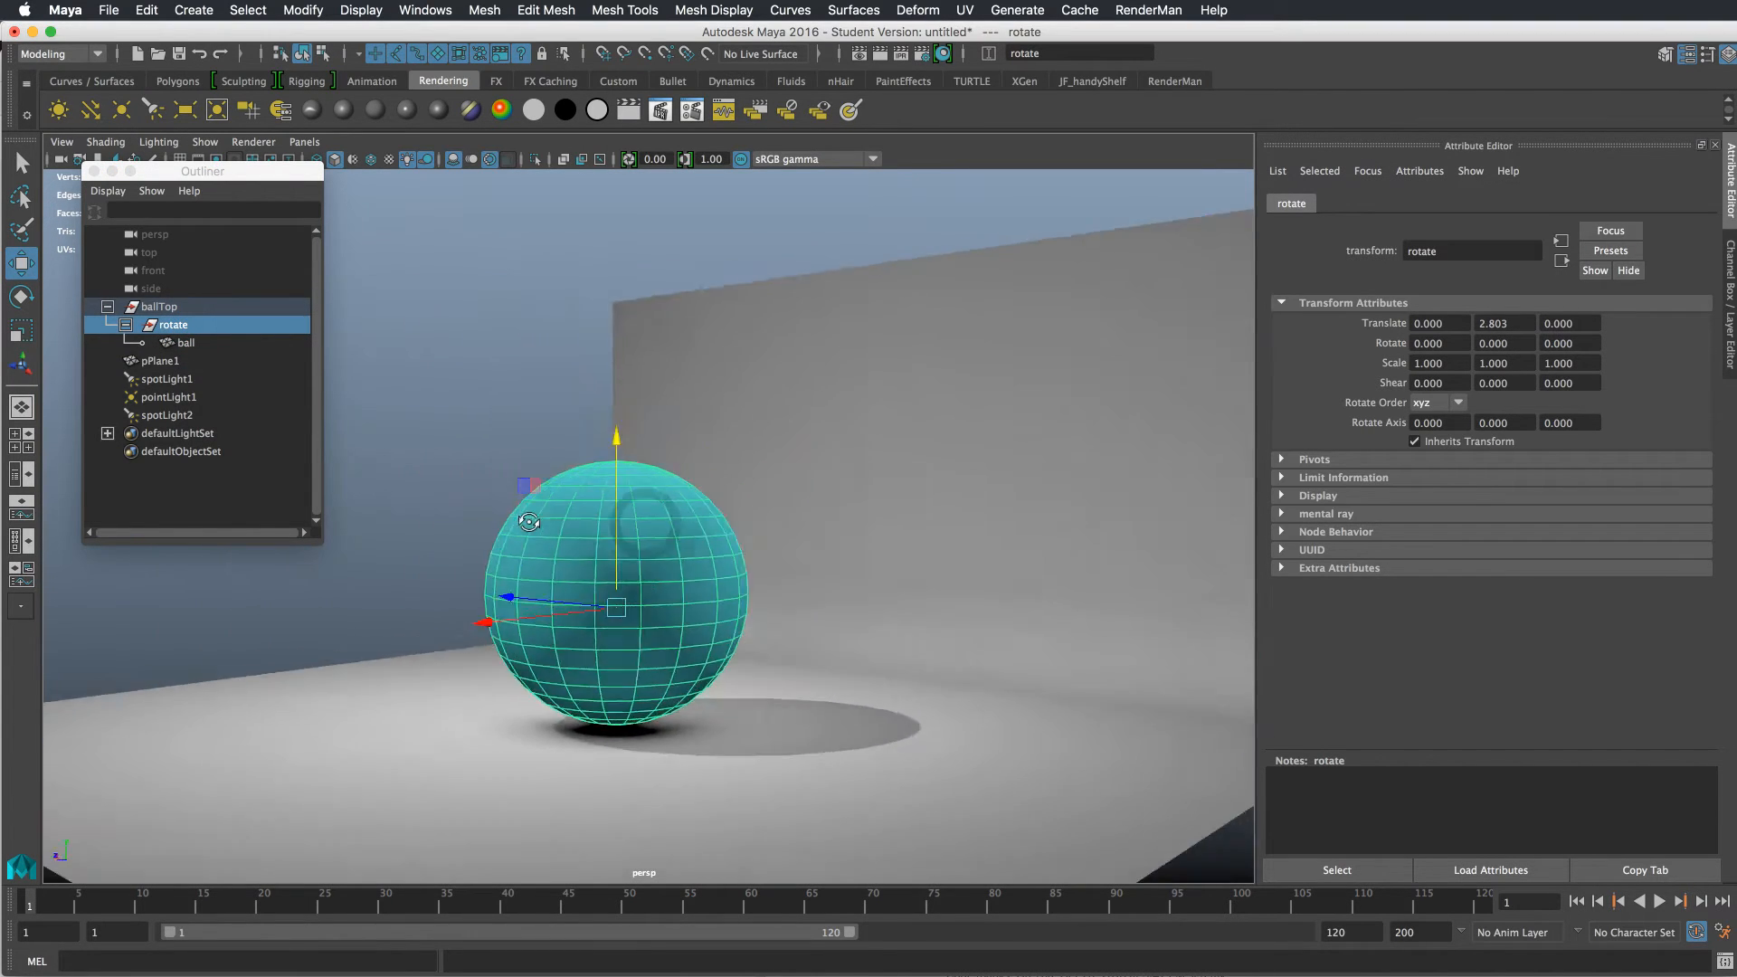
# - Tilt the rotate group forward to about -17.6 degrees on X
pyautogui.press('space')
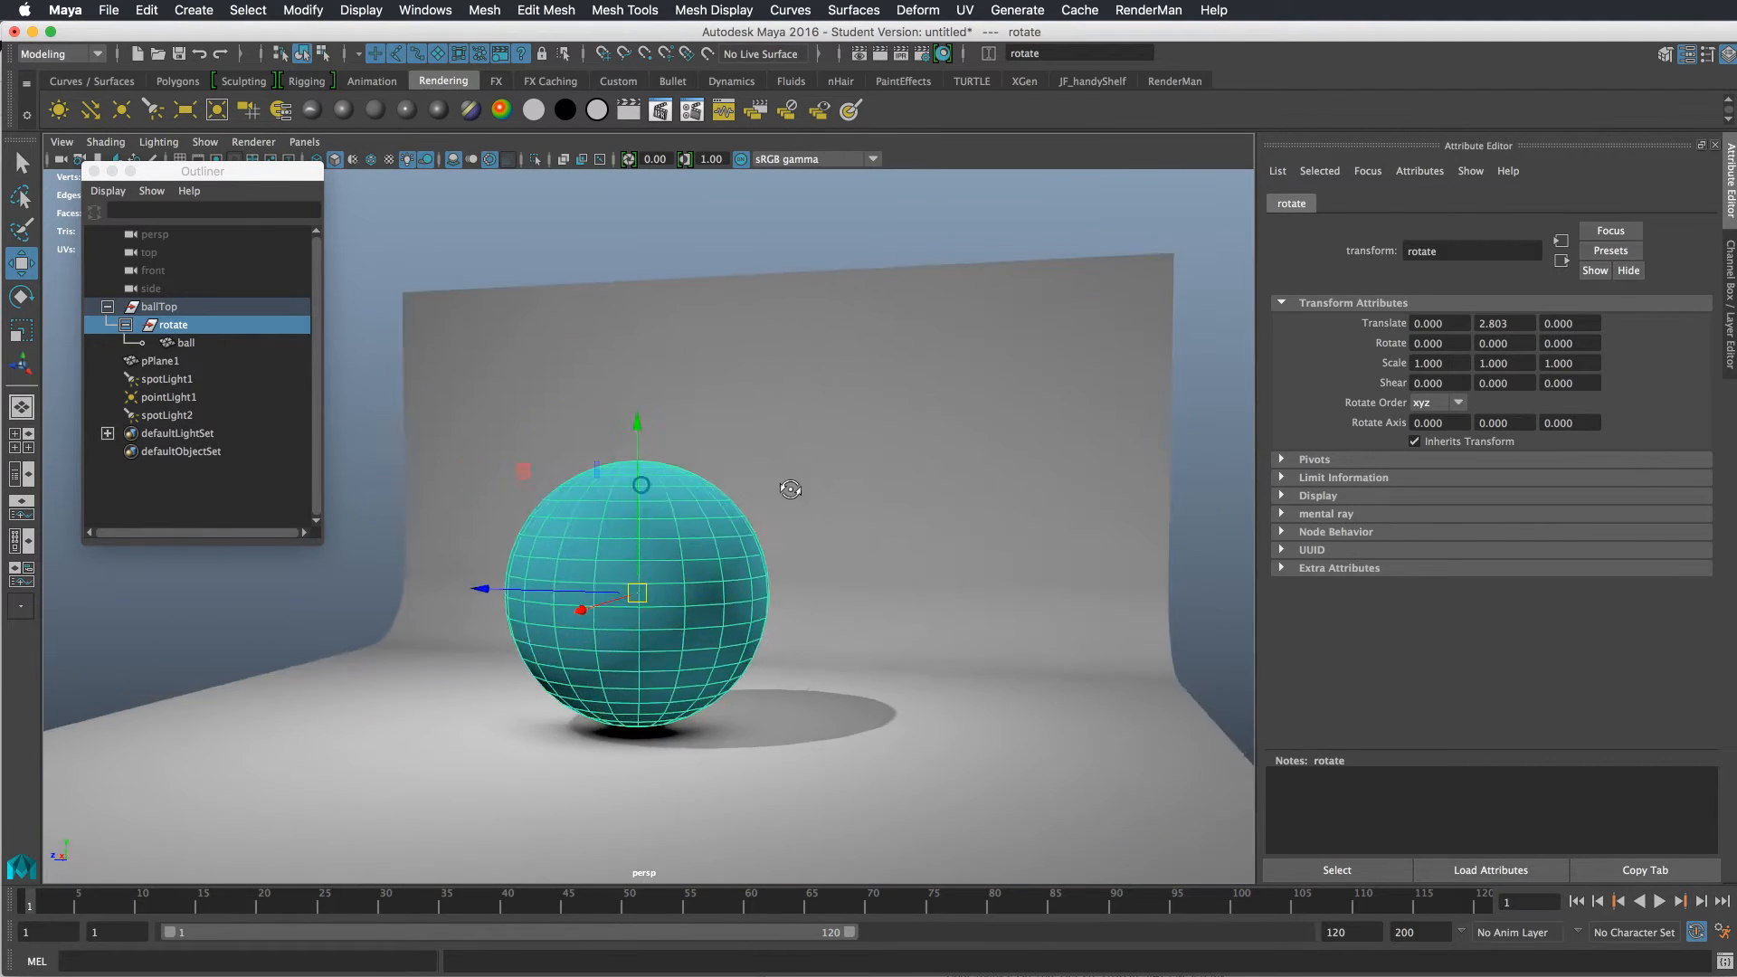
pyautogui.moveTo(791, 489); pyautogui.dragTo(608, 510)
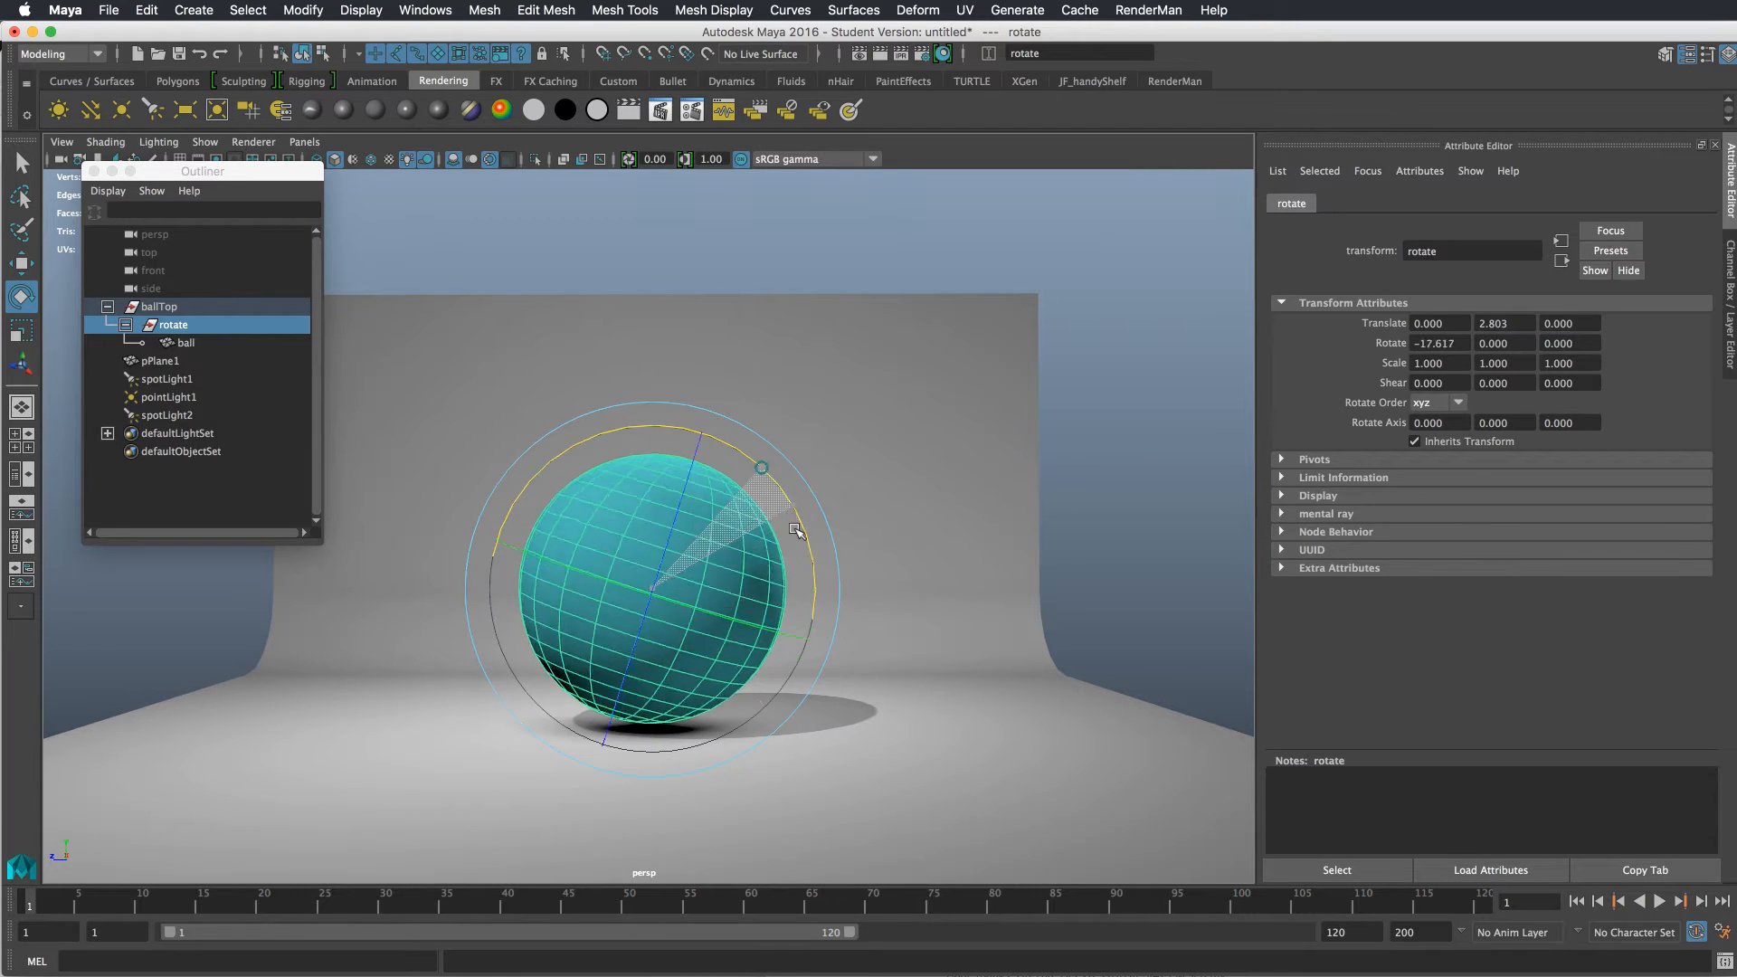
# - Rename the top group ballTopGRP and try a test tilt of the whole ball group
pyautogui.moveTo(797, 529); pyautogui.dragTo(796, 587)
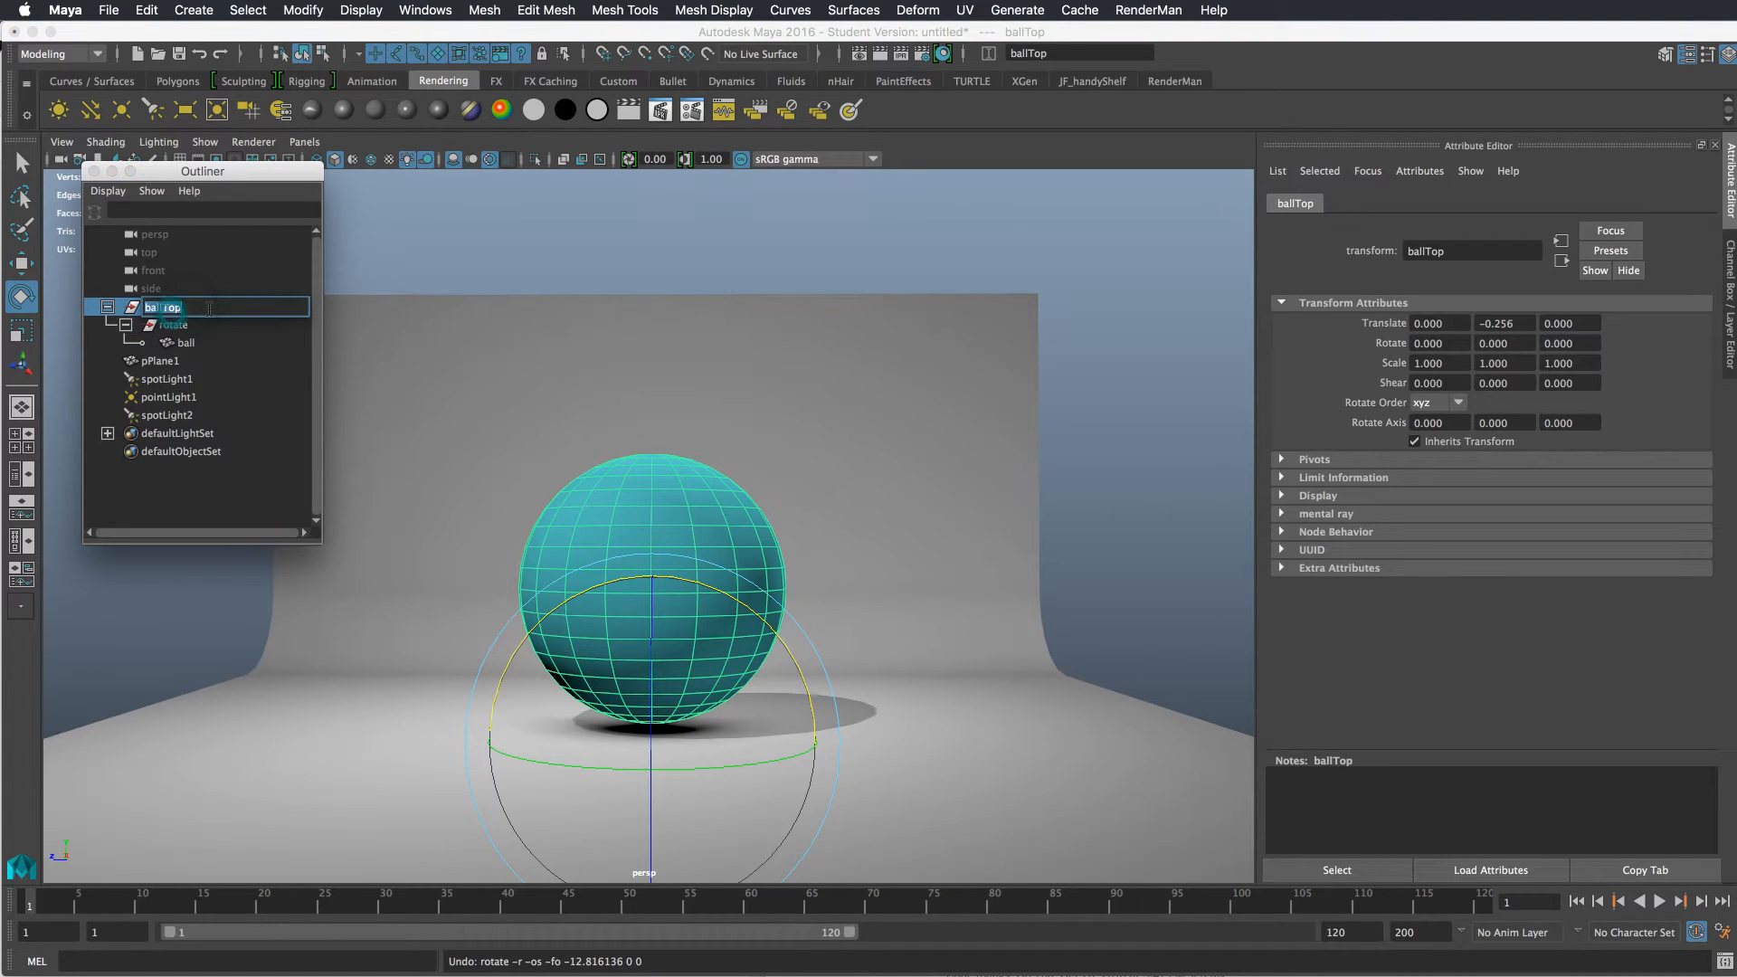
pyautogui.write('ballTopGRO')
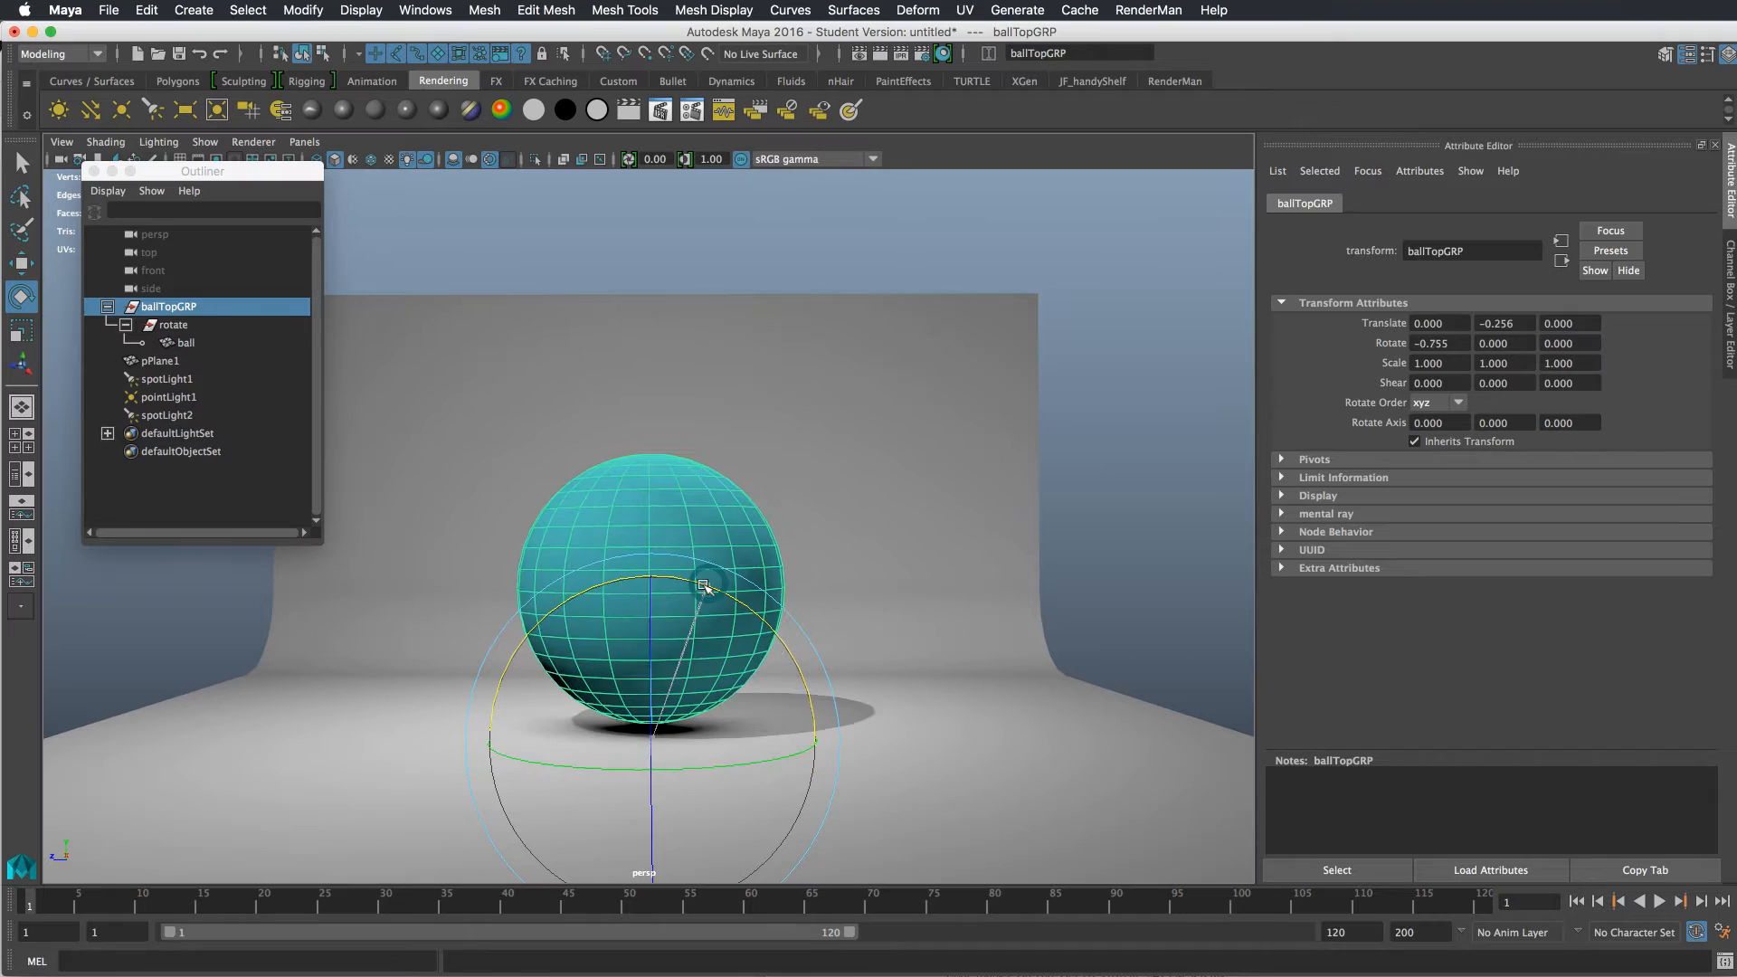
pyautogui.moveTo(705, 584); pyautogui.dragTo(695, 577)
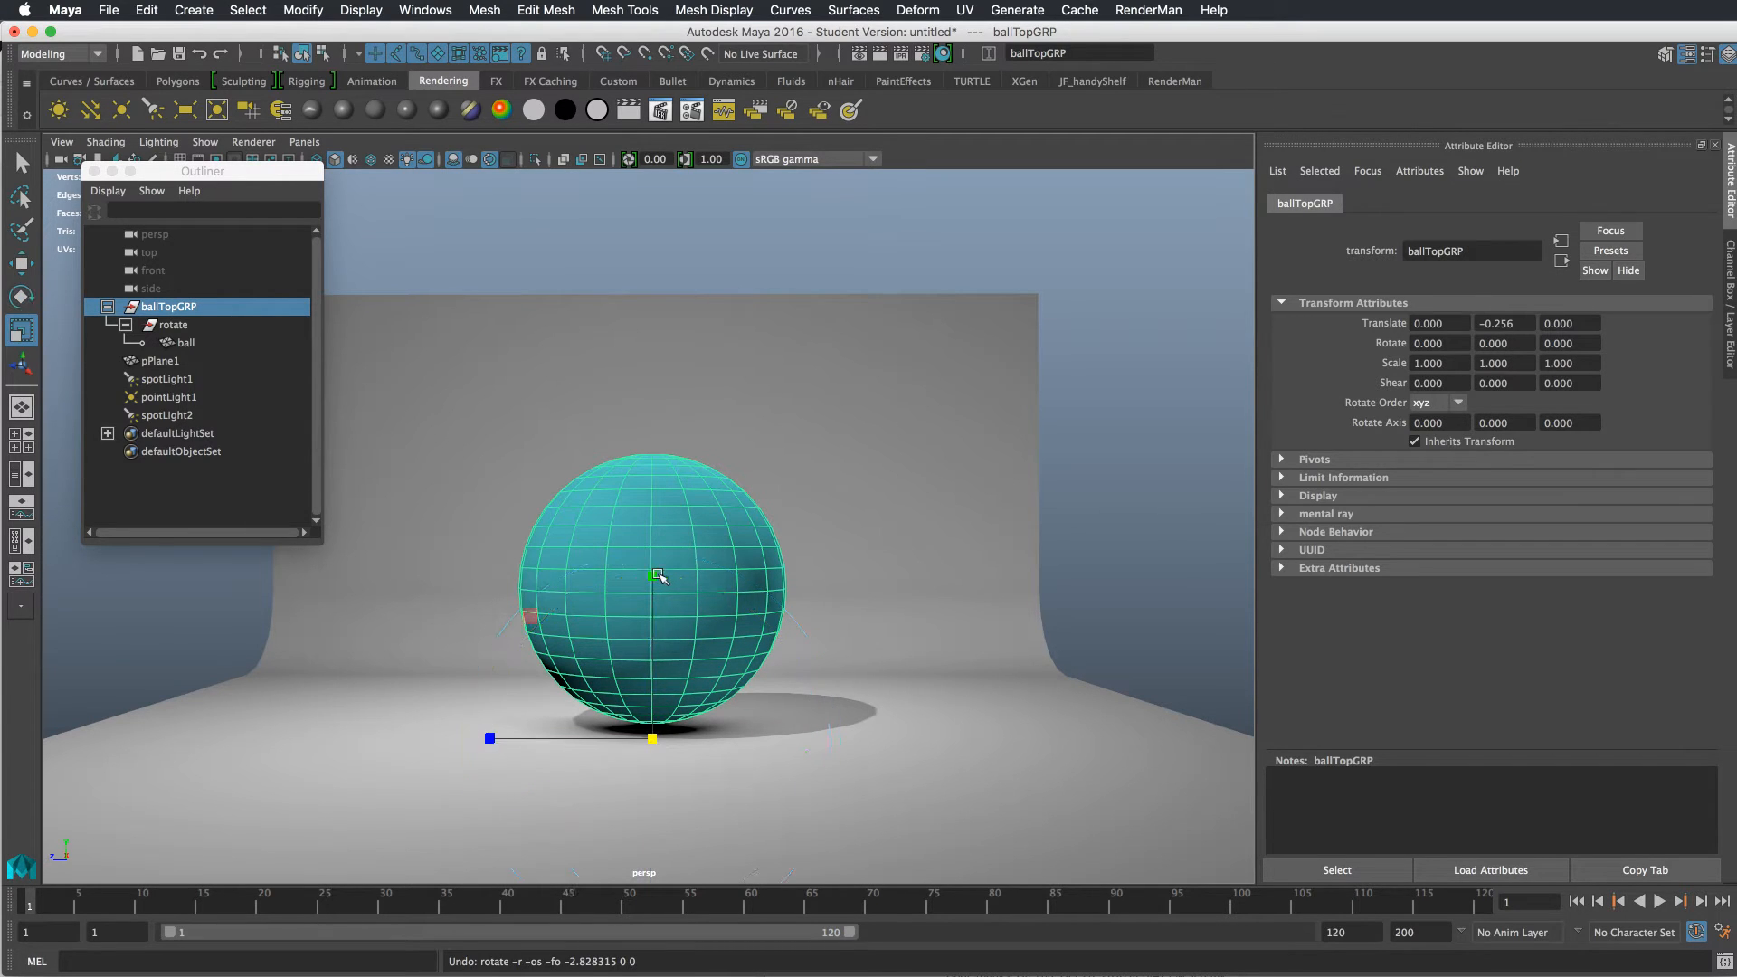
pyautogui.moveTo(653, 575); pyautogui.dragTo(650, 521)
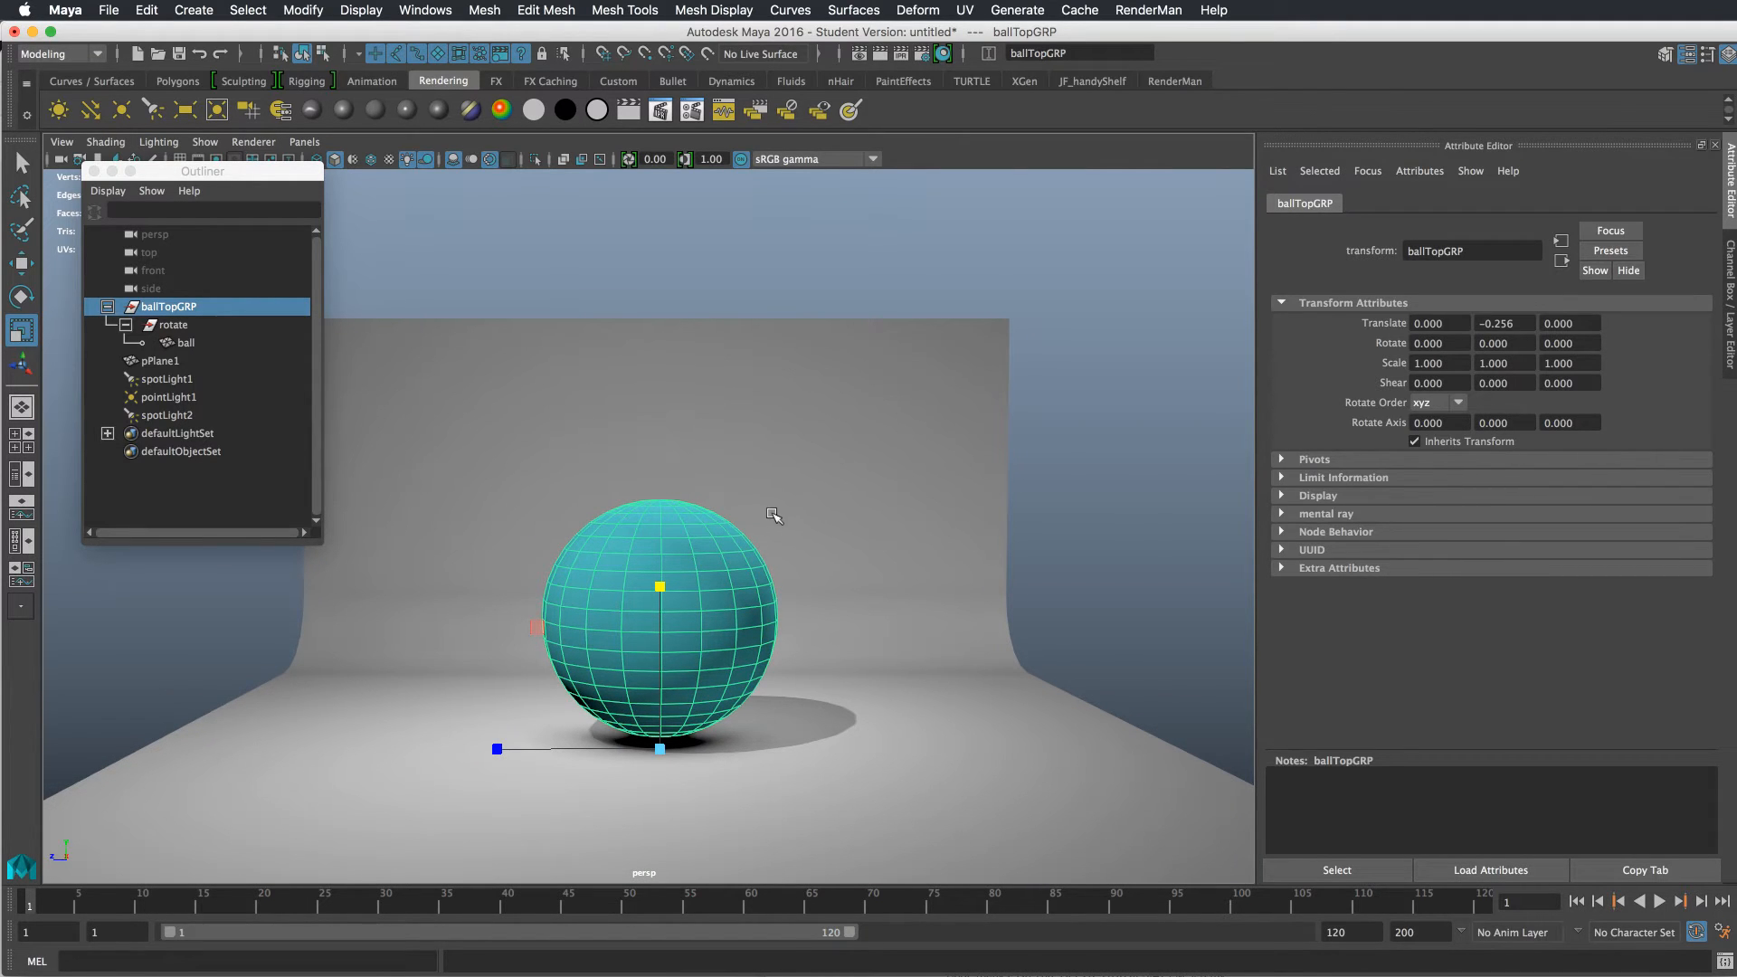
# - Select the rotate group with the ball upright and close the Outliner
pyautogui.click(185, 342)
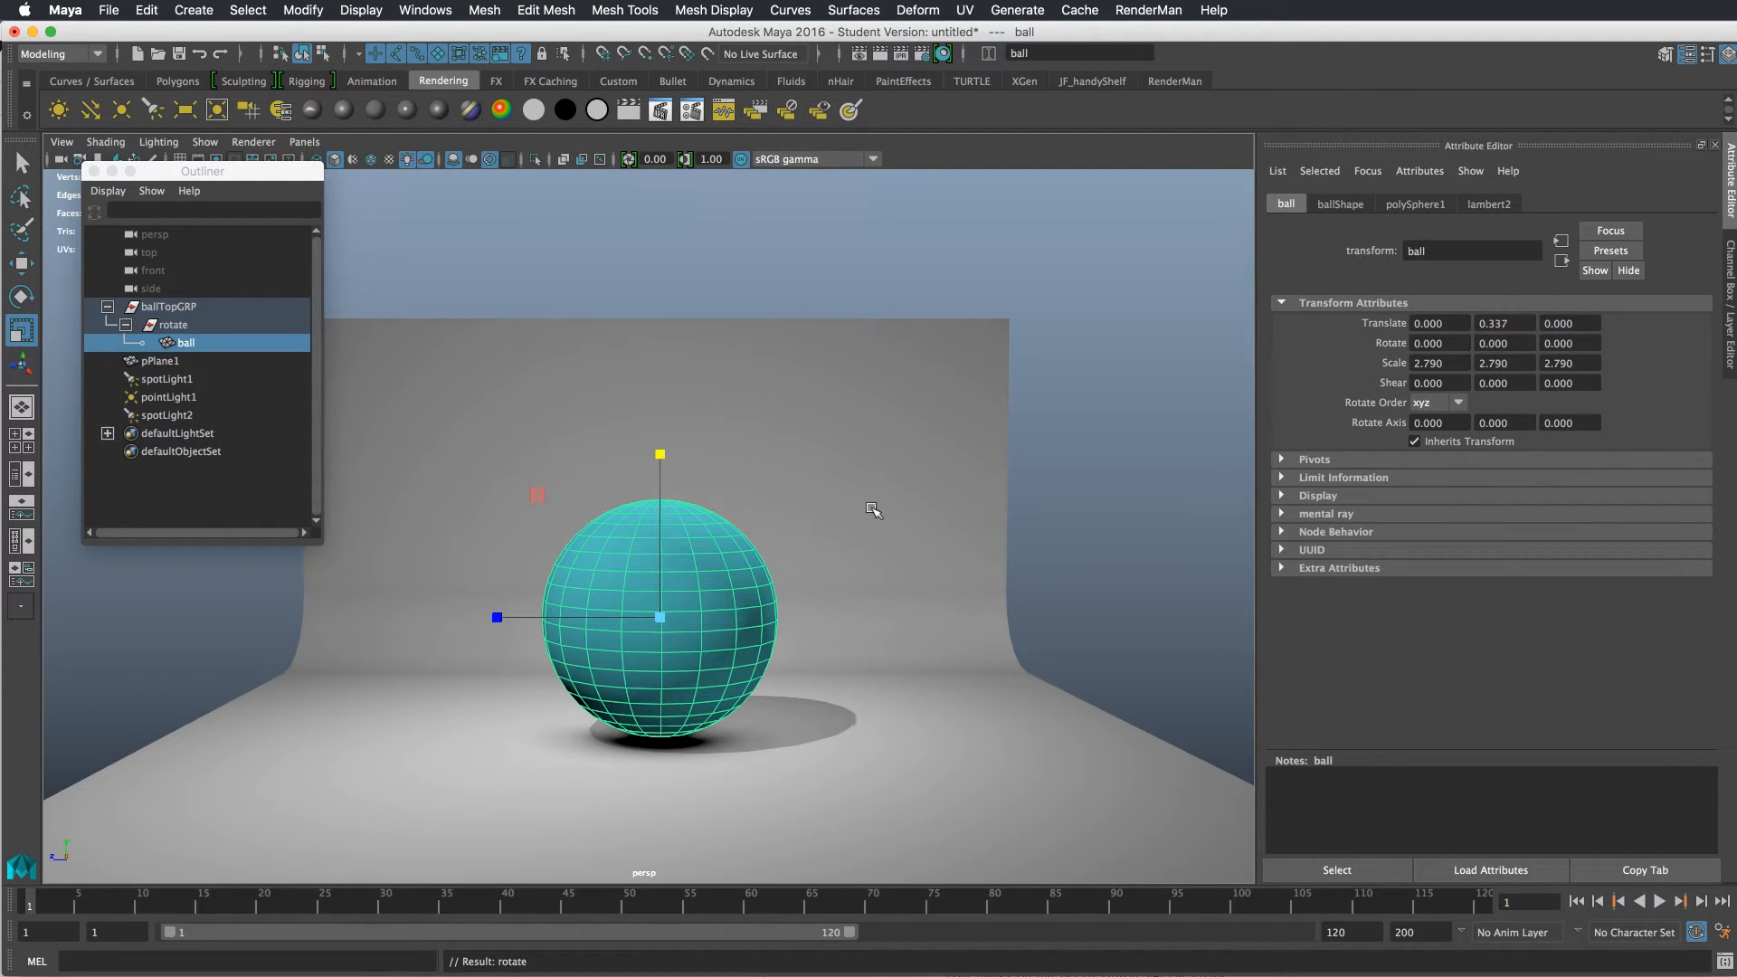
pyautogui.click(172, 324)
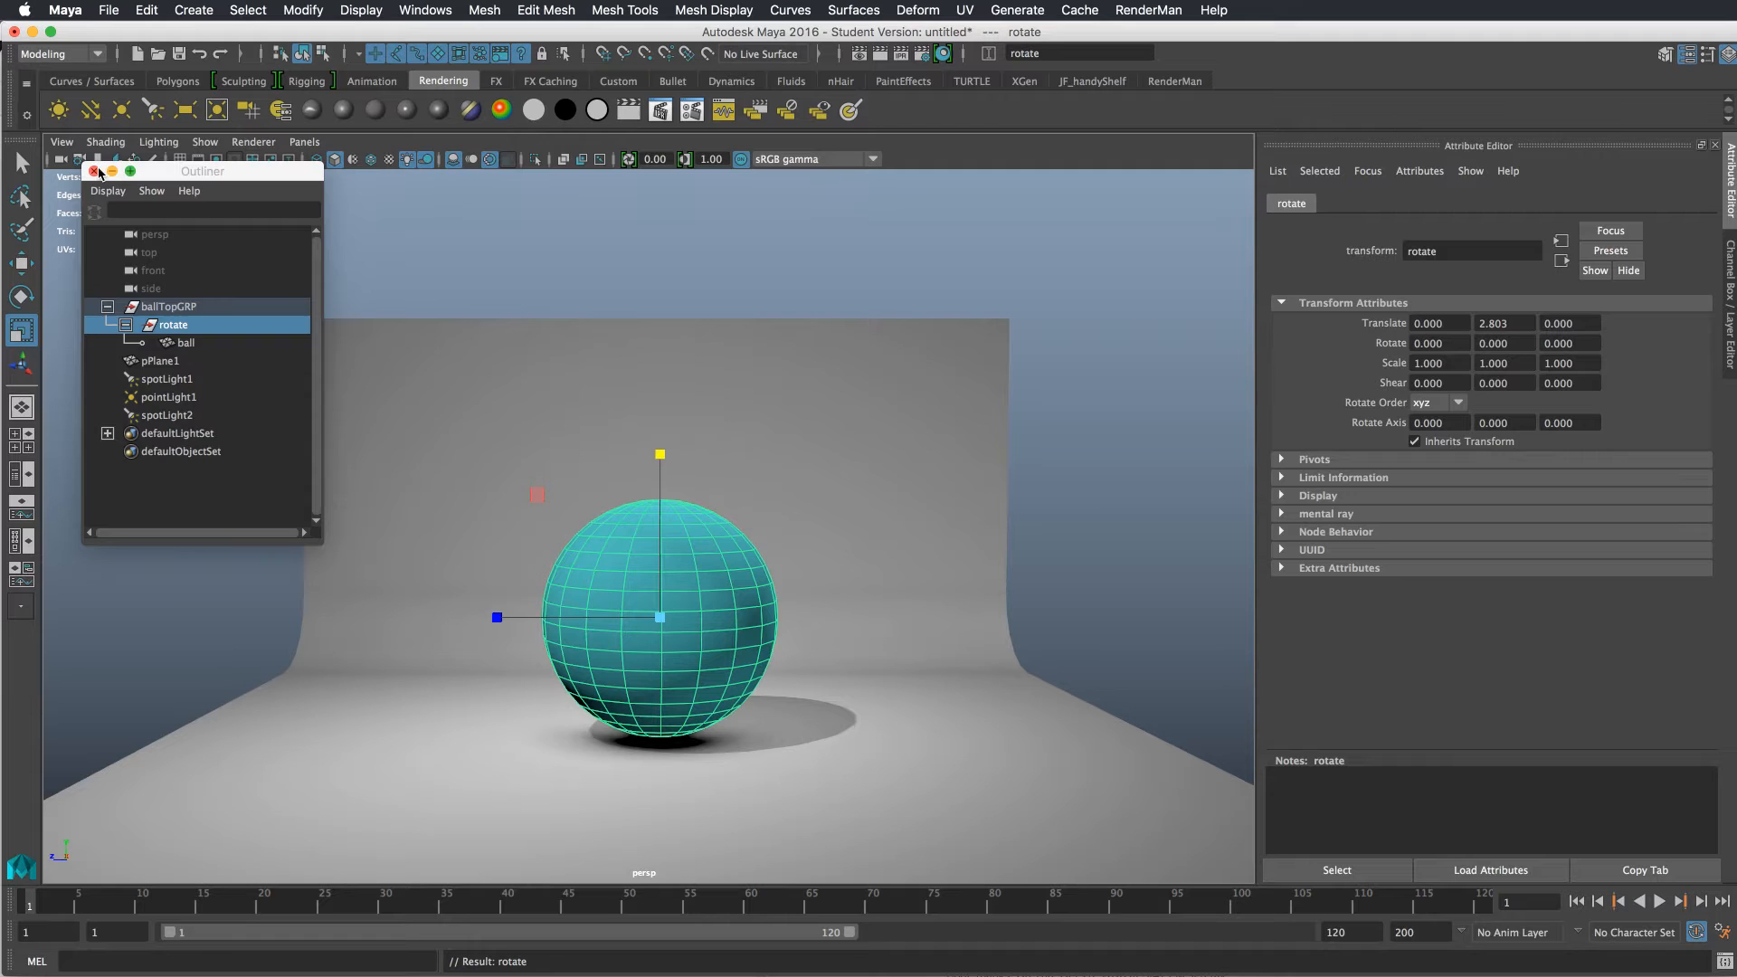
pyautogui.click(94, 170)
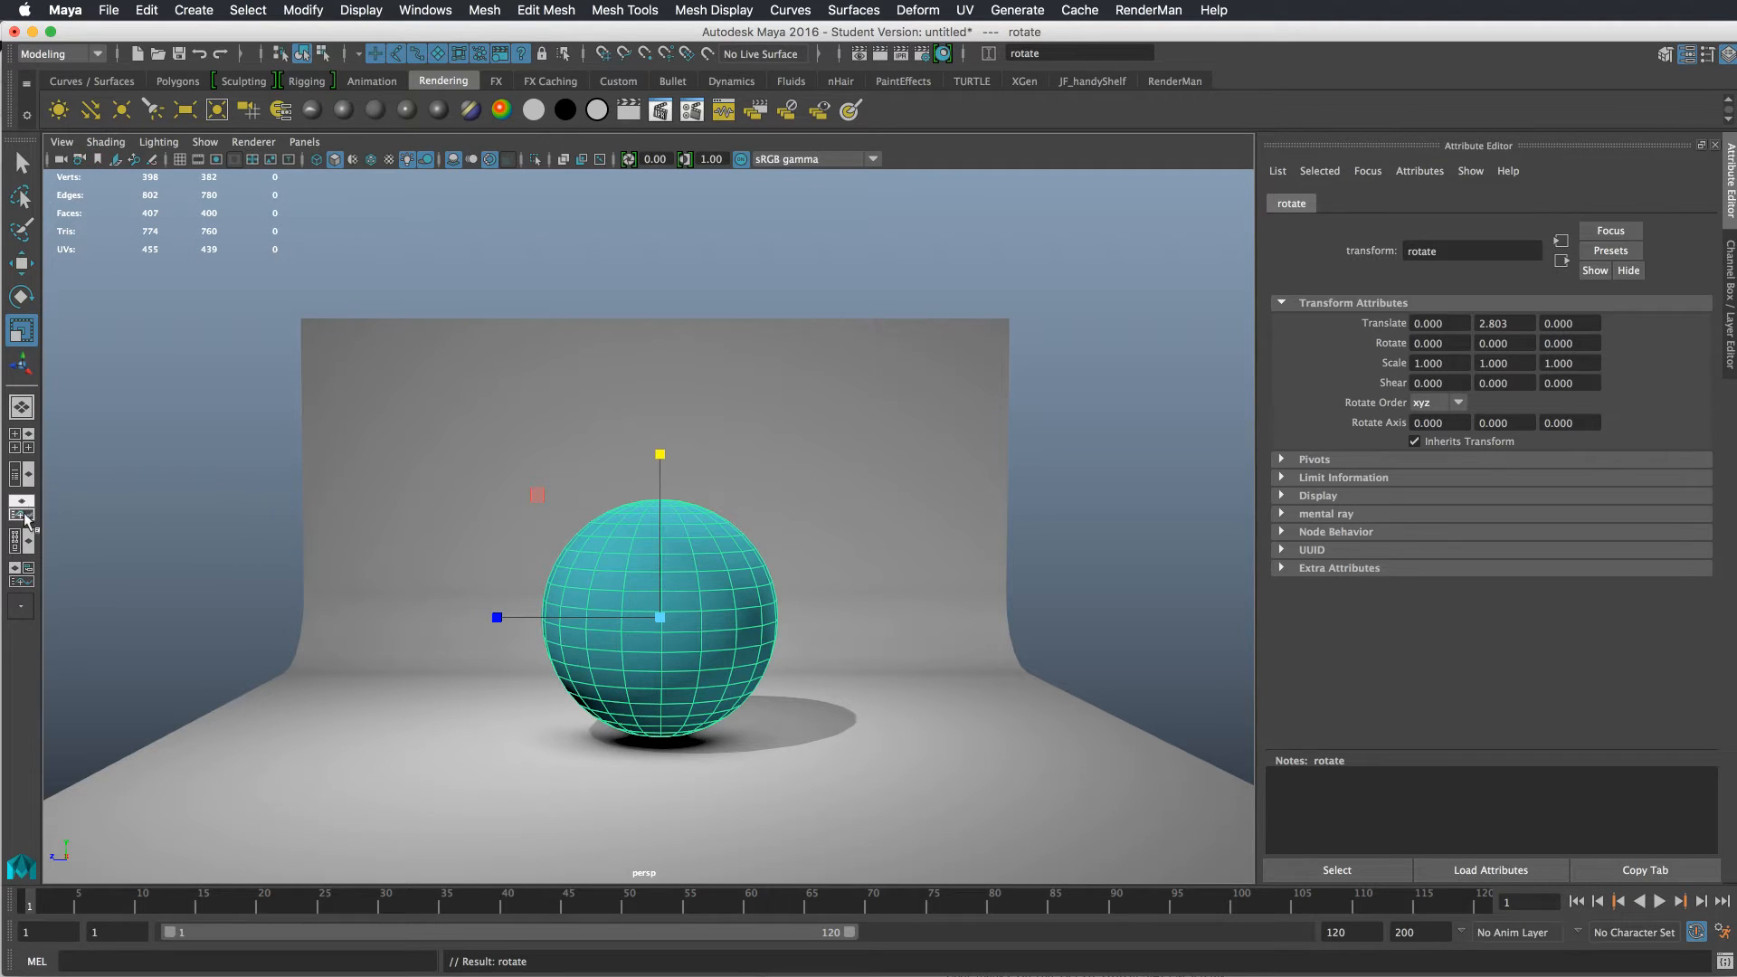
# - Switch to the Persp/Graph layout showing the Graph Editor under the viewport
pyautogui.click(21, 516)
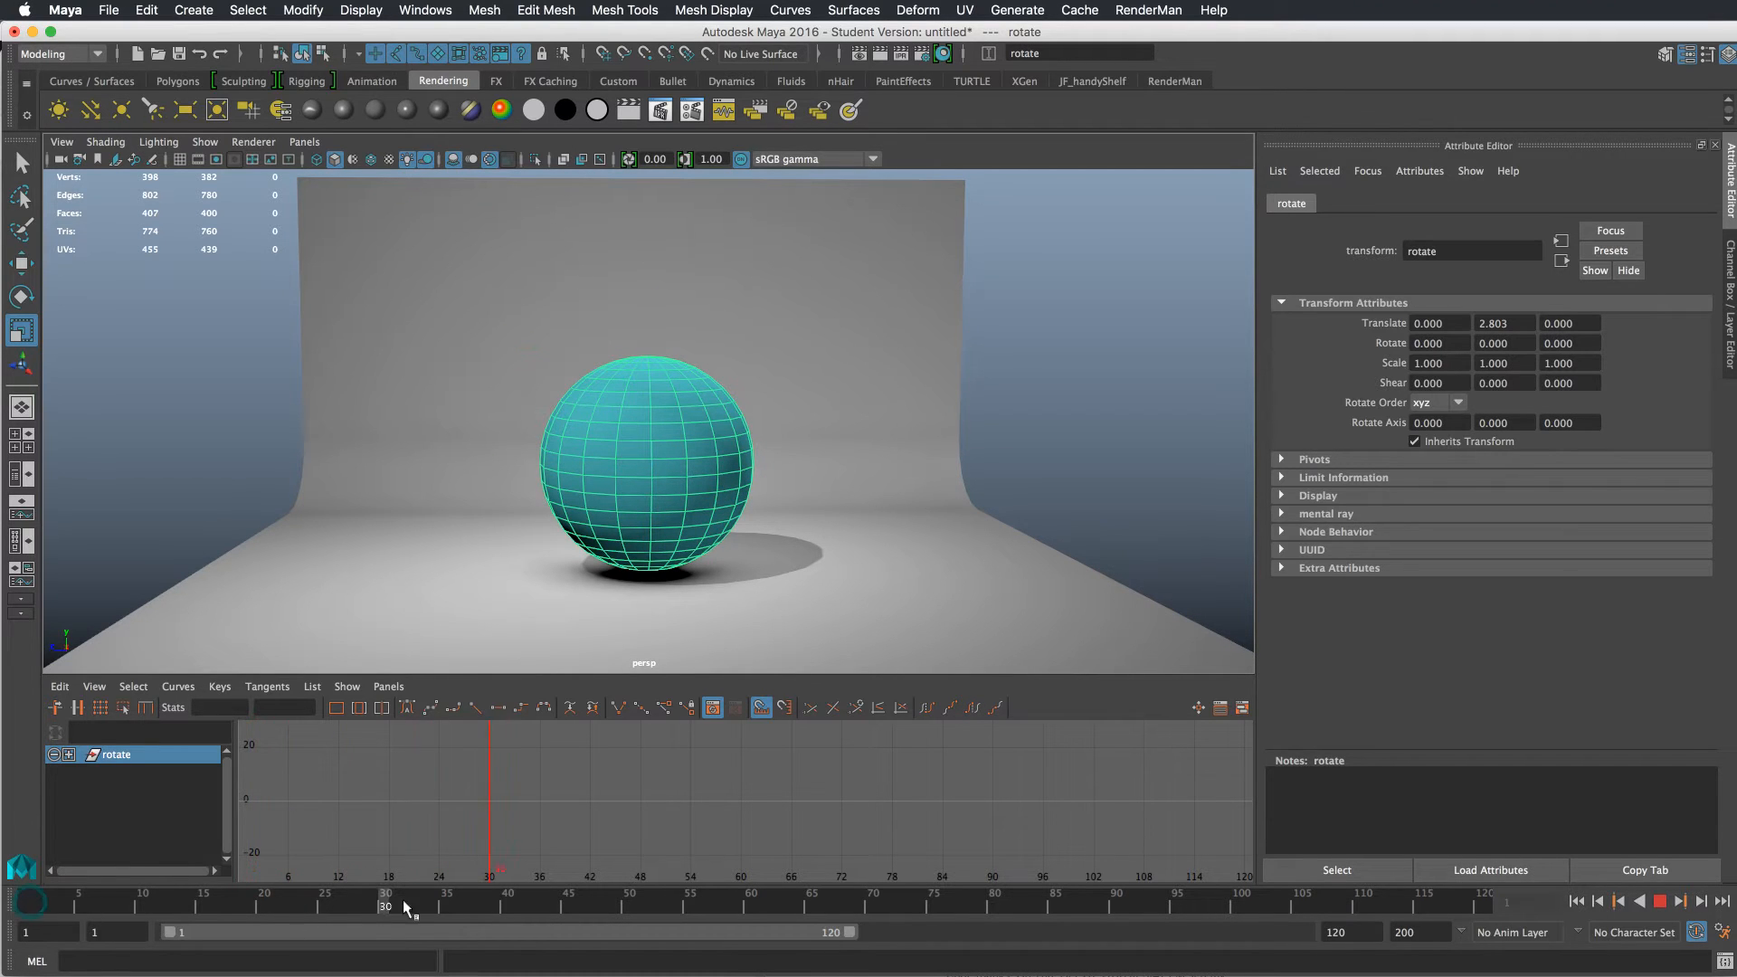
# - Keep the working time unit at Film (24 fps) in Preferences > Settings and save
pyautogui.click(425, 9)
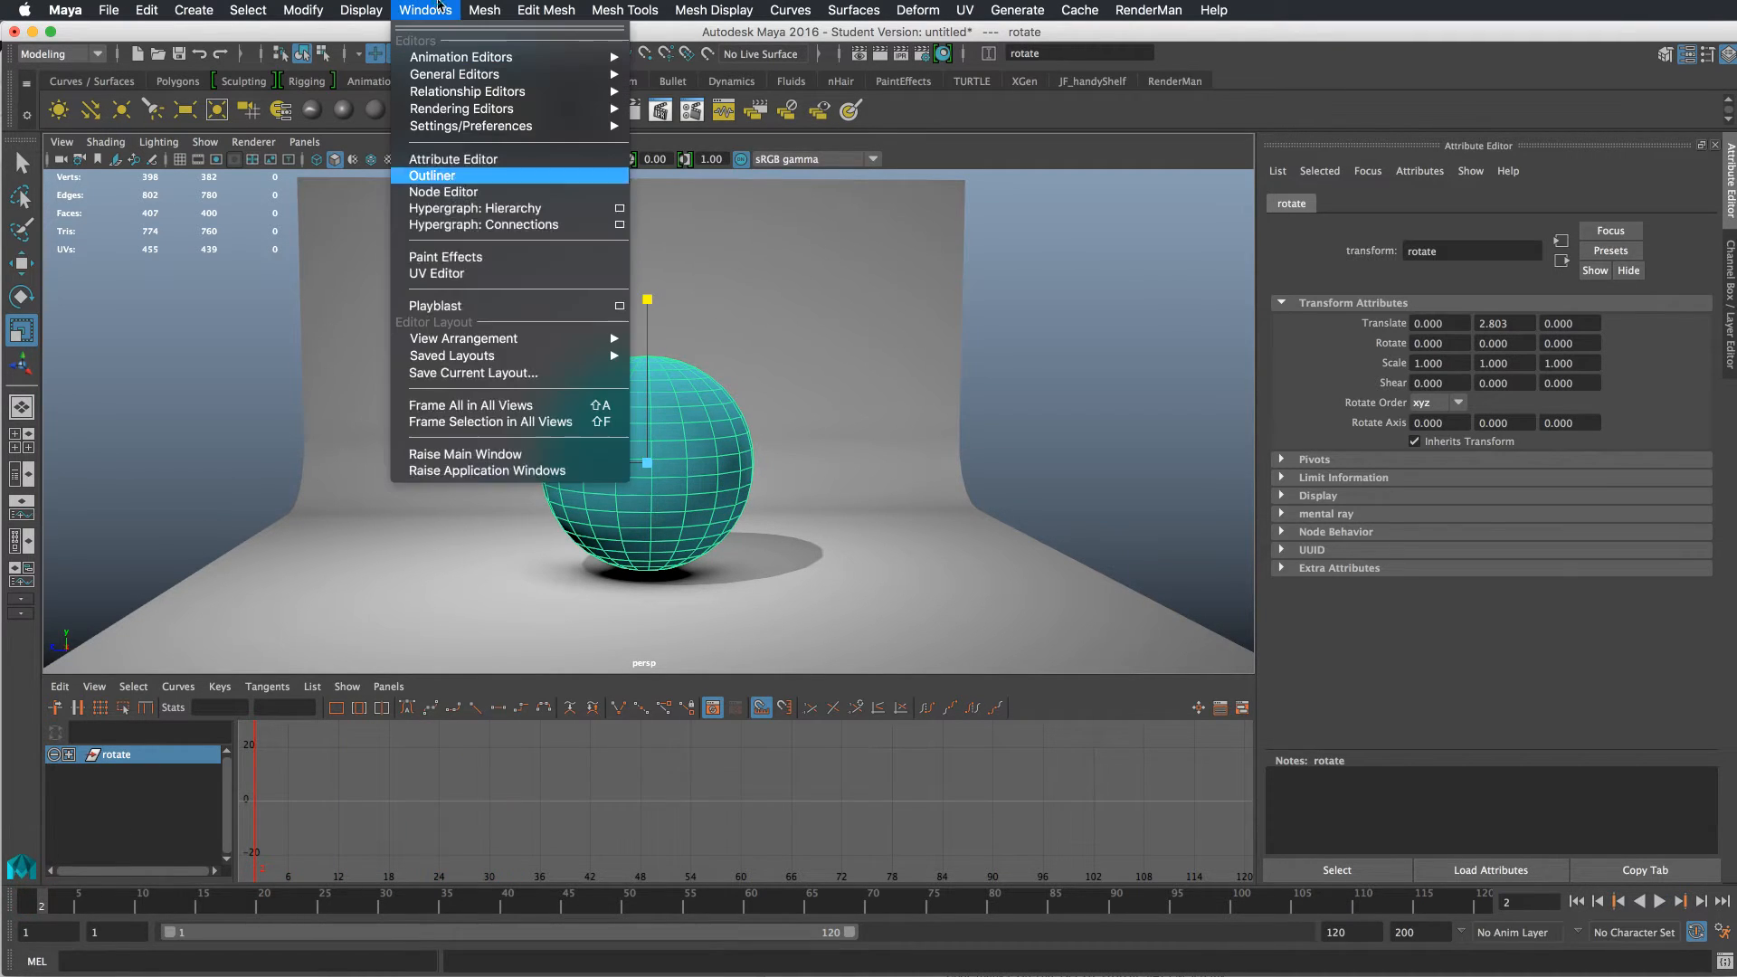
pyautogui.moveTo(471, 126)
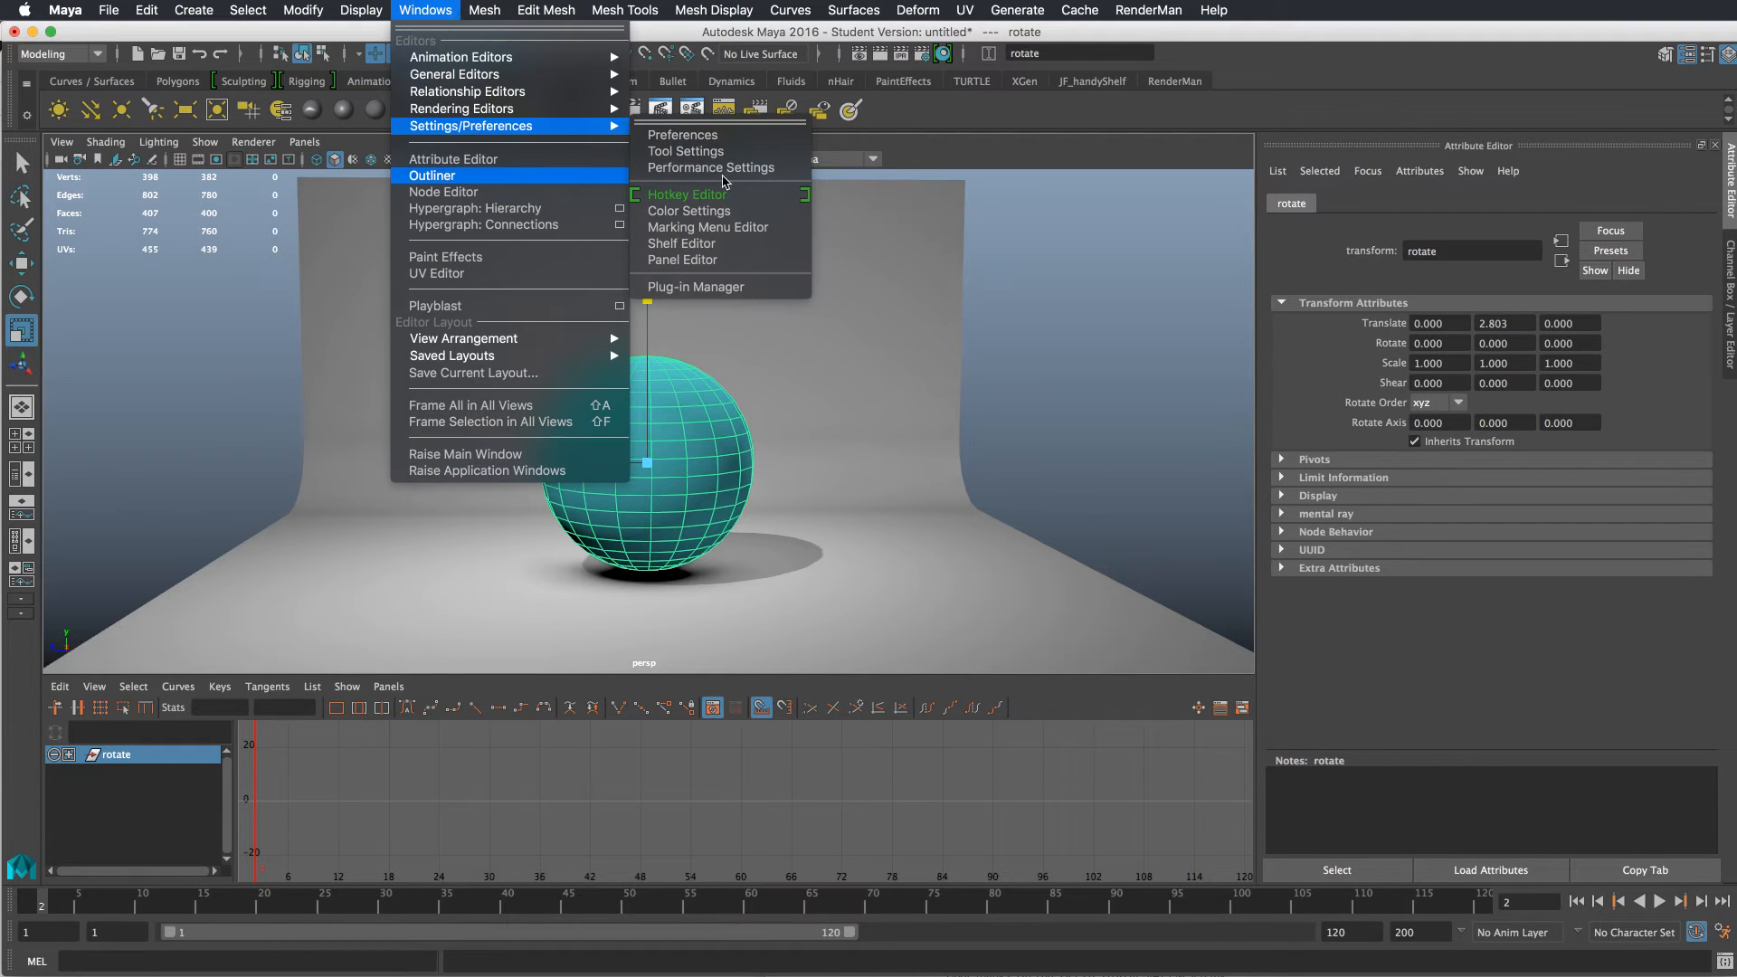
pyautogui.click(669, 134)
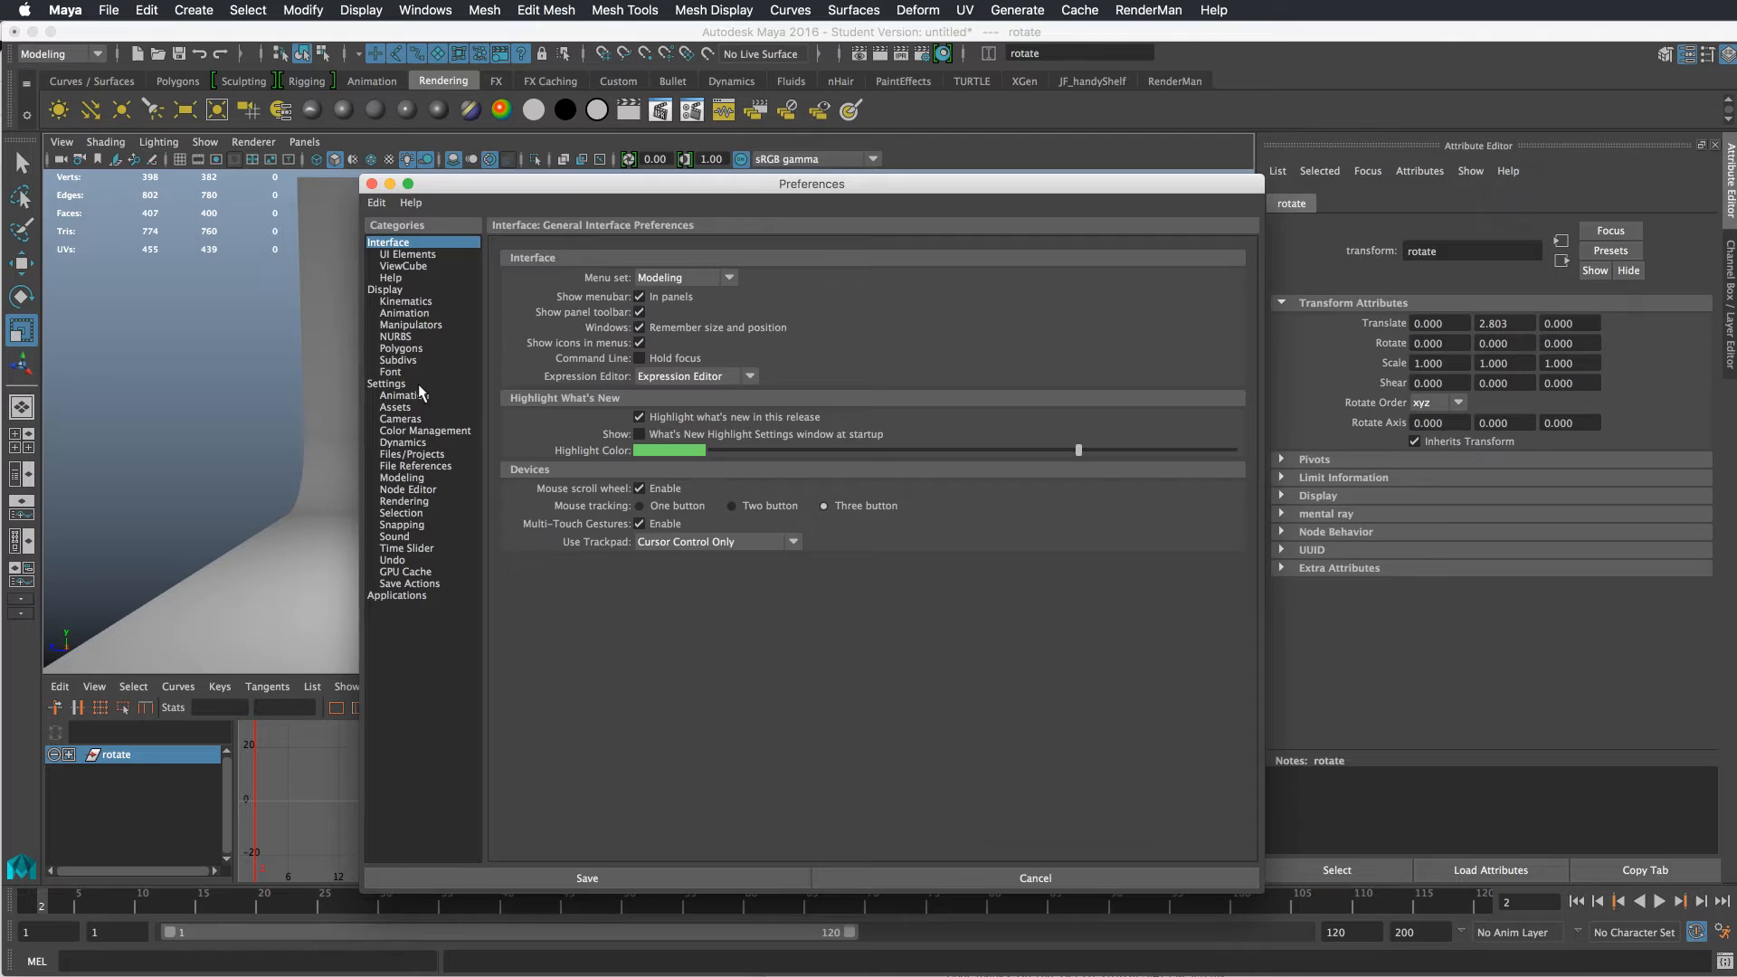
pyautogui.click(383, 384)
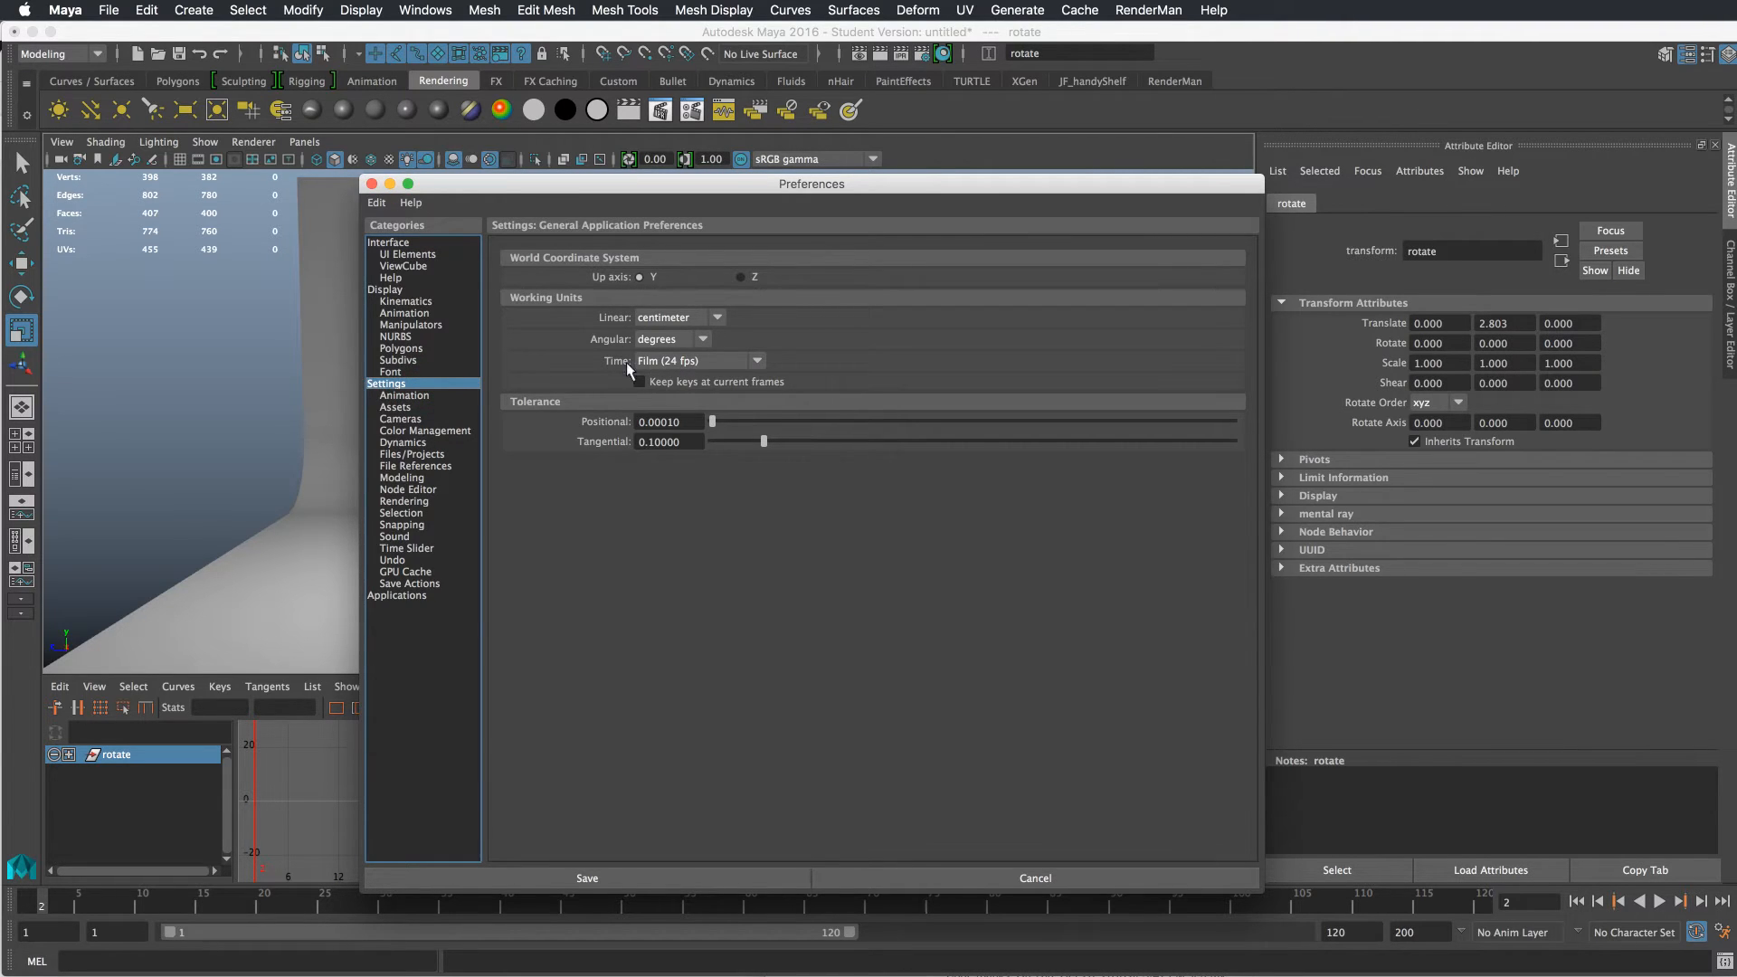
pyautogui.click(756, 360)
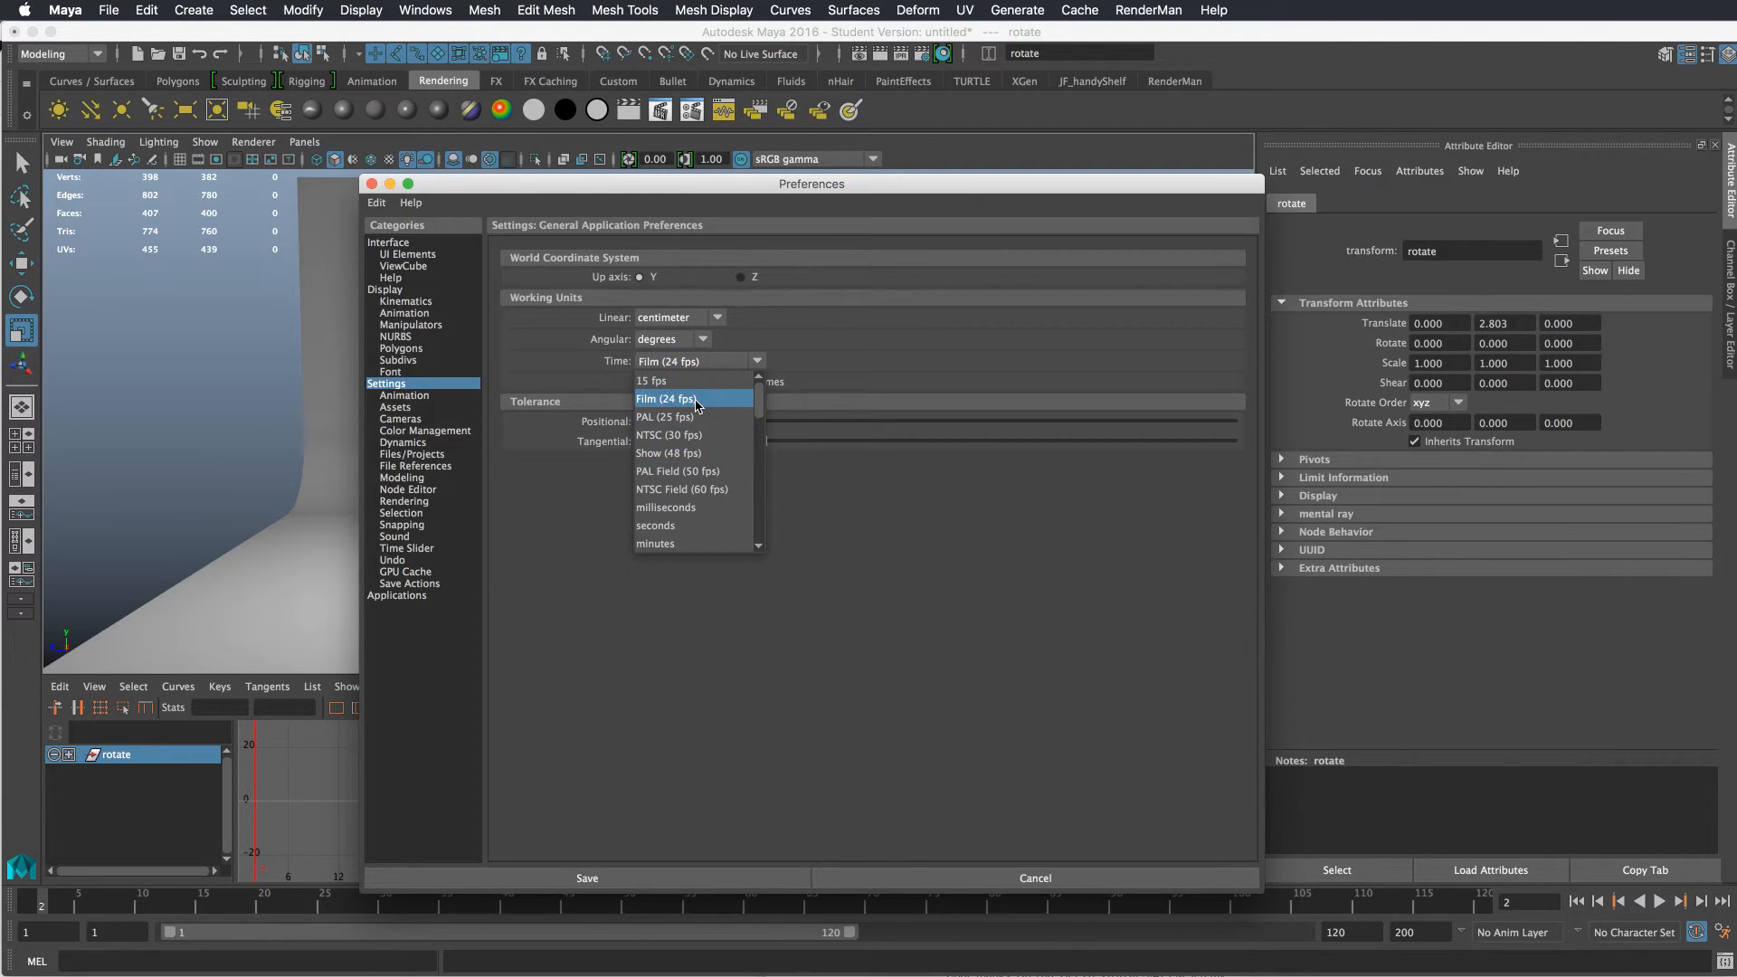
pyautogui.moveTo(703, 494)
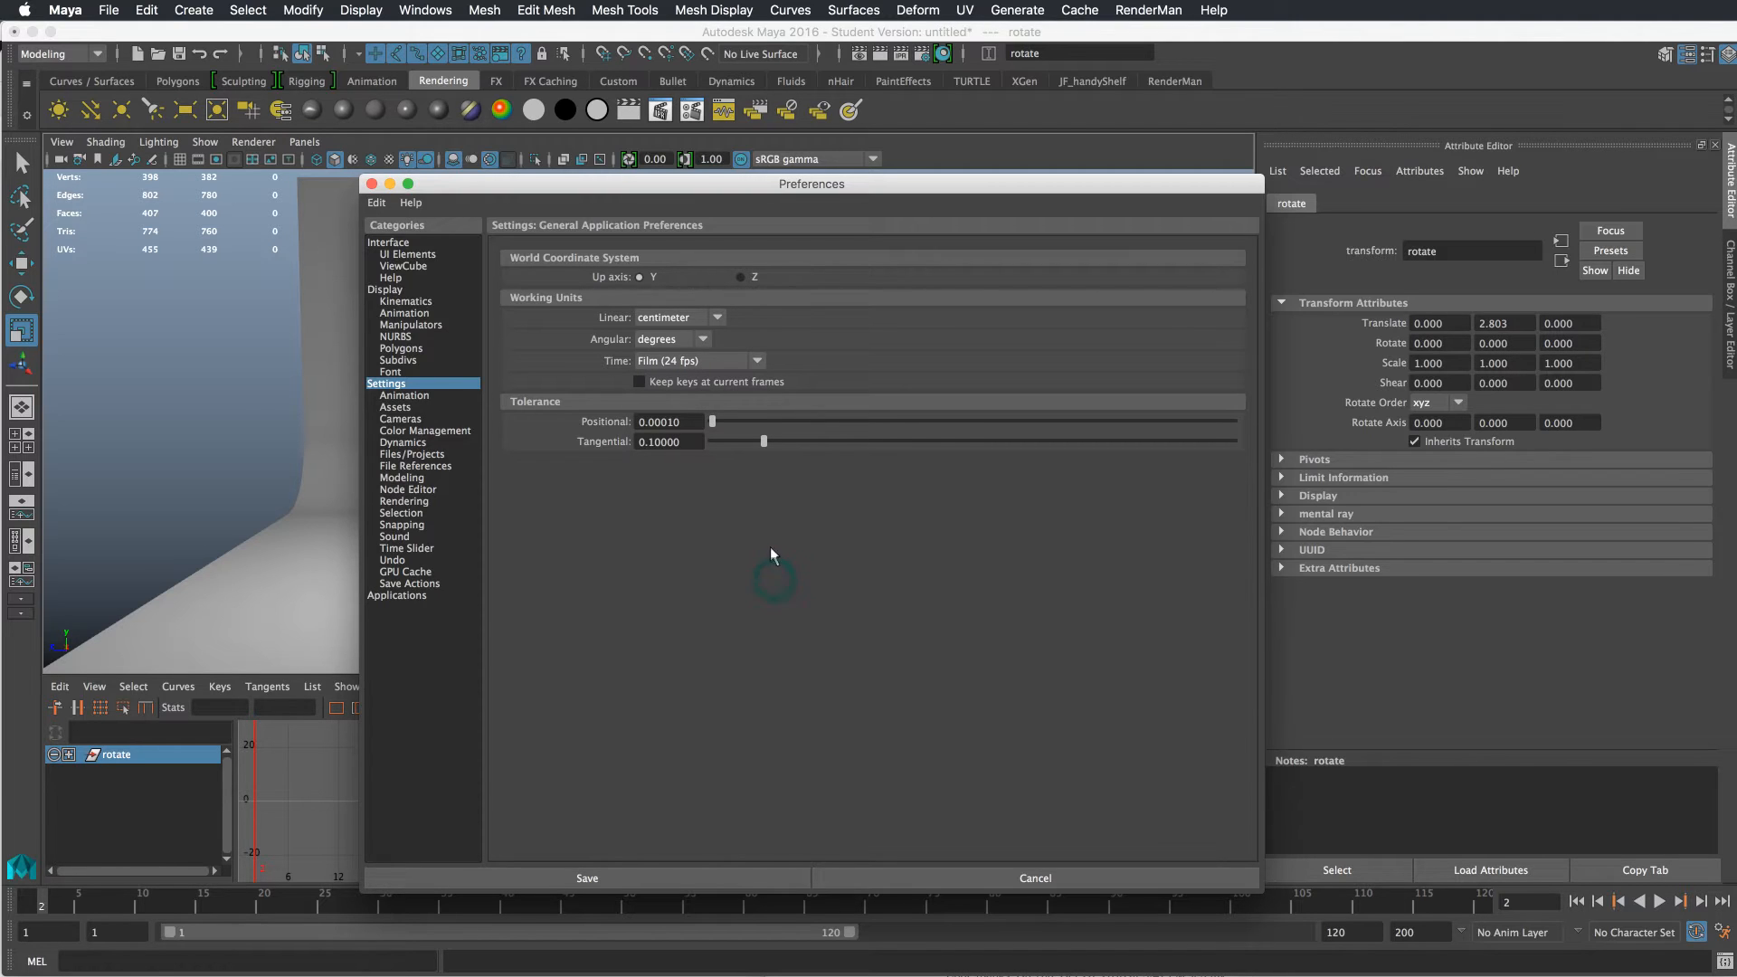
pyautogui.click(756, 361)
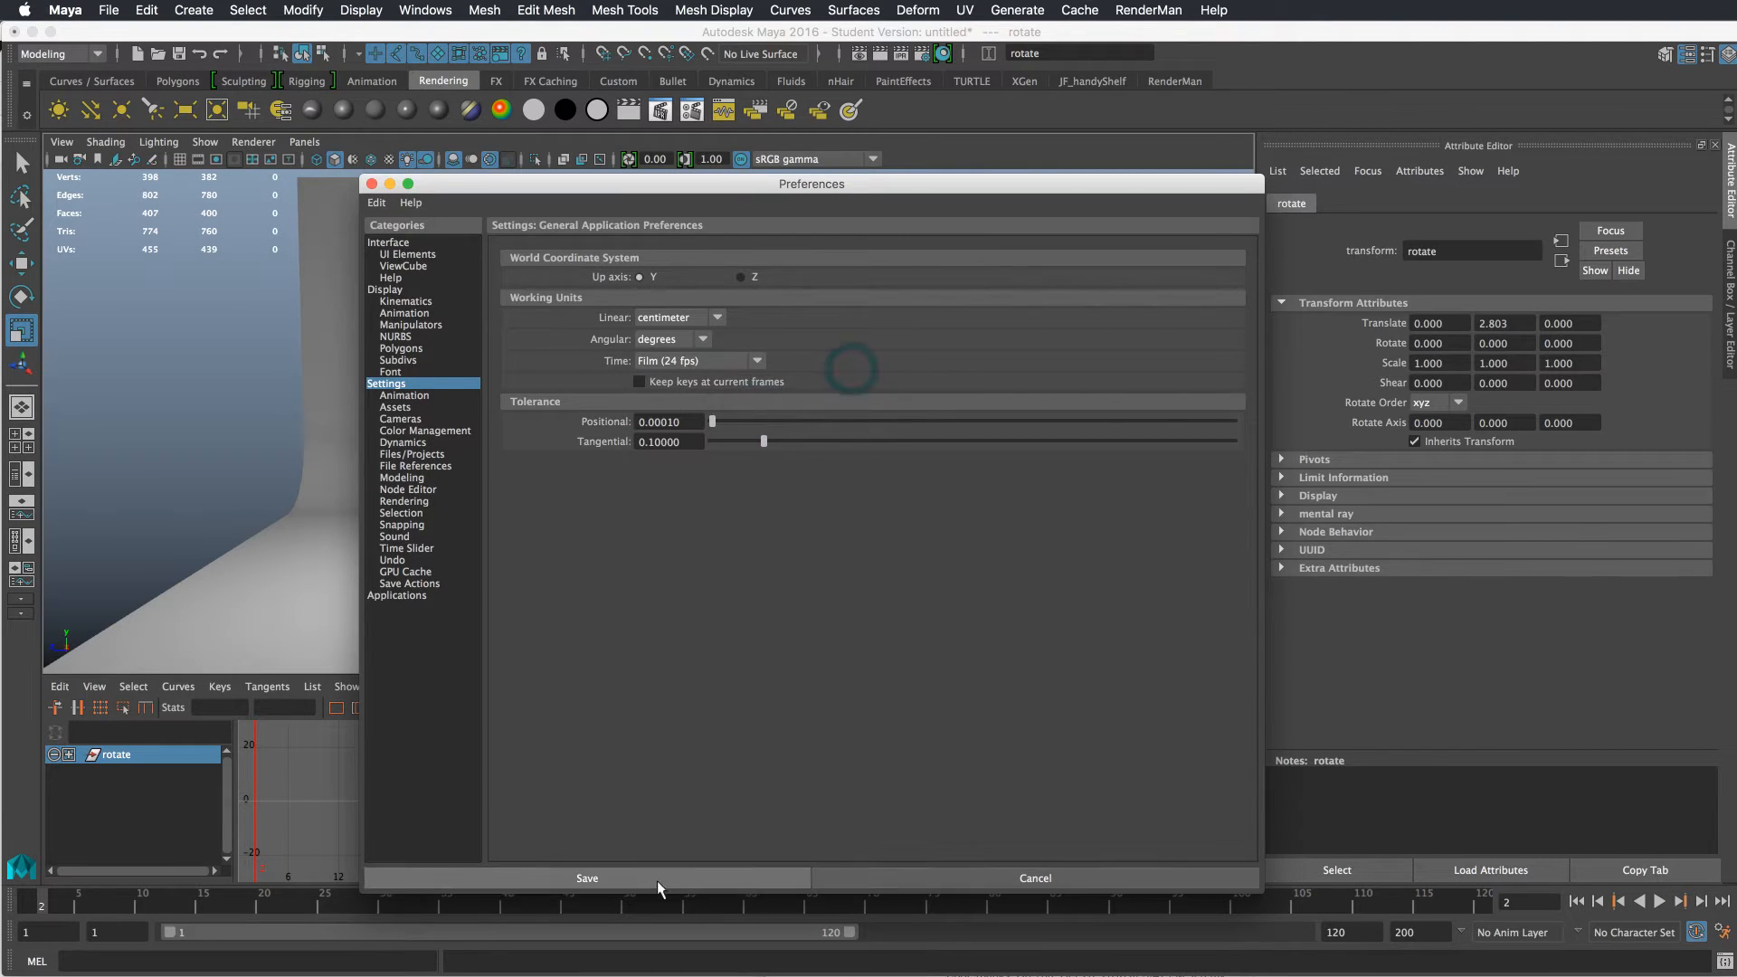
pyautogui.click(586, 878)
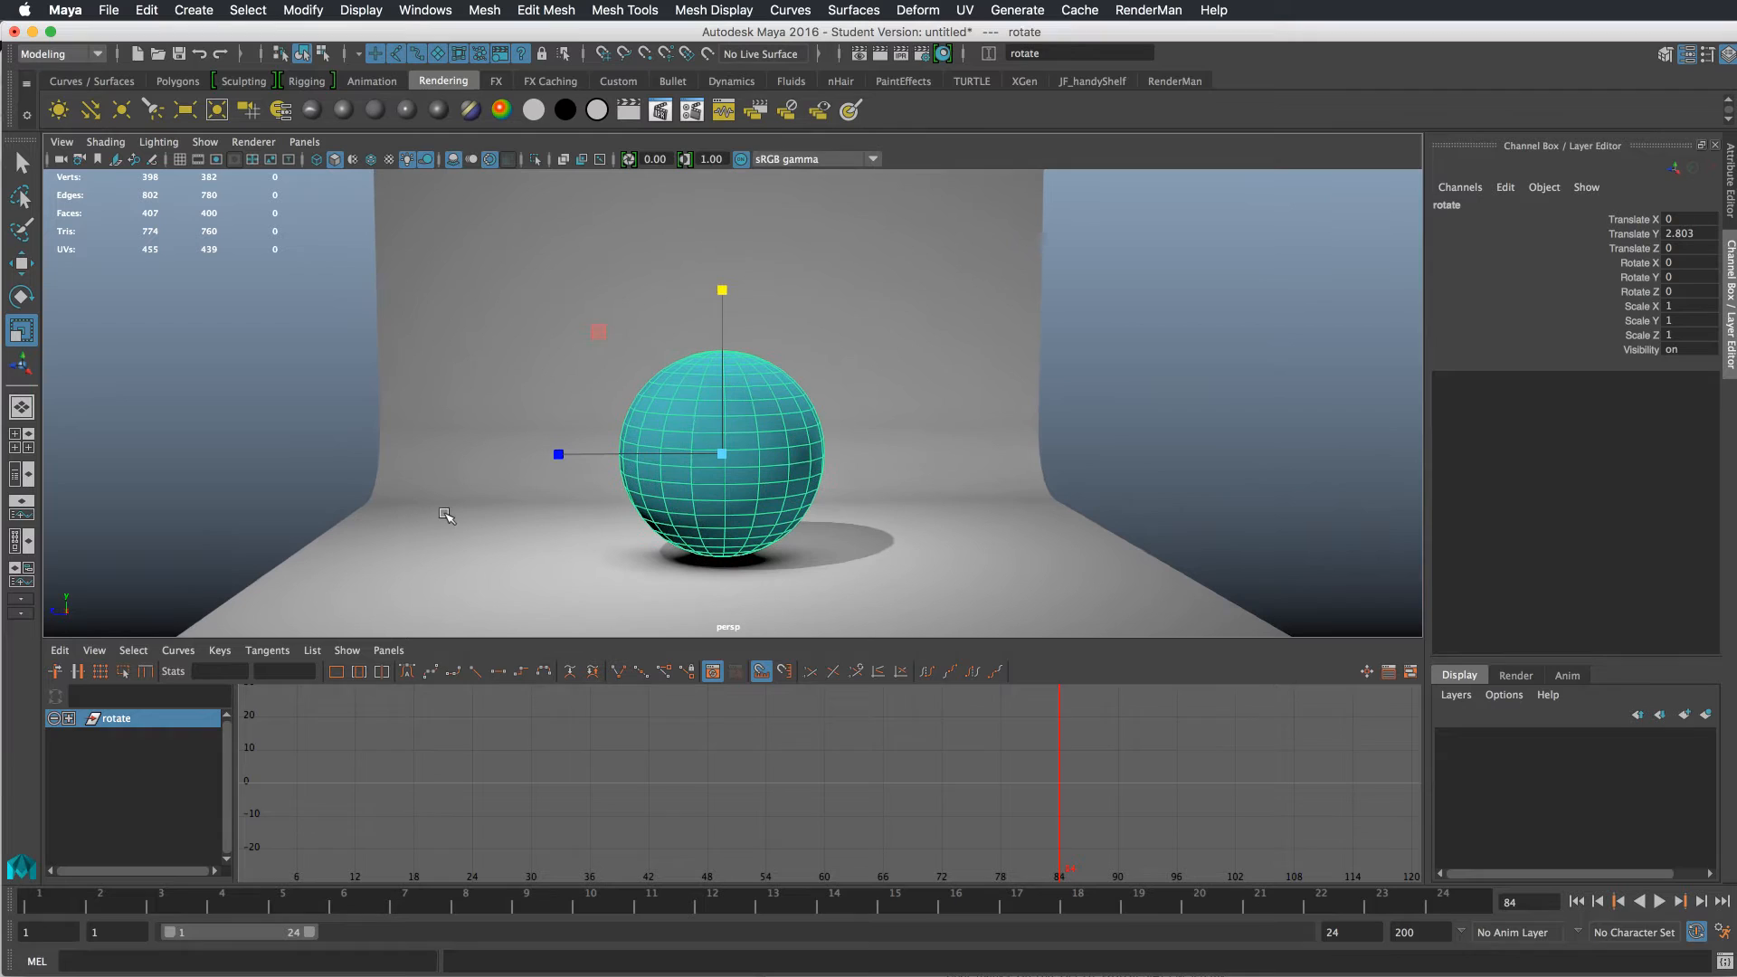
pyautogui.moveTo(1008, 507)
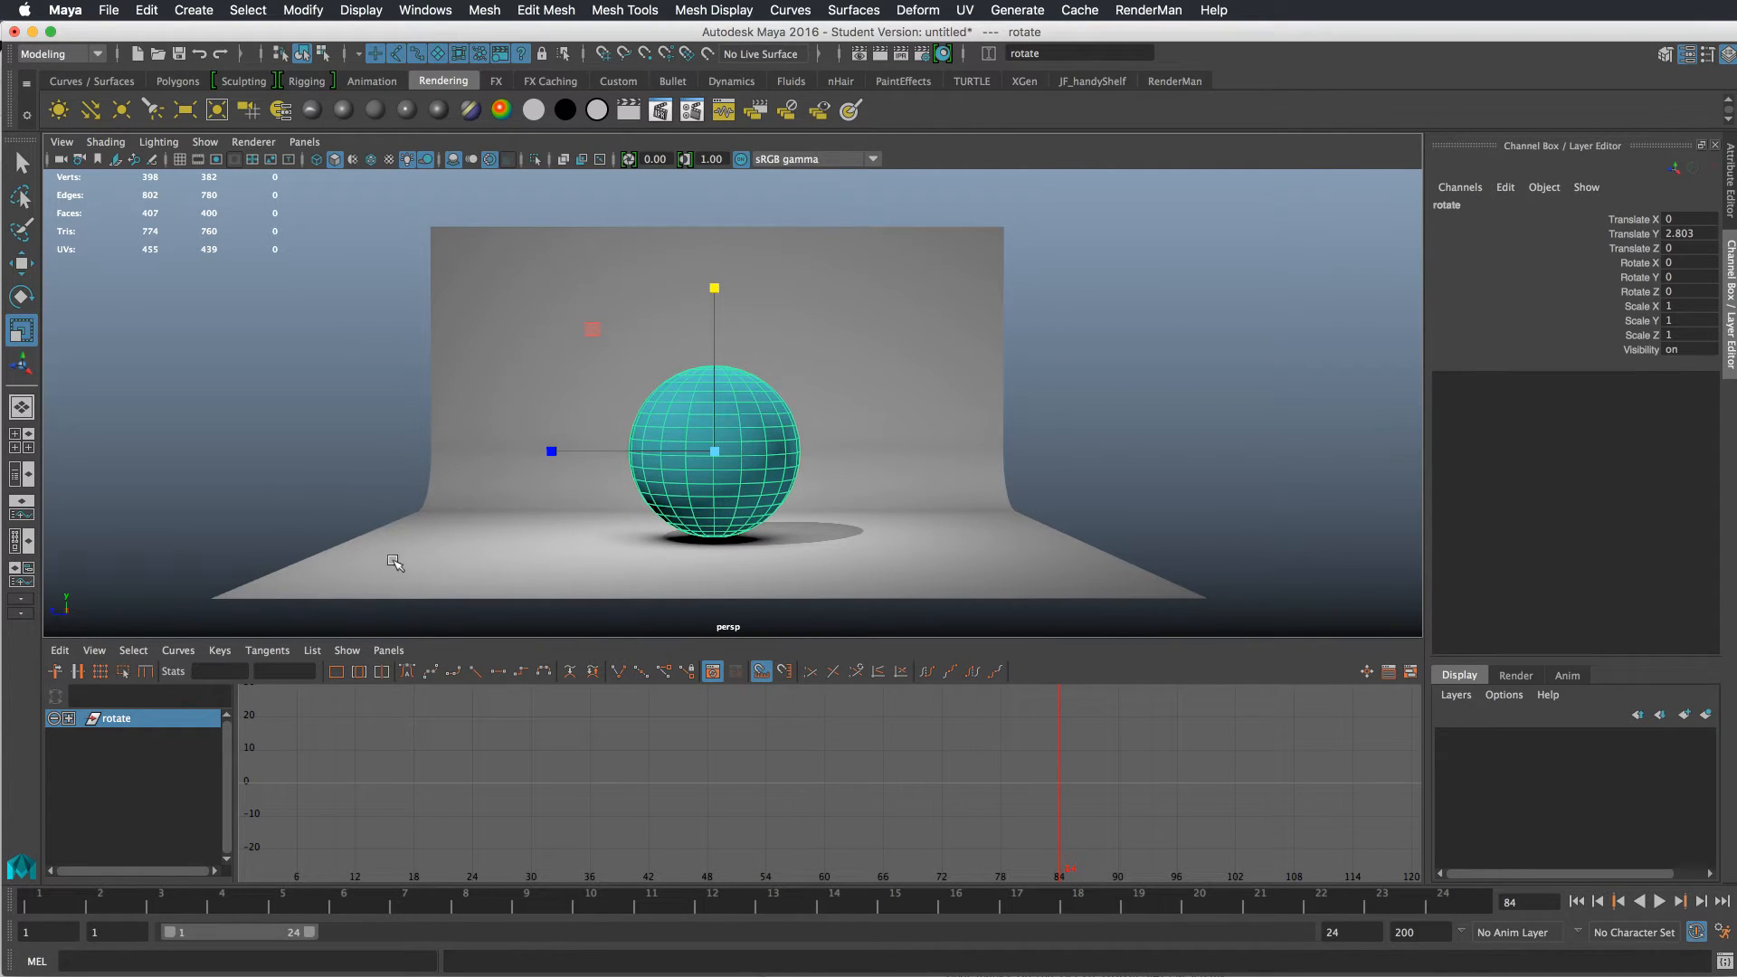
pyautogui.moveTo(702, 460)
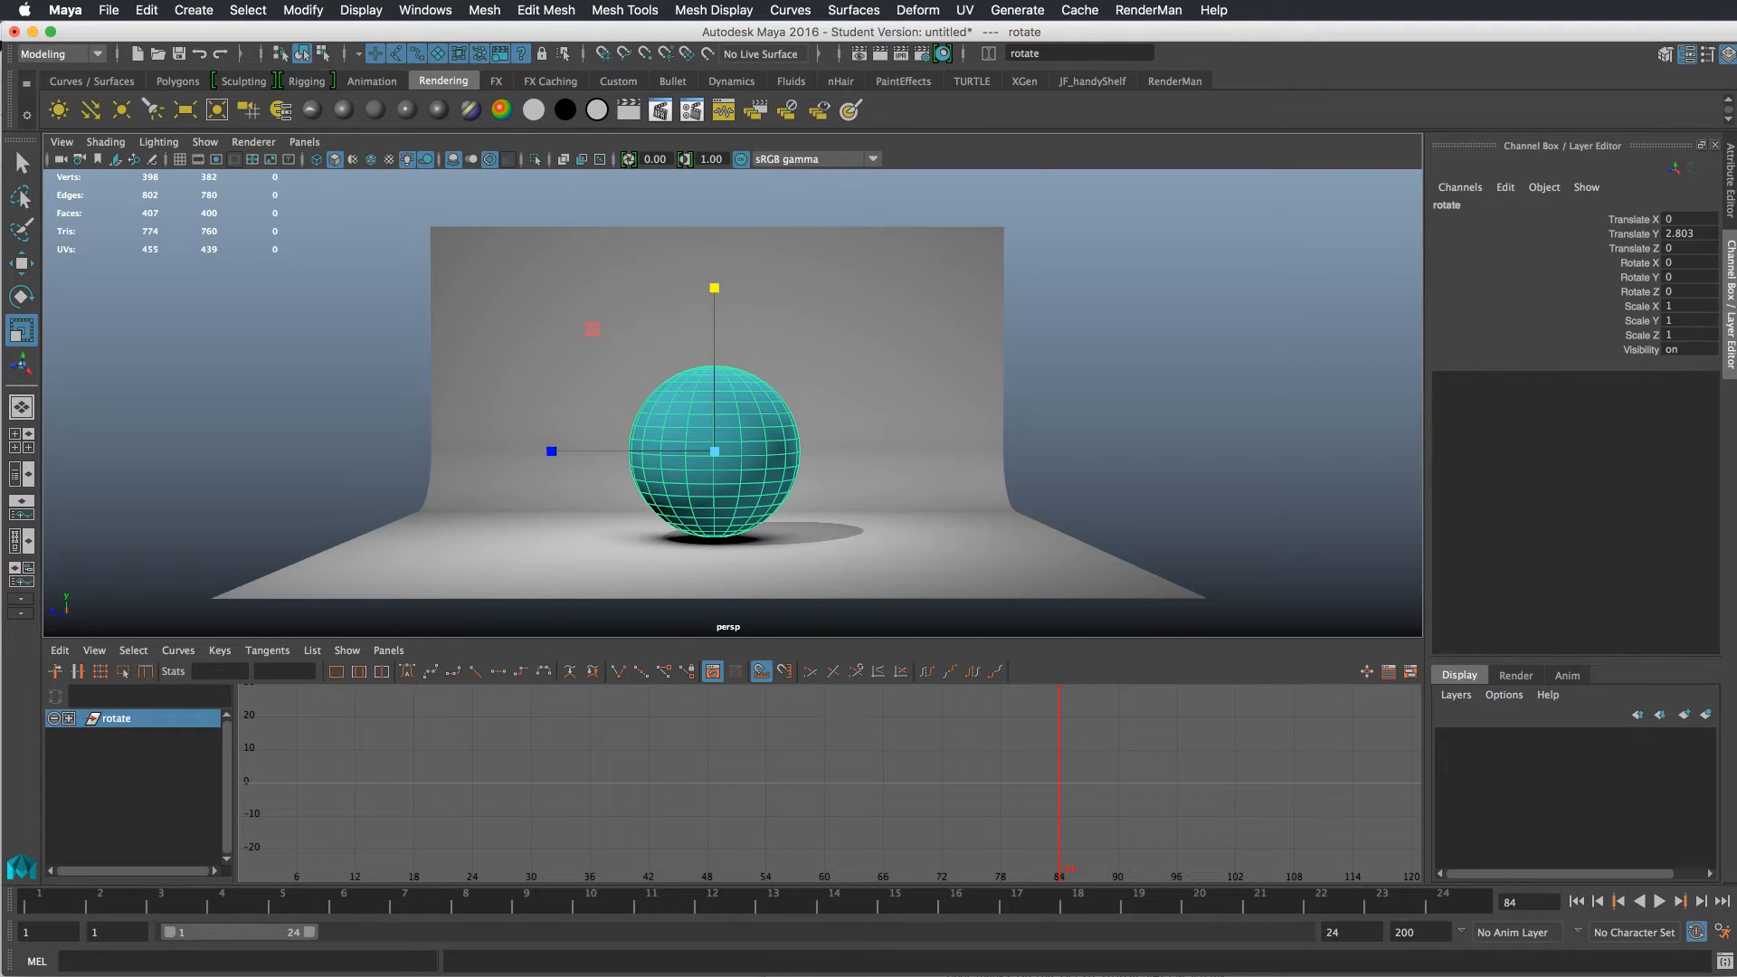
pyautogui.moveTo(145, 166)
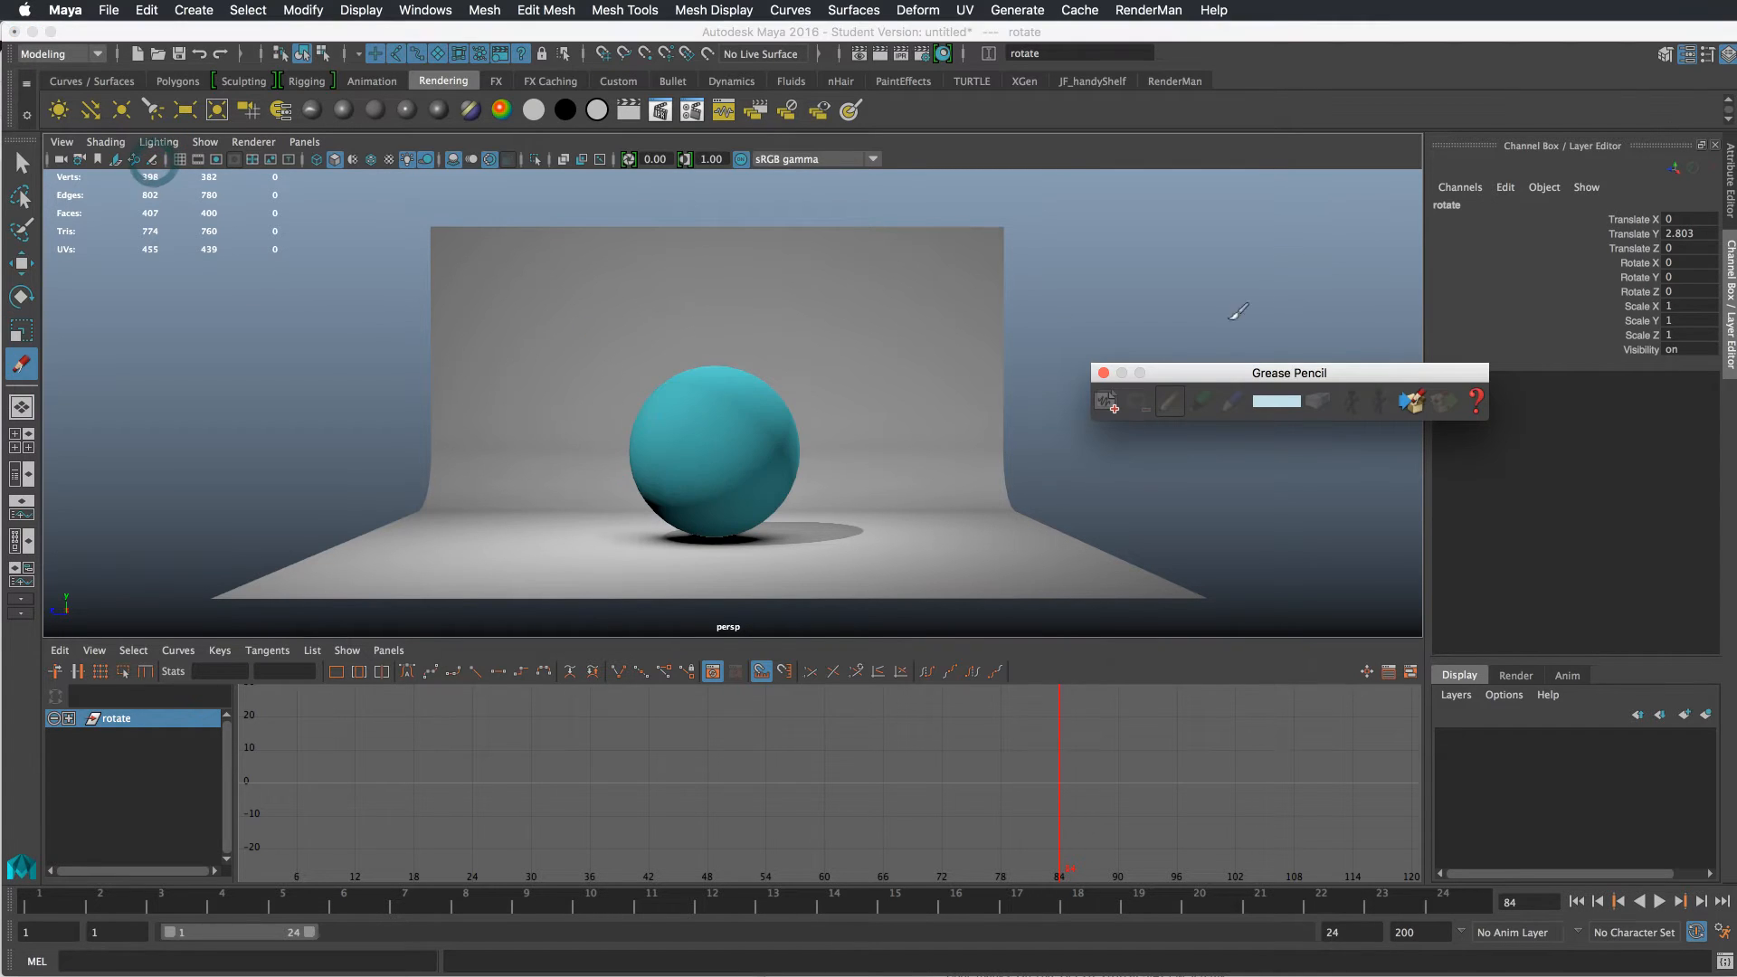
pyautogui.moveTo(1288, 373); pyautogui.dragTo(1314, 183)
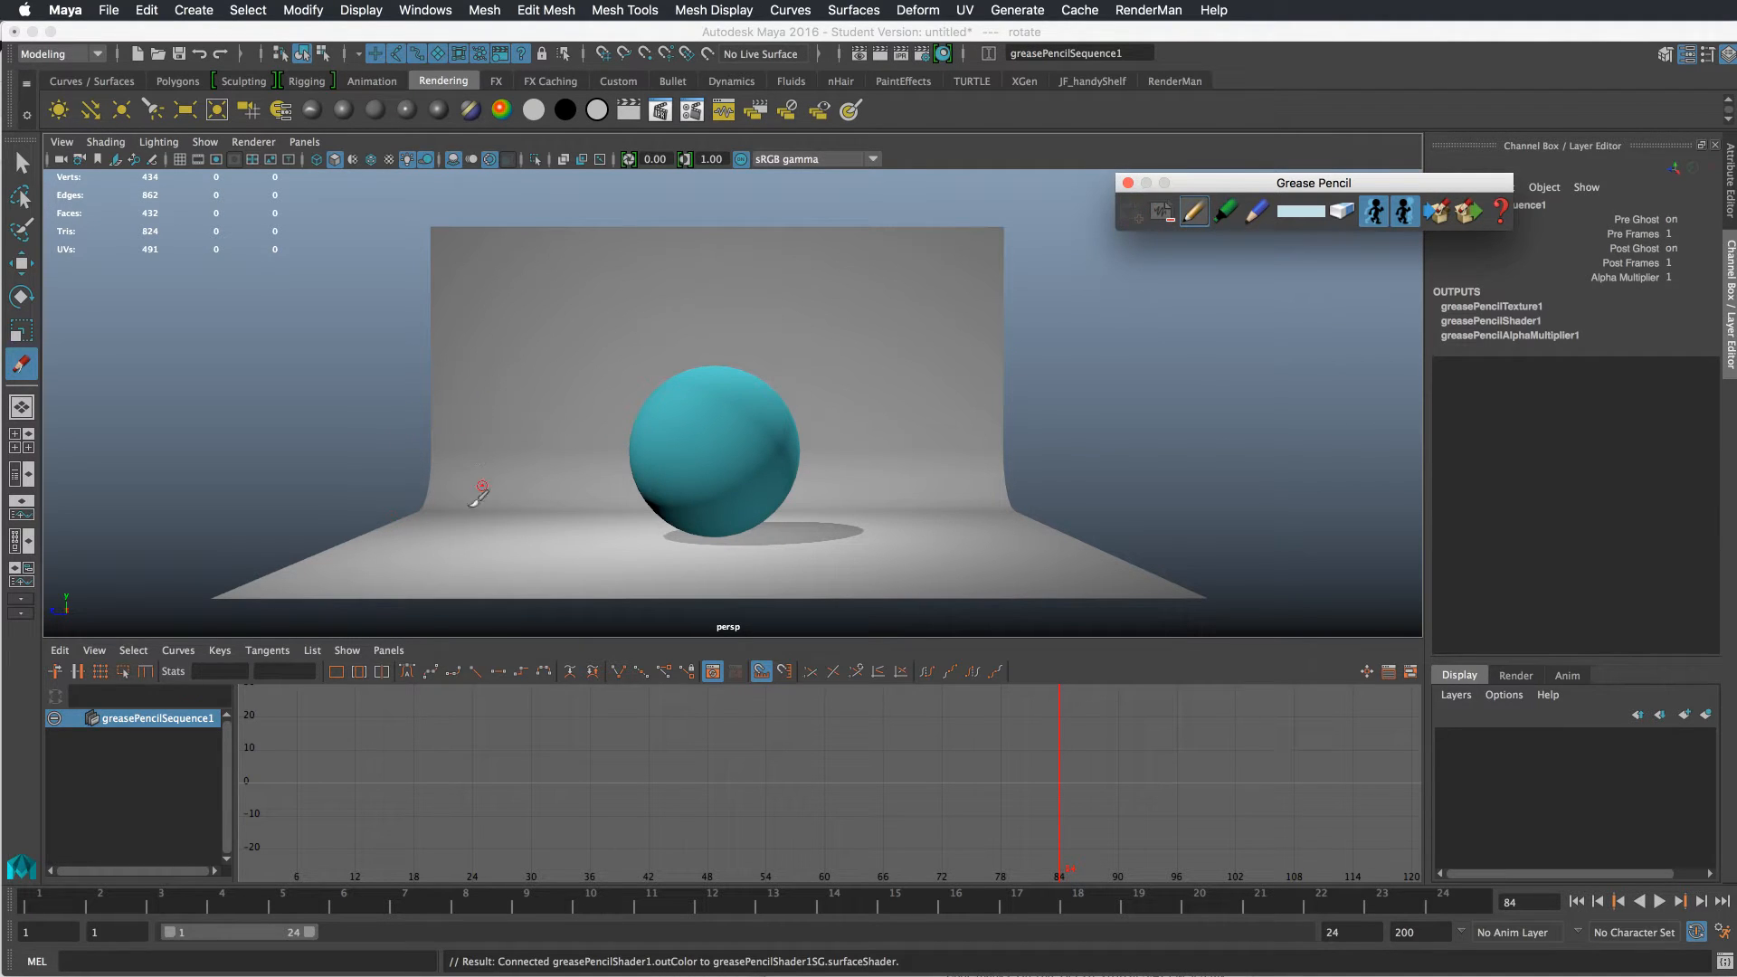
pyautogui.moveTo(525, 405)
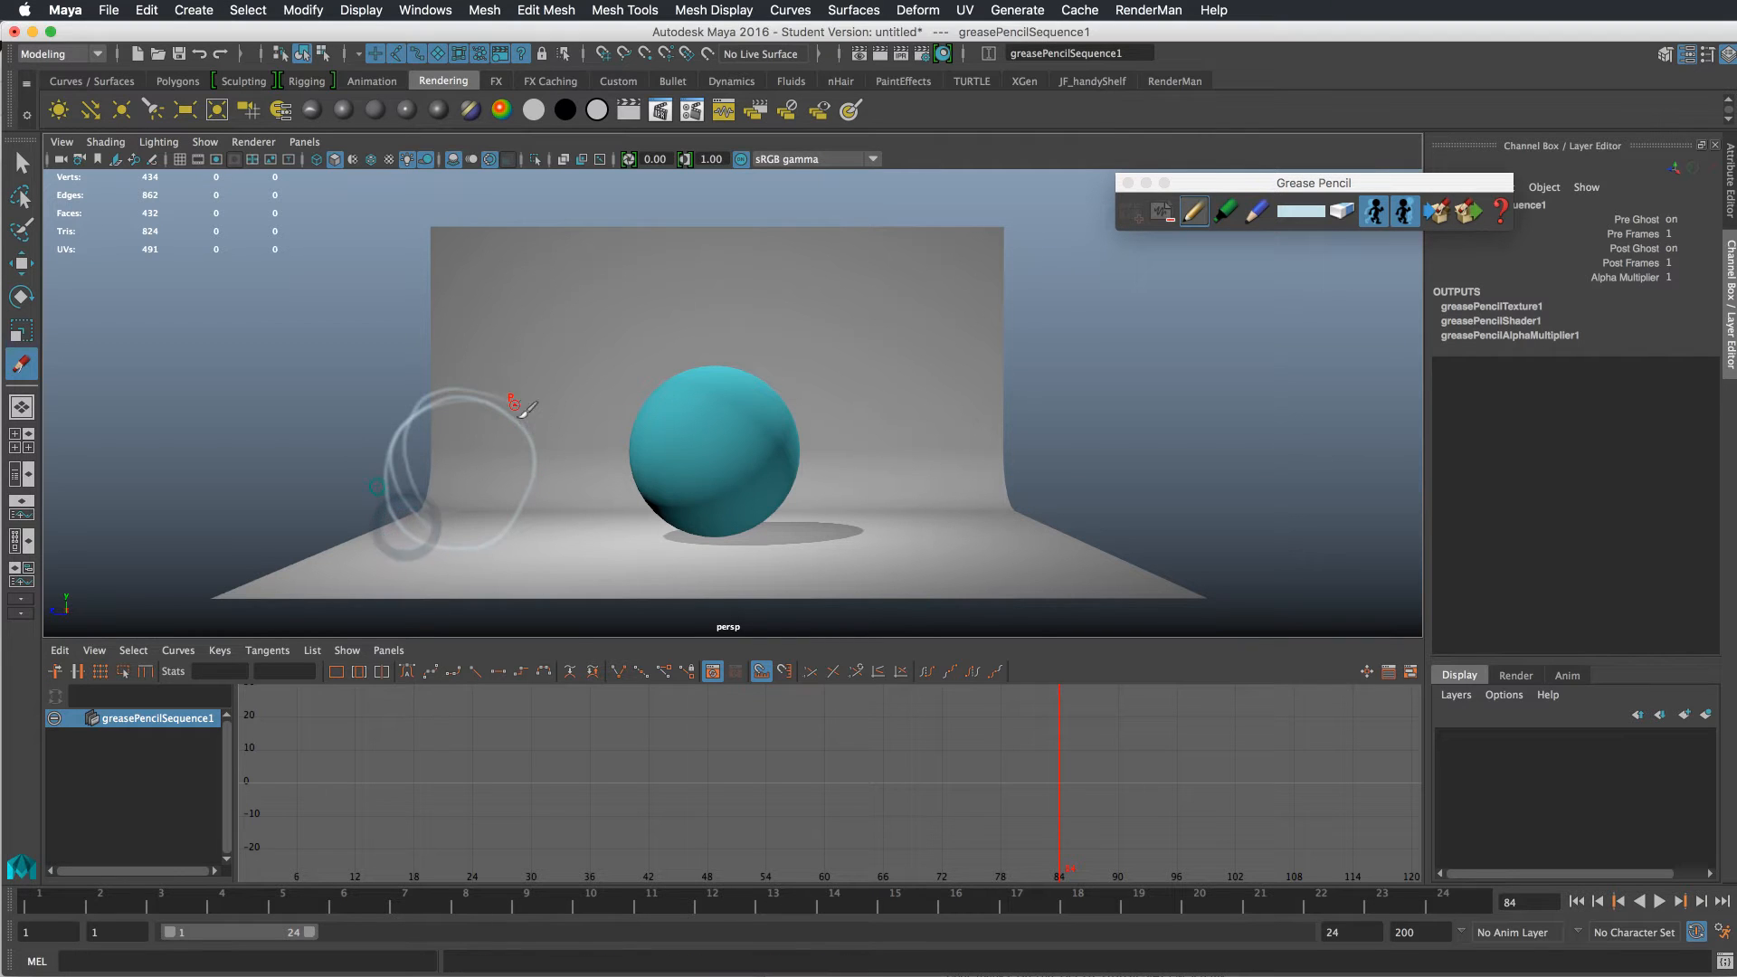
pyautogui.moveTo(1017, 465)
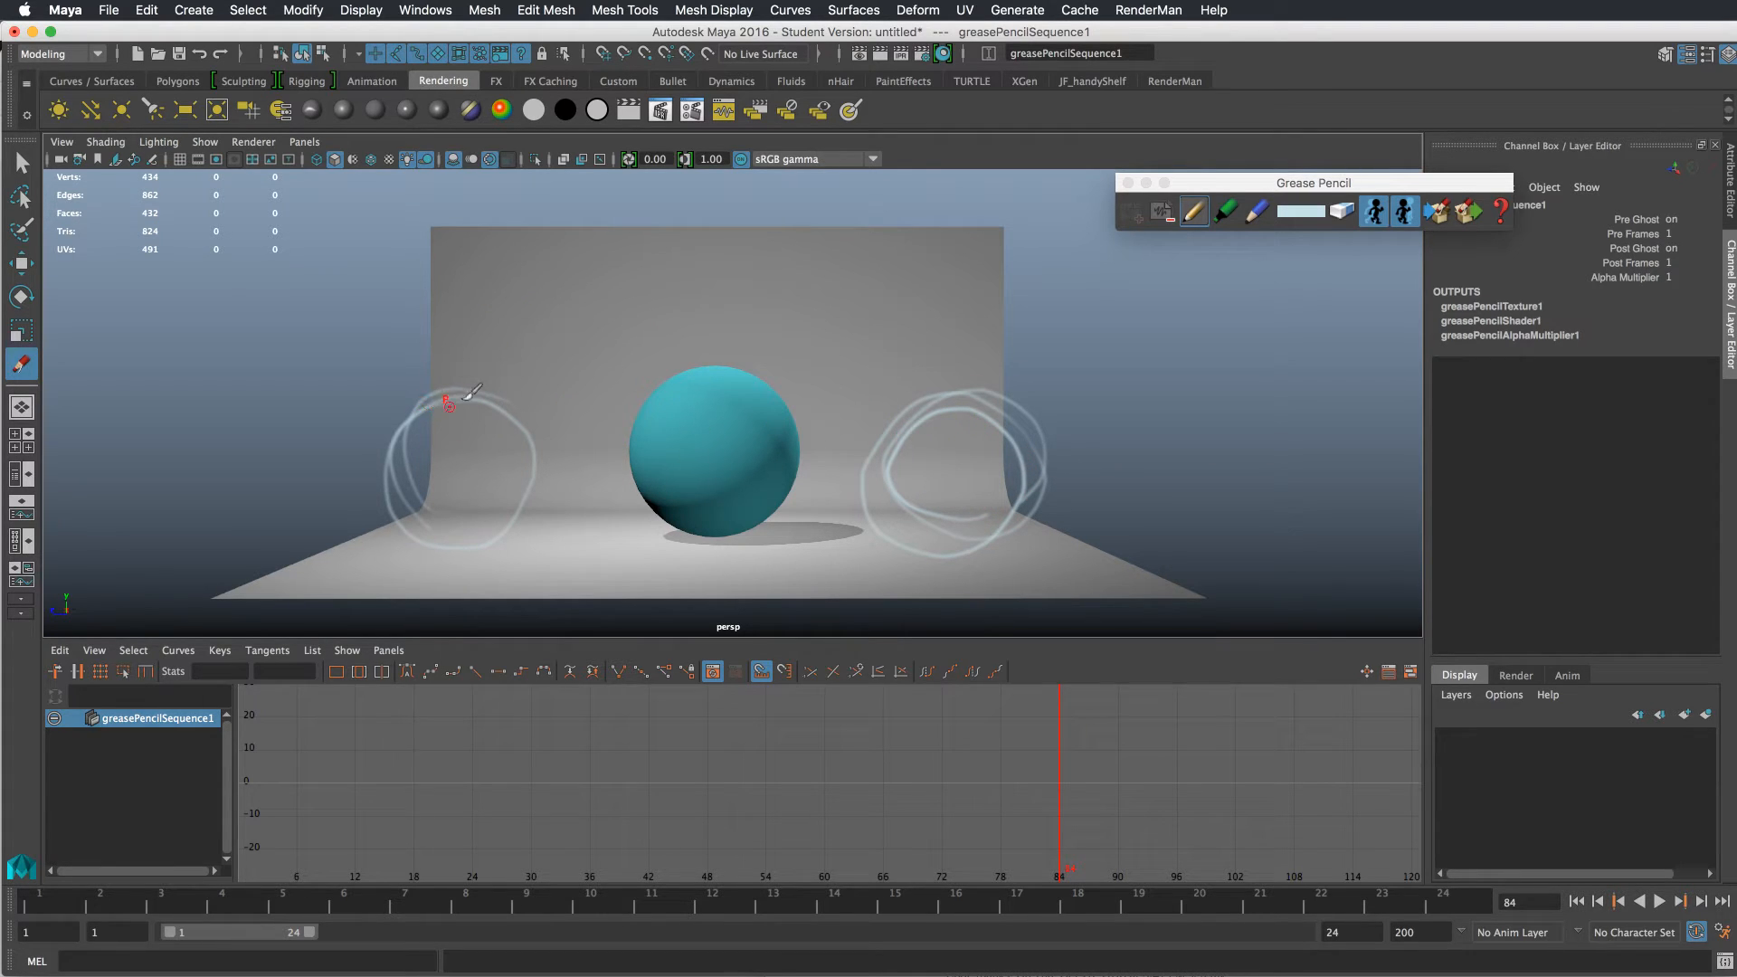
pyautogui.moveTo(449, 403); pyautogui.dragTo(777, 258)
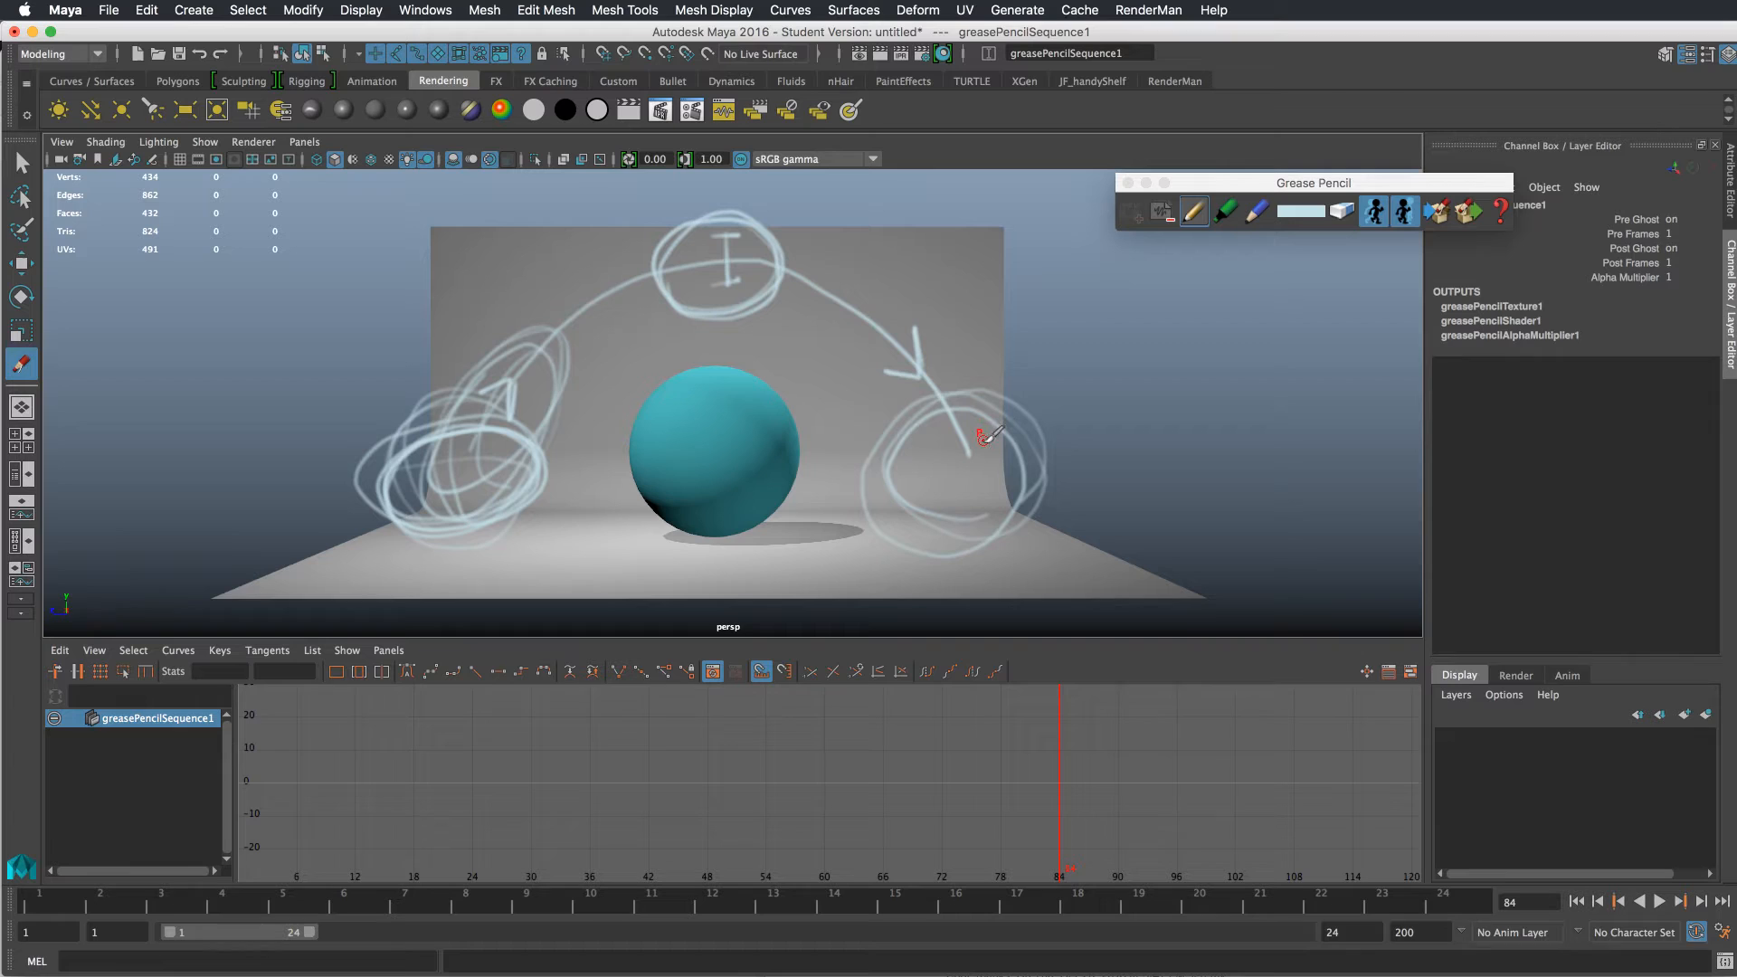
pyautogui.moveTo(610, 355)
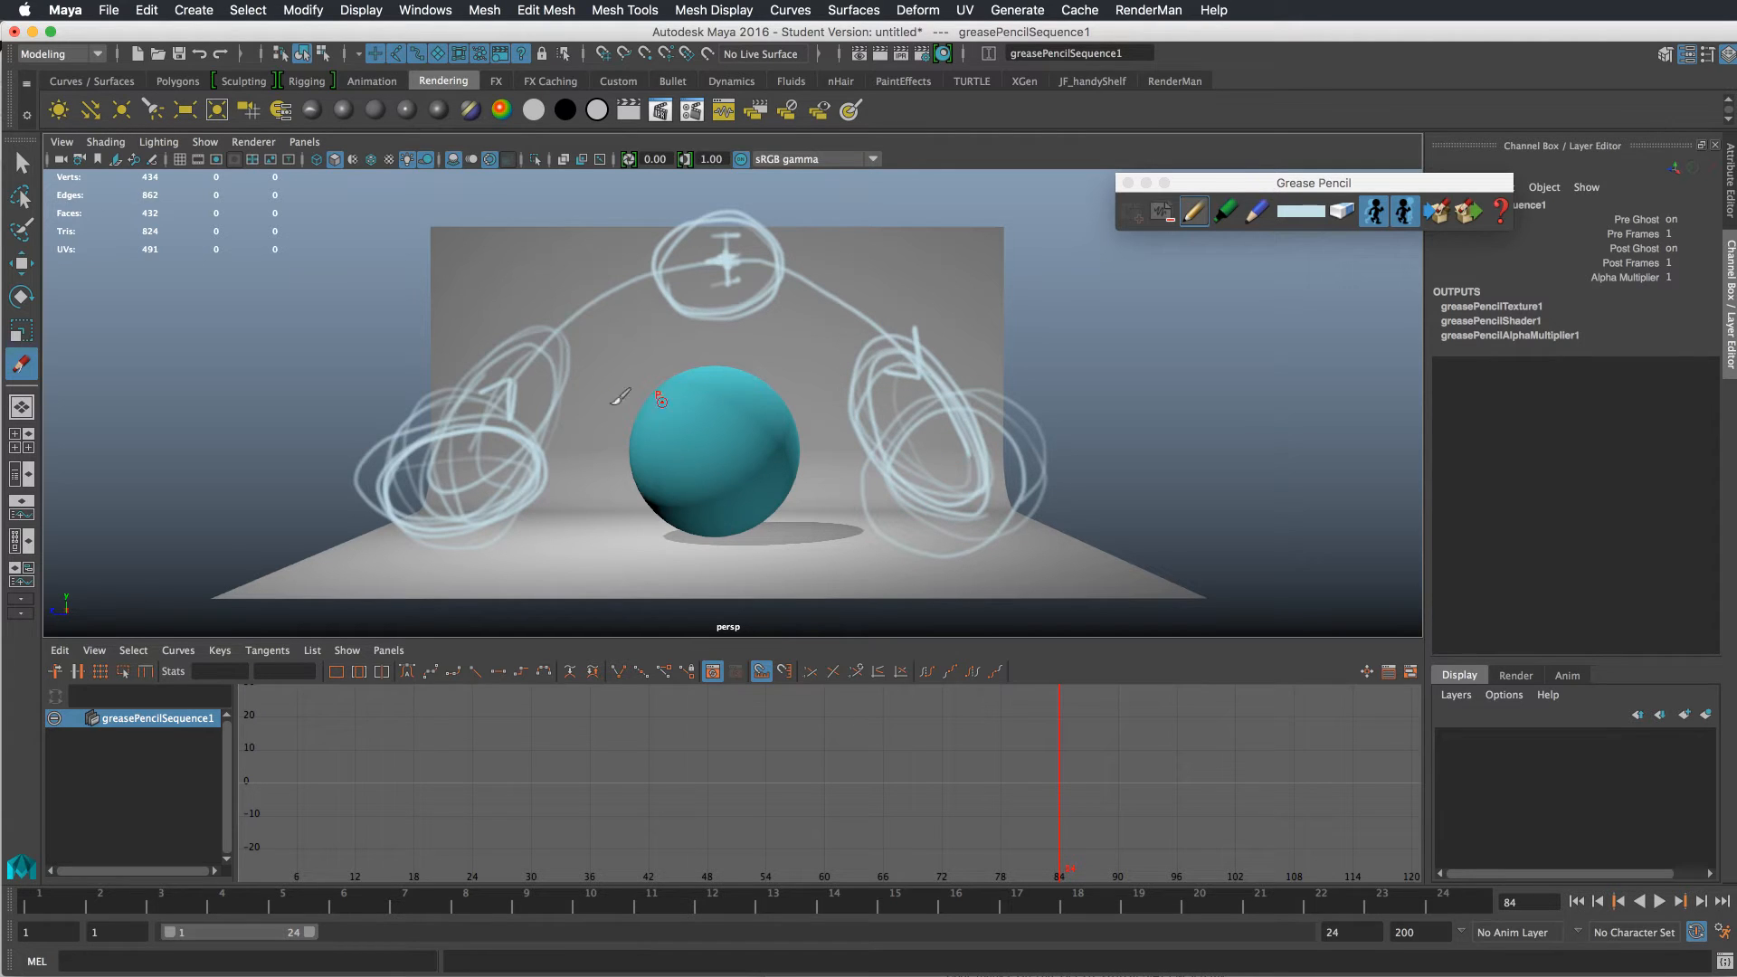
pyautogui.moveTo(952, 426)
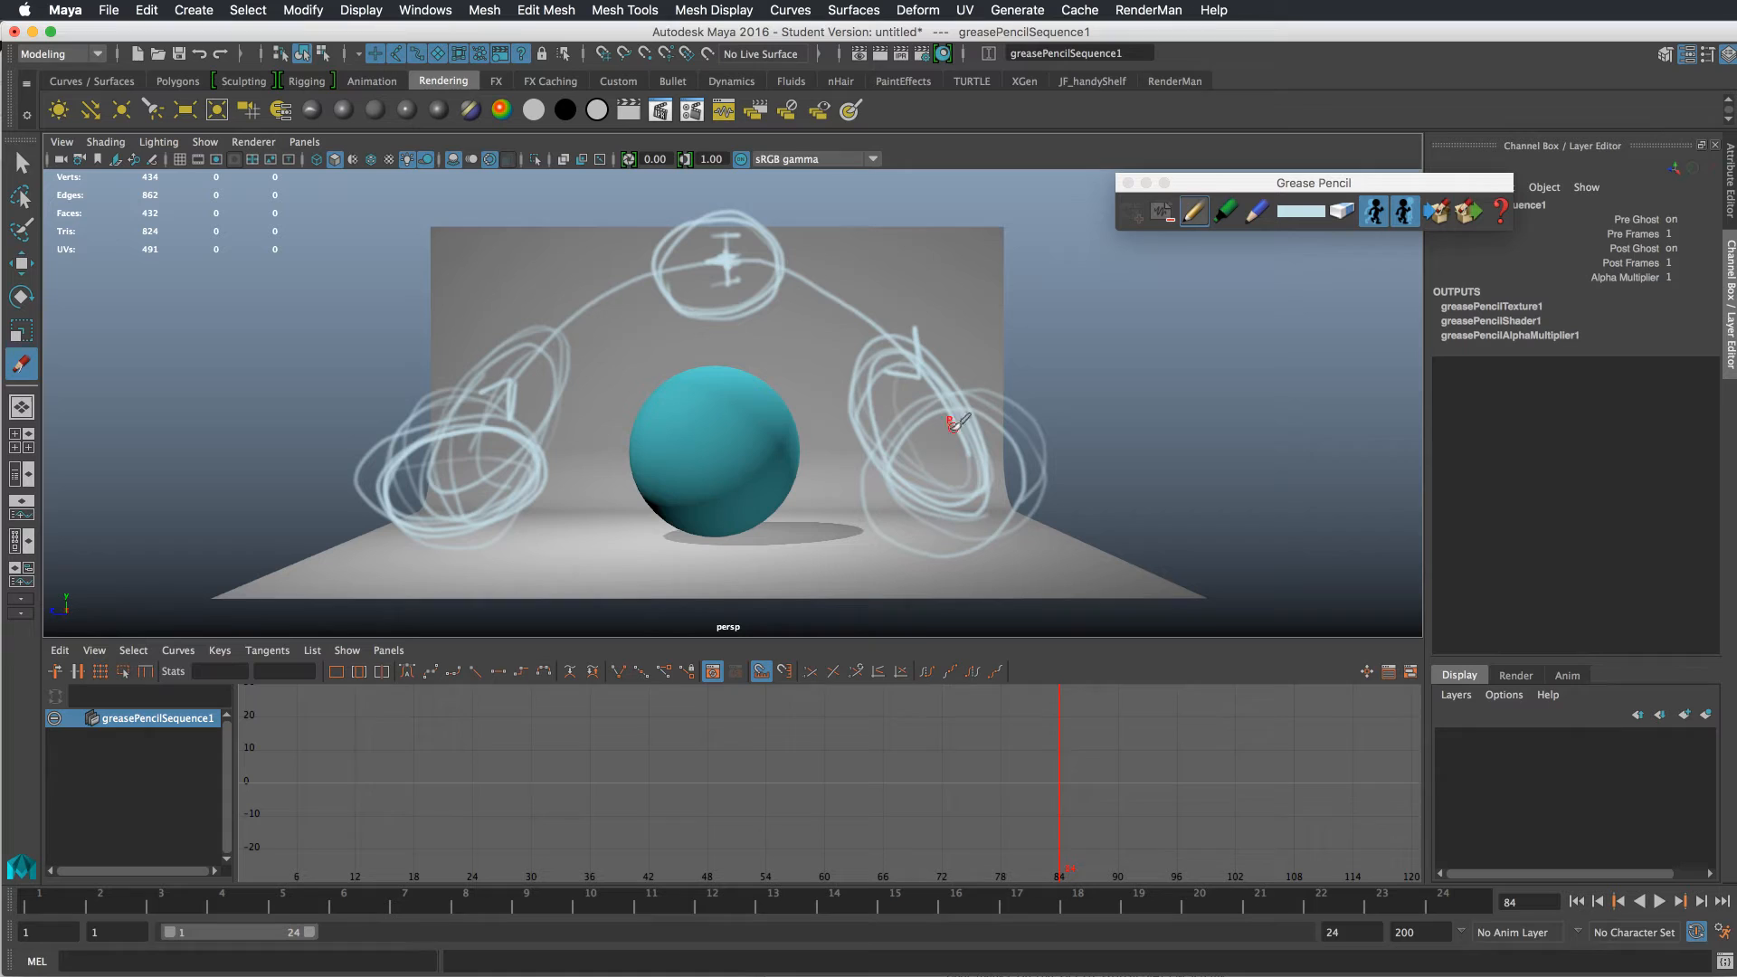
pyautogui.moveTo(947, 432); pyautogui.dragTo(1030, 505)
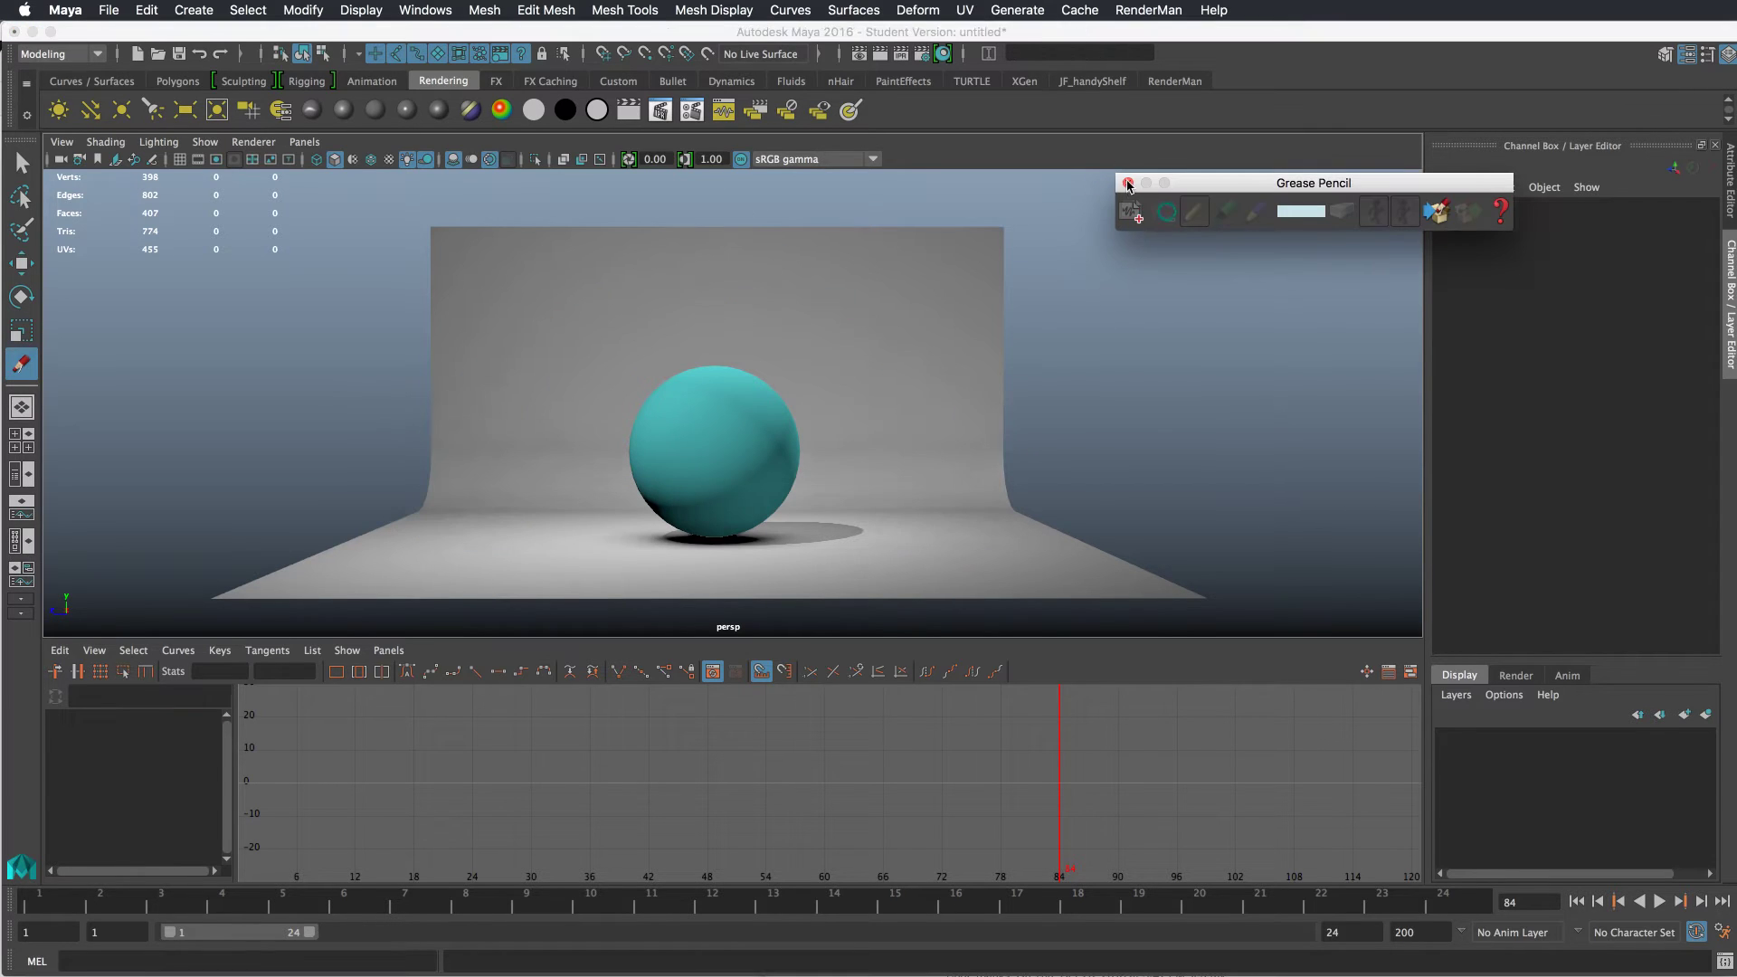
# - Key ballTopGRP's translate at frame 1, then at frame 24 moved forward to its landing spot
pyautogui.click(1129, 183)
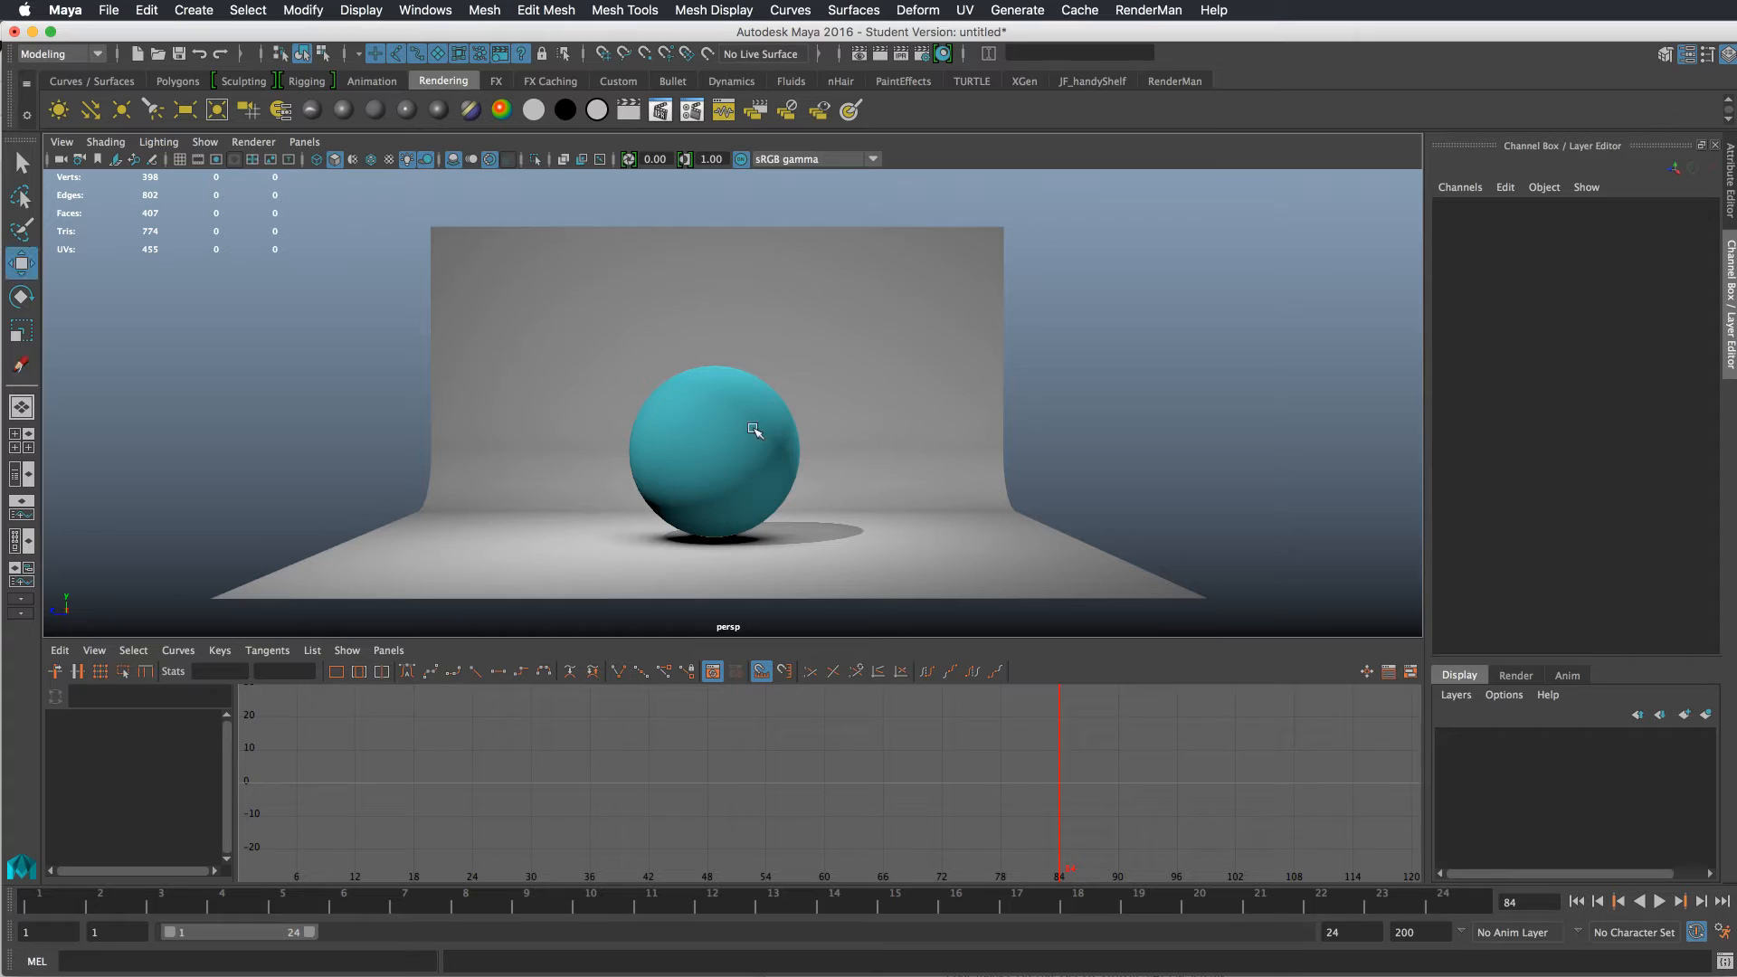
pyautogui.click(749, 436)
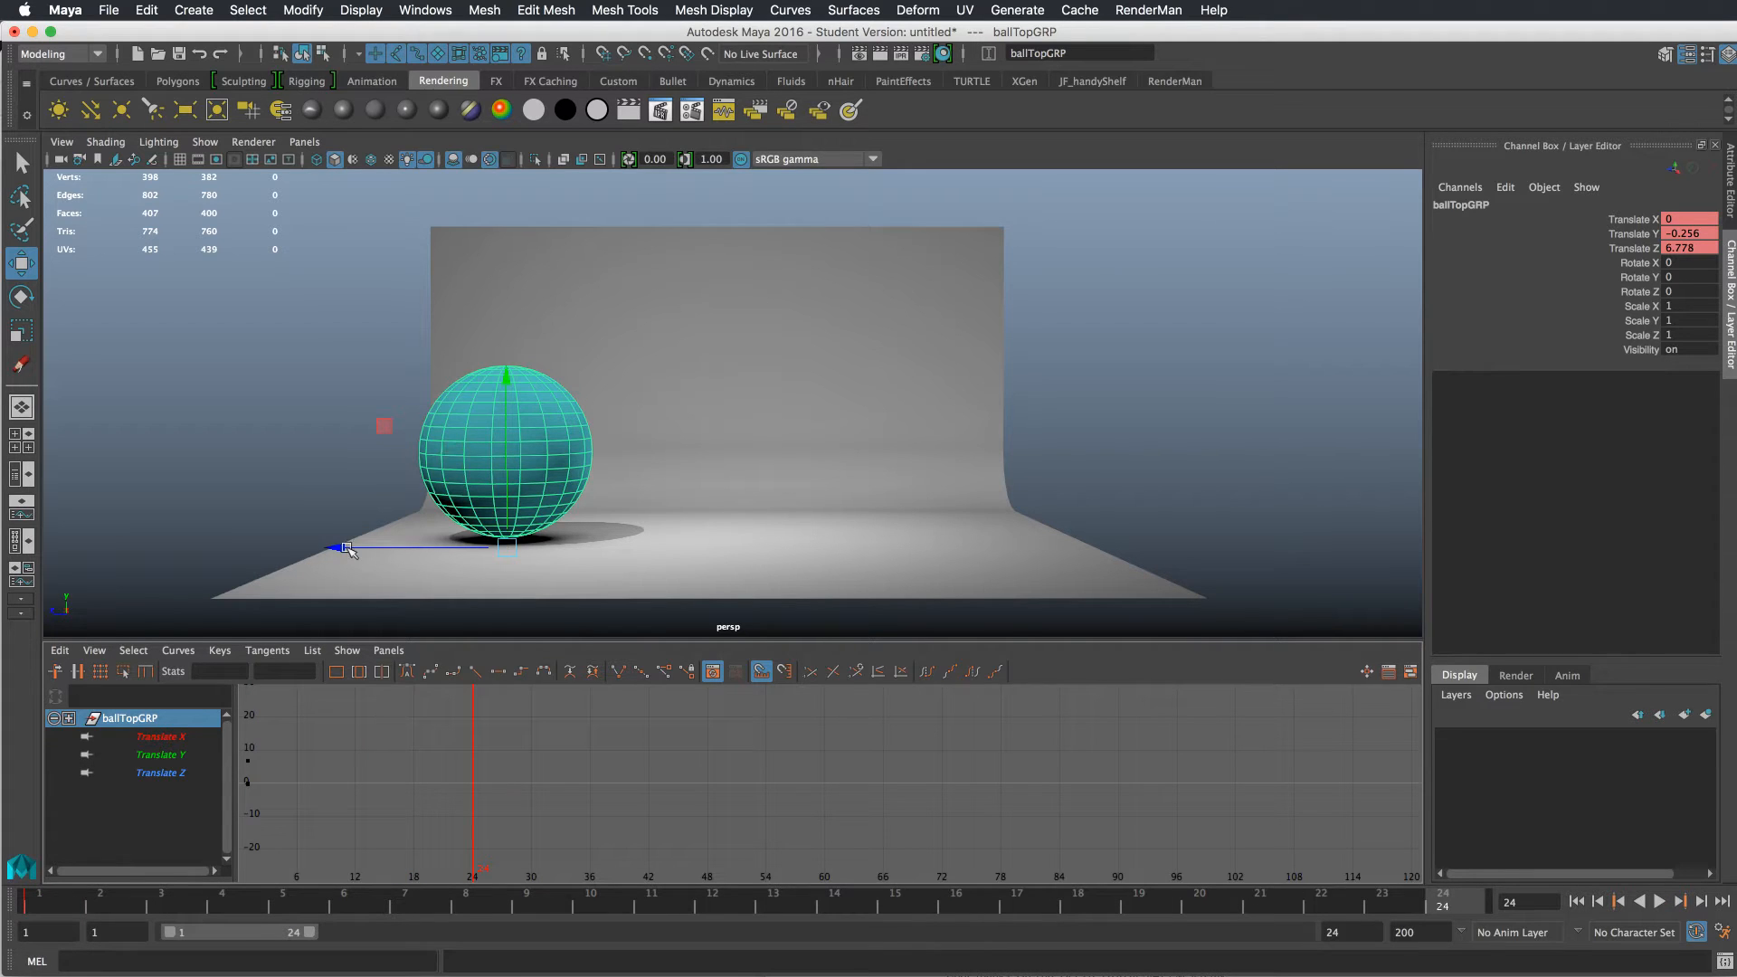
pyautogui.moveTo(344, 551); pyautogui.dragTo(782, 549)
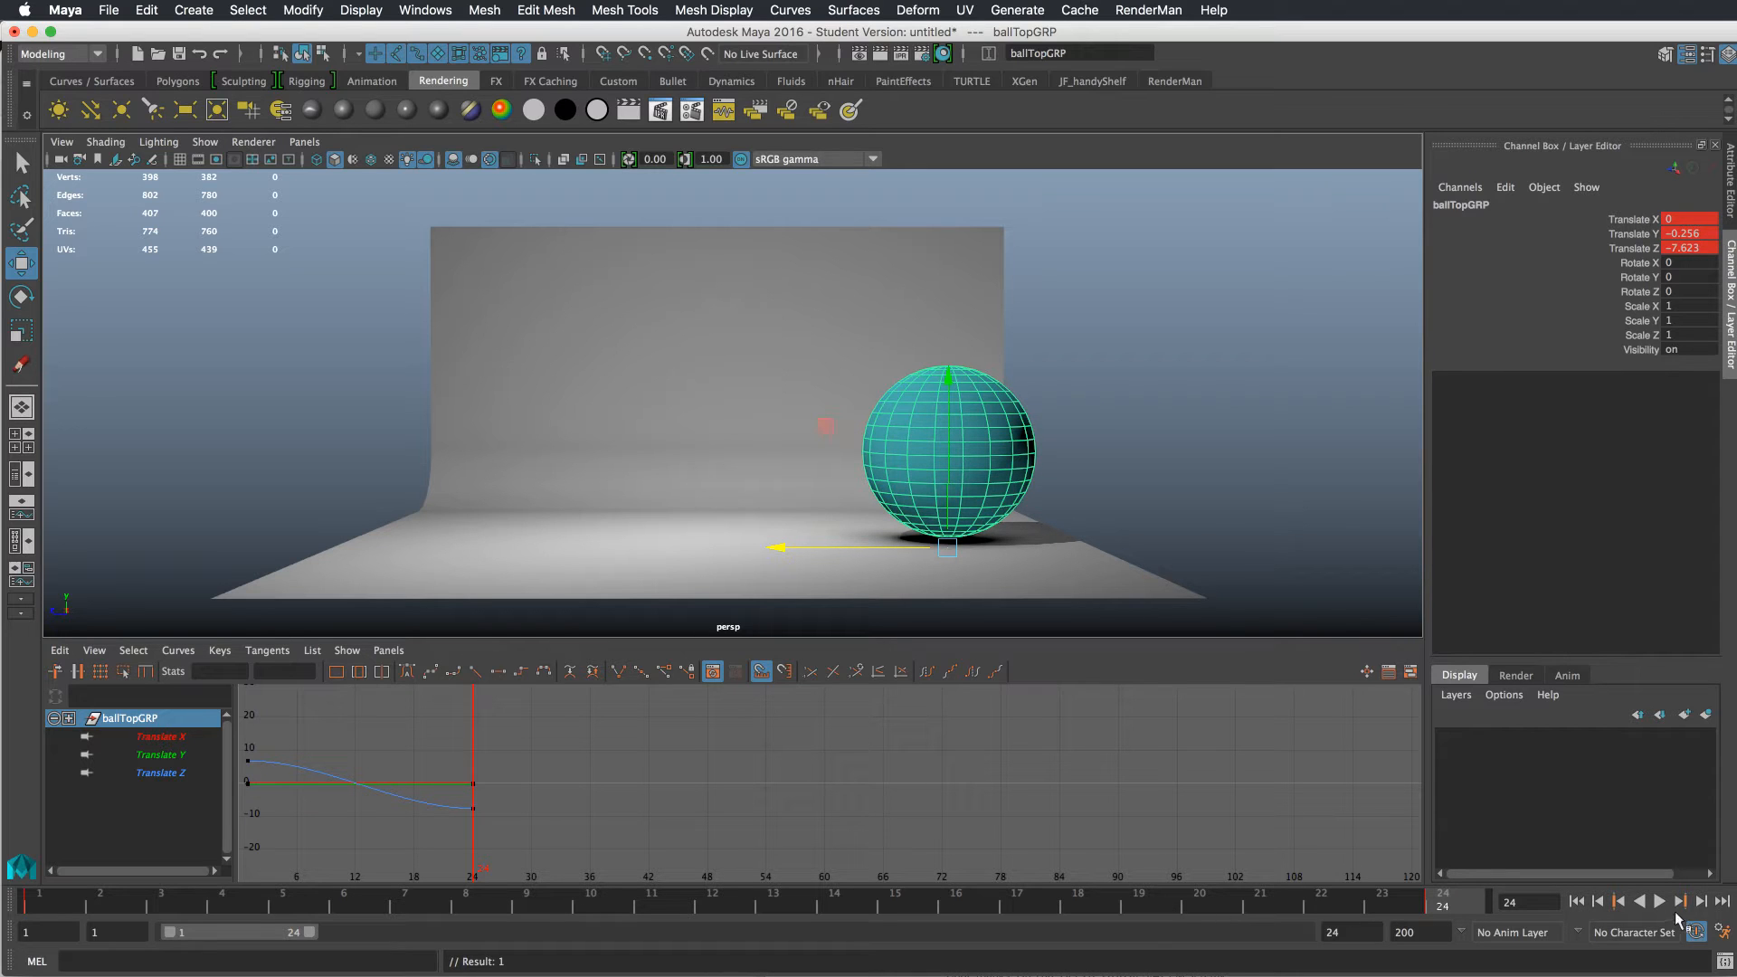
# - Review the slide, then shift the translate keys to frames 4 and 20 on the Time Slider
pyautogui.click(1661, 926)
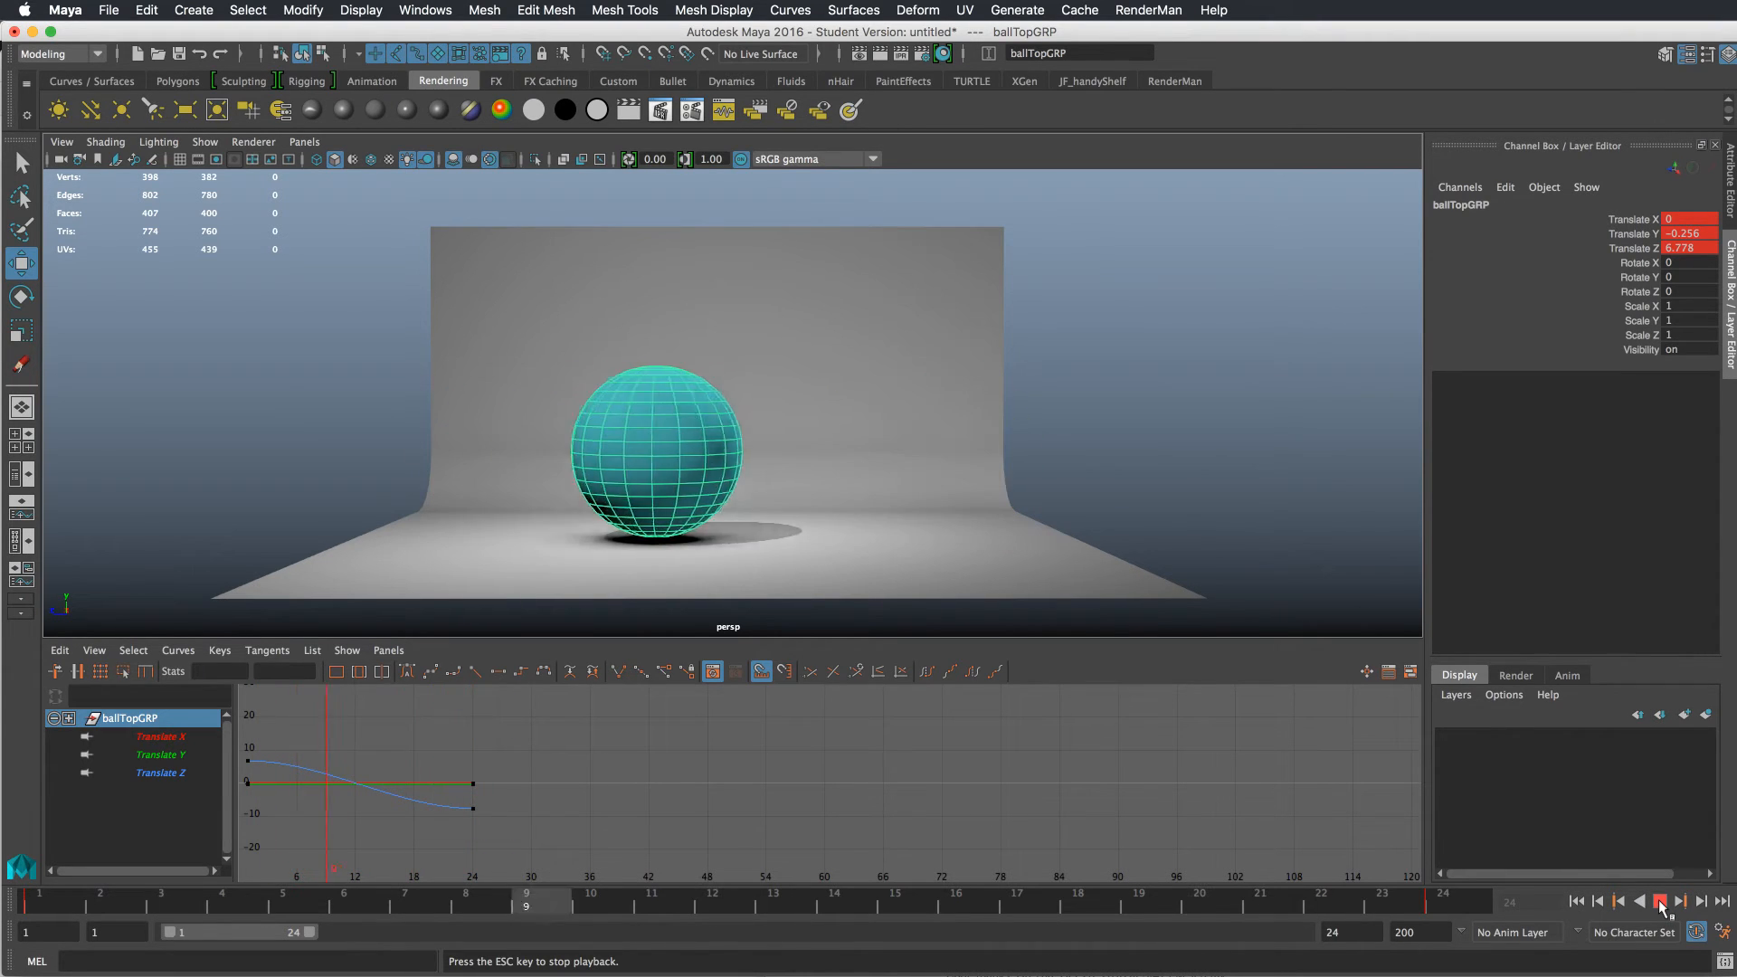
pyautogui.click(1665, 923)
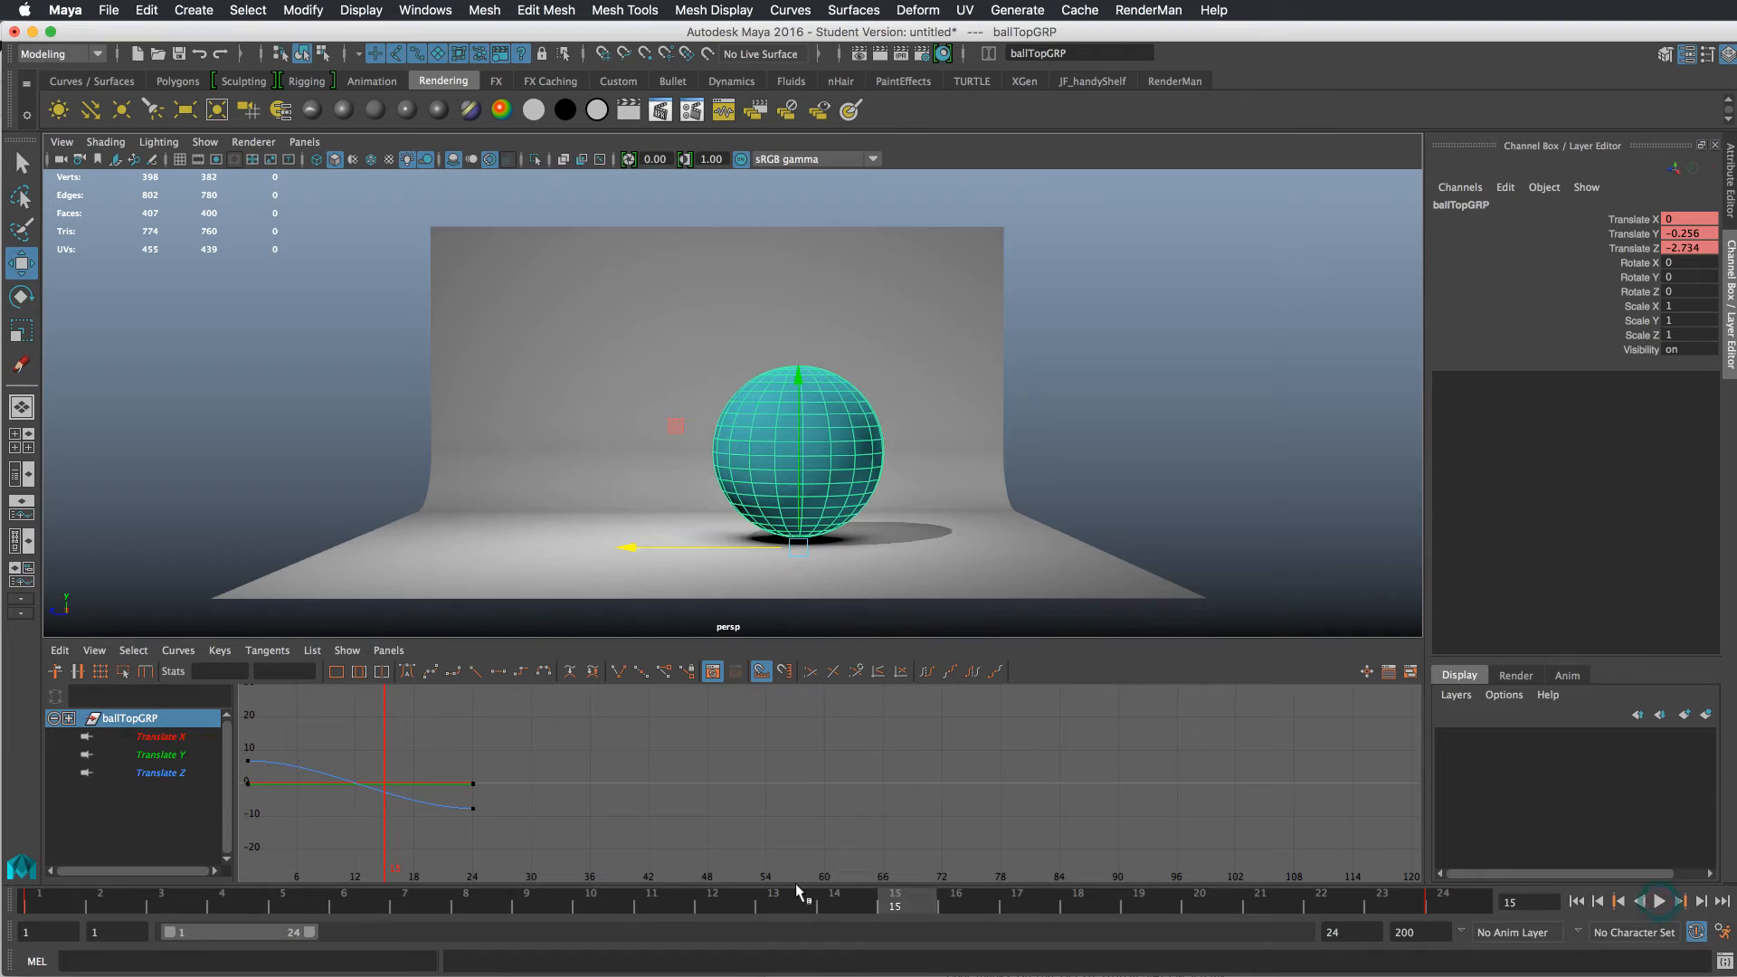
pyautogui.click(36, 909)
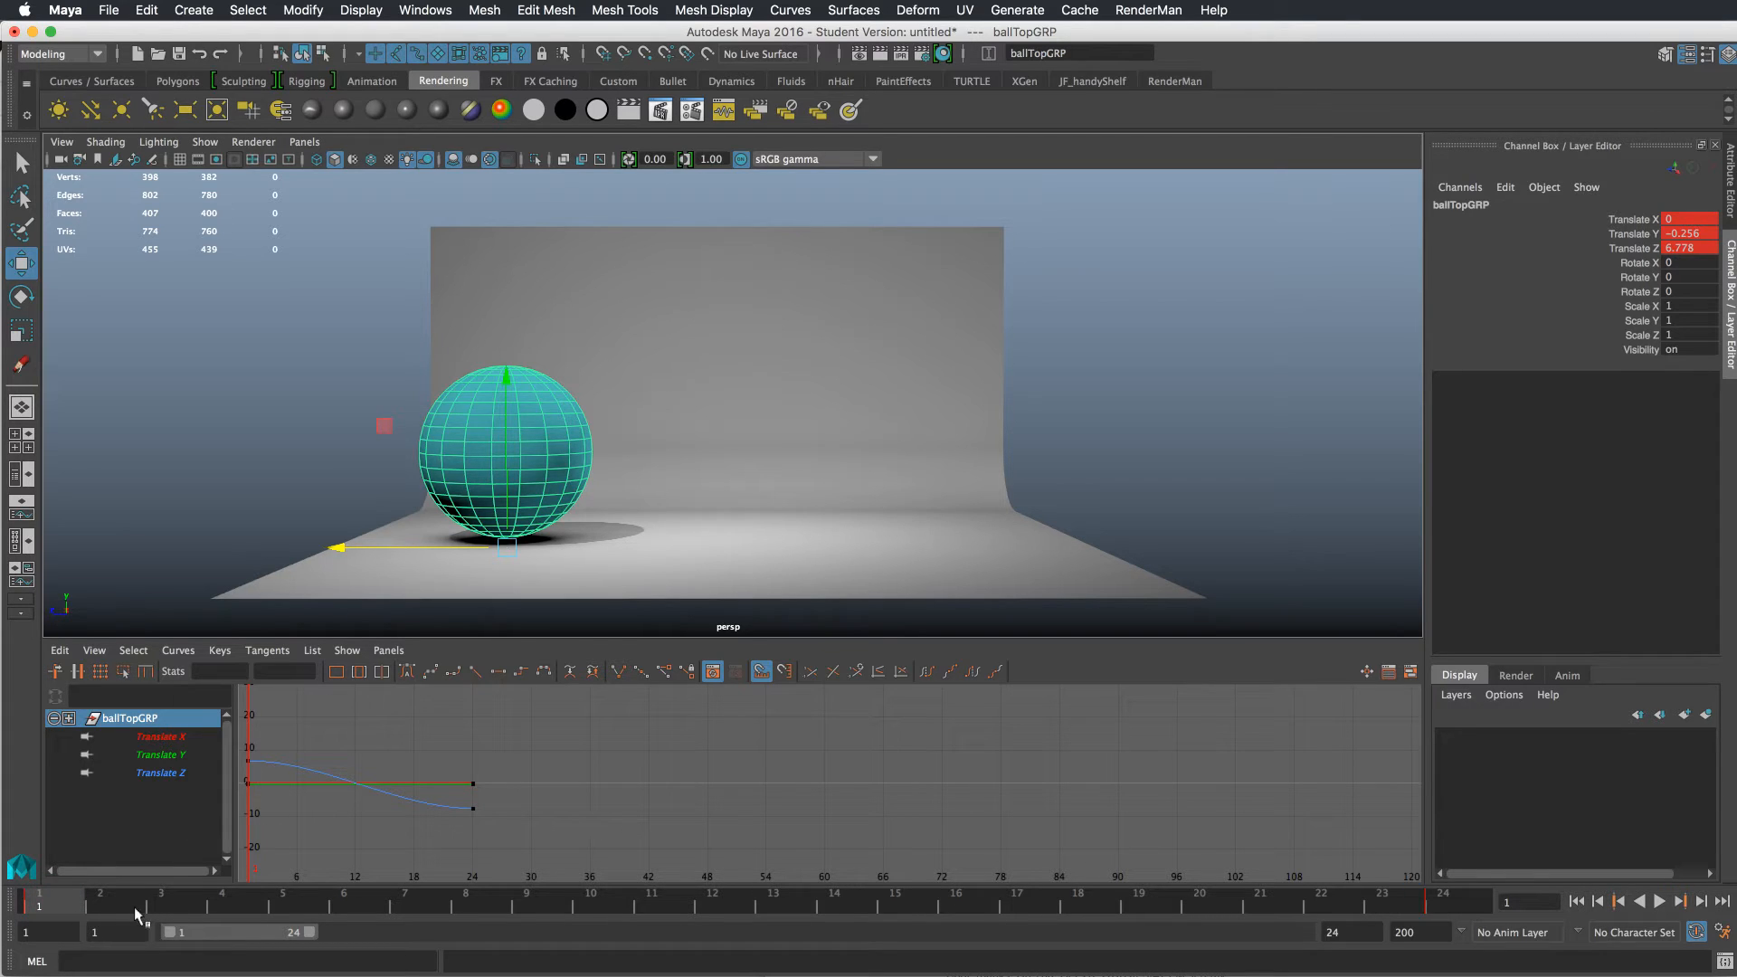
pyautogui.moveTo(52, 936)
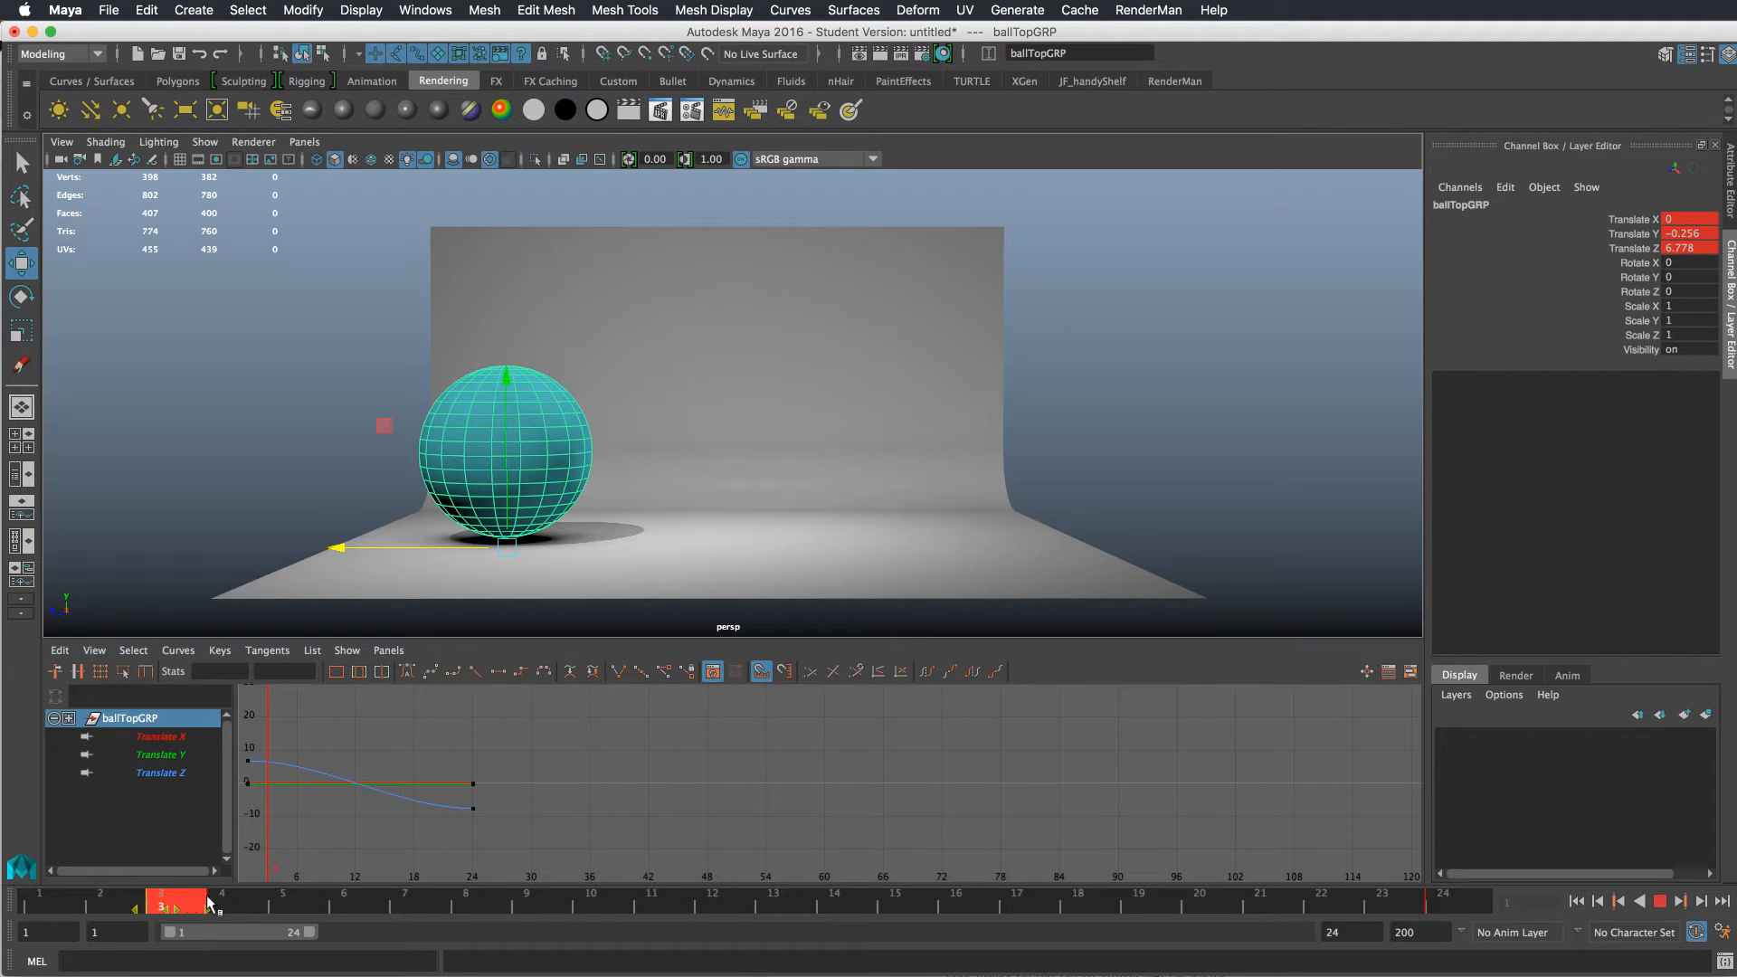
pyautogui.moveTo(166, 903); pyautogui.dragTo(239, 903)
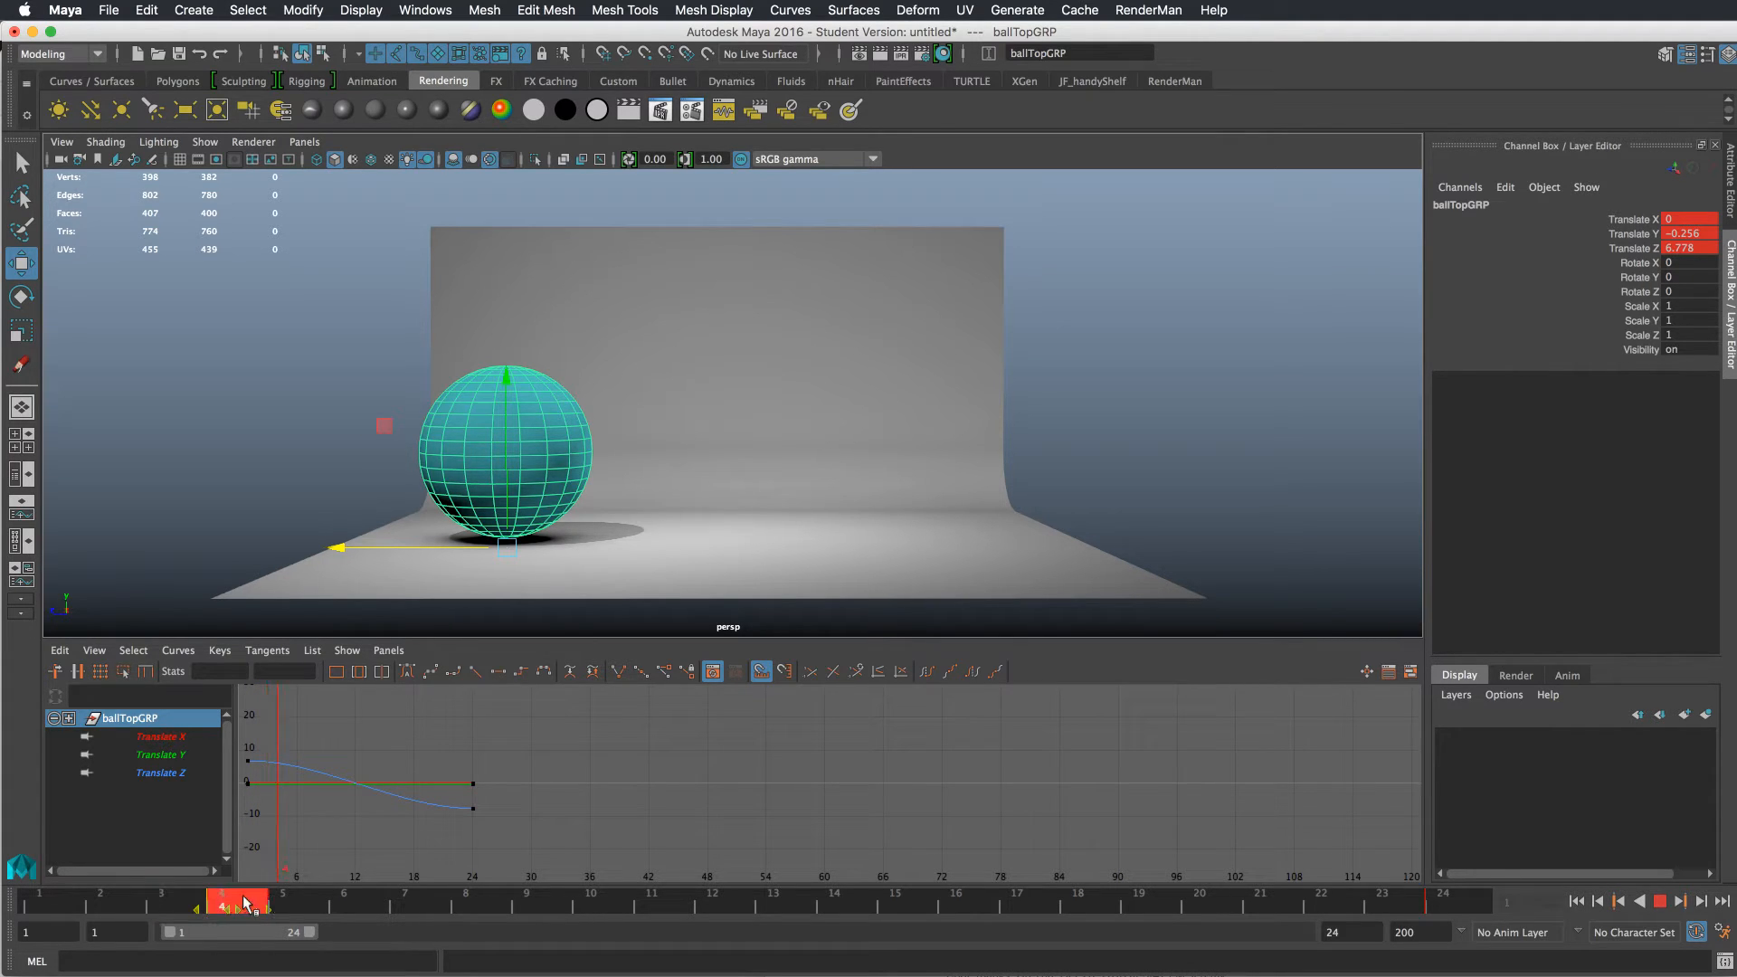
pyautogui.click(223, 899)
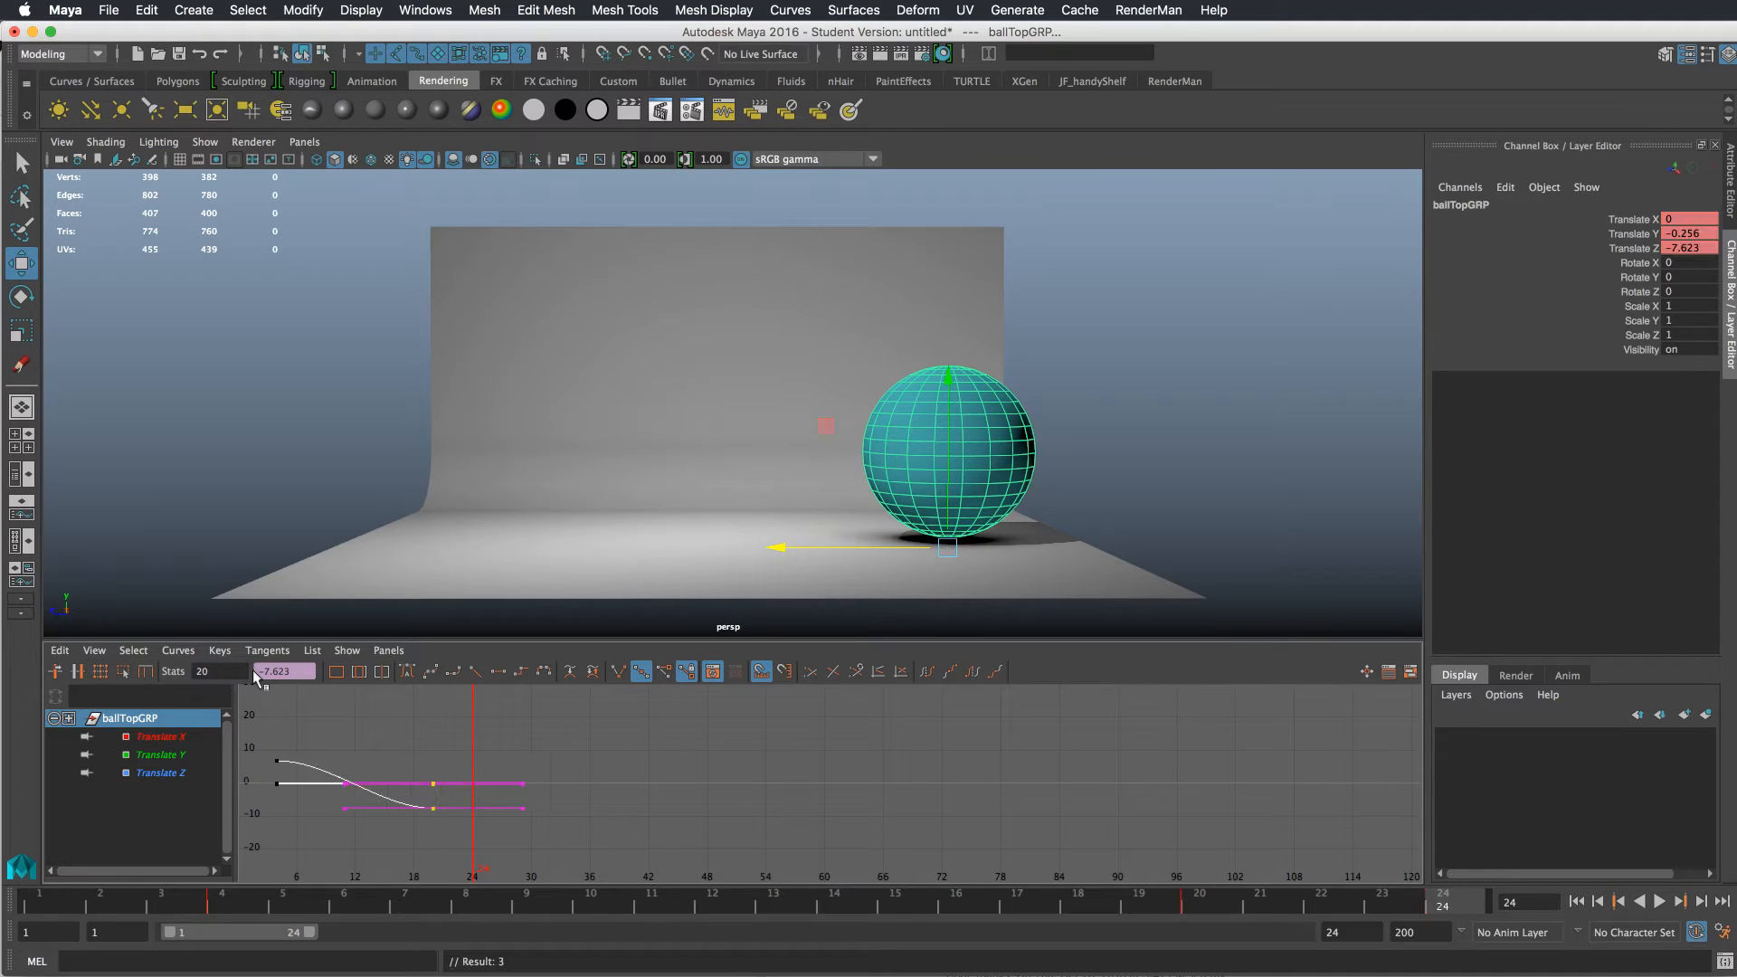
pyautogui.moveTo(572, 914)
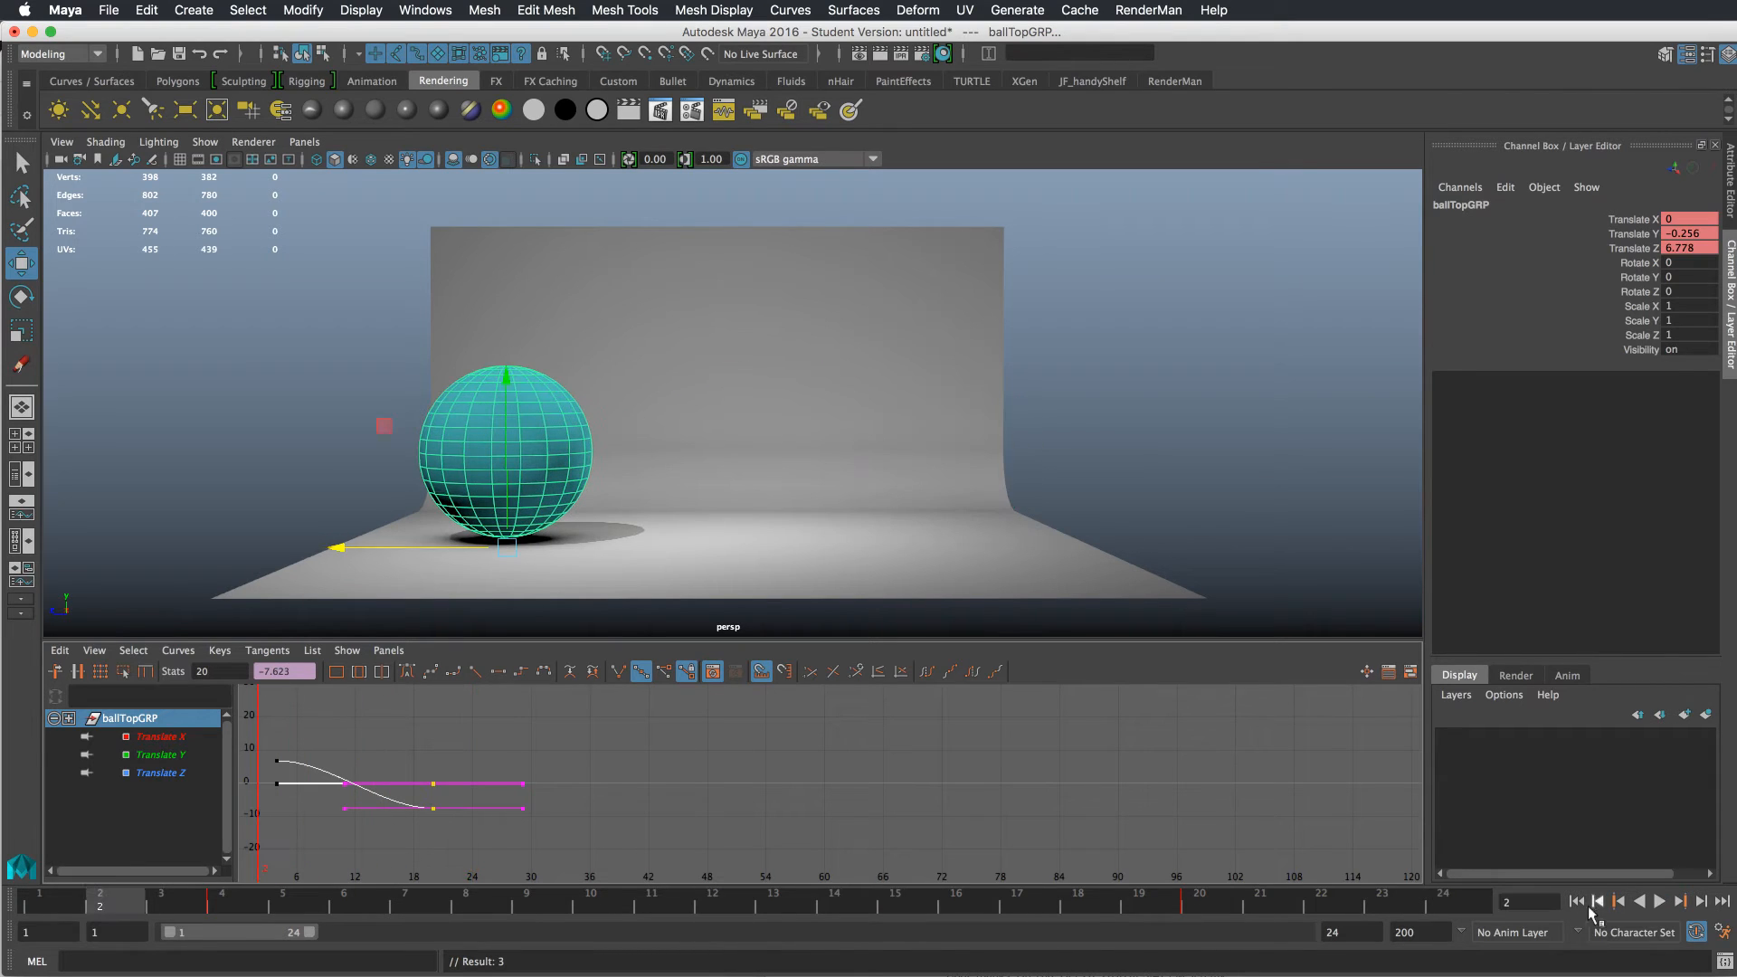
# - Copy the ball's key at frame 10 and paste it at frame 14 on the Time Slider
pyautogui.click(1665, 901)
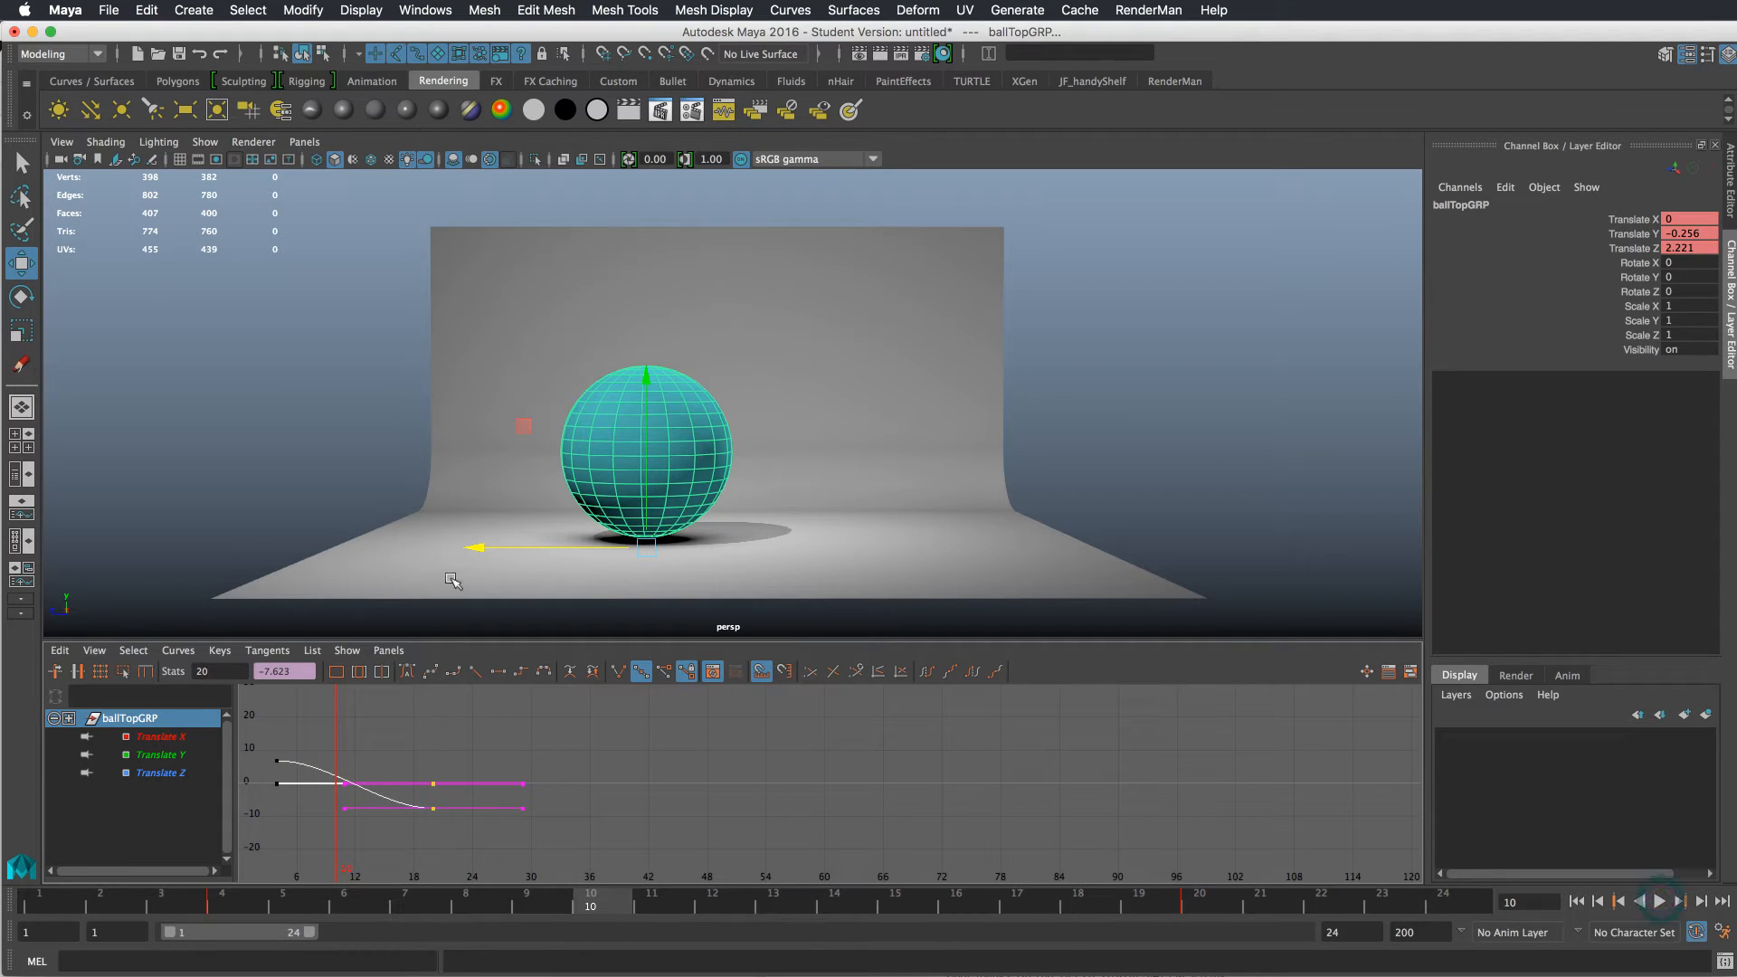
pyautogui.rightClick(807, 934)
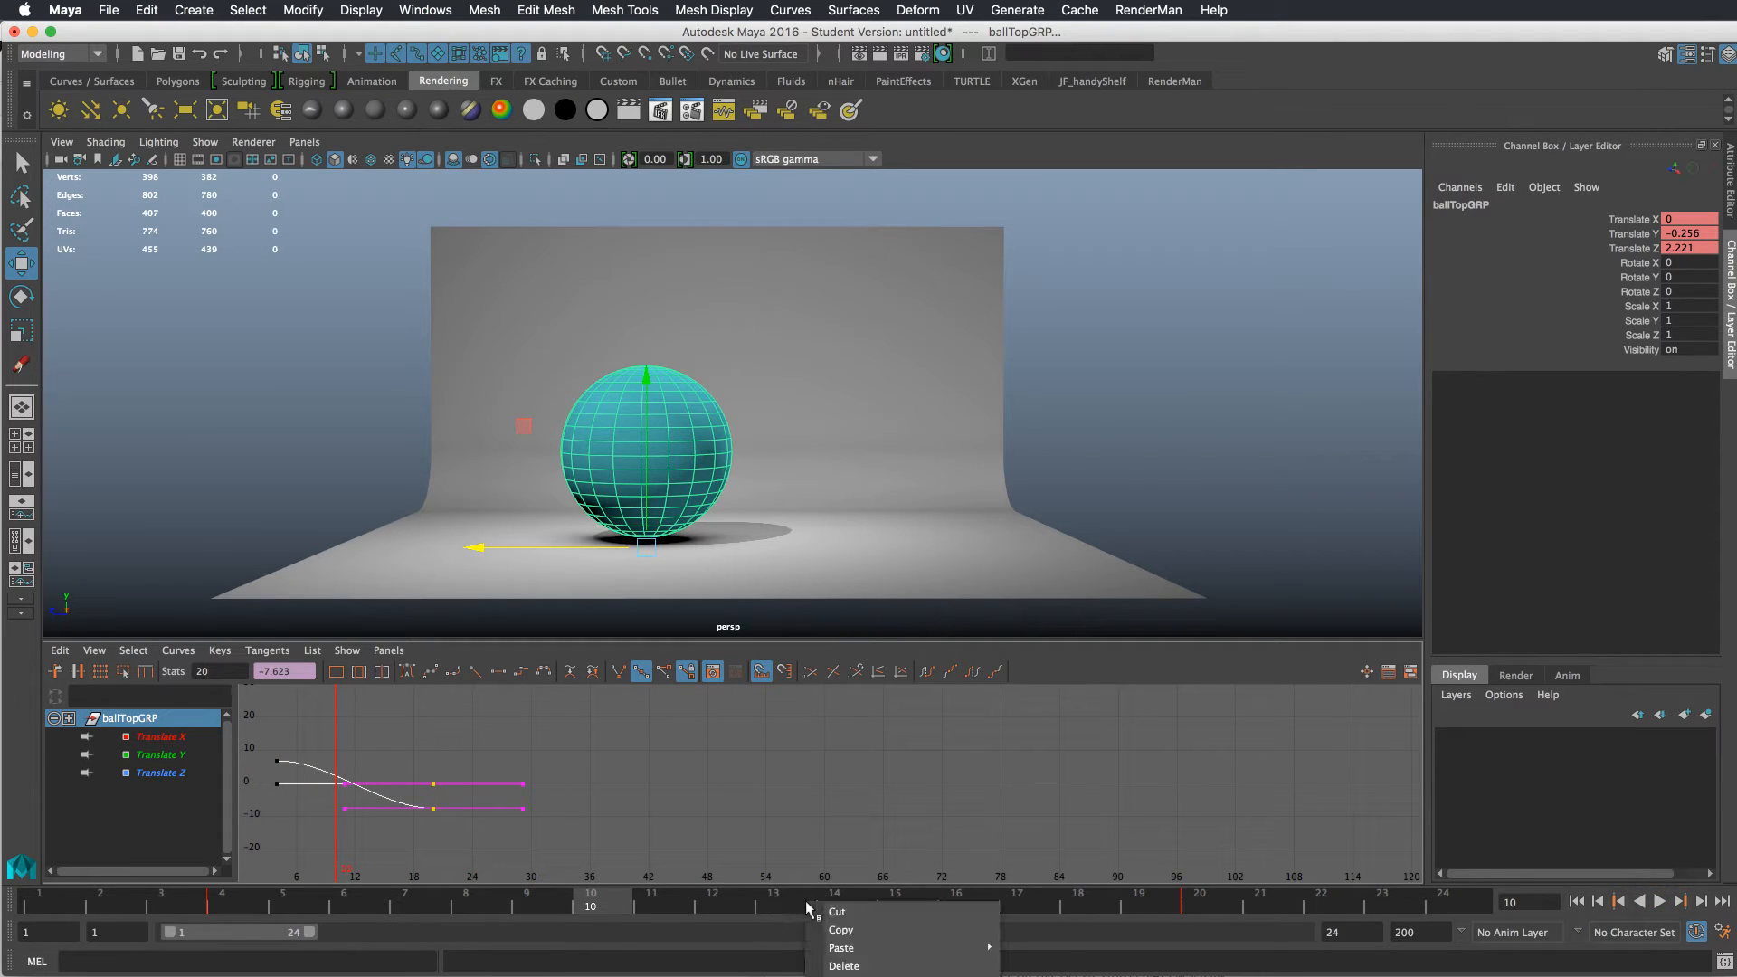
pyautogui.moveTo(945, 930)
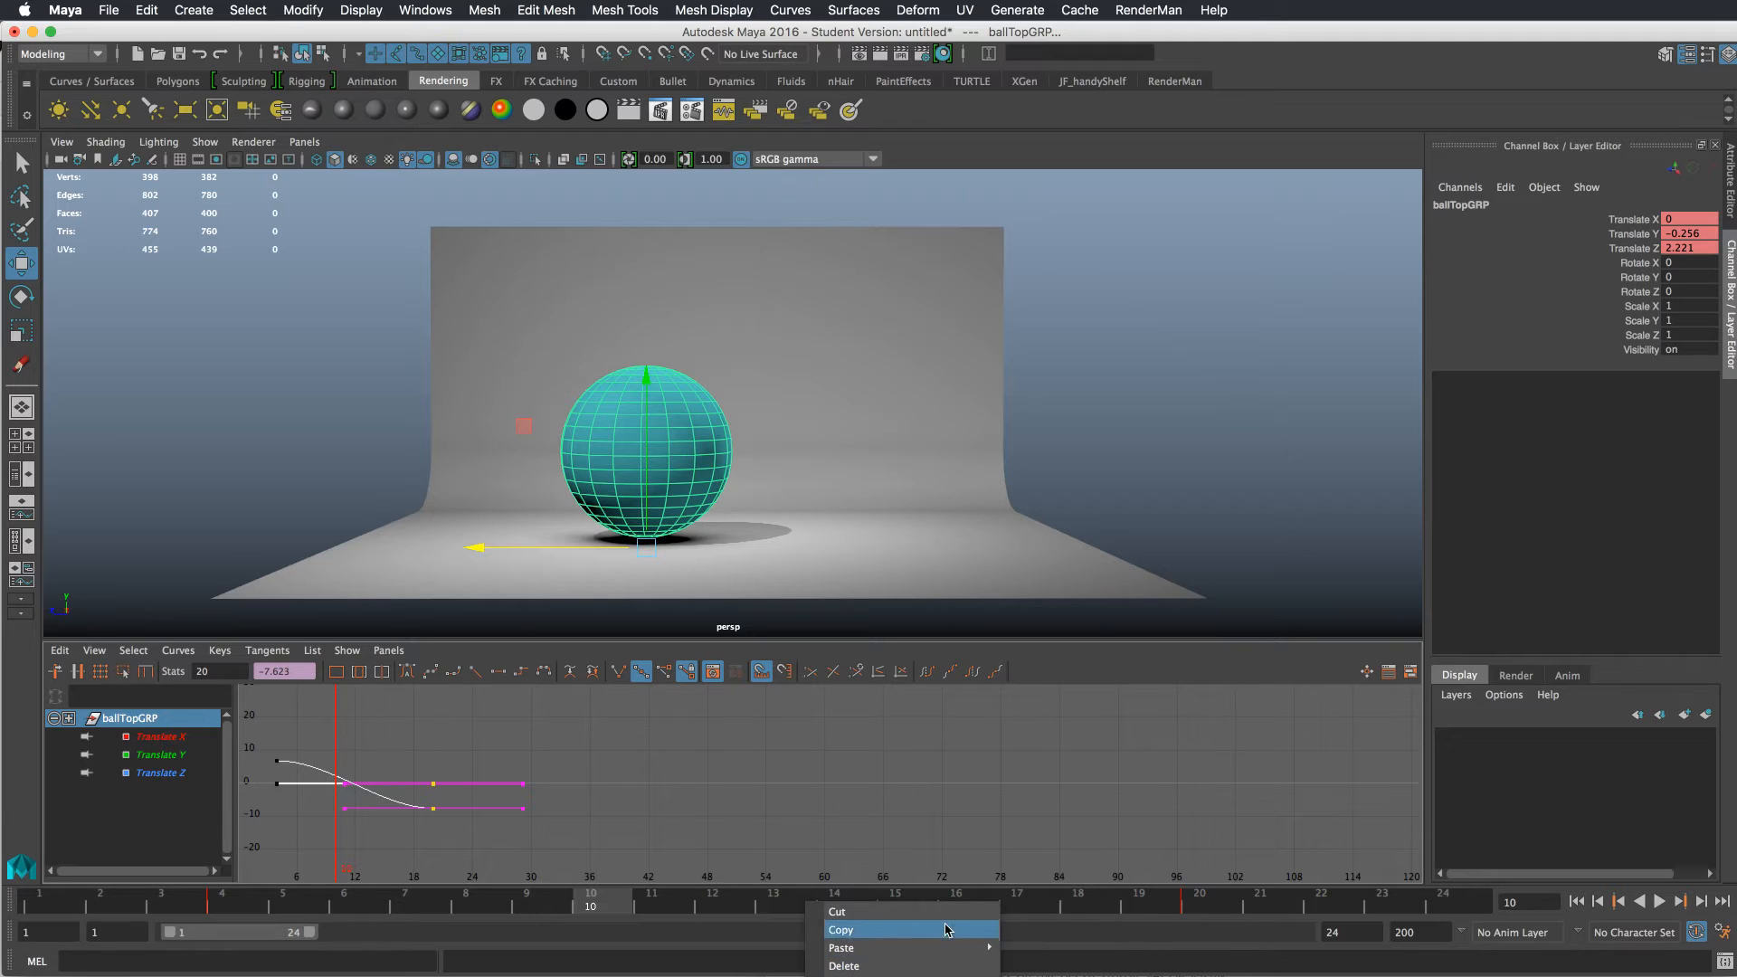
pyautogui.click(841, 931)
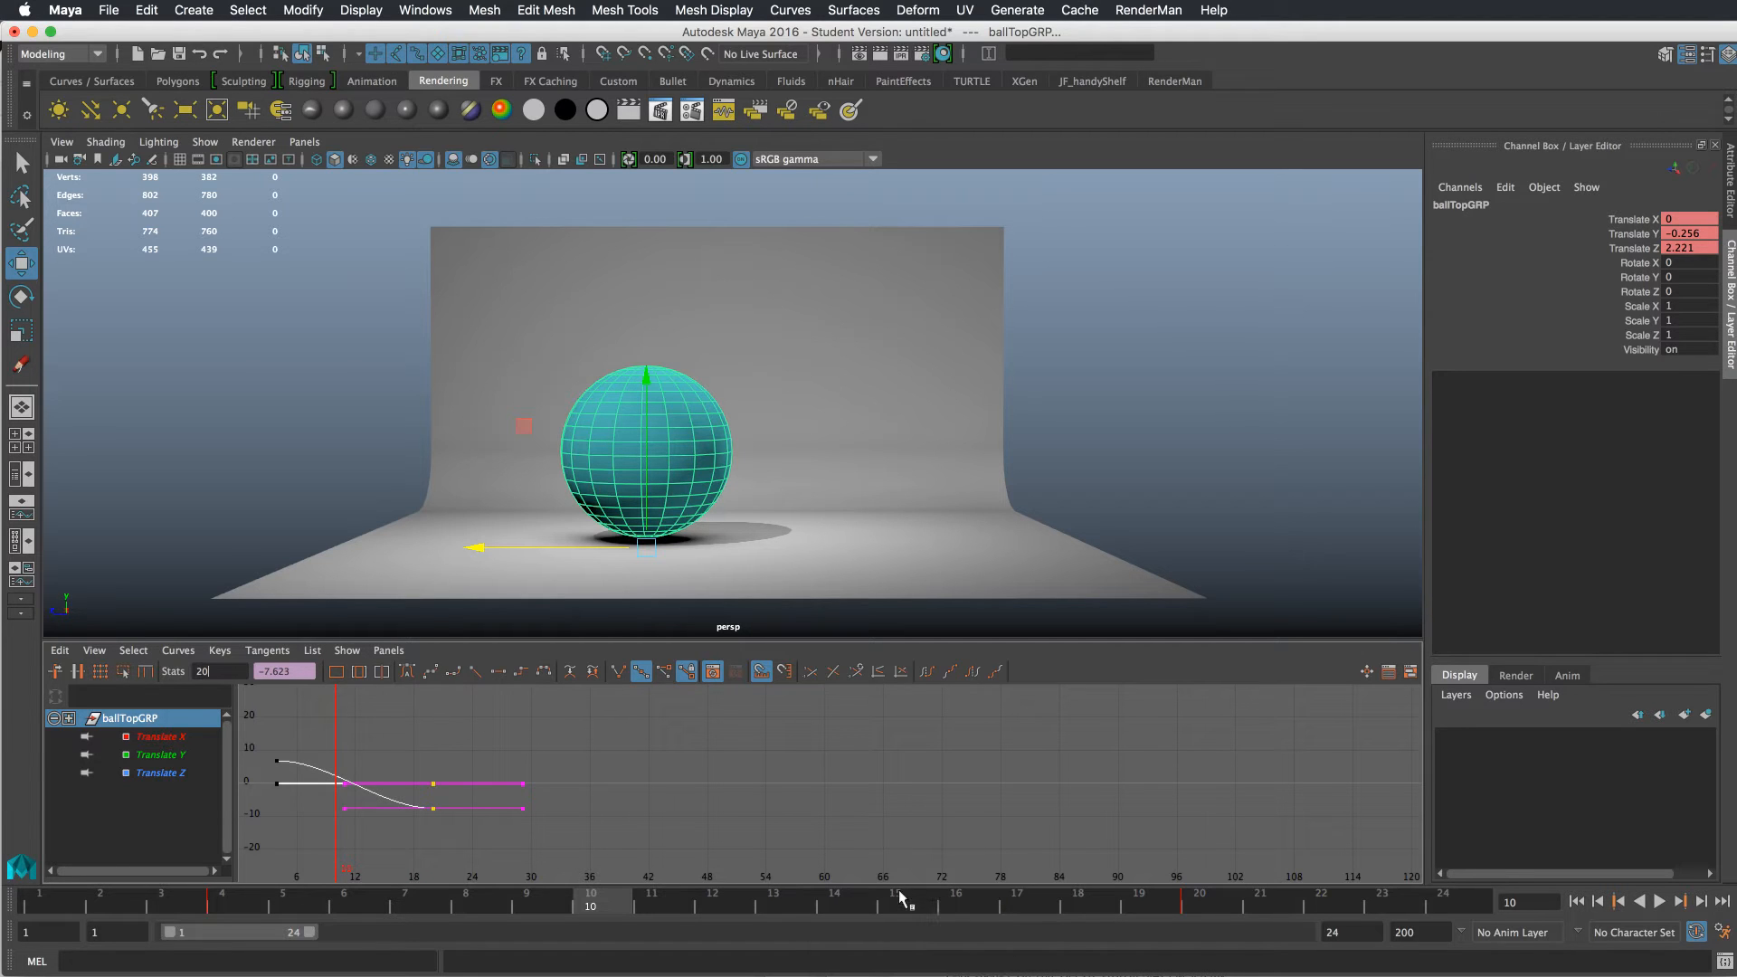
pyautogui.rightClick(858, 903)
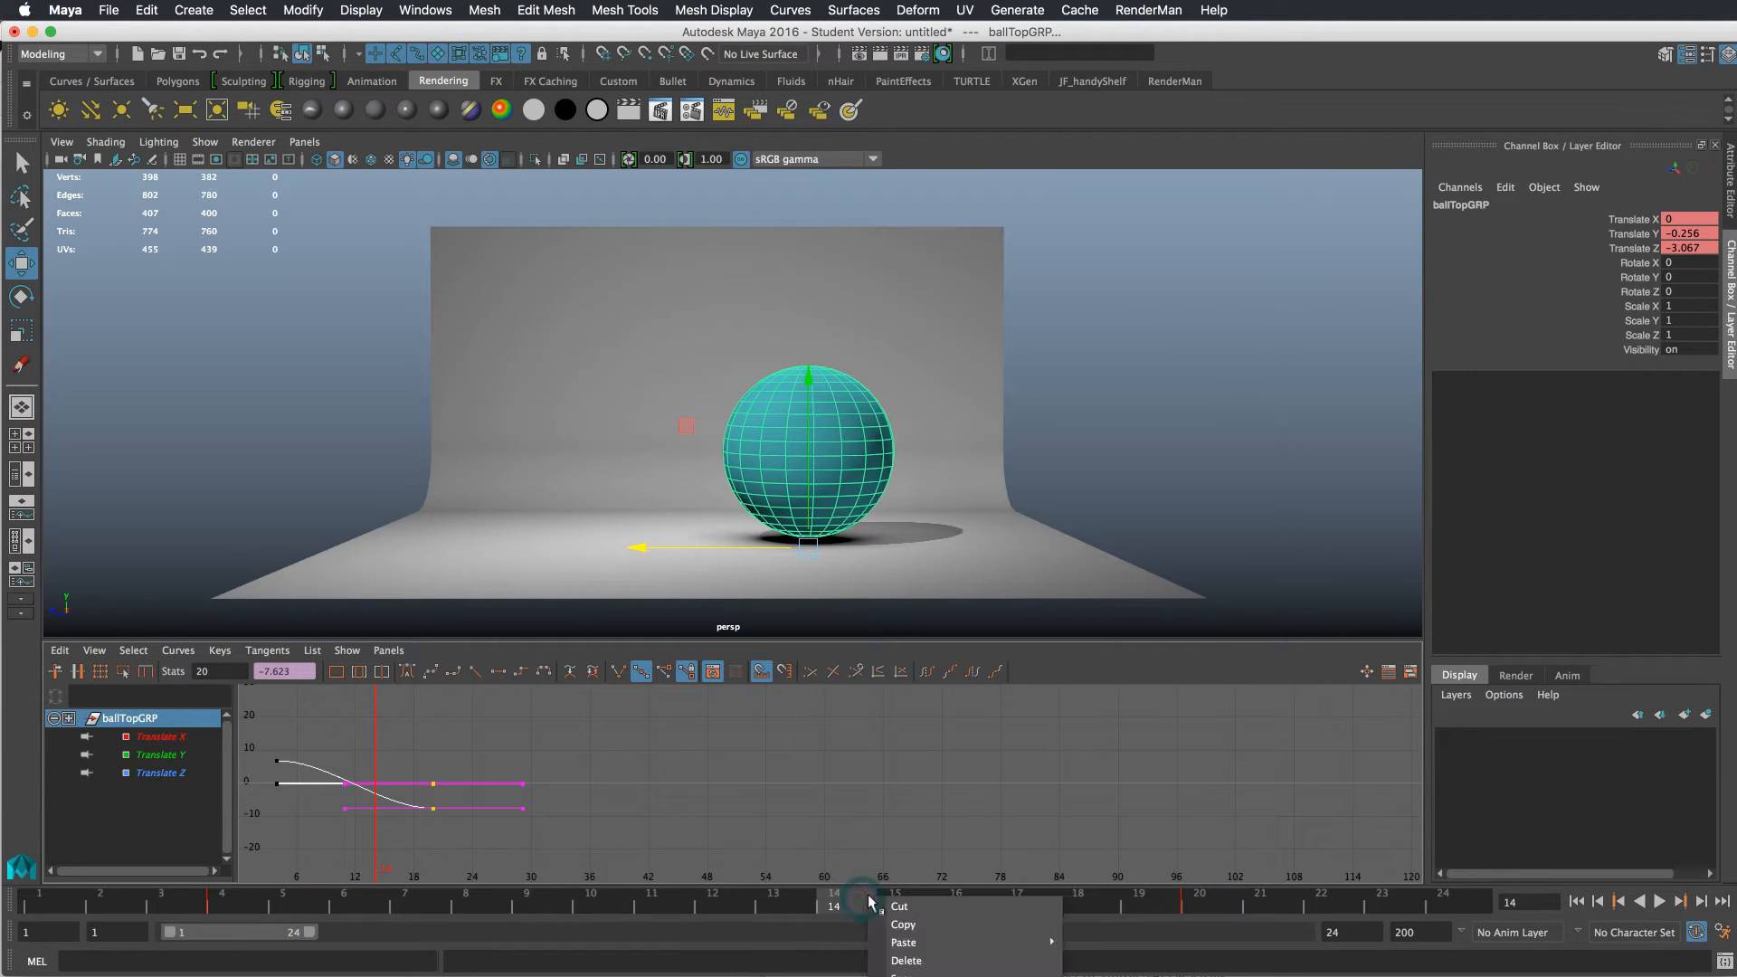
pyautogui.moveTo(896, 908)
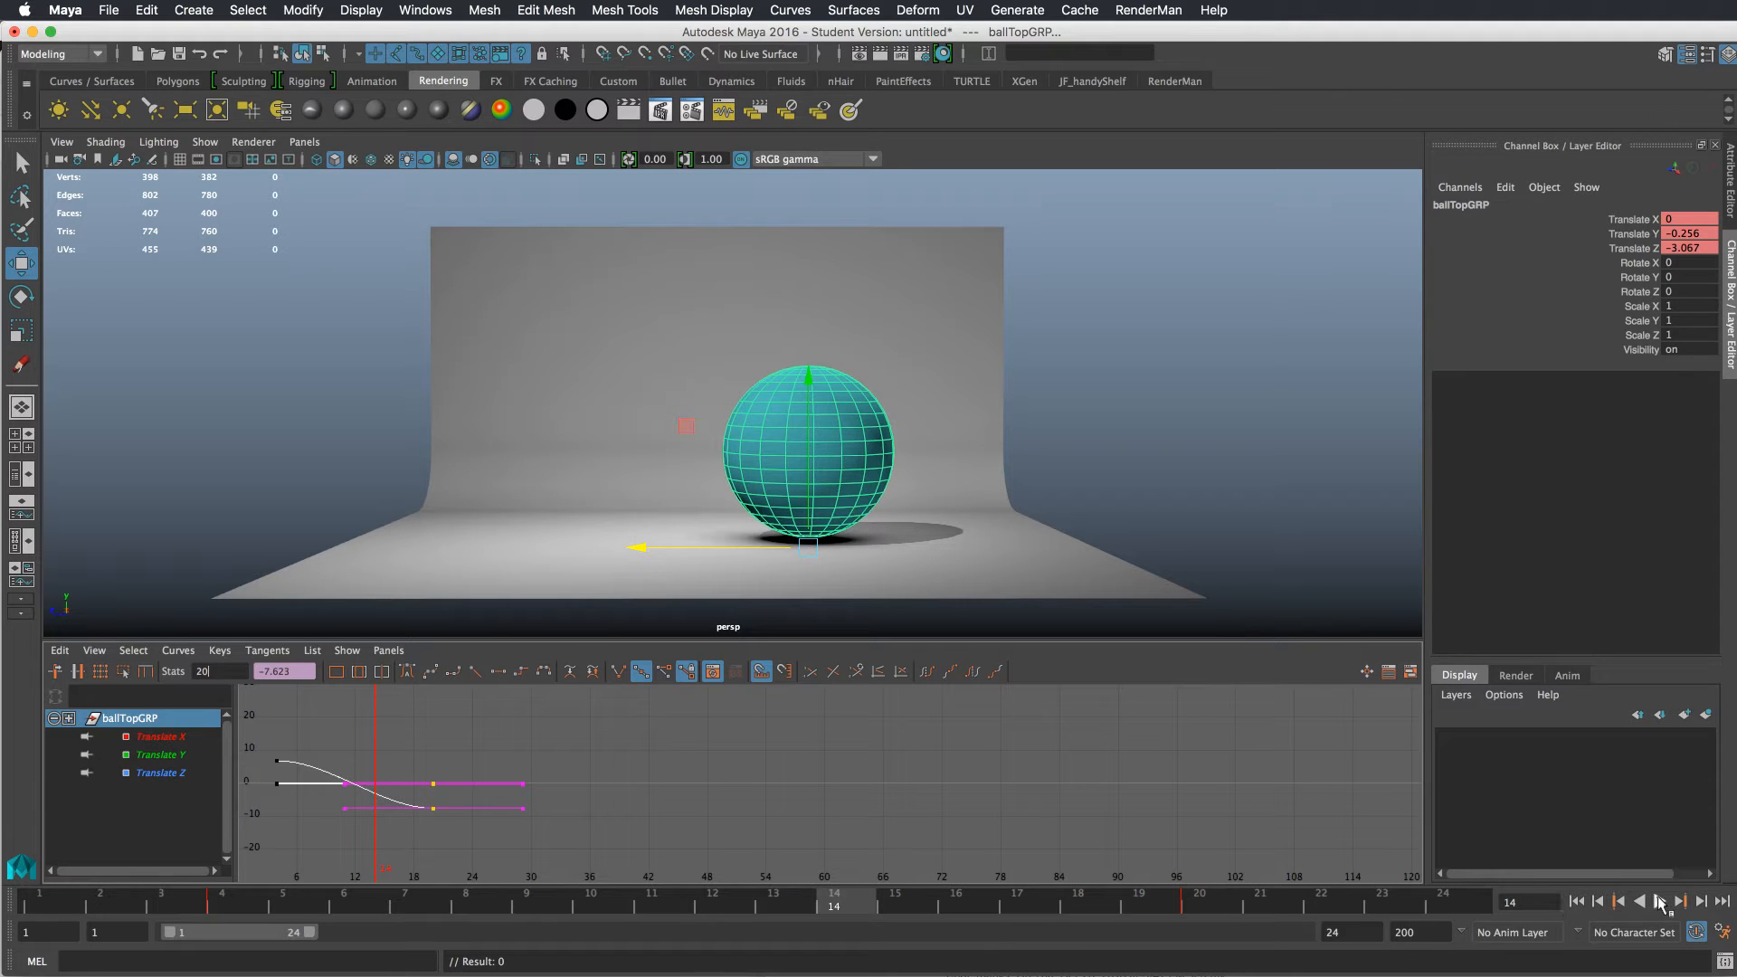
# - Play the jump and enable the Heads Up Display frame-rate readout in the viewport
pyautogui.click(1661, 927)
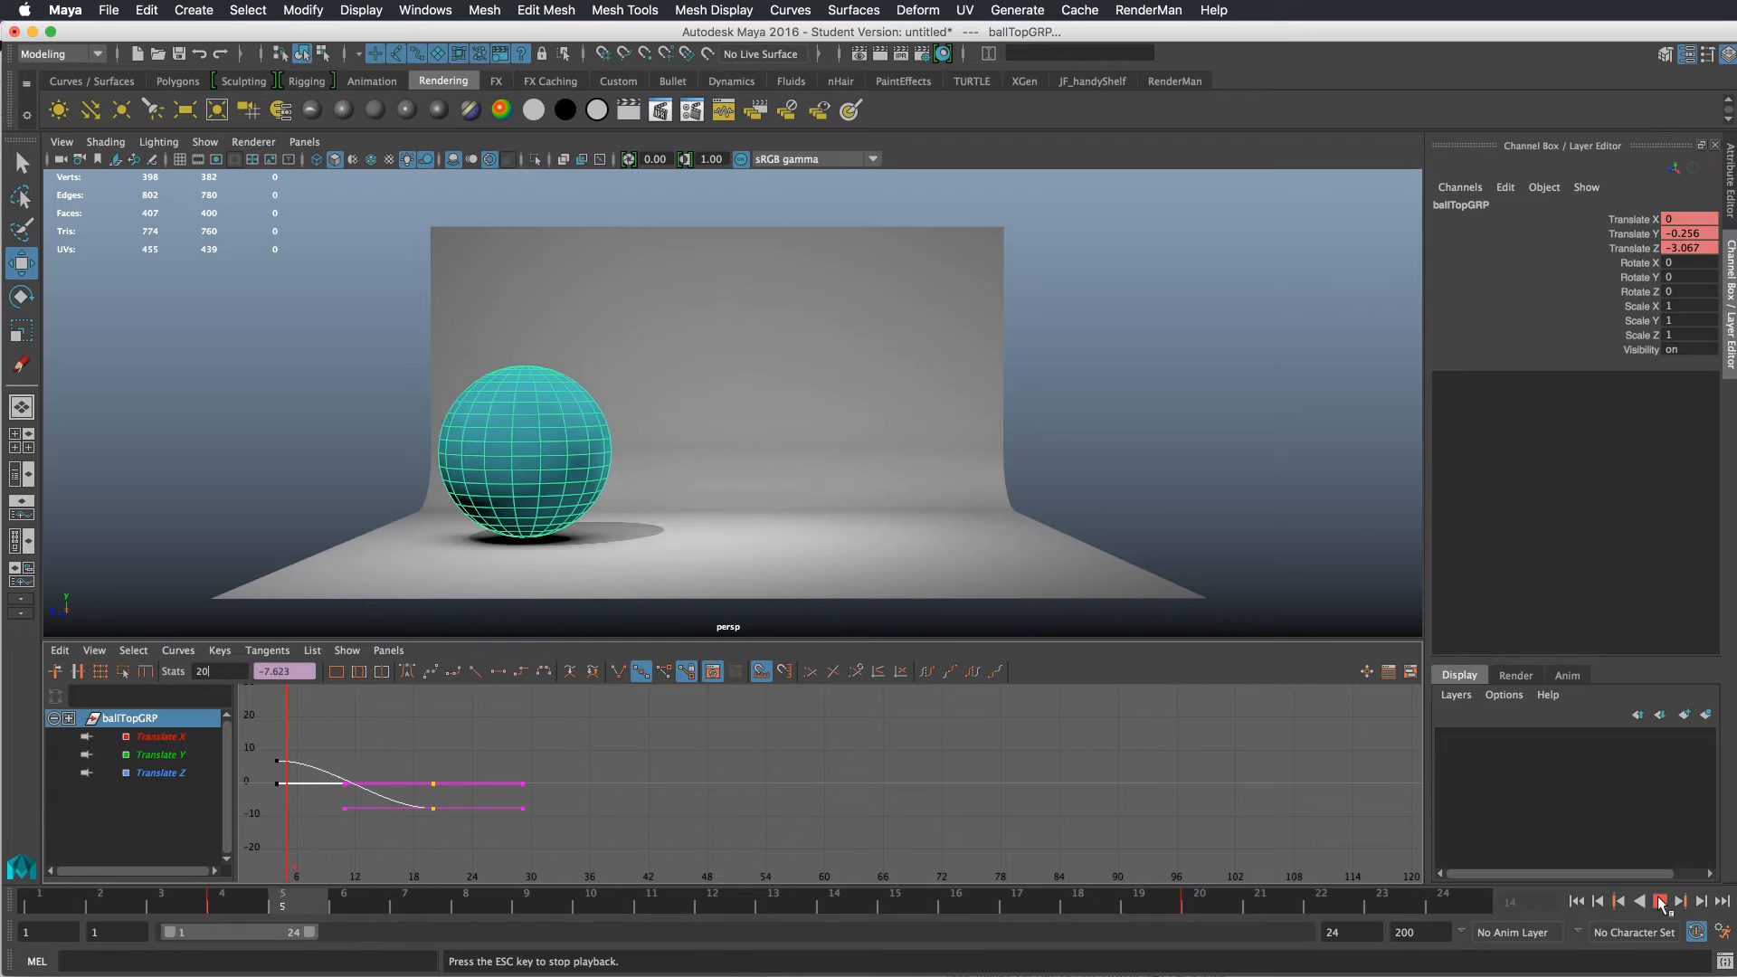
pyautogui.click(1663, 924)
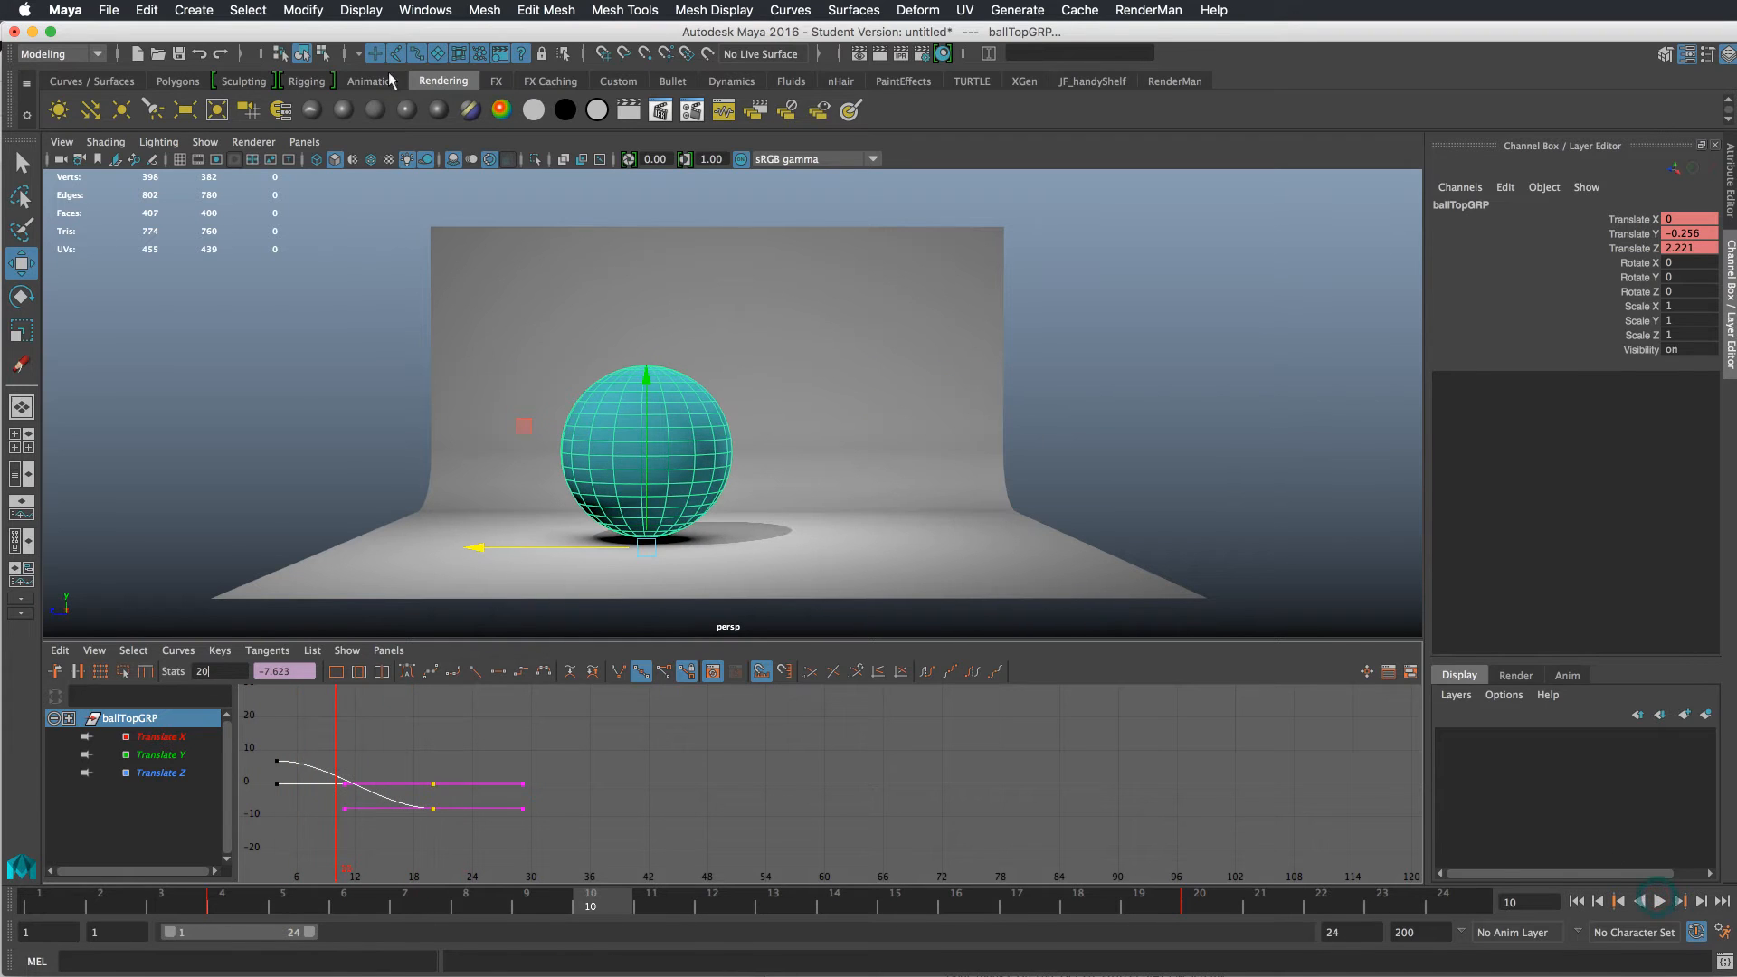
pyautogui.click(358, 9)
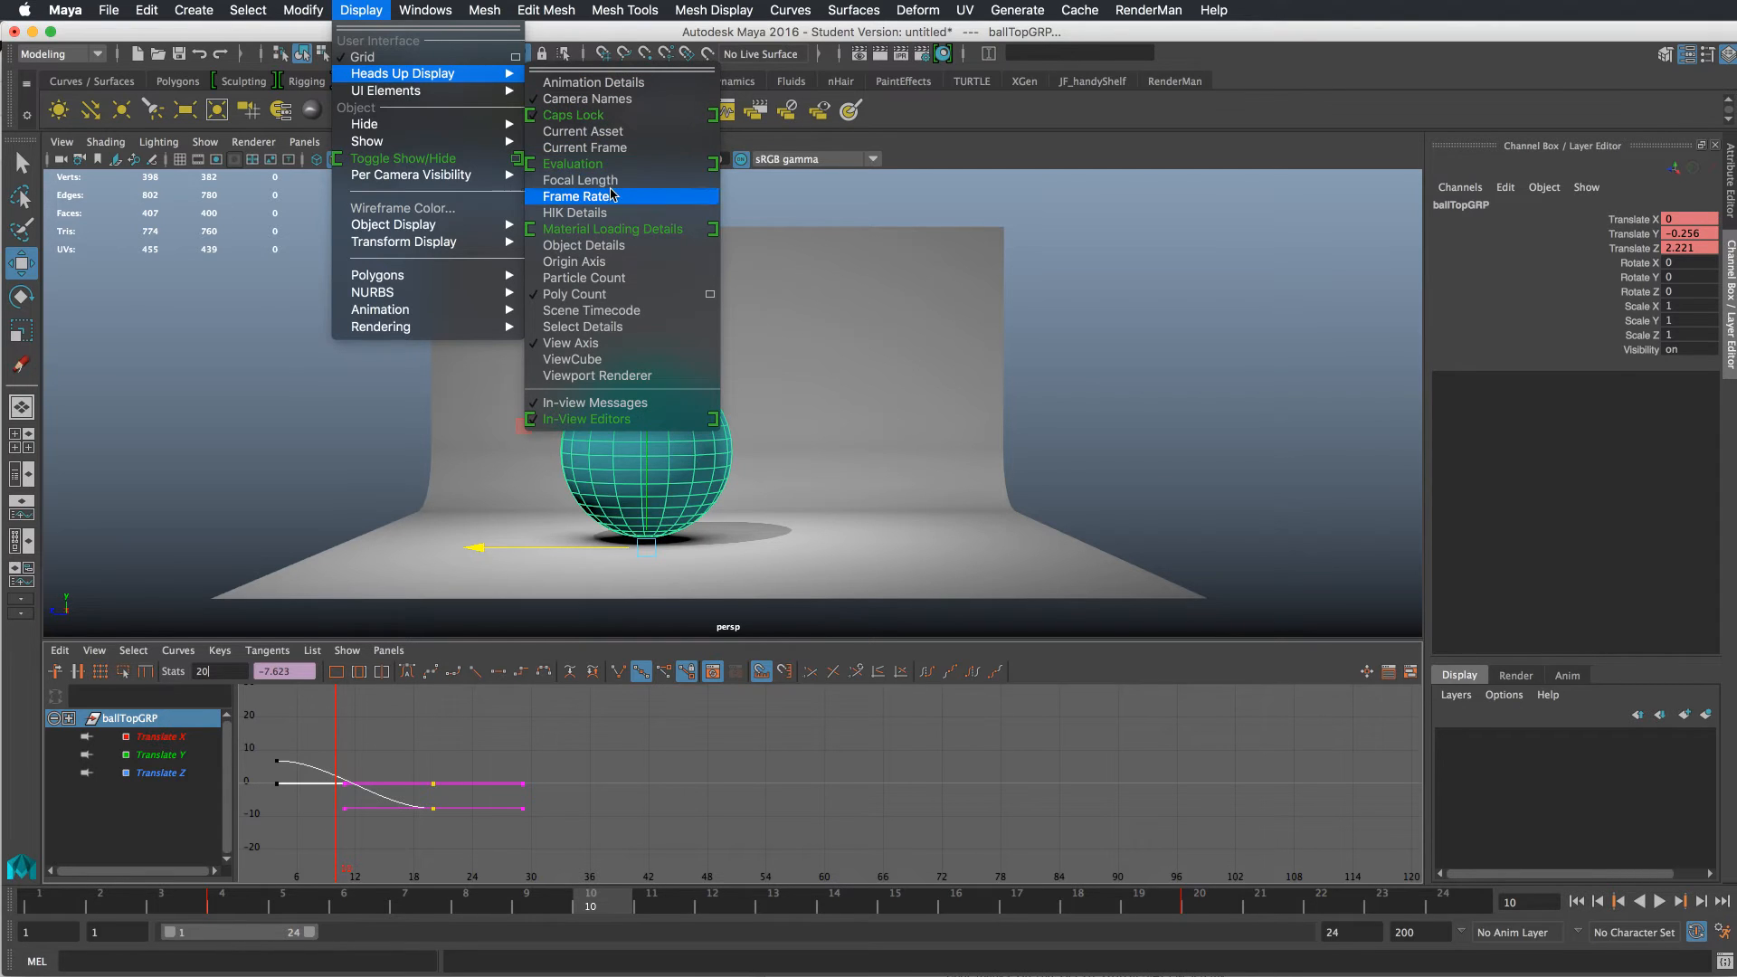
pyautogui.click(574, 196)
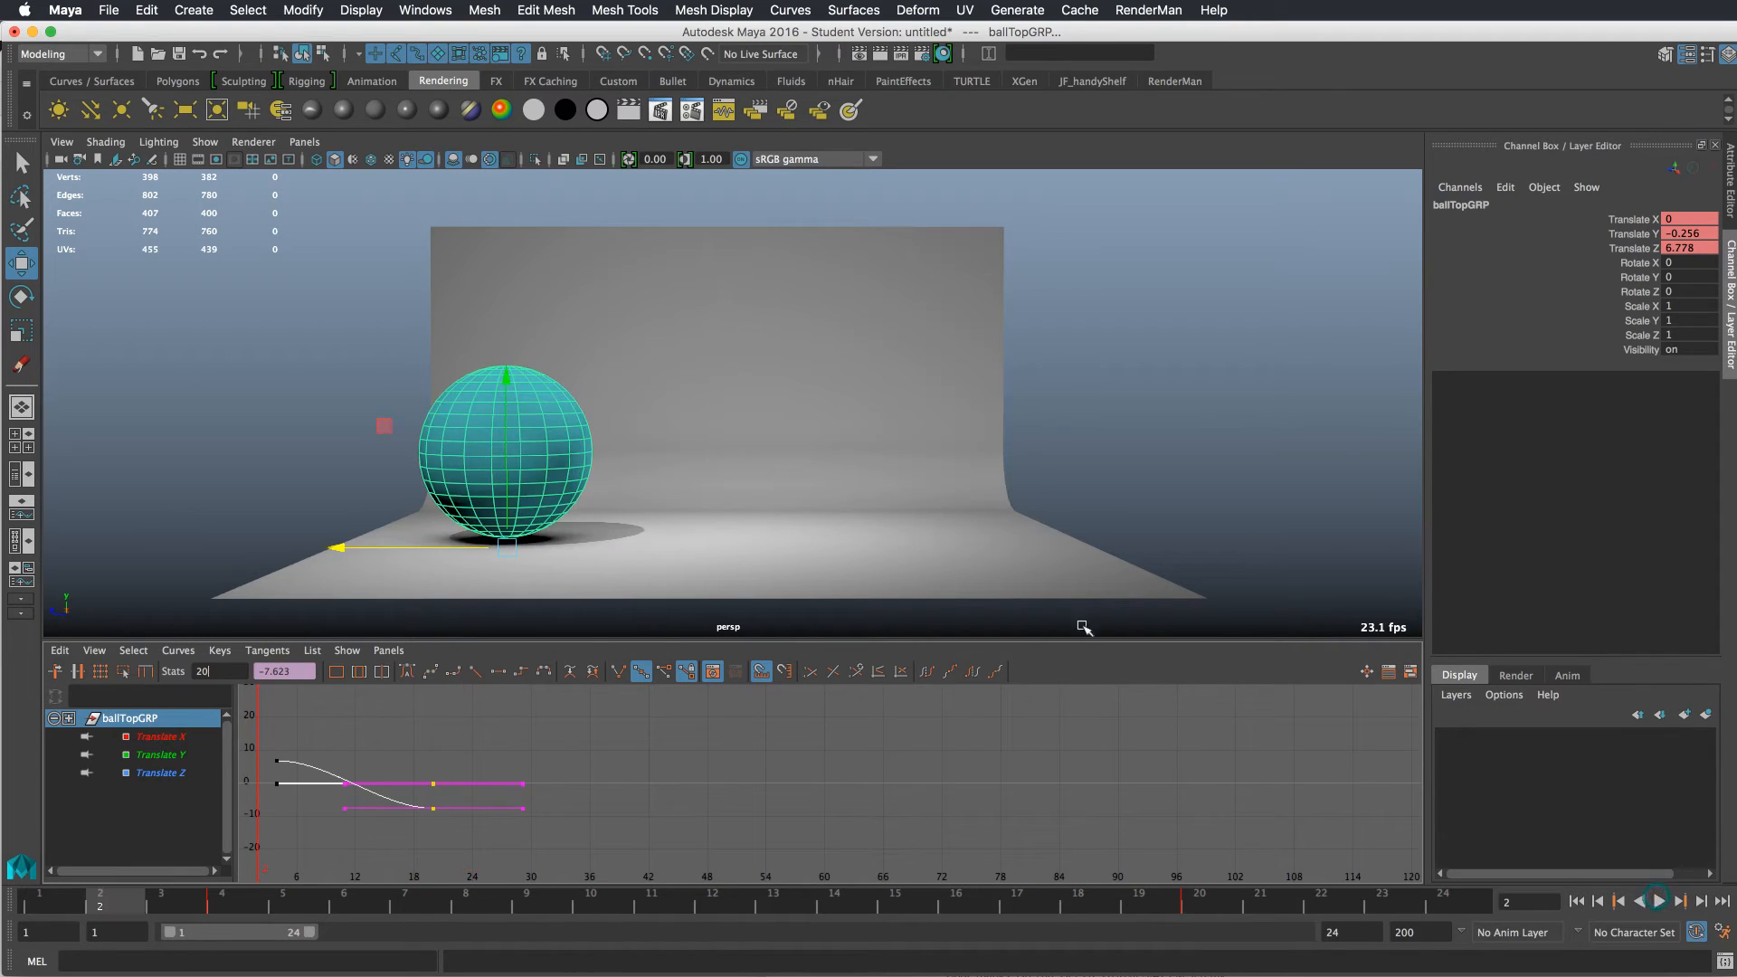
# - Playblast the jump, watch it in QuickTime Player, and close the movie
pyautogui.rightClick(846, 903)
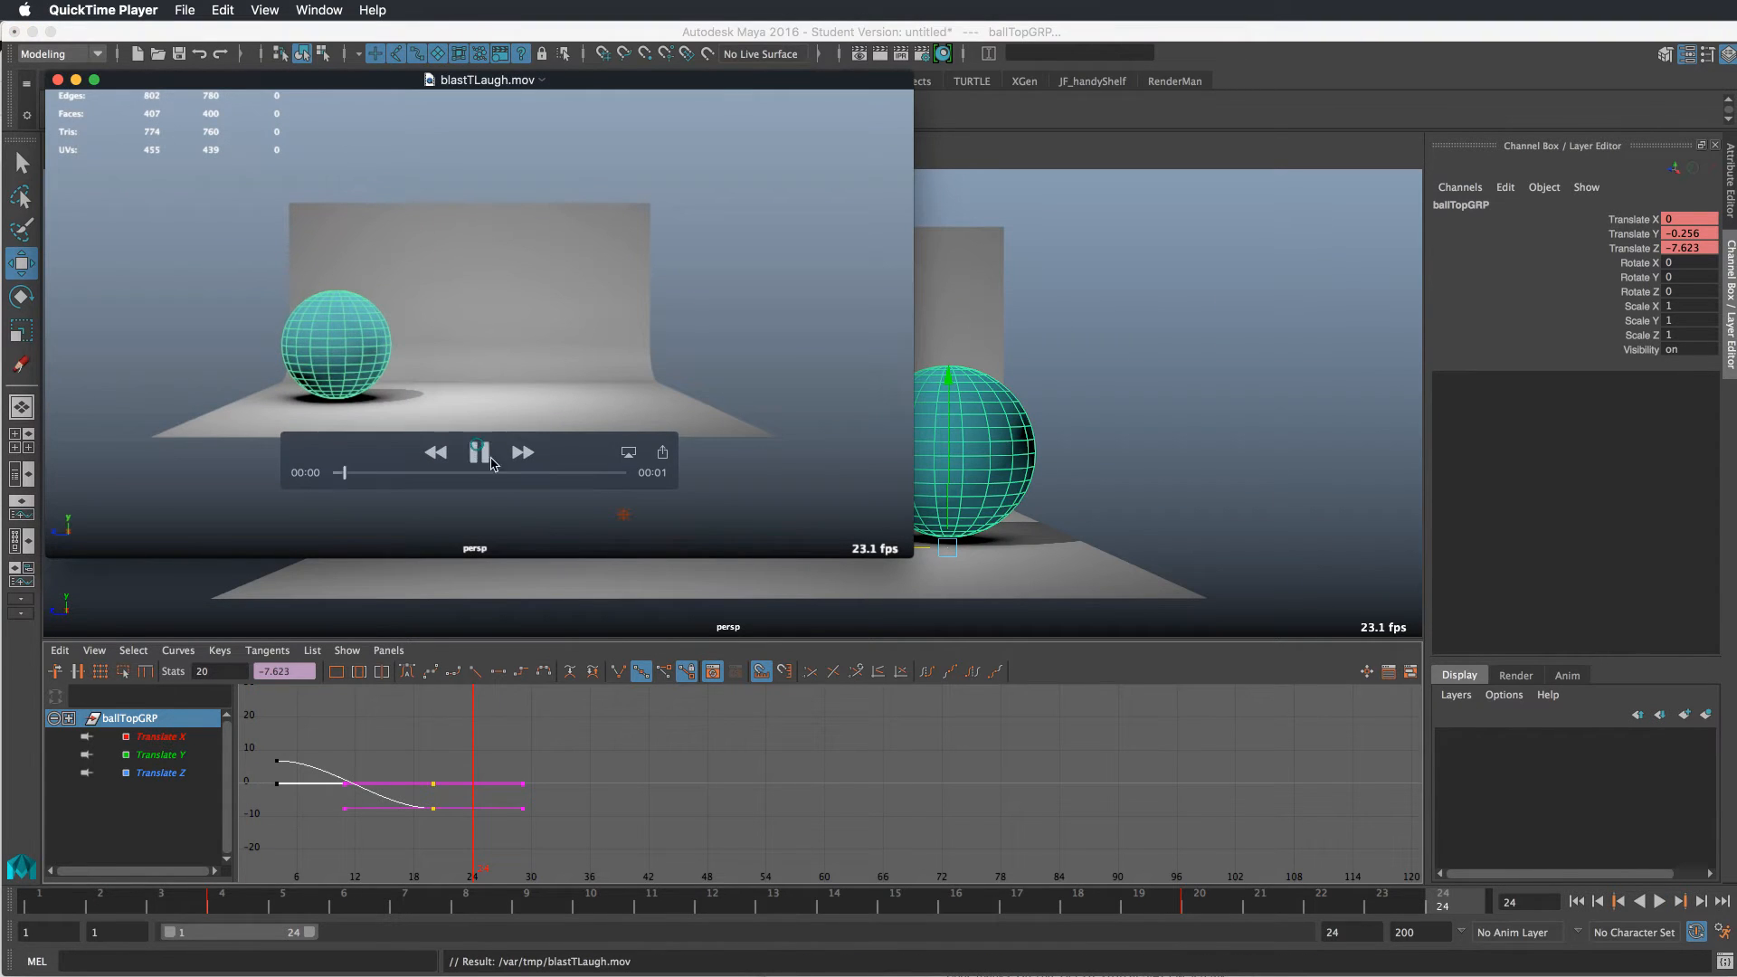
pyautogui.click(482, 453)
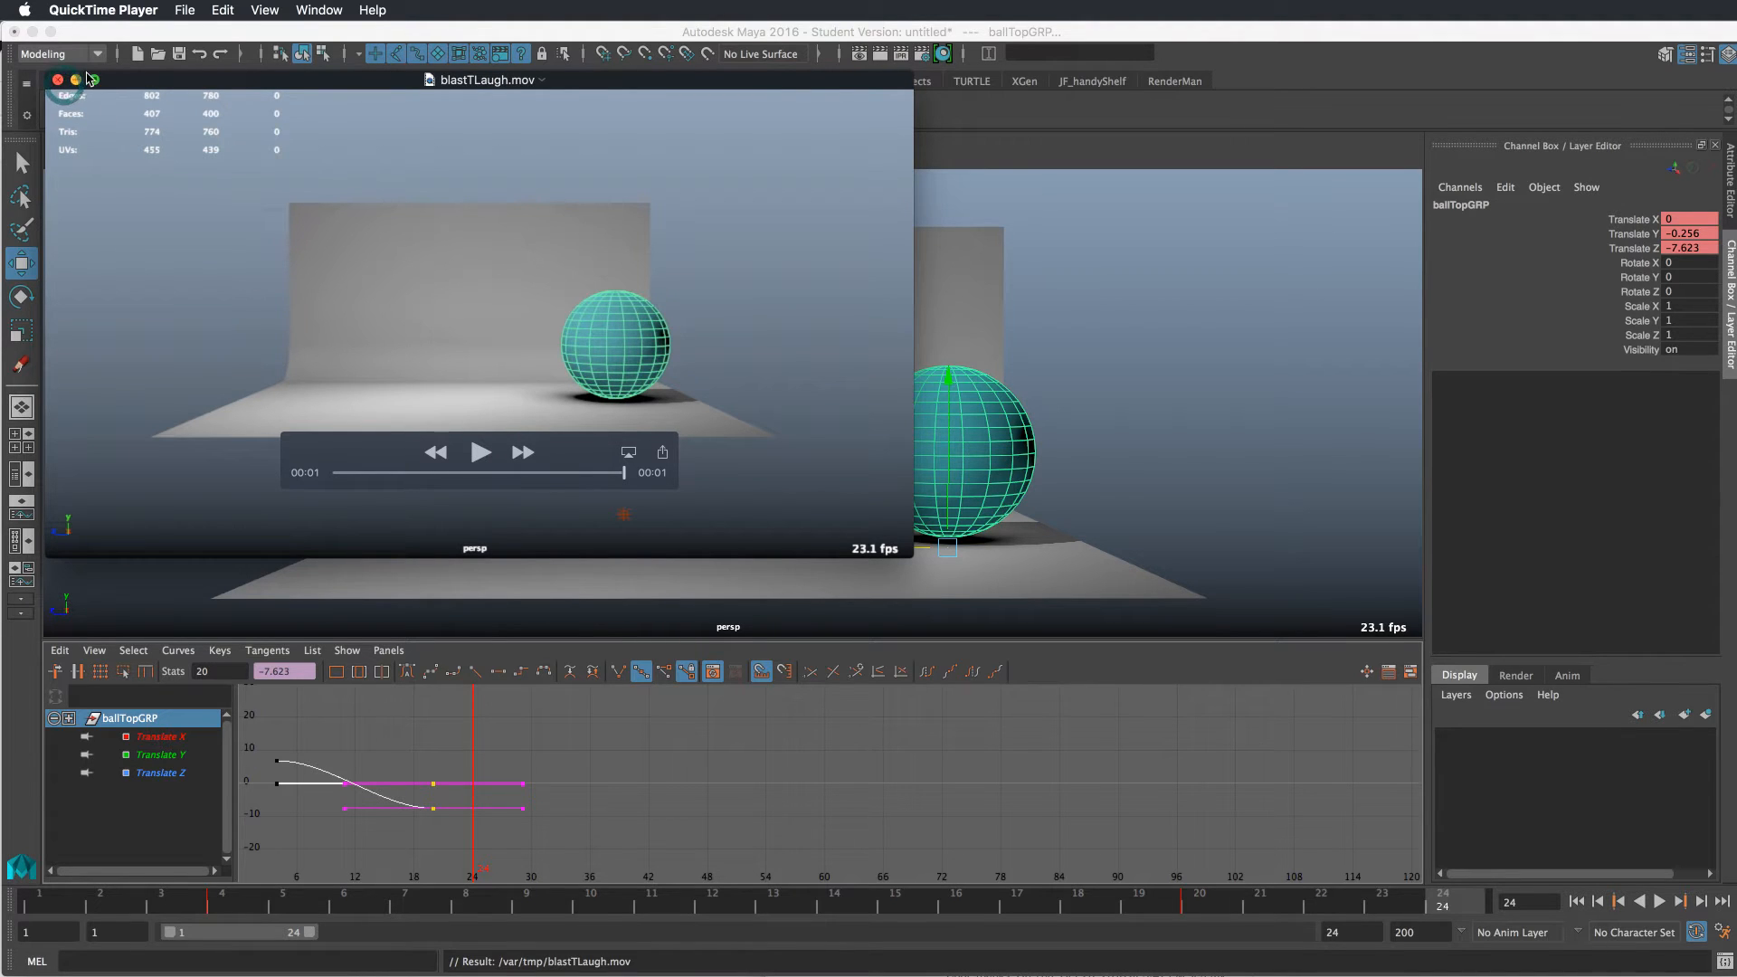
pyautogui.click(65, 80)
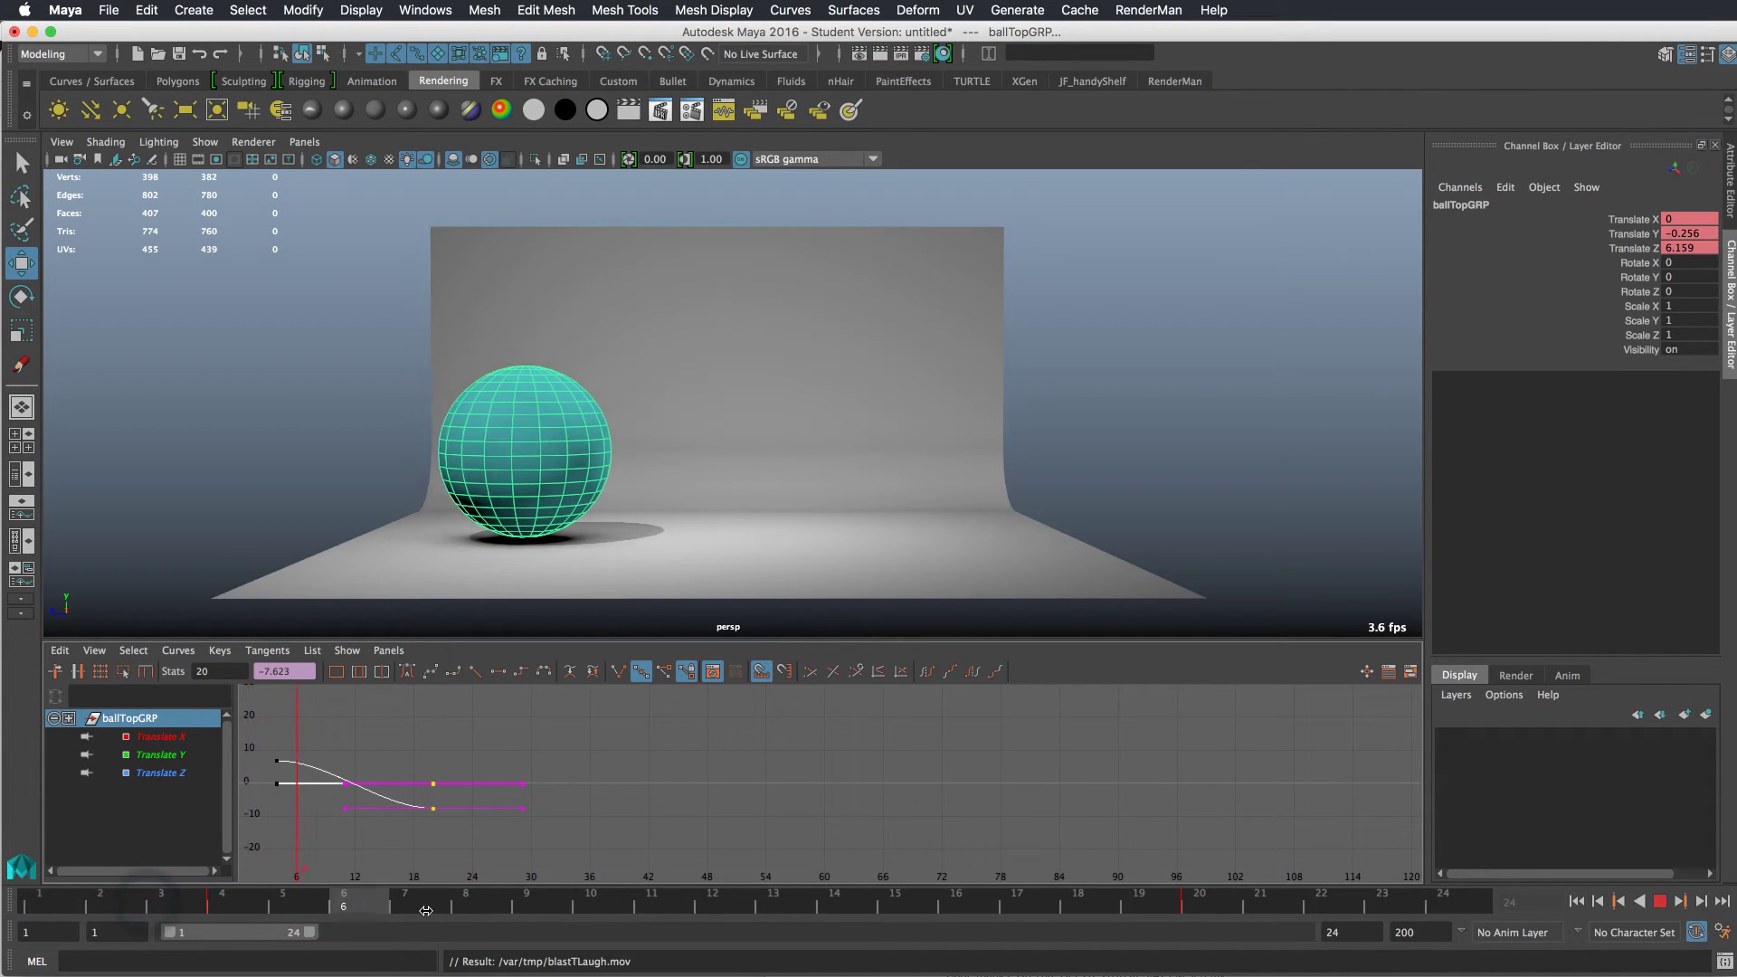
# - Play the jump, then isolate ballTopGRP's Translate Y curve in the Graph Editor
pyautogui.click(713, 909)
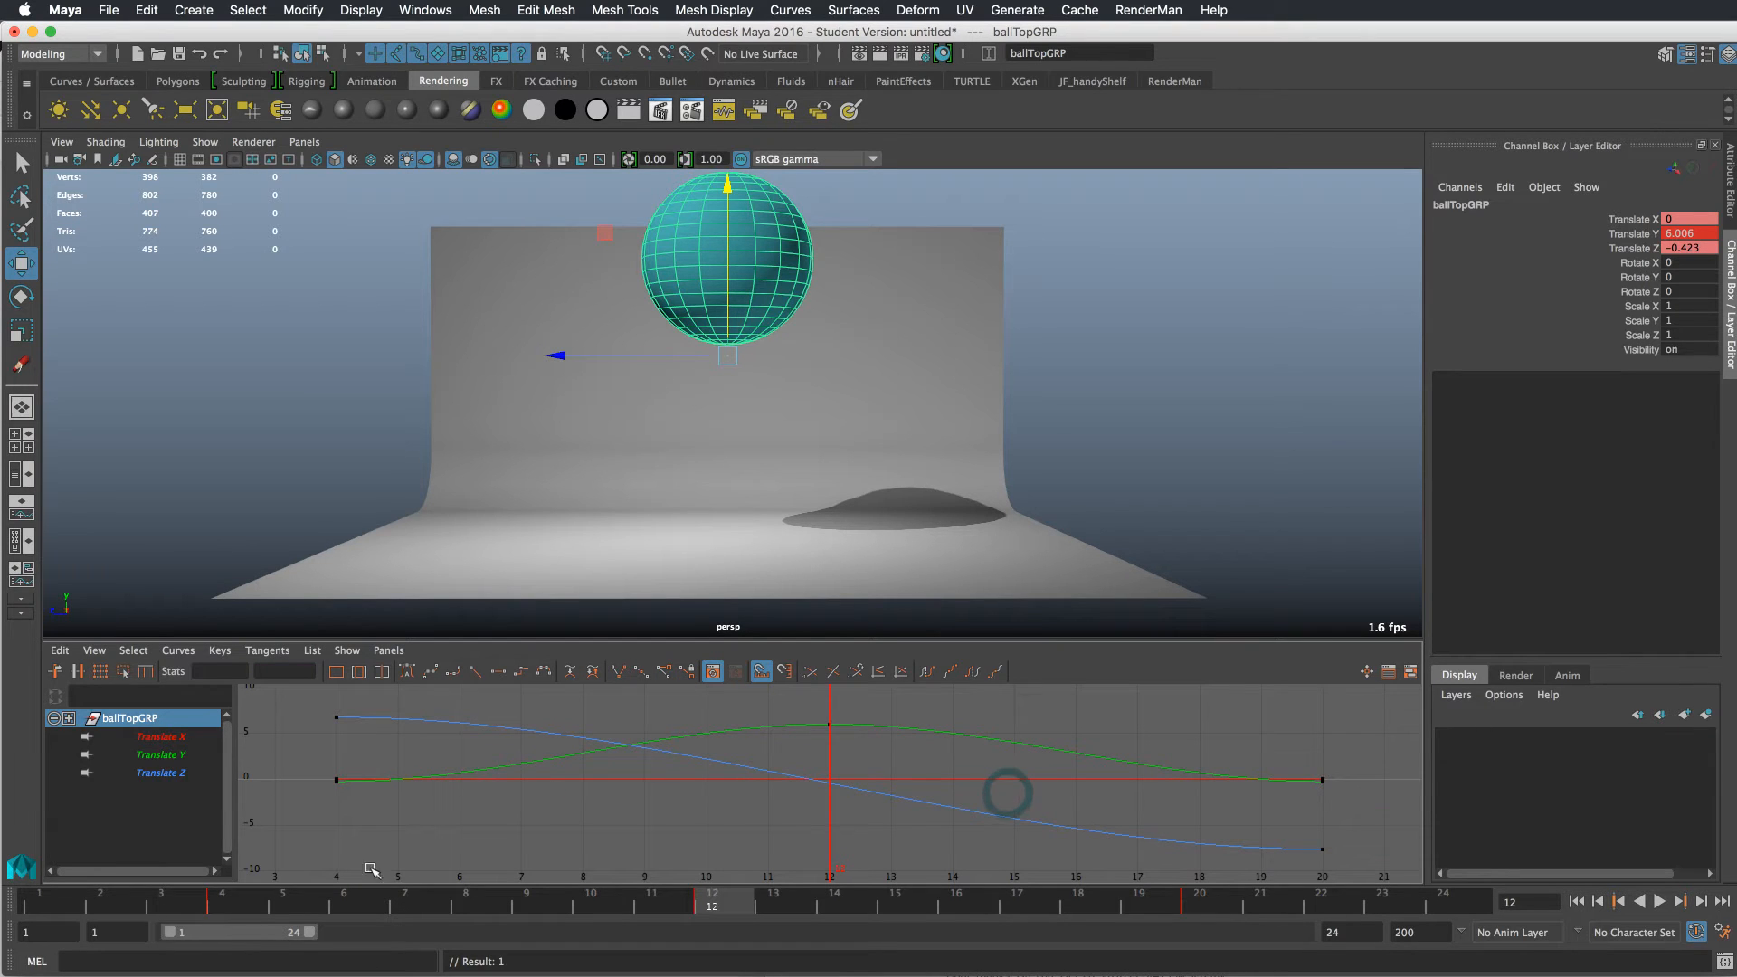
pyautogui.click(1661, 901)
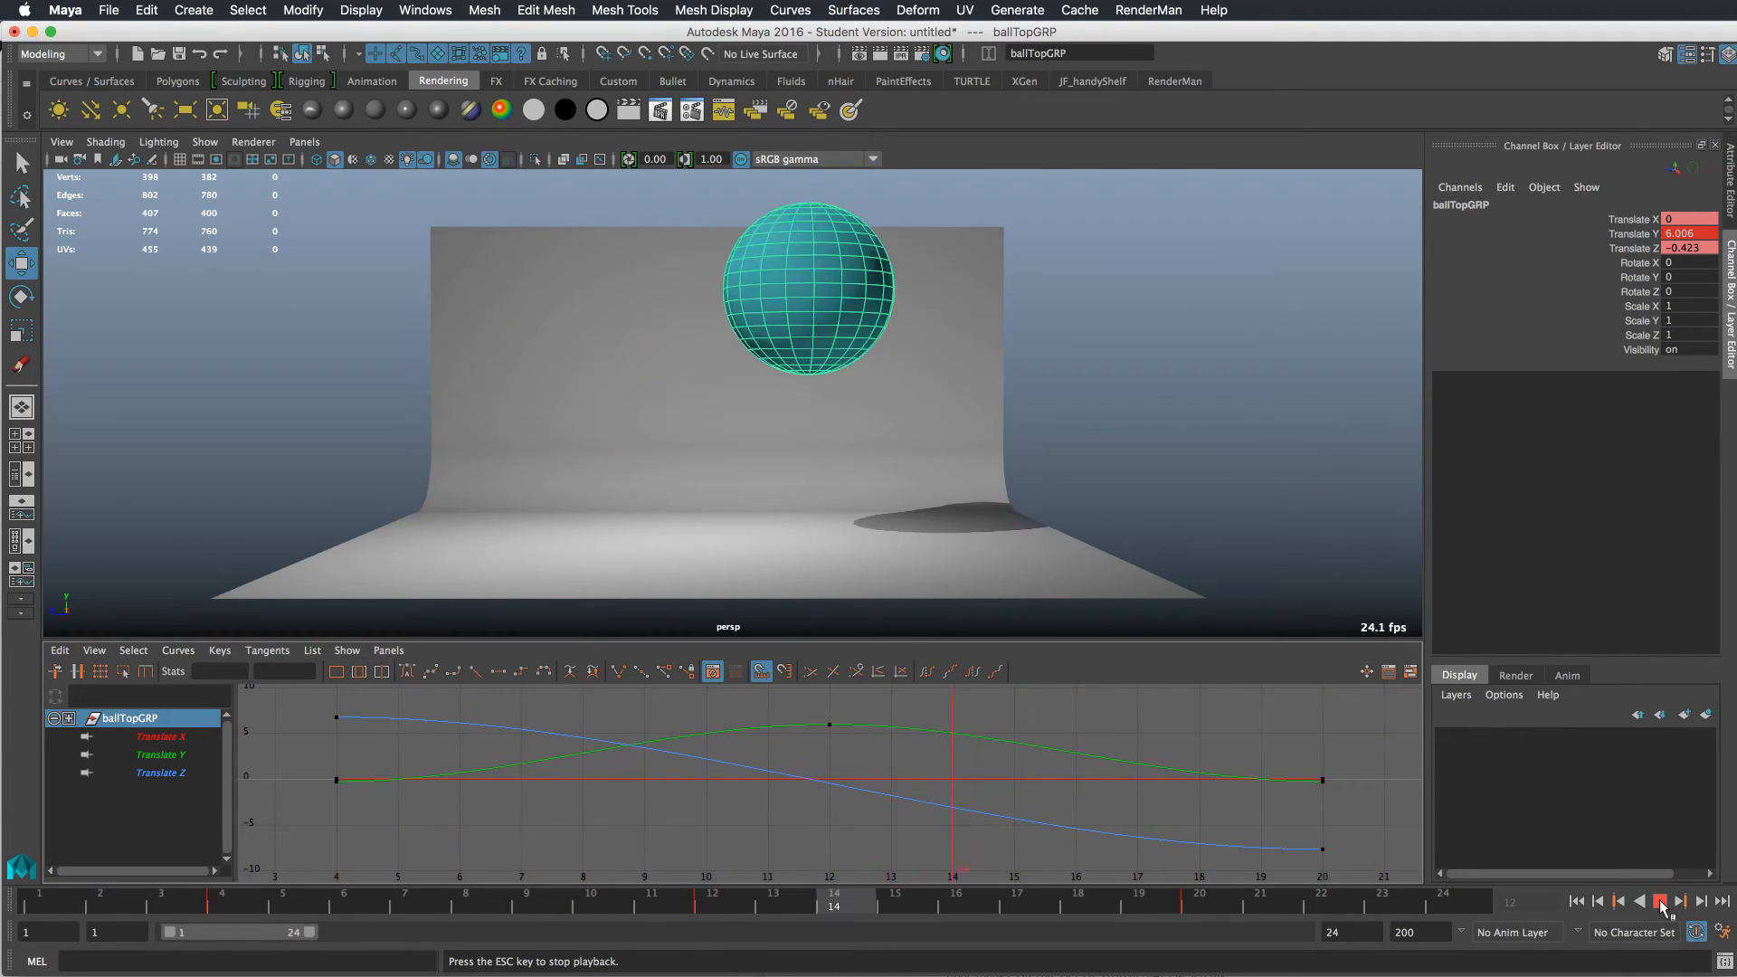
pyautogui.click(1661, 927)
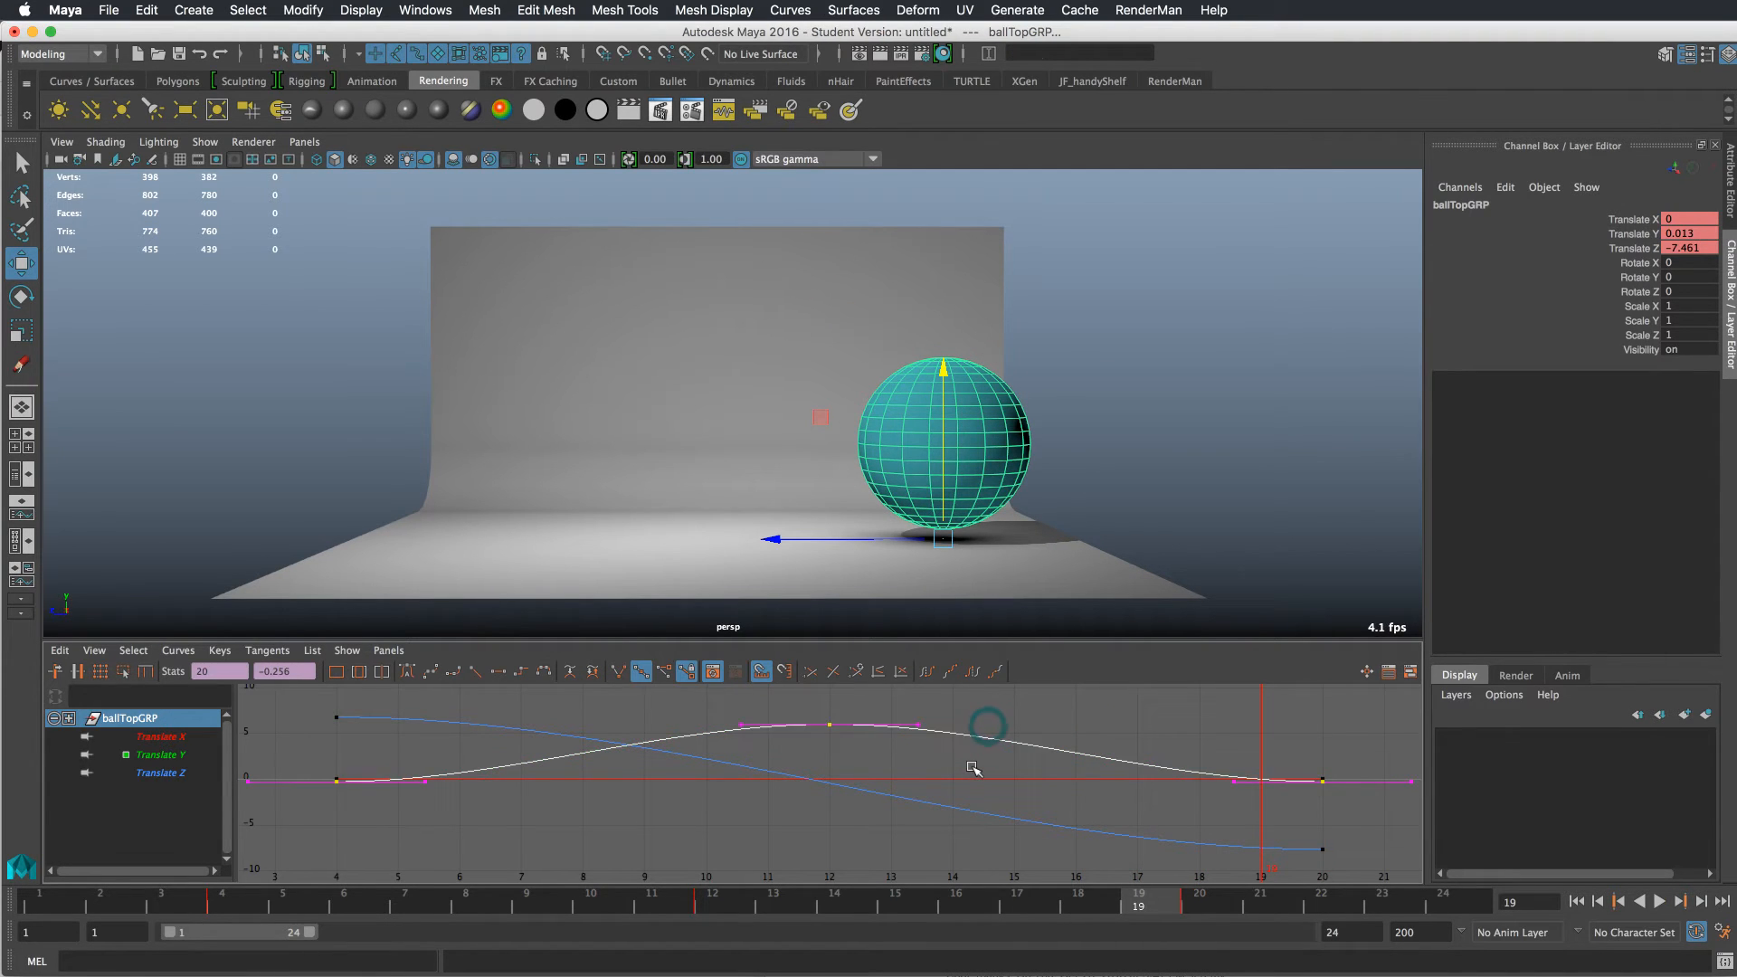
pyautogui.click(160, 773)
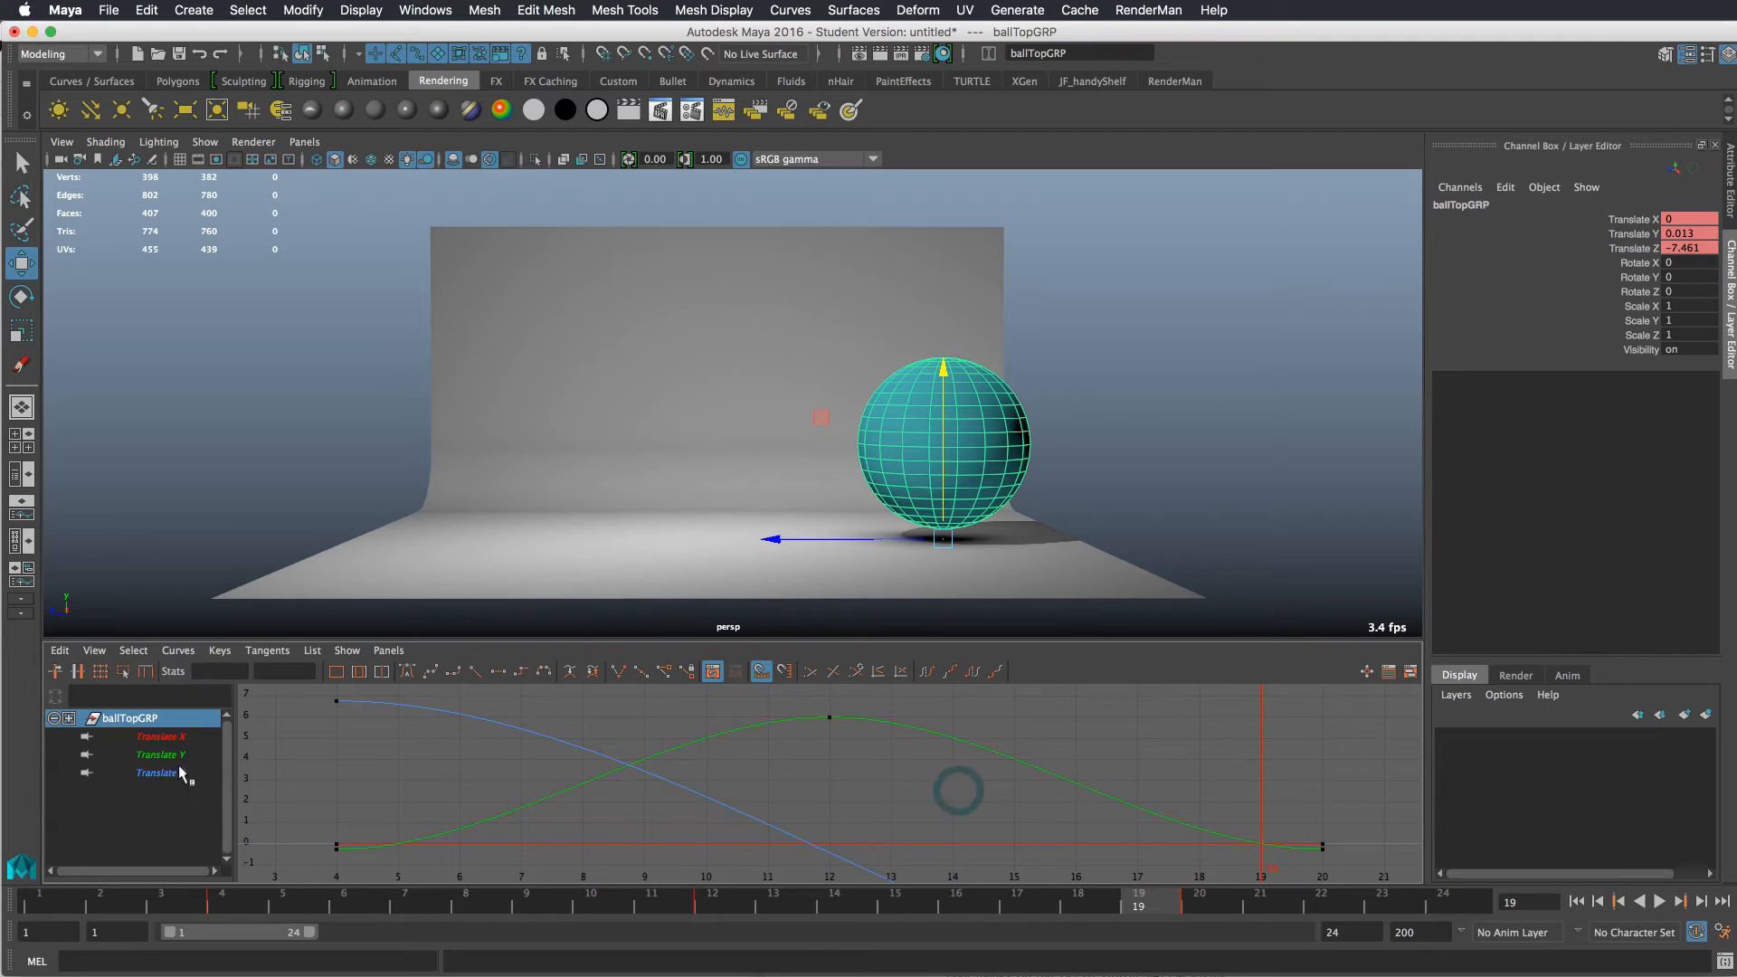
pyautogui.click(160, 755)
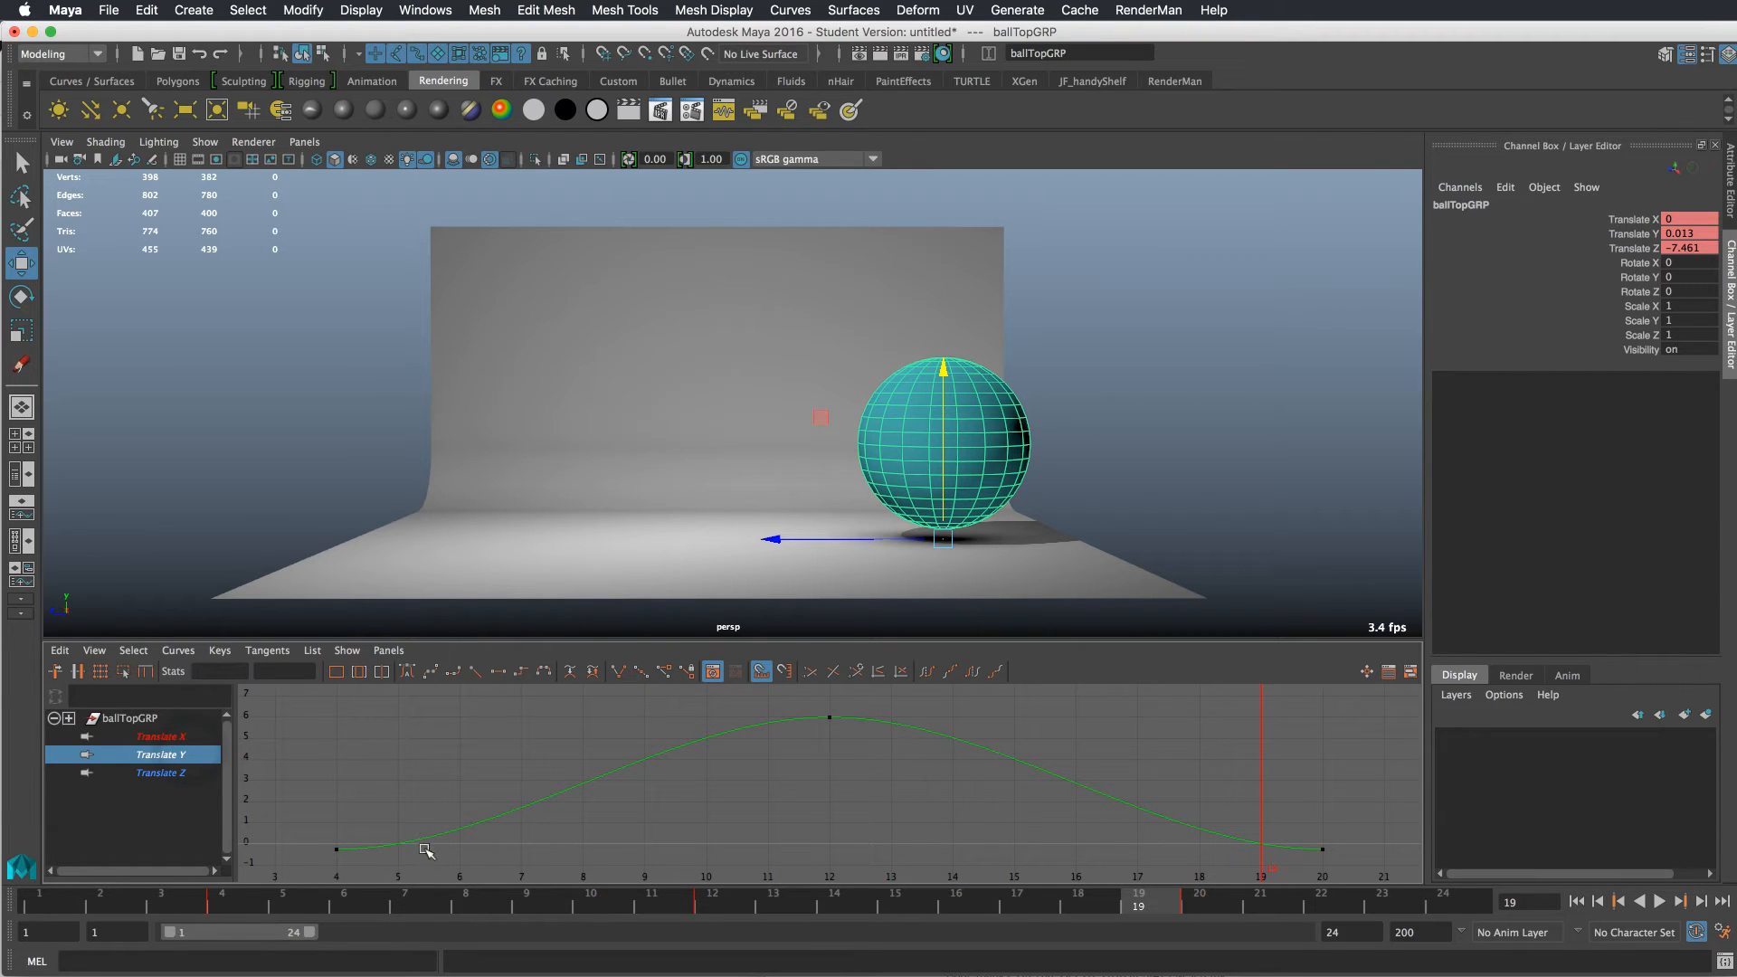
pyautogui.moveTo(1339, 840)
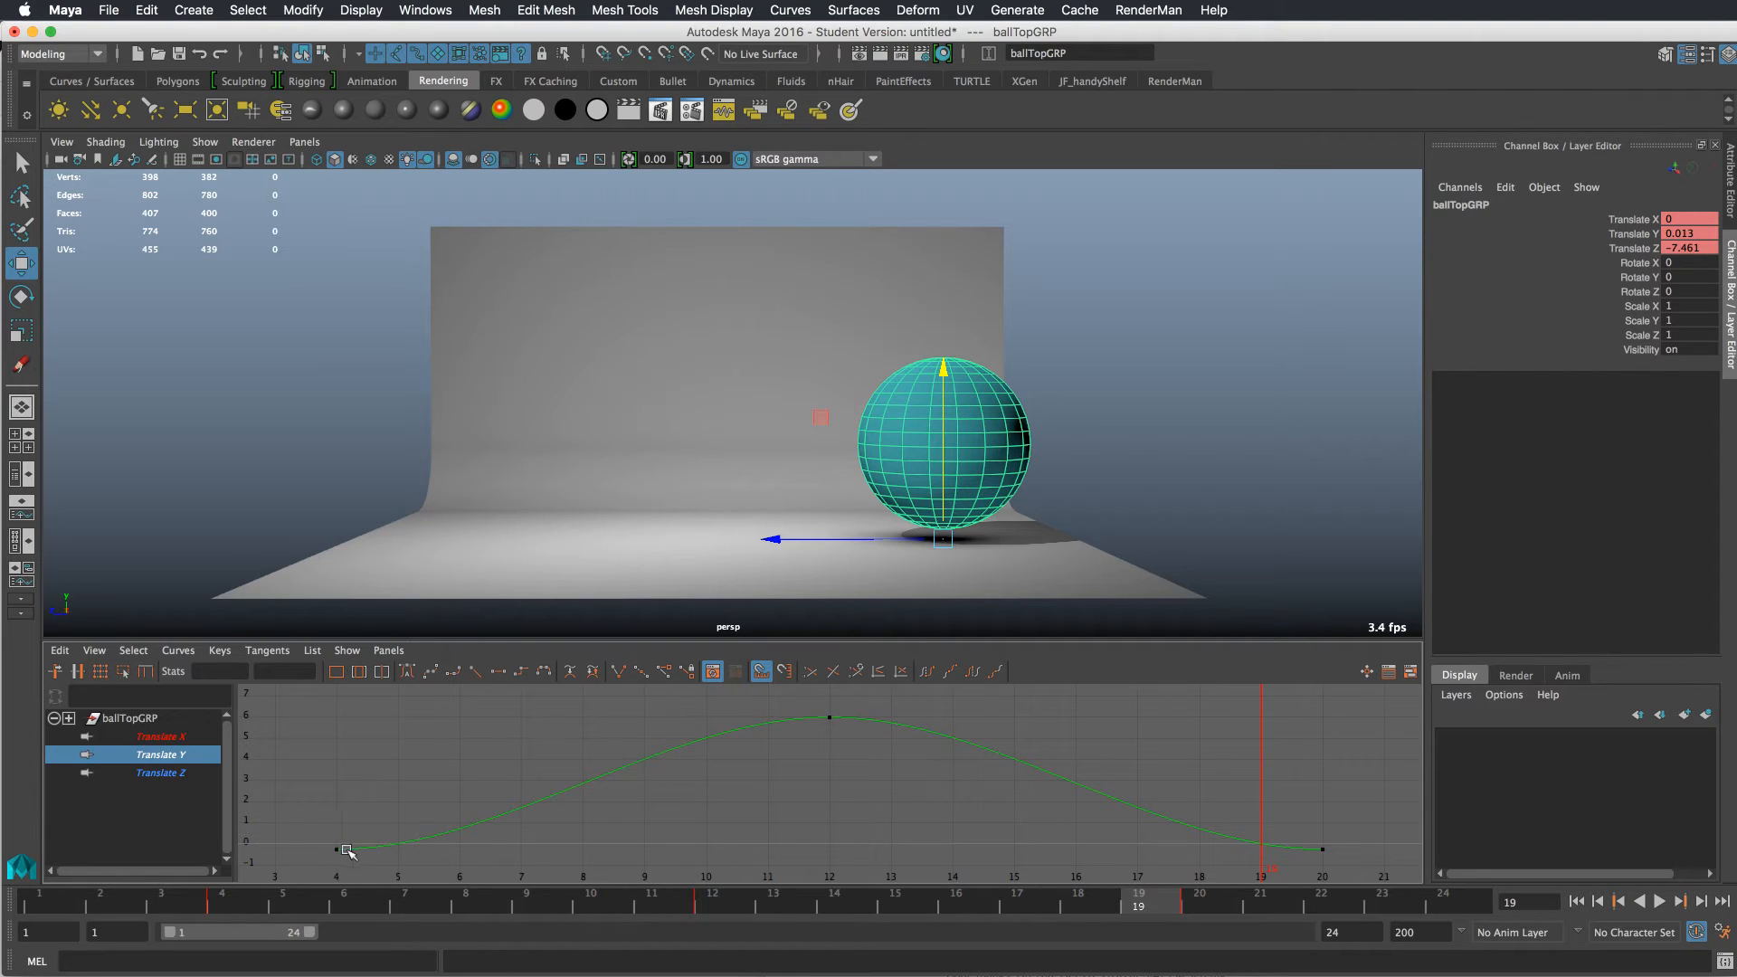
pyautogui.moveTo(1332, 869)
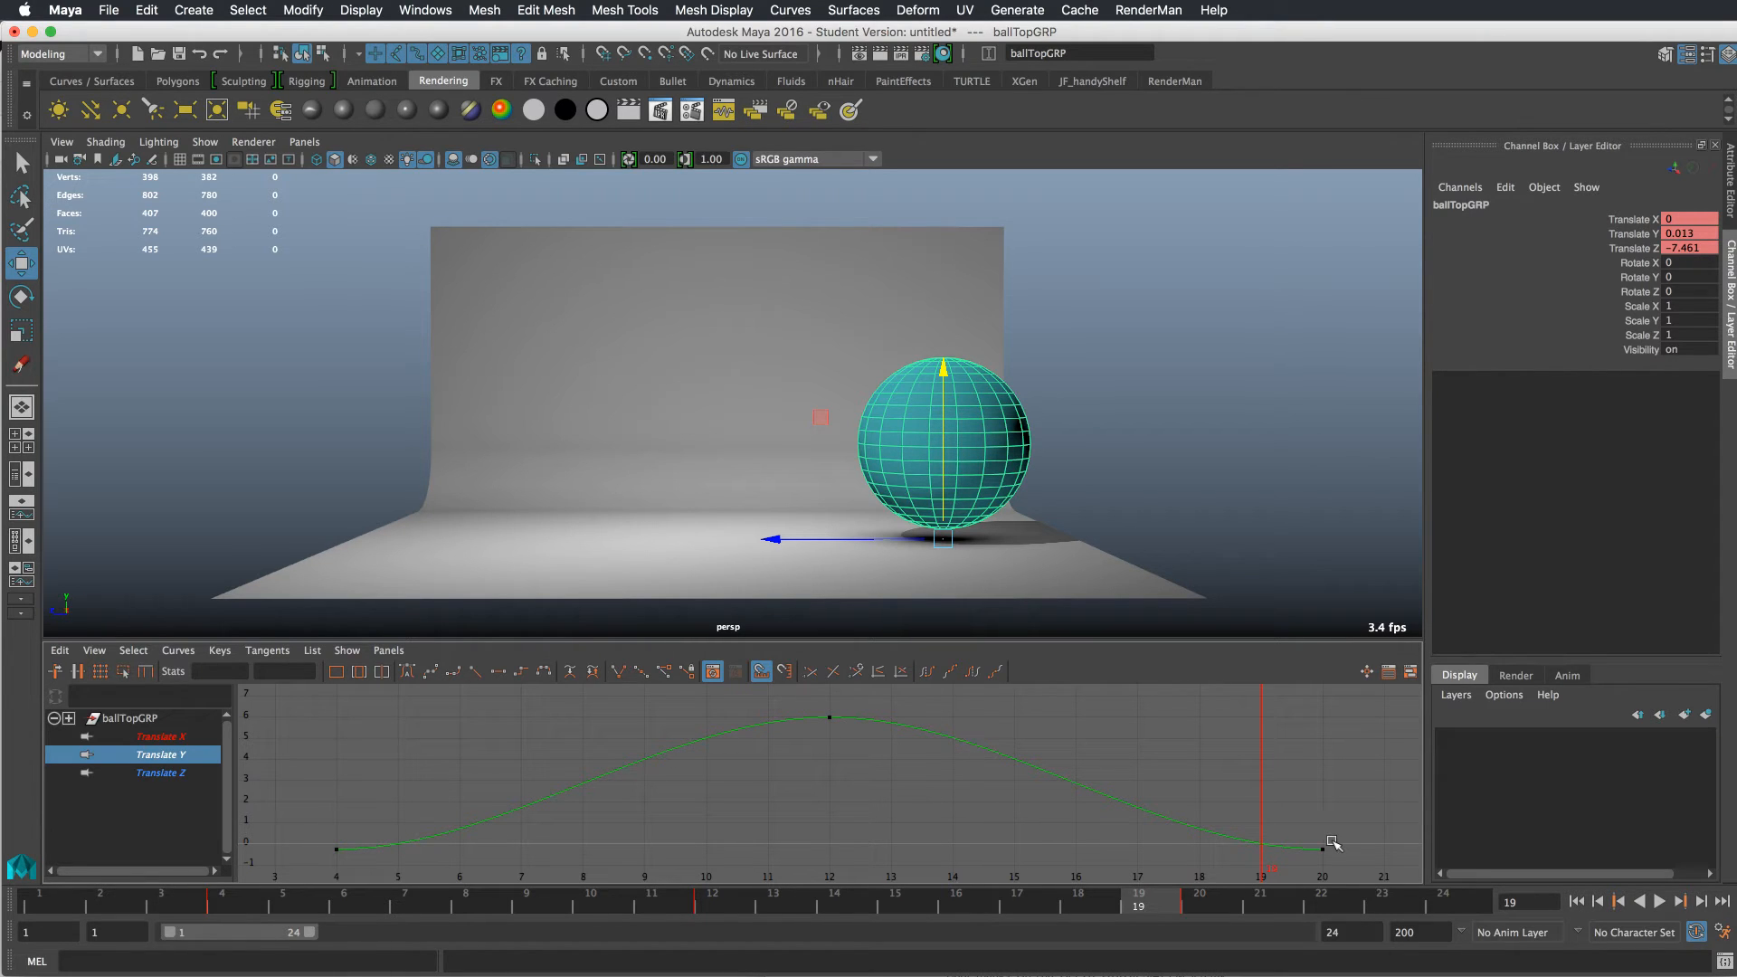
pyautogui.moveTo(348, 825)
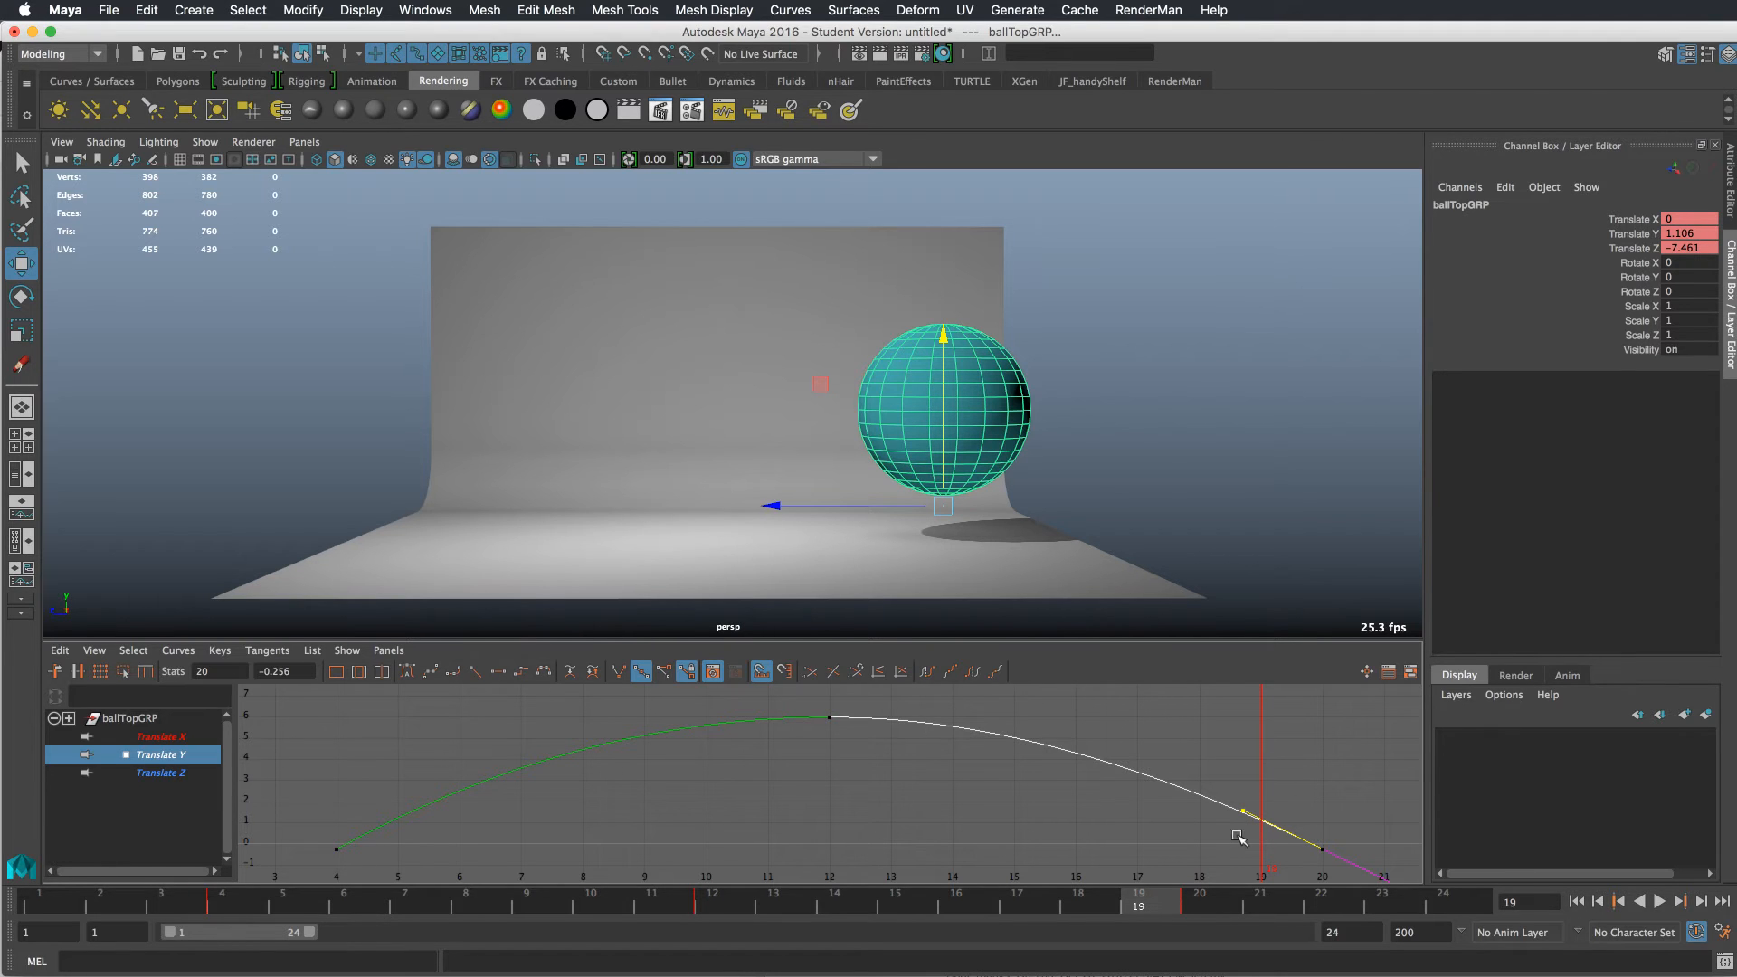
# - Break the takeoff and landing tangents into a sharp jump arc and play it back
pyautogui.click(1663, 923)
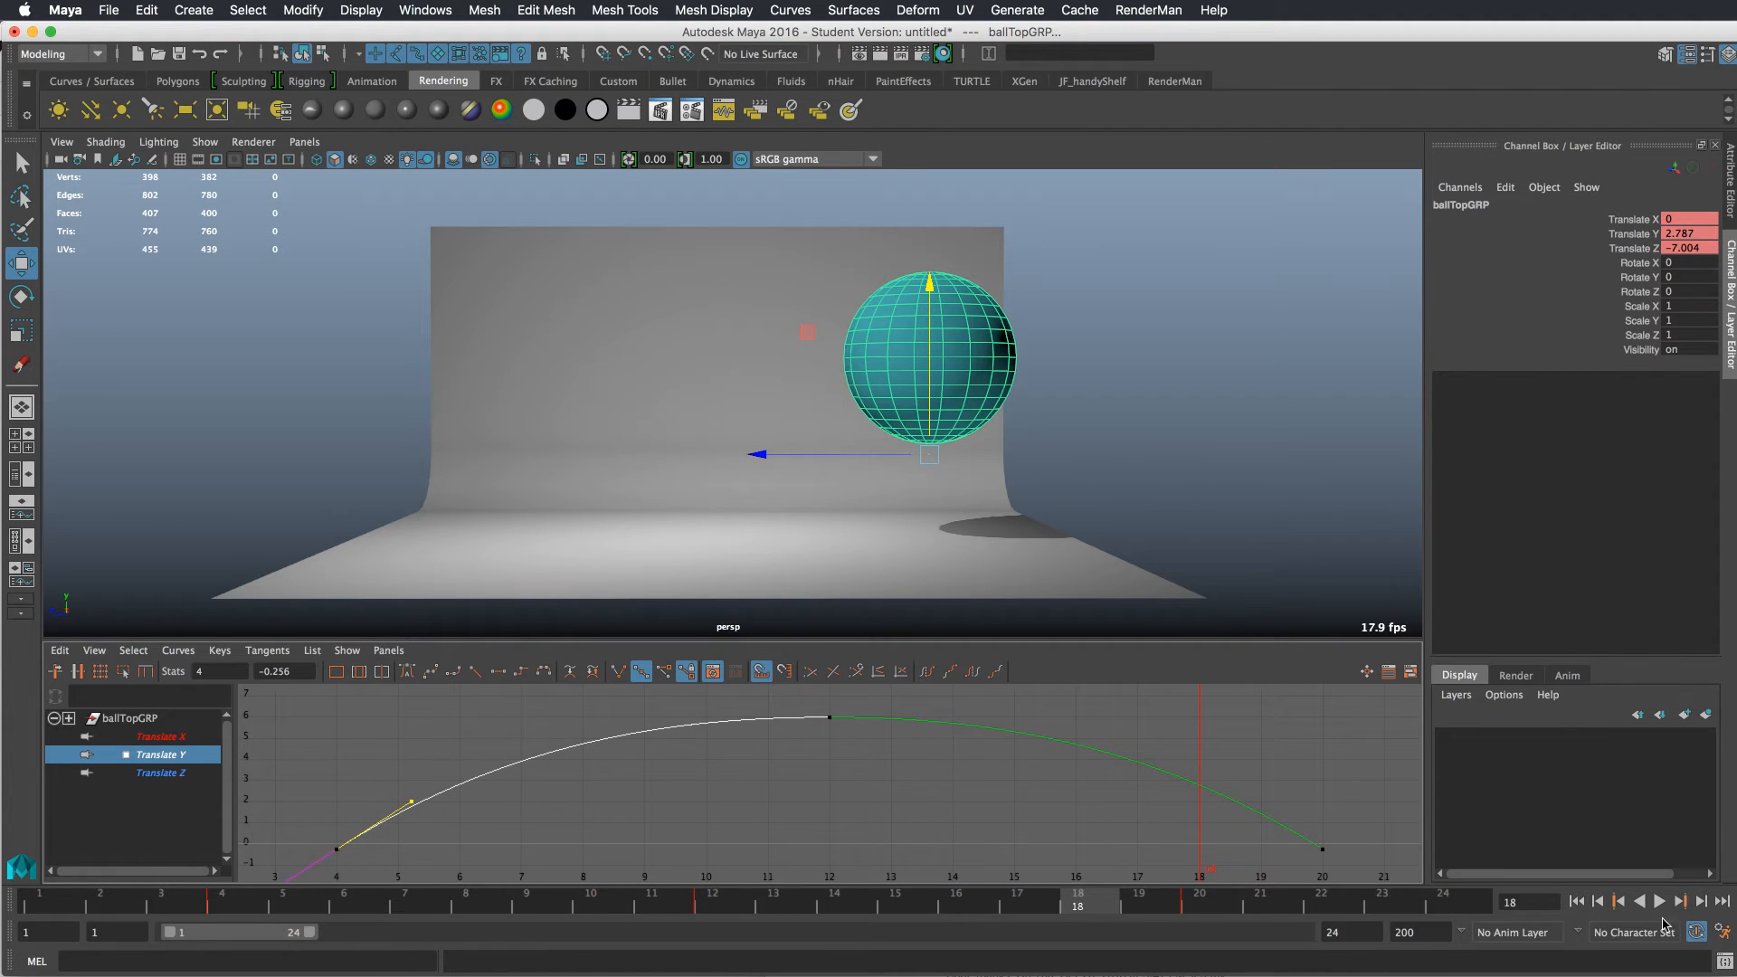
pyautogui.click(1667, 901)
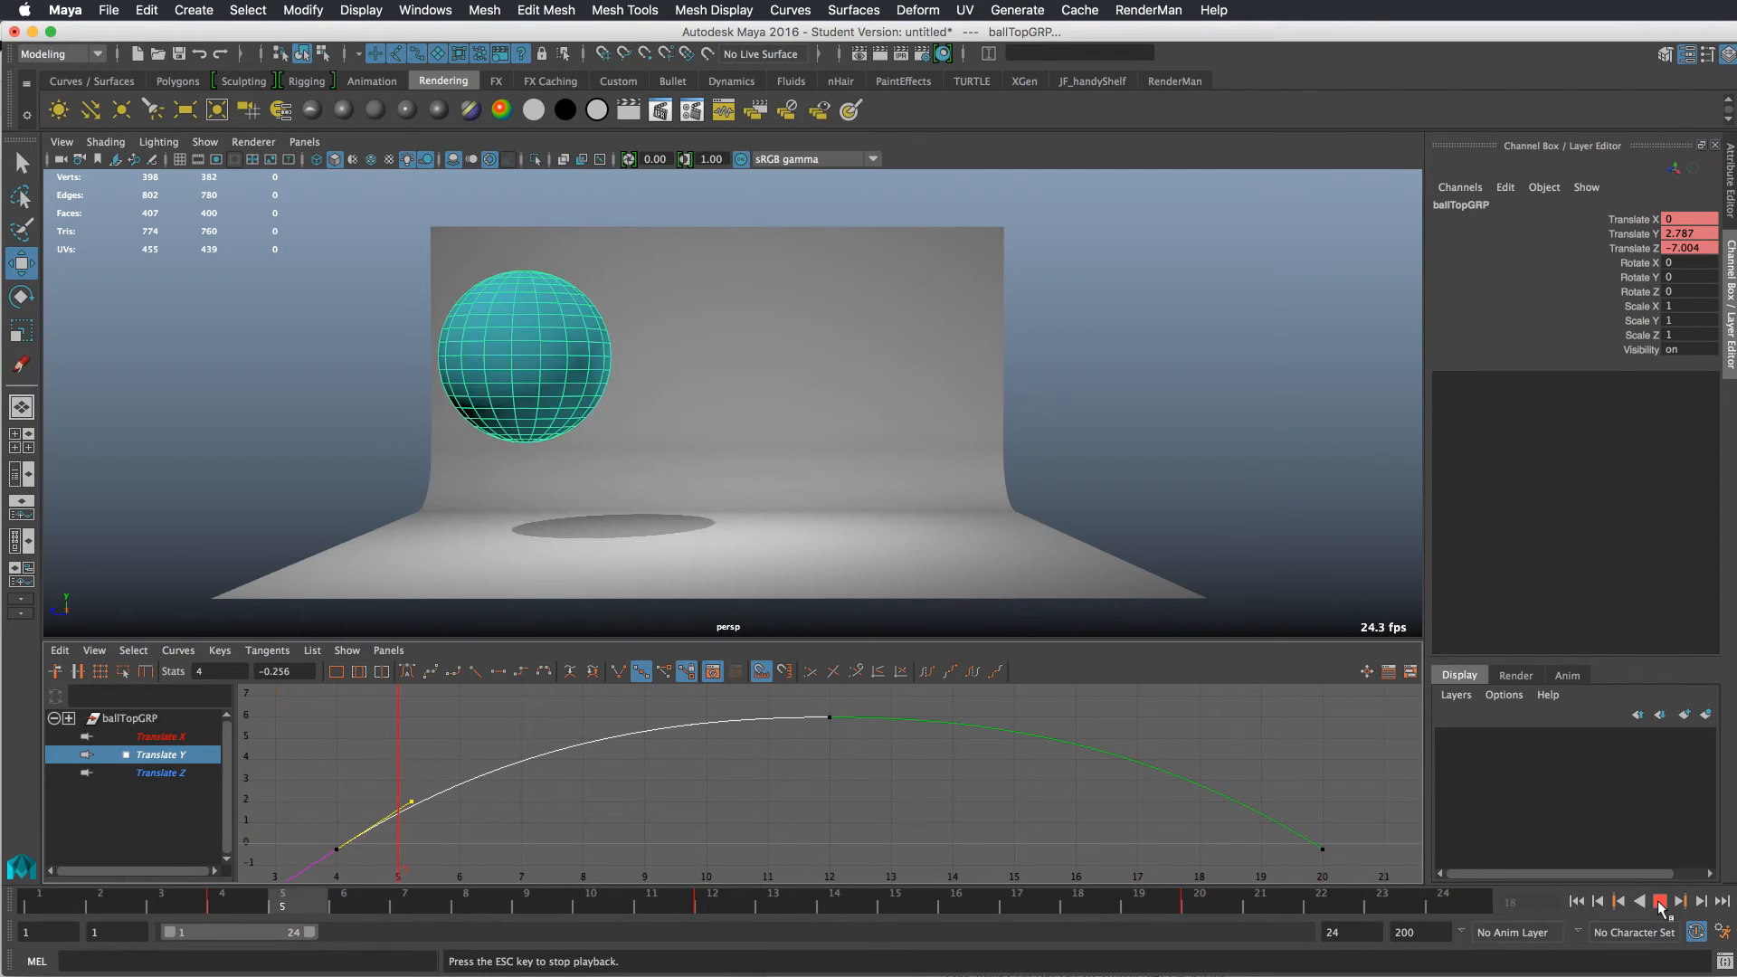
# - Make ballTopGRP's Translate Z curve linear between takeoff and landing, then replay the jump
pyautogui.click(1661, 925)
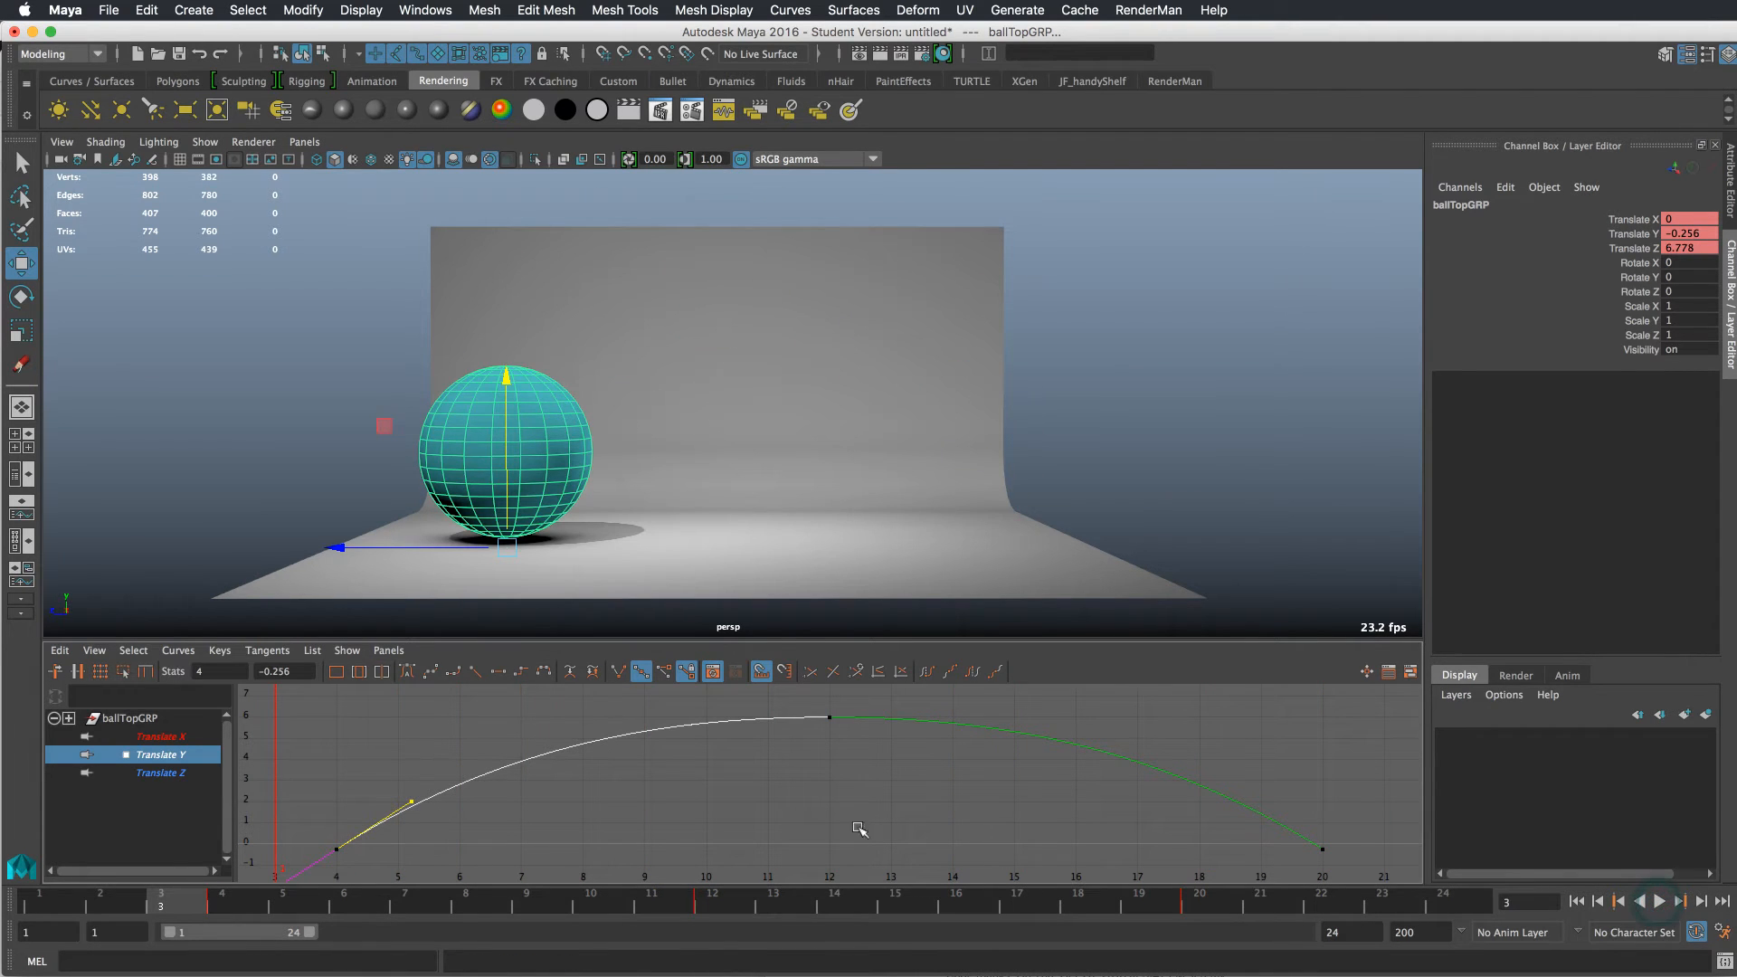
pyautogui.moveTo(333, 570)
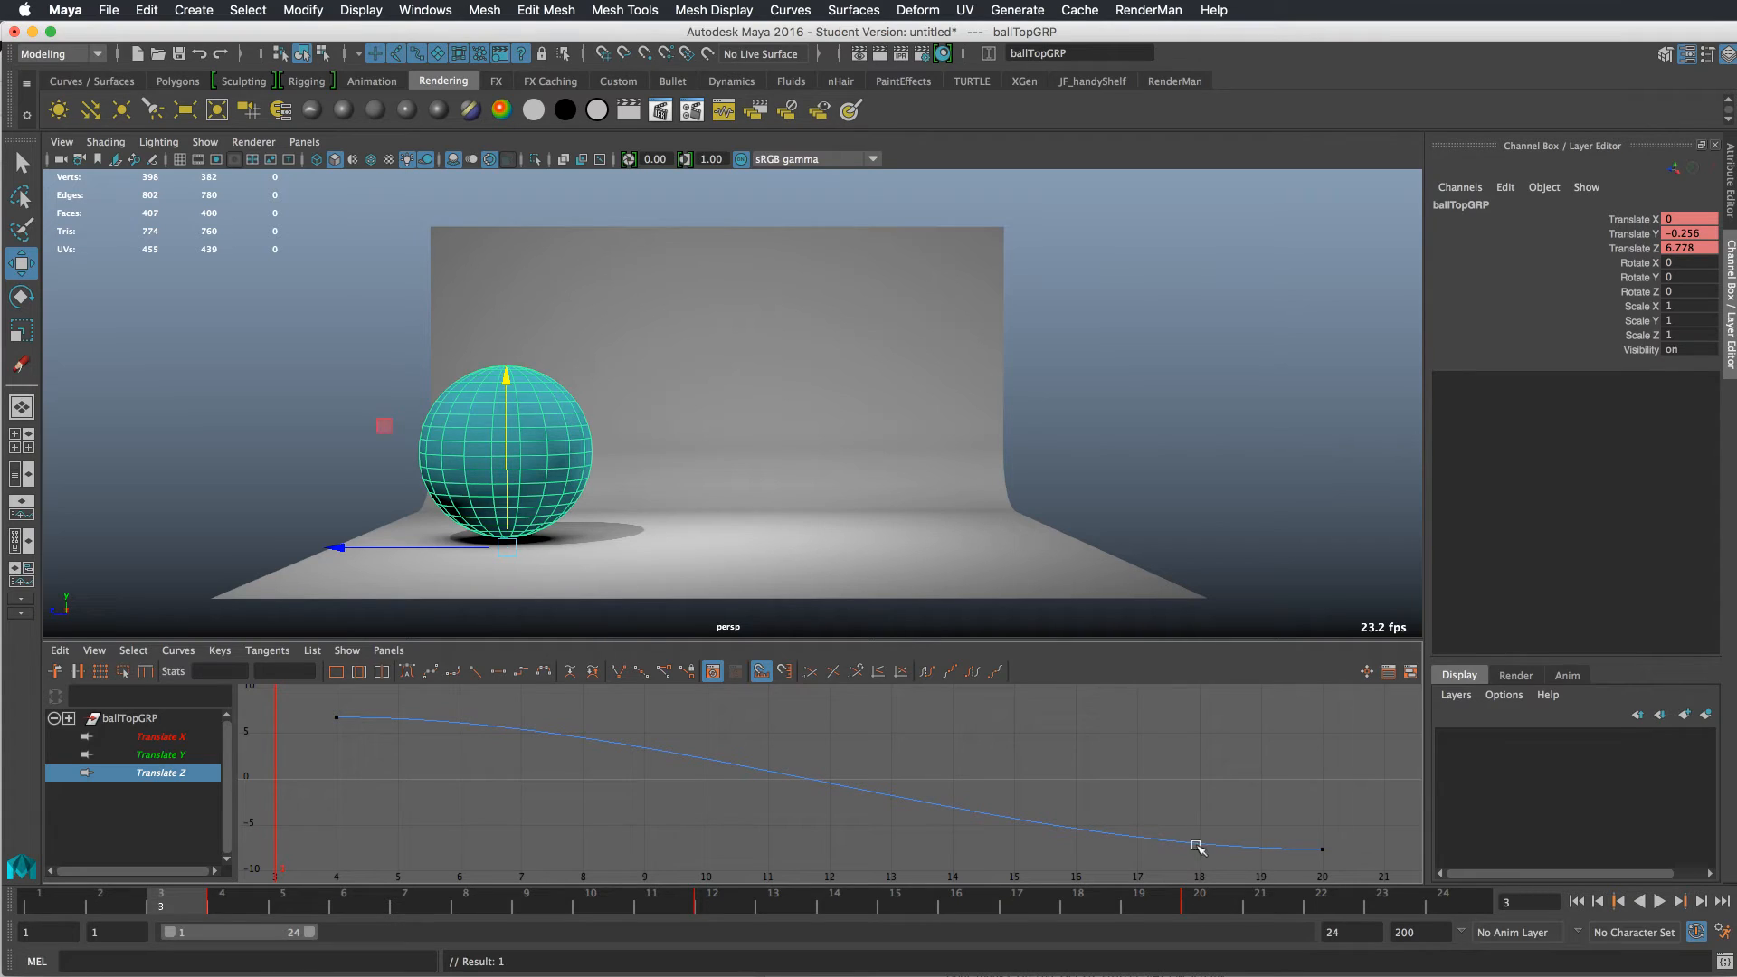
pyautogui.moveTo(536, 727)
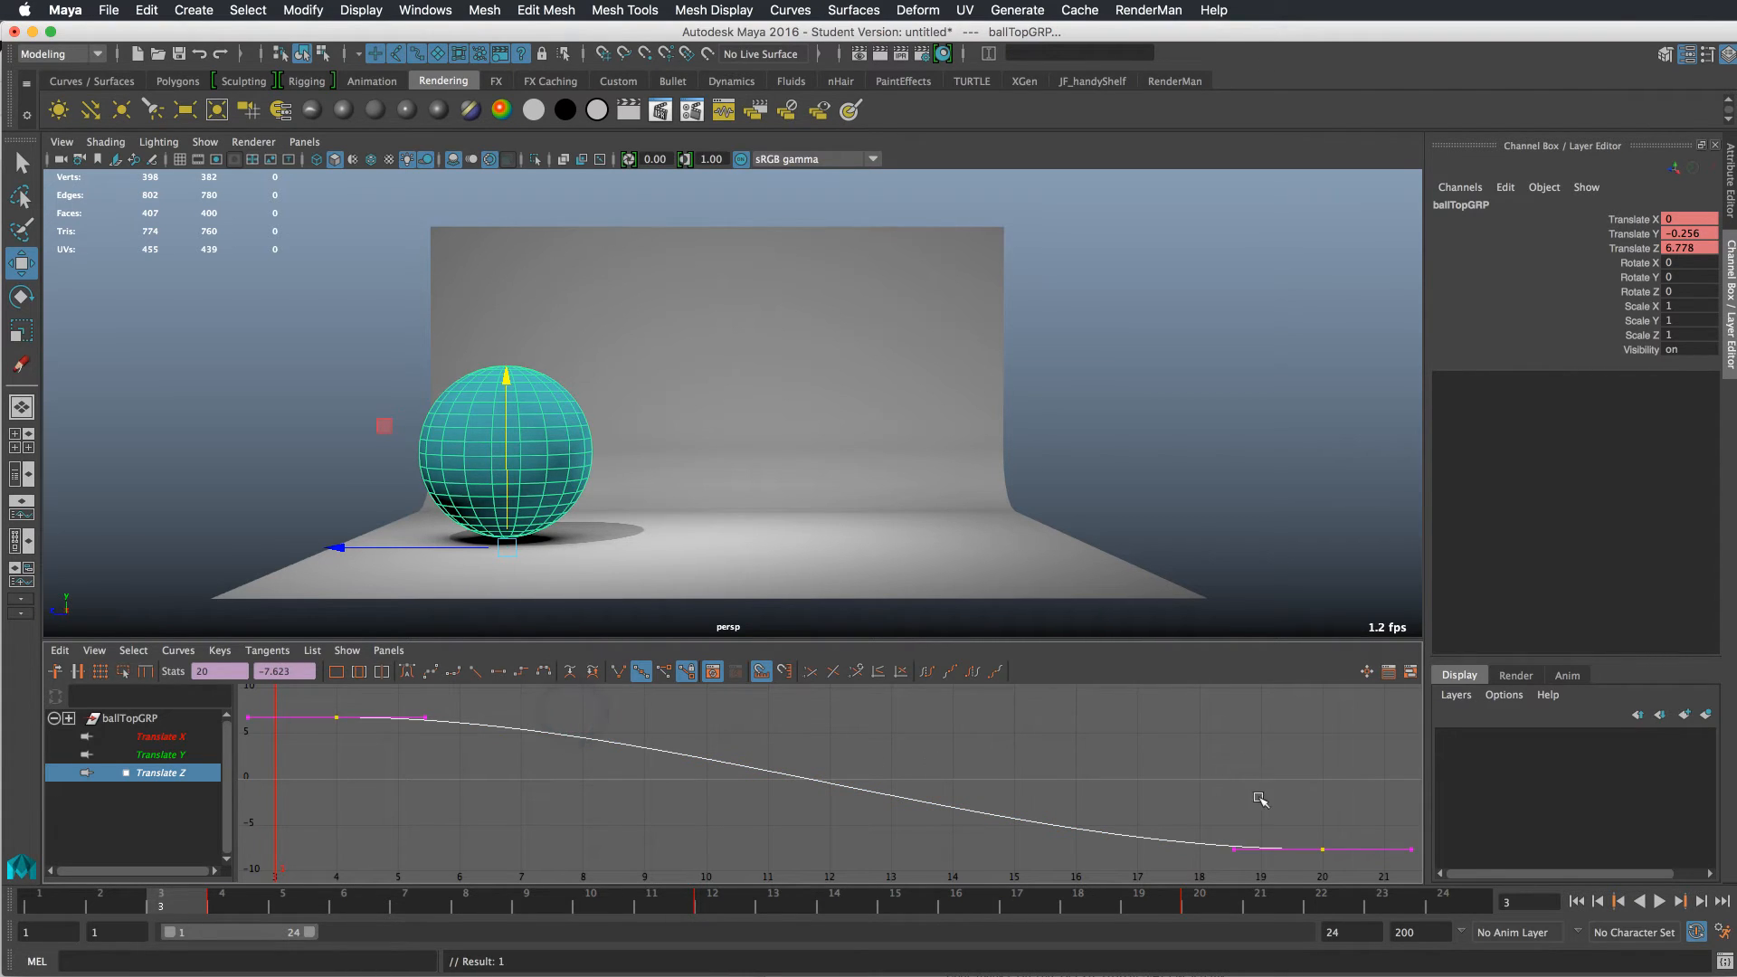
pyautogui.moveTo(954, 825)
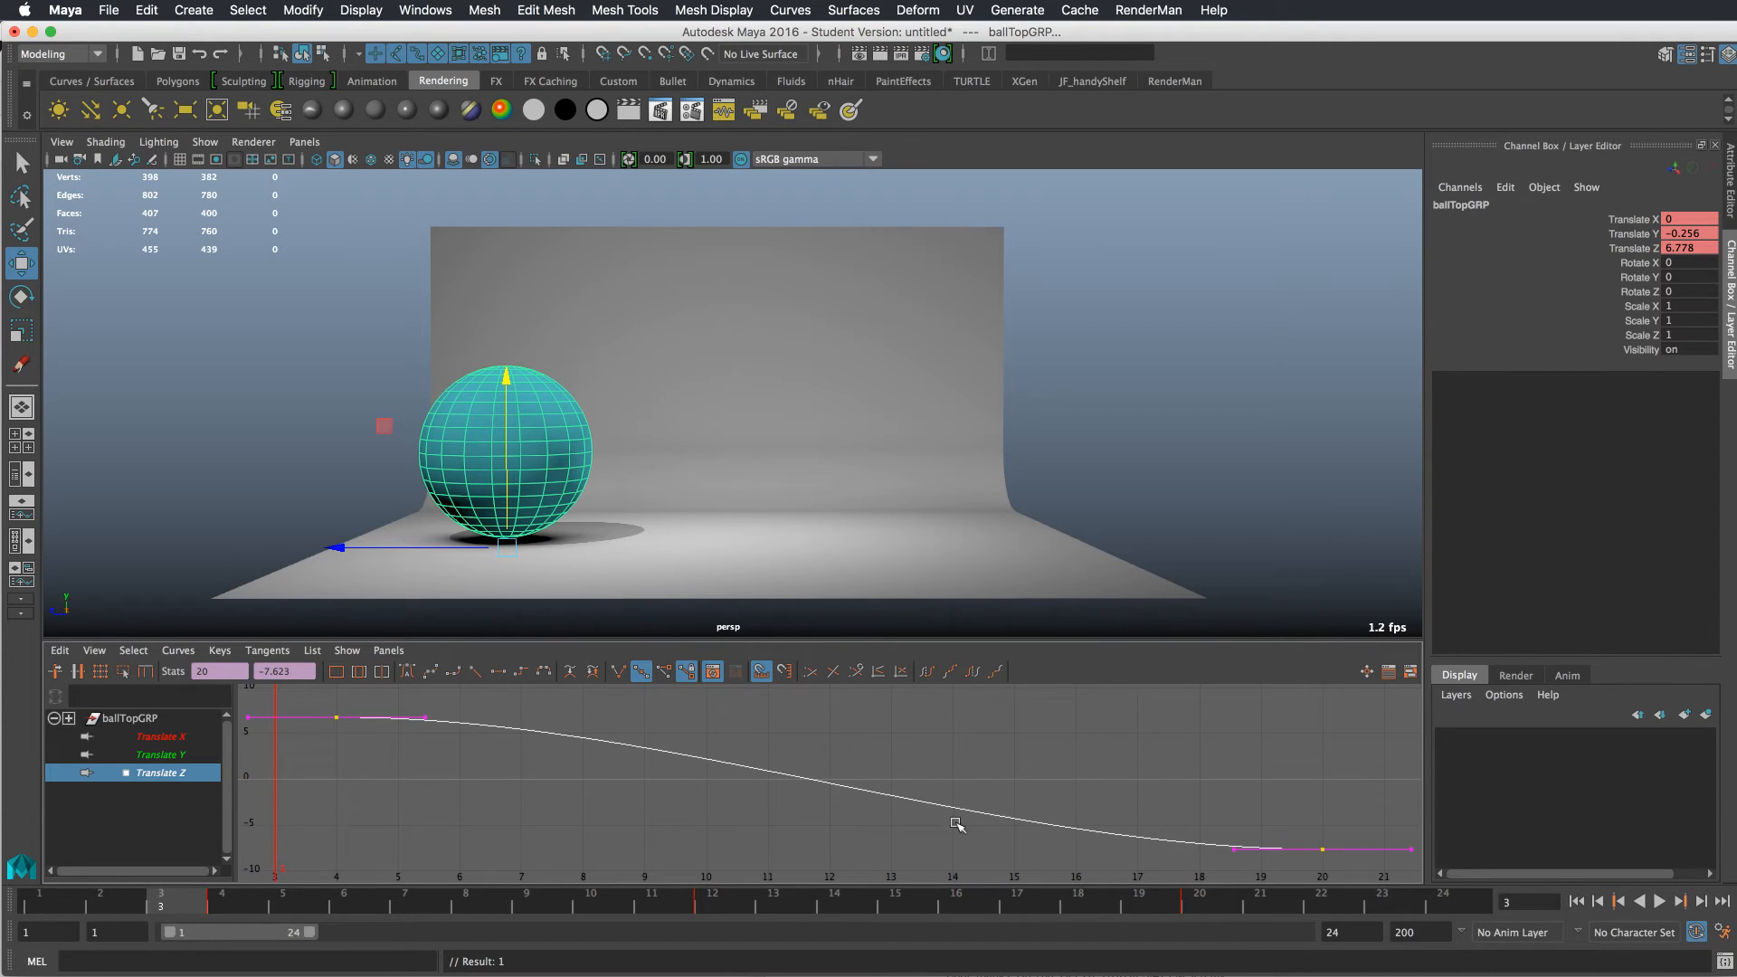
pyautogui.moveTo(548, 691)
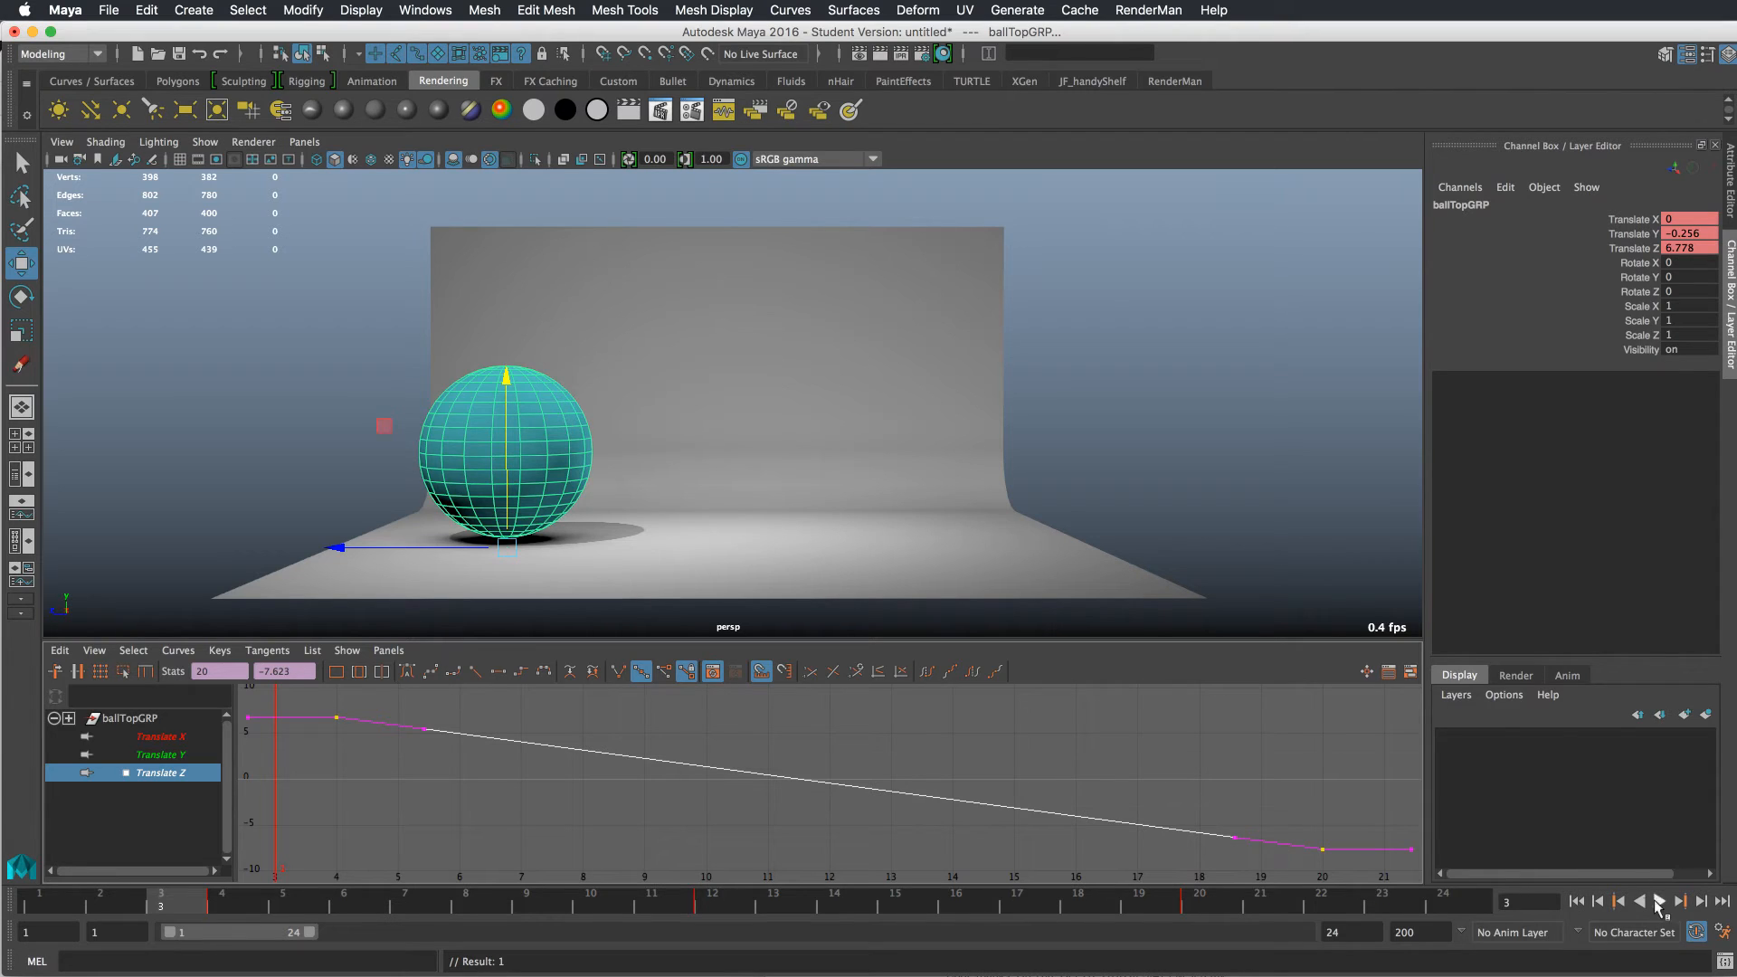
pyautogui.click(1665, 919)
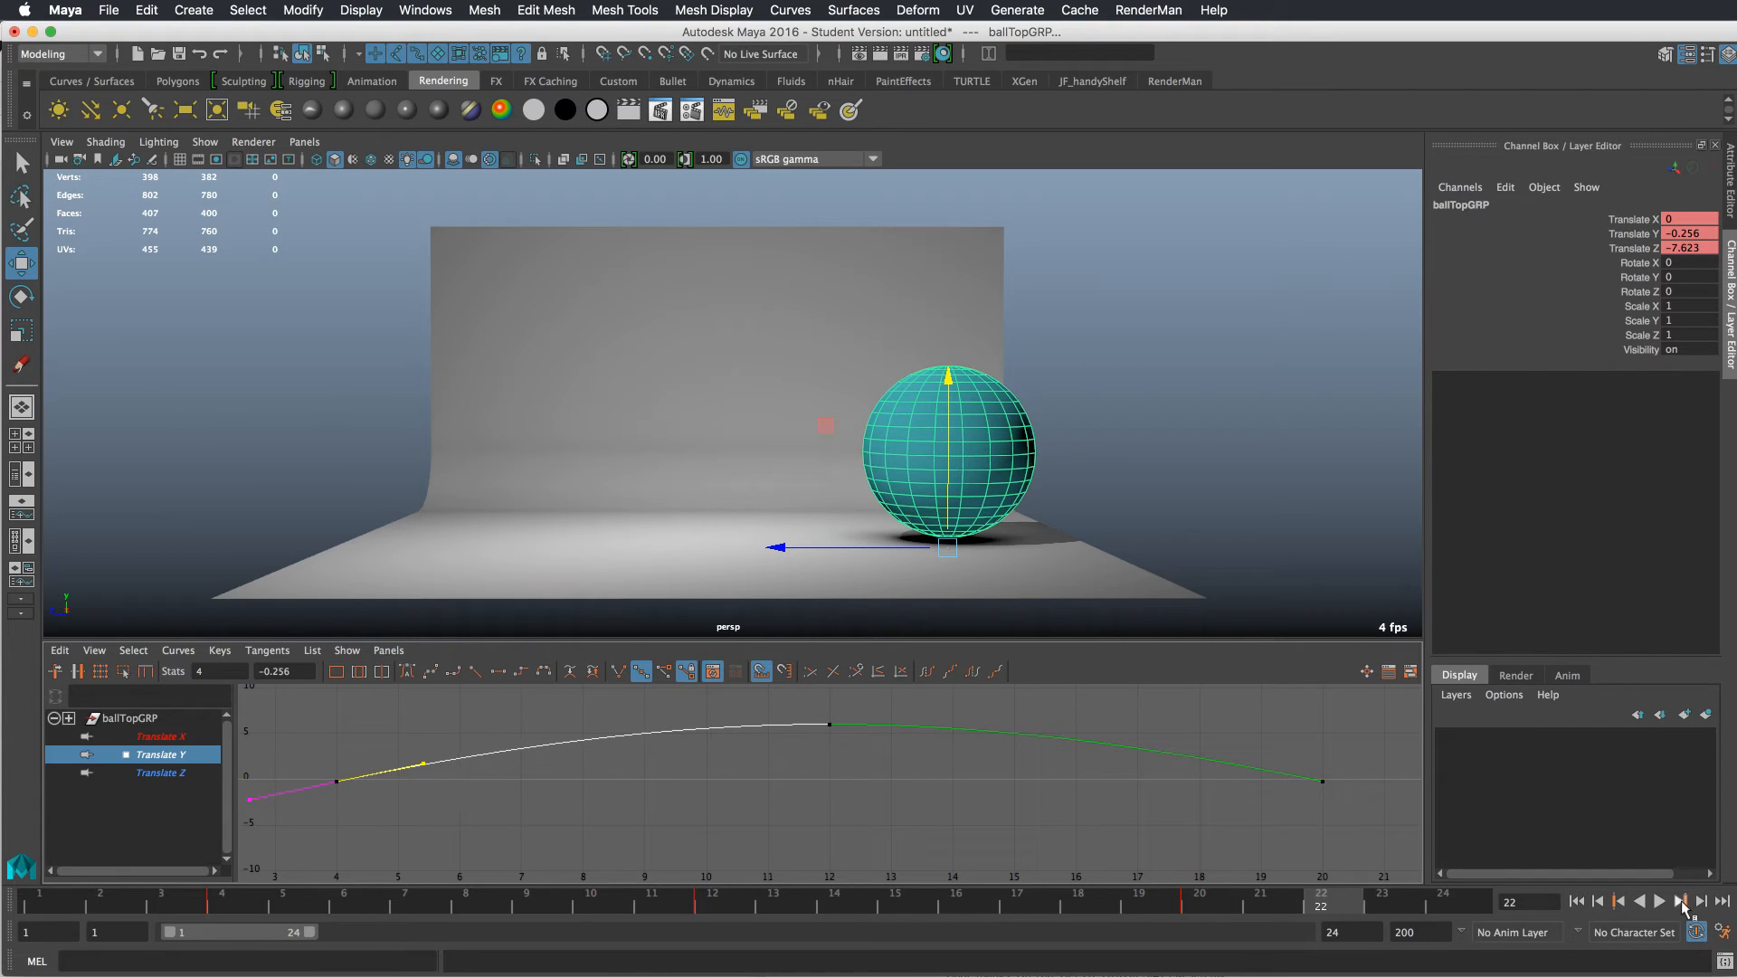
# - Step forward through the jump frame by frame to check the height curve's timing
pyautogui.click(1662, 926)
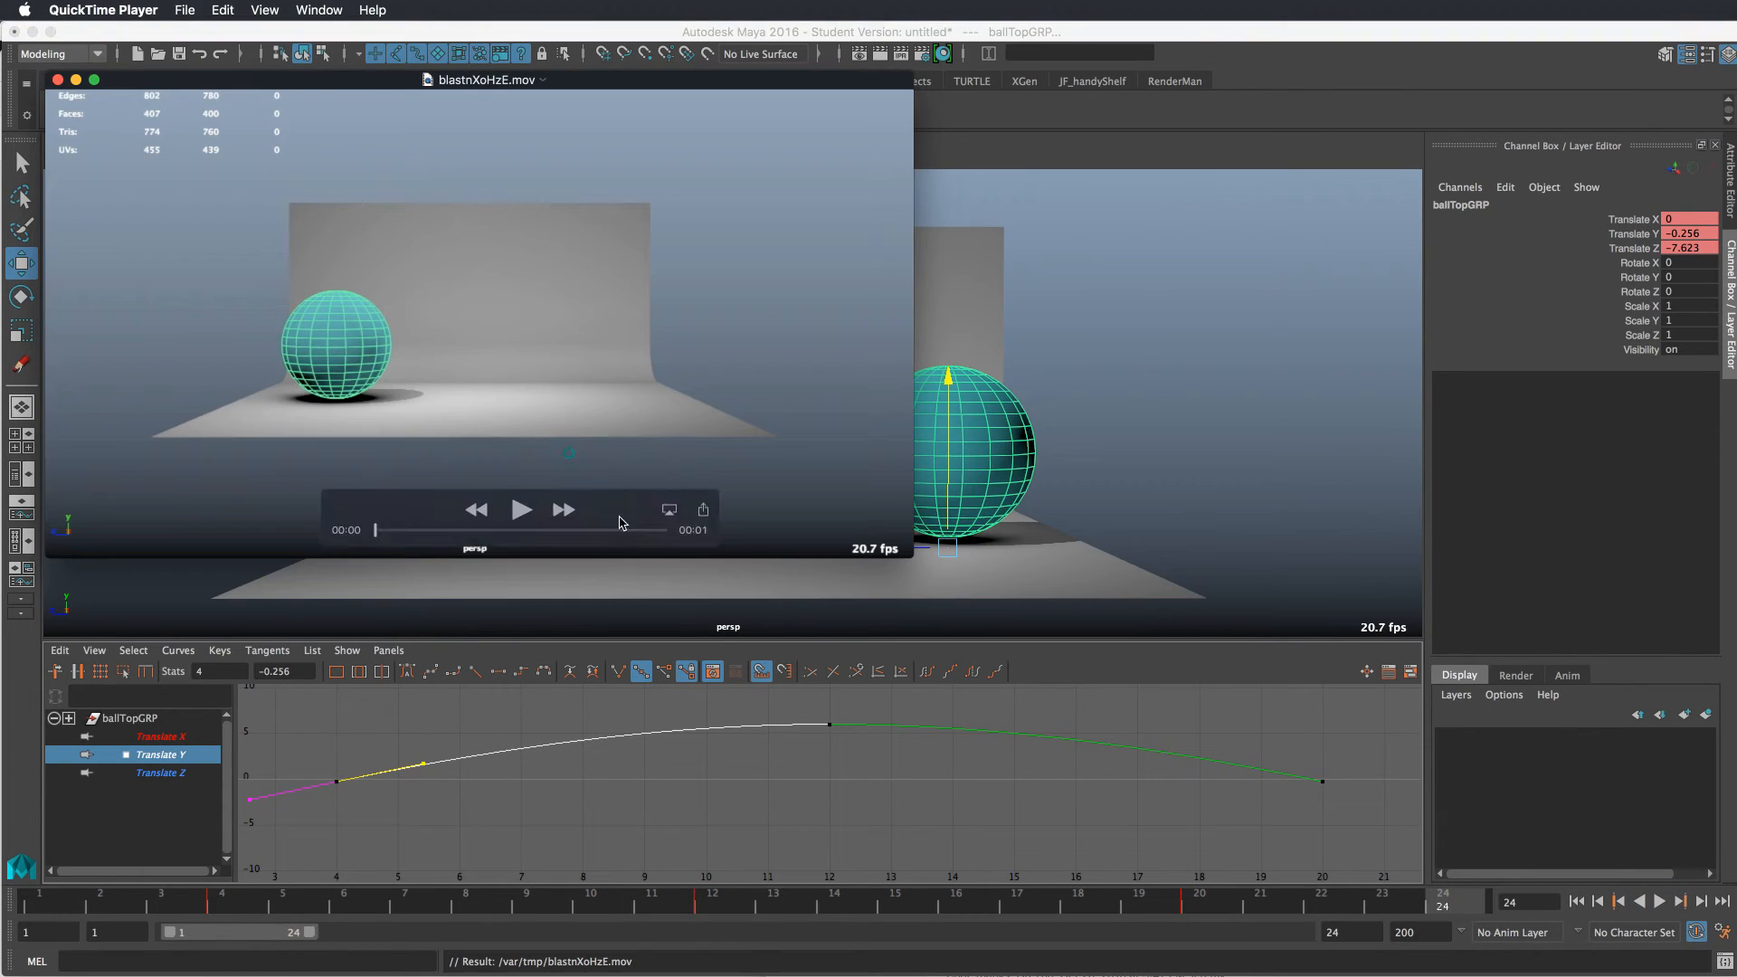
# - Play the playblast movie in QuickTime, then return focus to the Maya scene
pyautogui.click(521, 510)
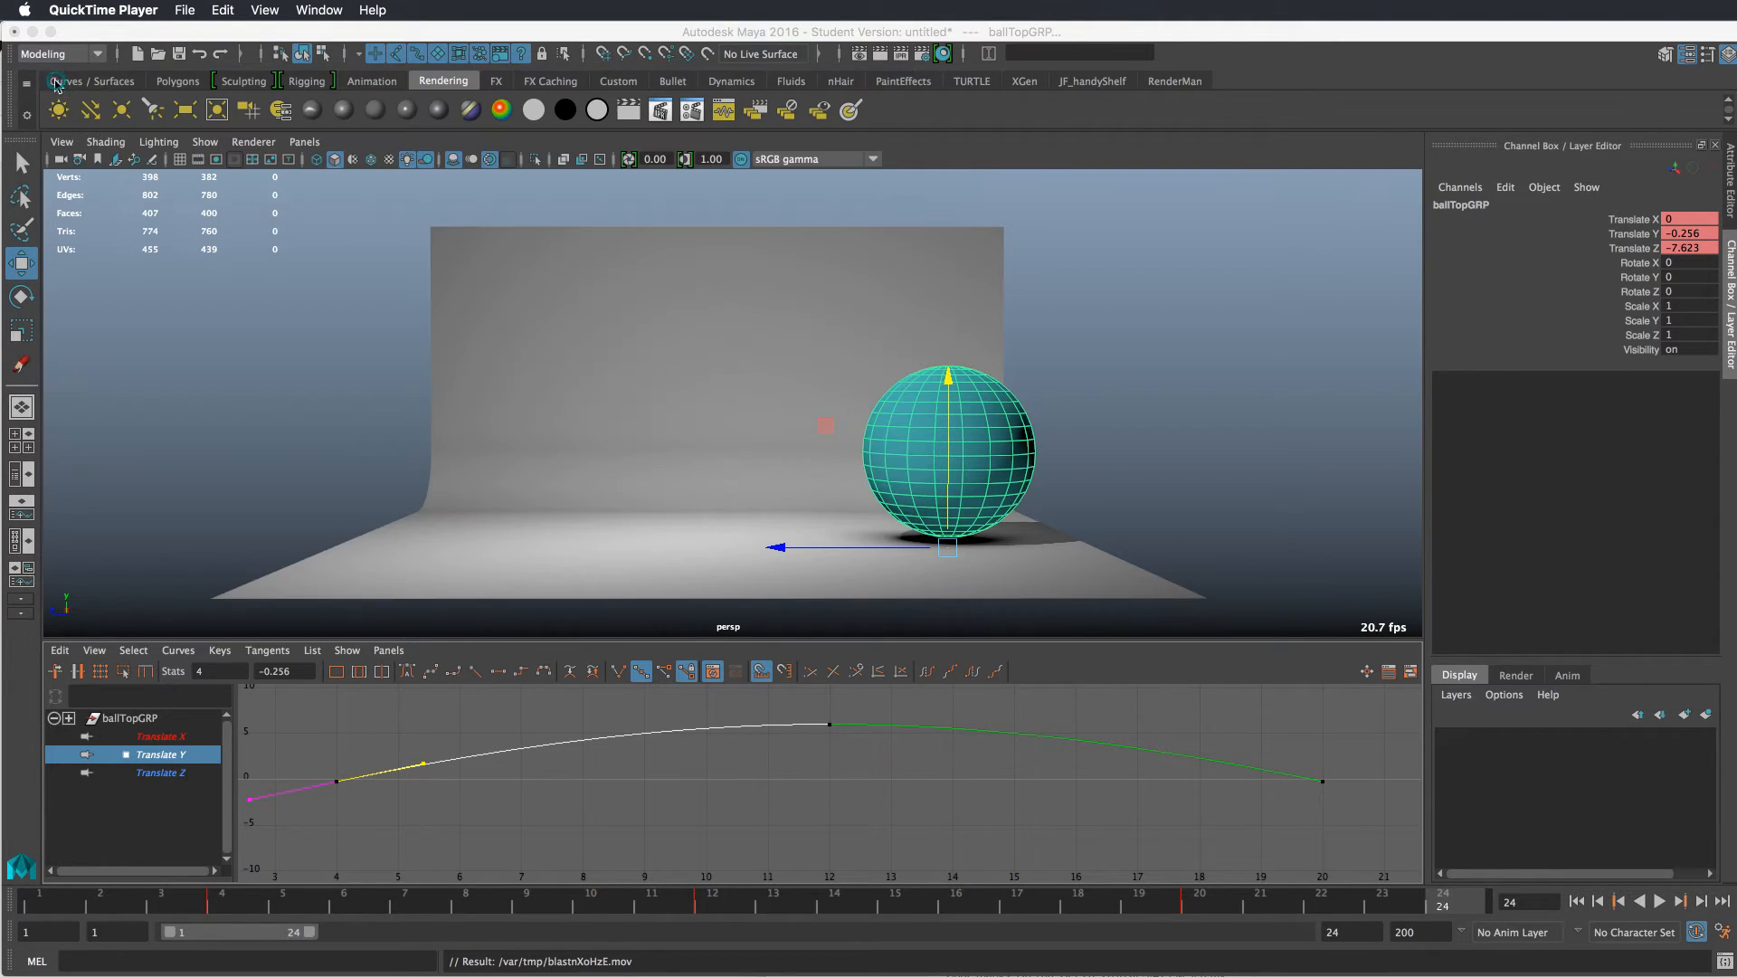
pyautogui.moveTo(878, 485)
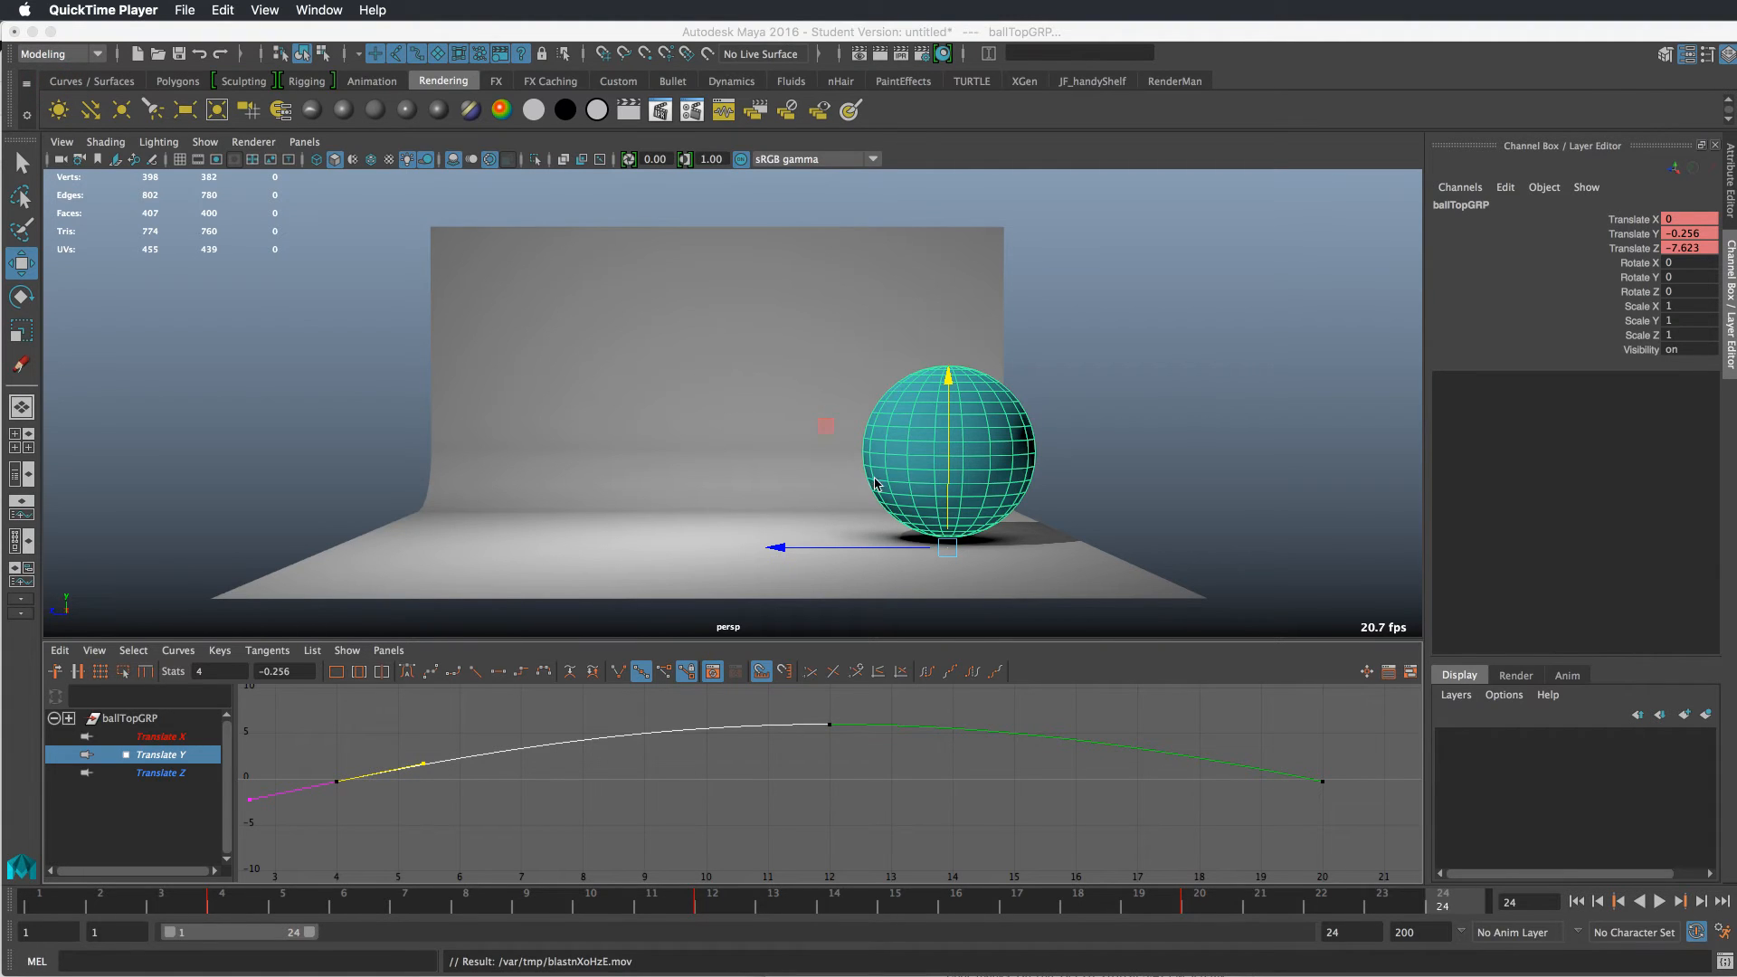
pyautogui.moveTo(541, 894)
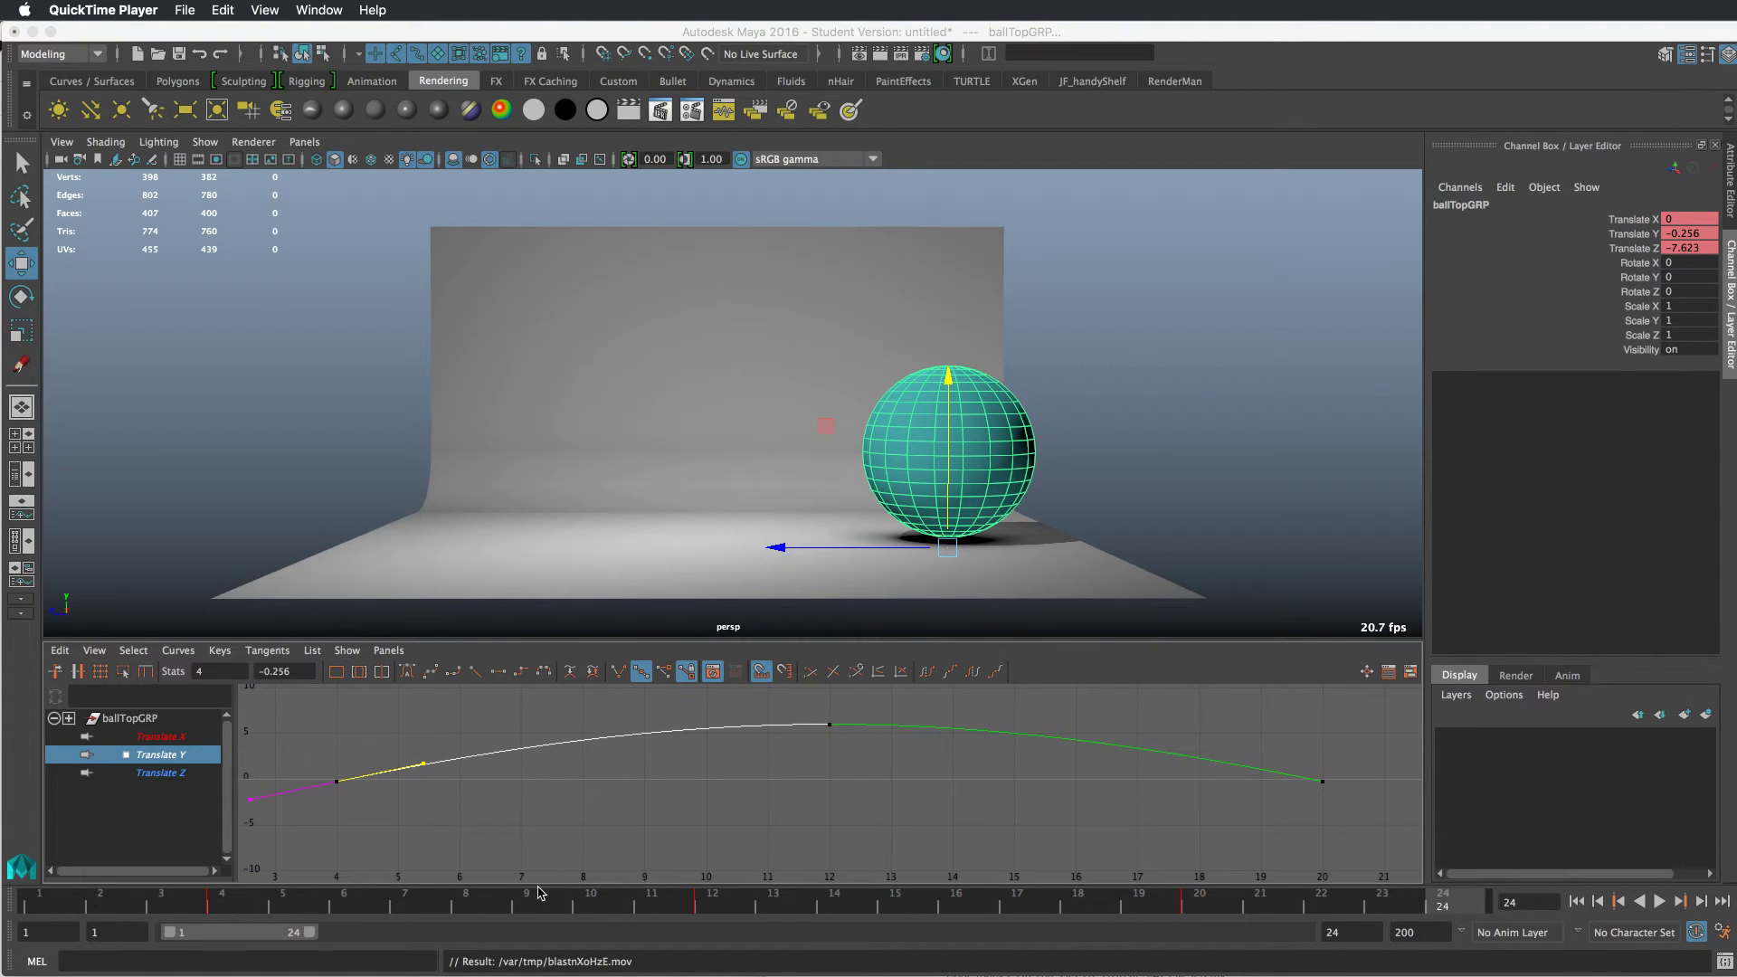
pyautogui.click(36, 919)
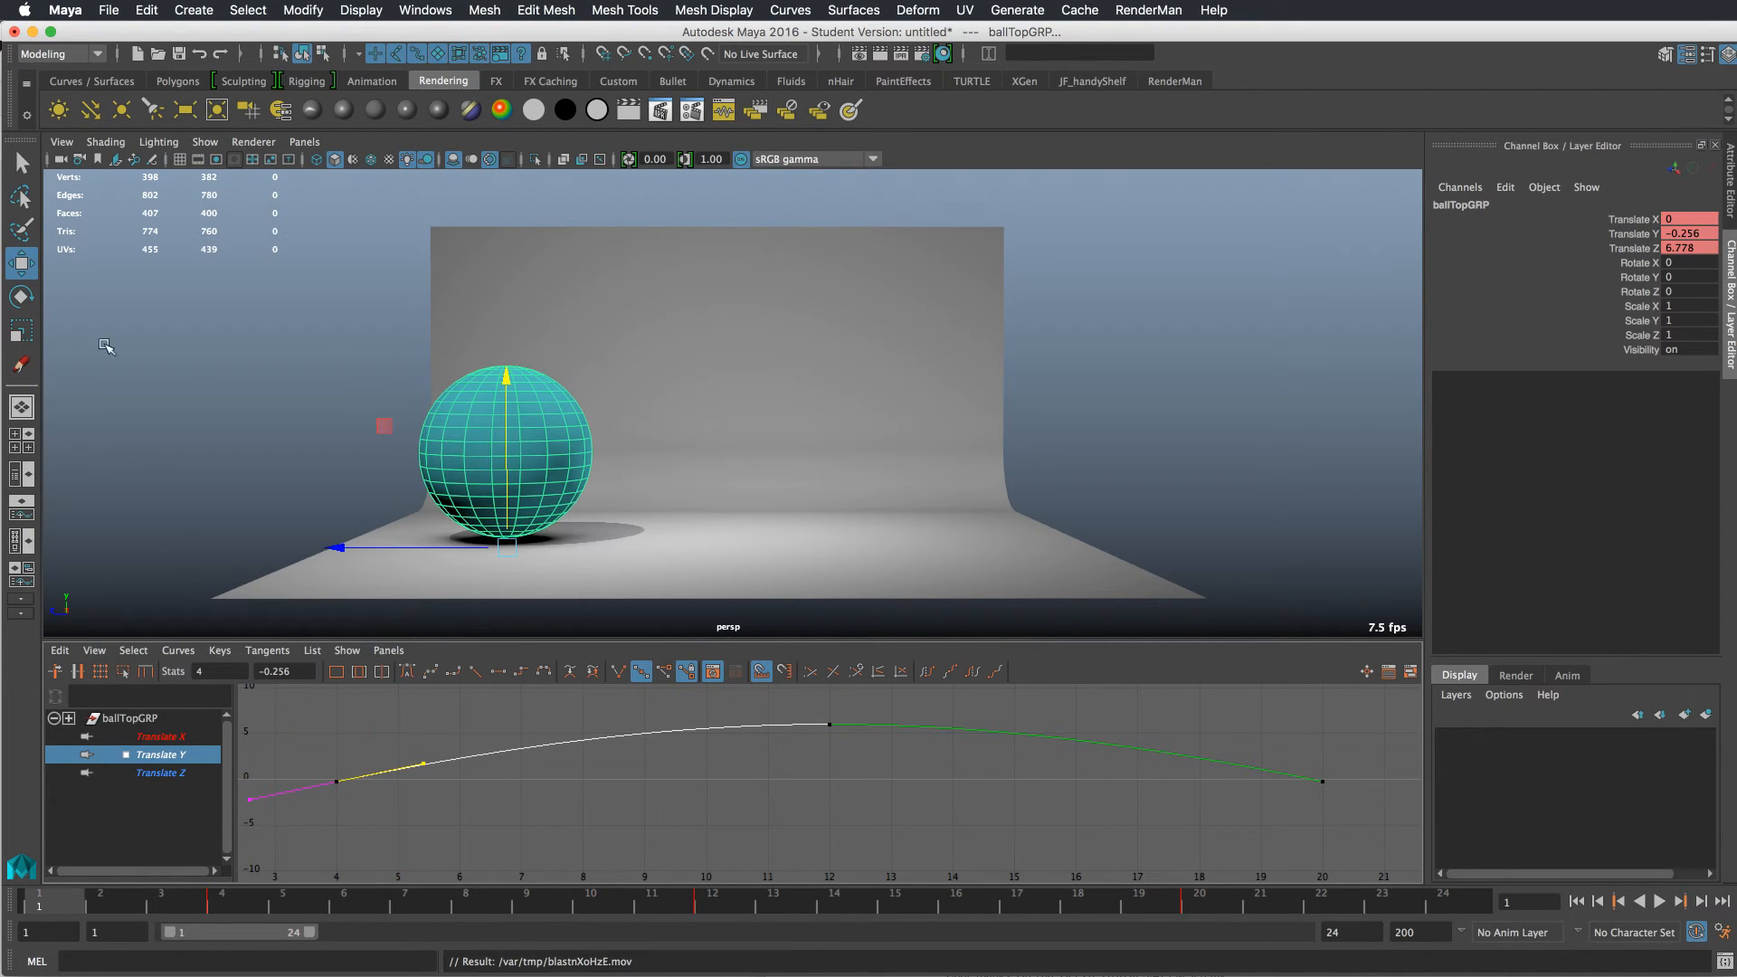
pyautogui.moveTo(34, 278)
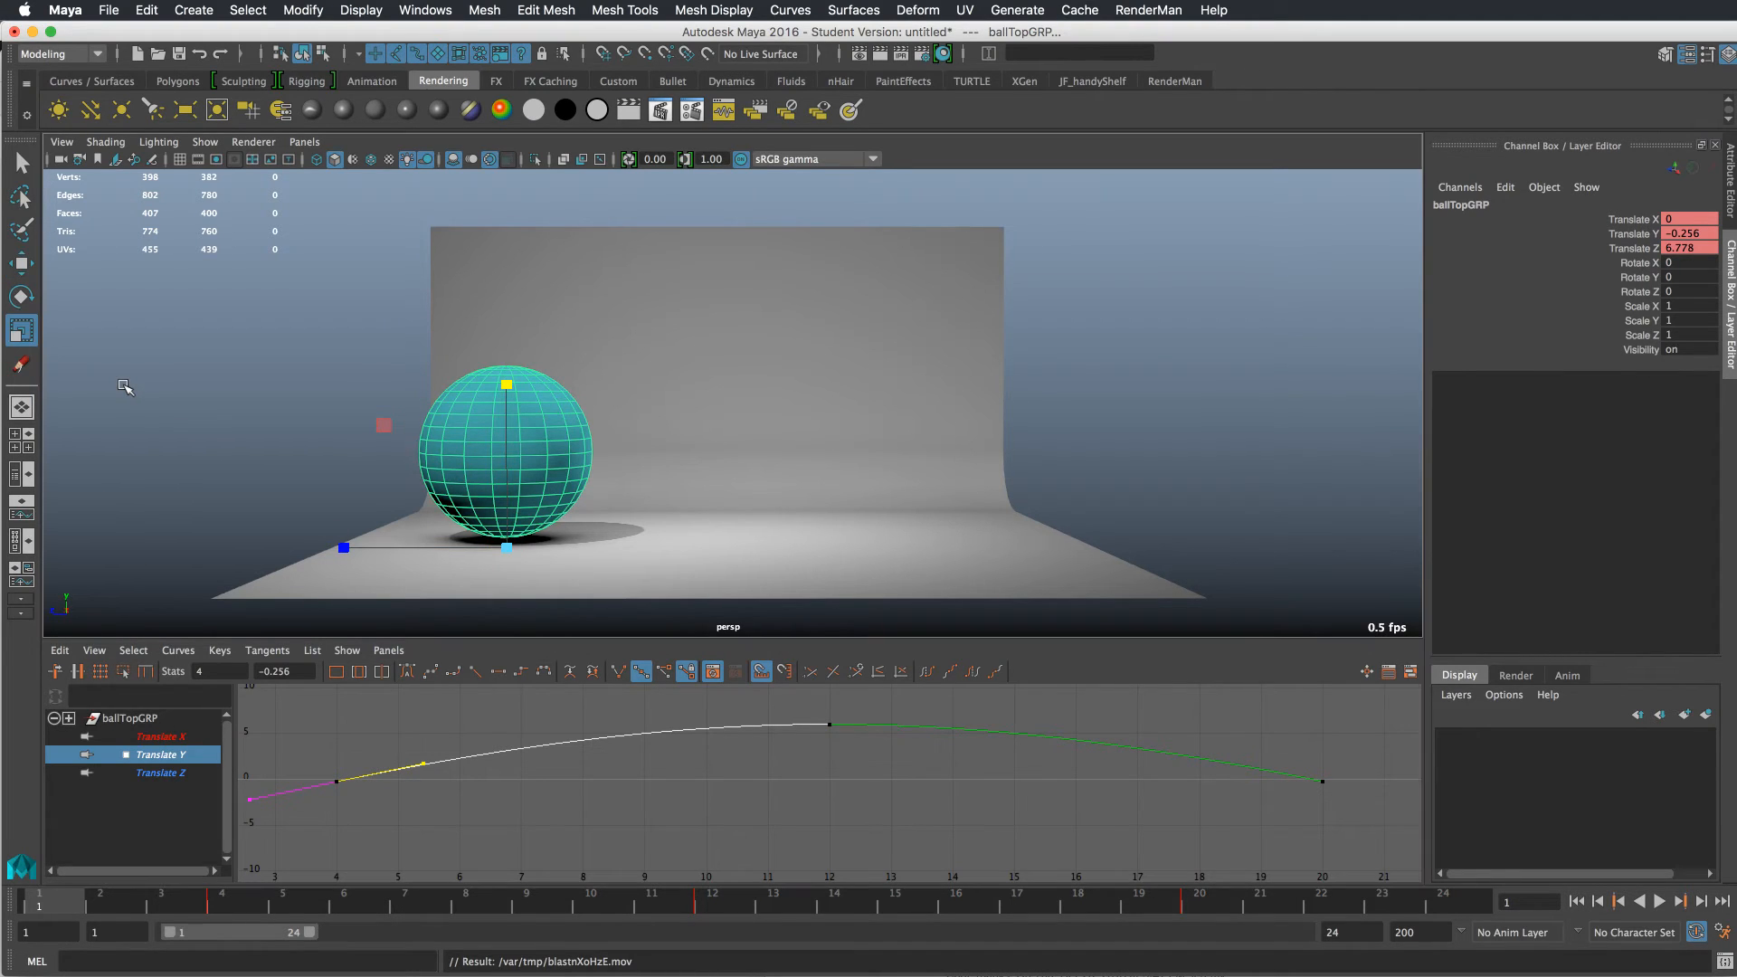
pyautogui.moveTo(157, 633)
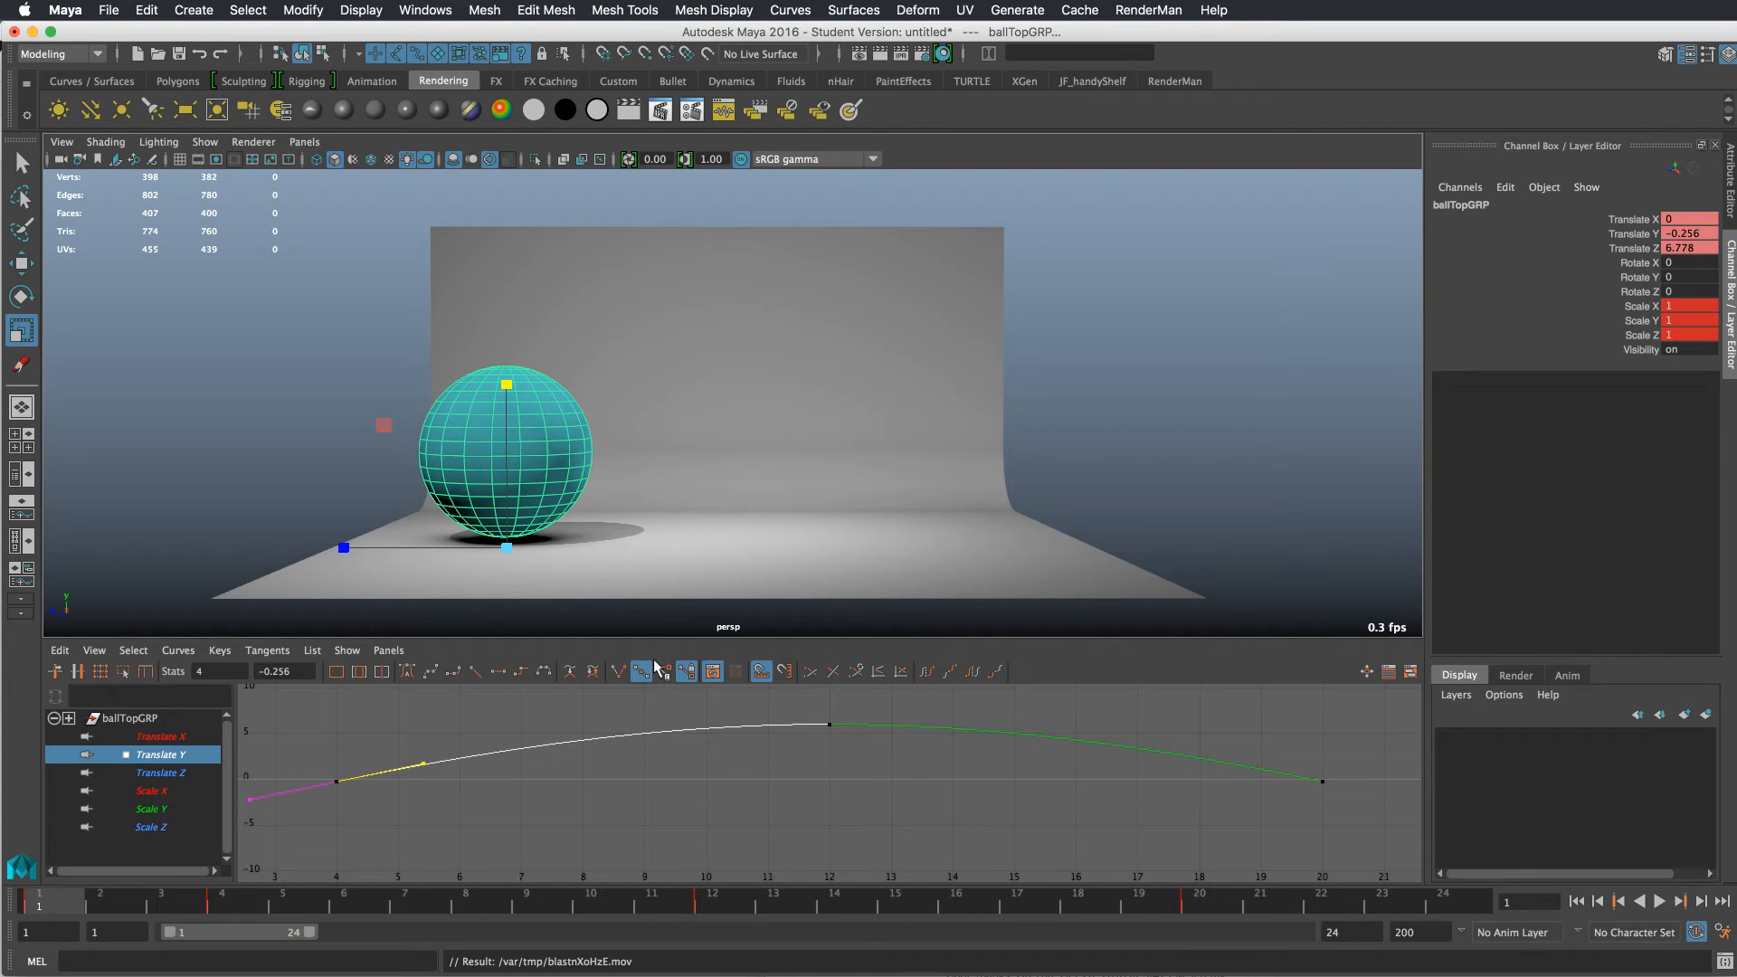
# - Display all of ballTopGRP's translate and scale curves after keying Scale X/Y/Z at frame 1
pyautogui.click(132, 718)
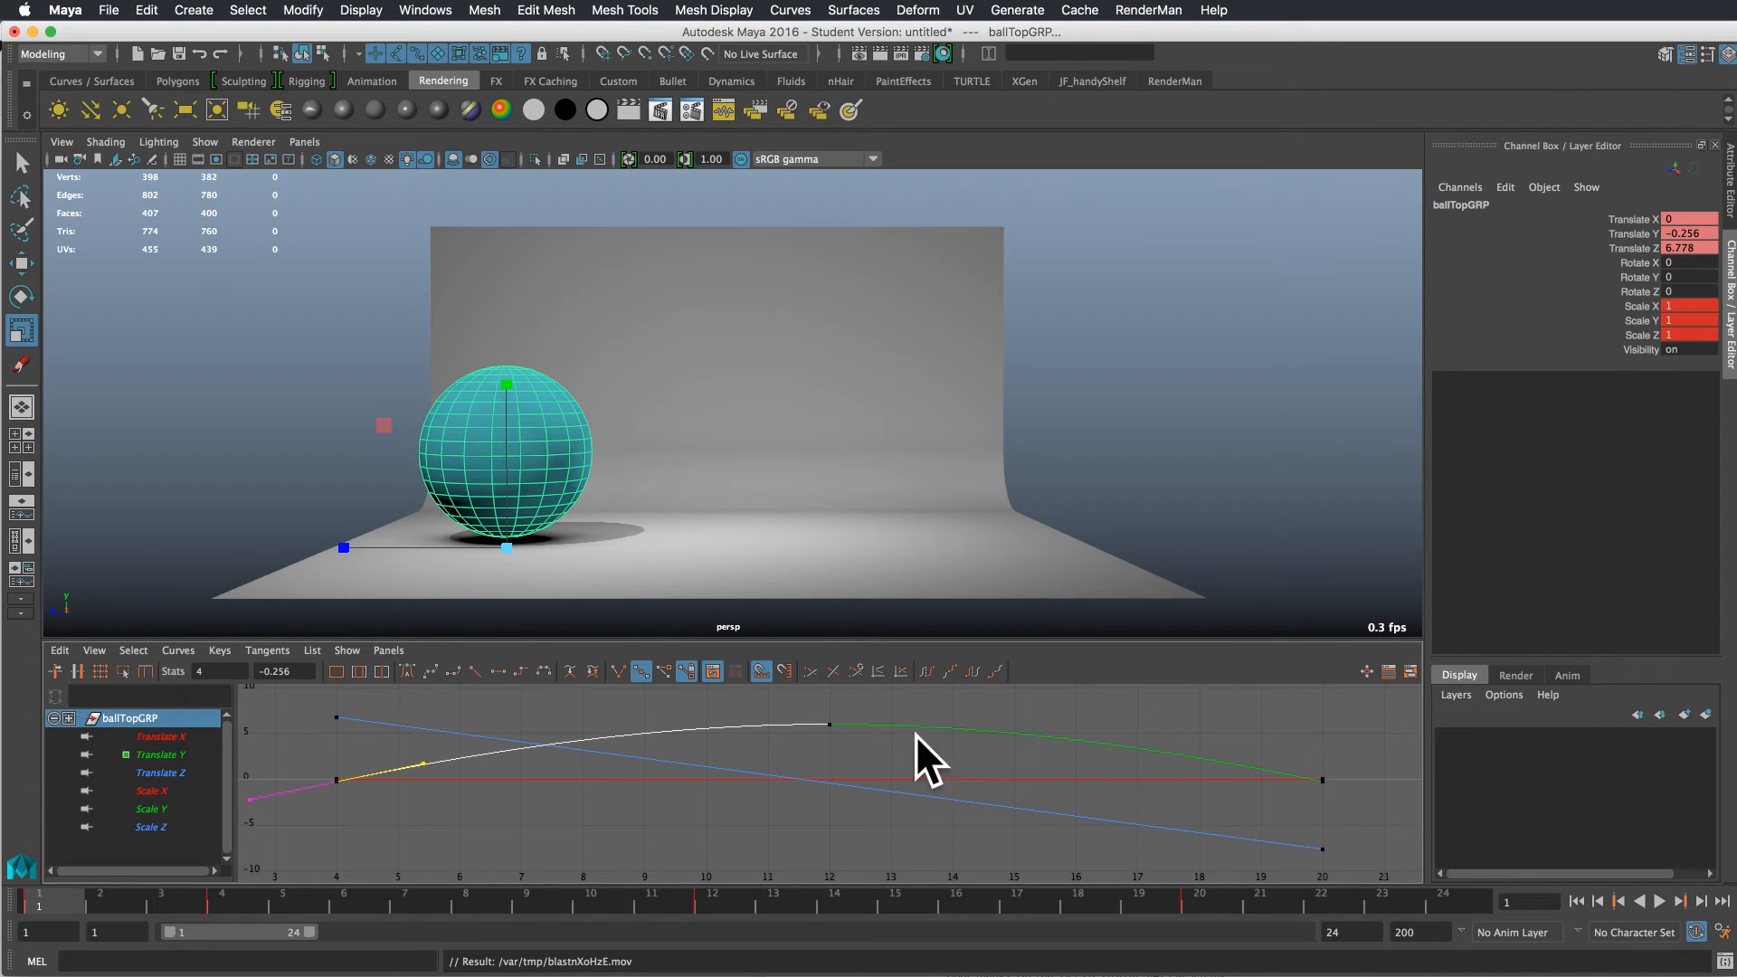
pyautogui.moveTo(69, 910)
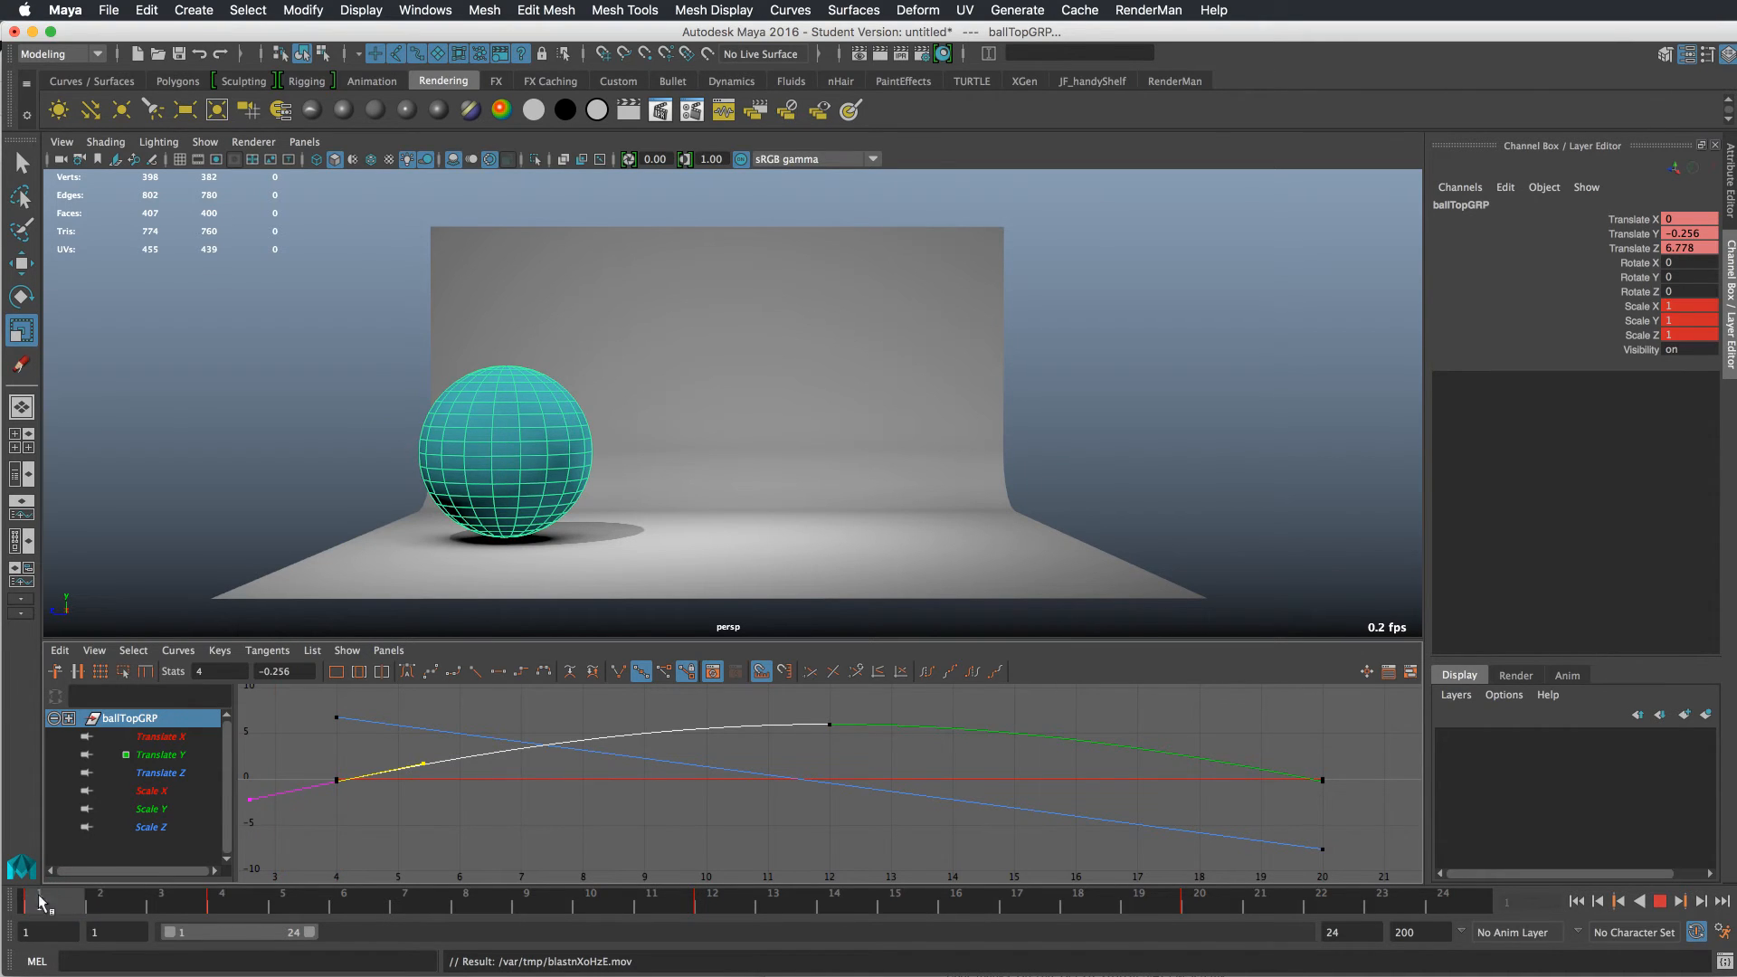
# - Key ballTopGRP's Scale Y squash-and-stretch values (0.807, 1.175, 1.2) at frames 2, 4 and 19 and scrub to check
pyautogui.click(286, 905)
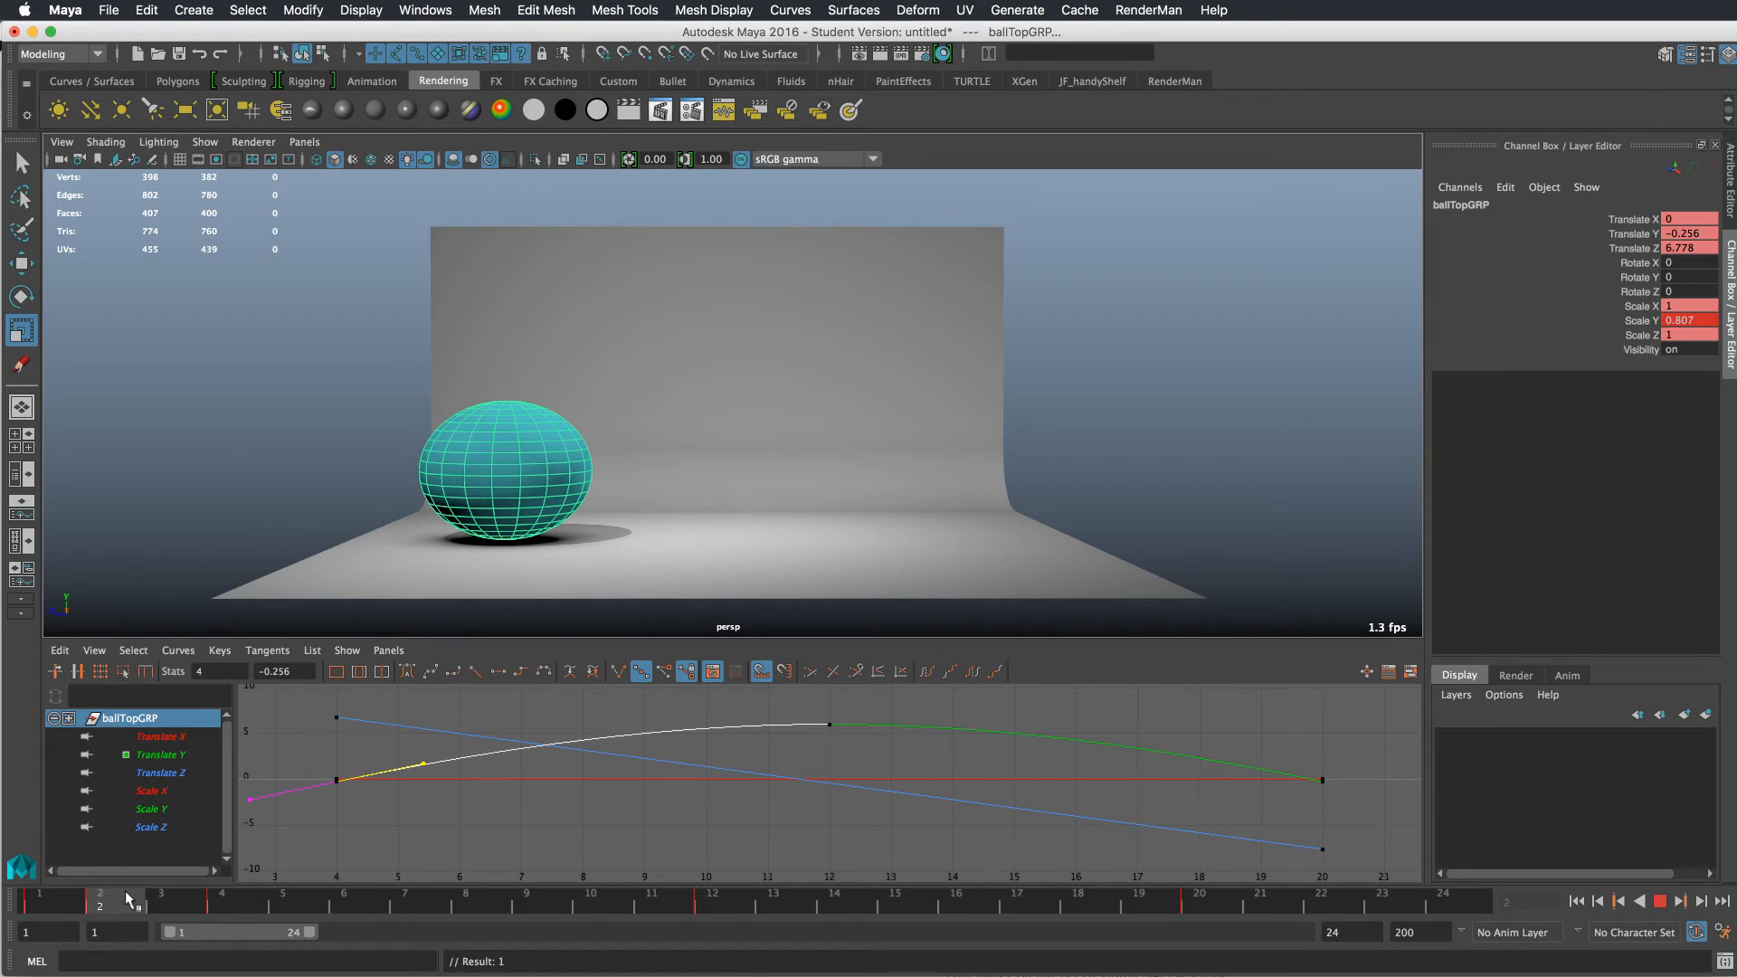
pyautogui.click(223, 905)
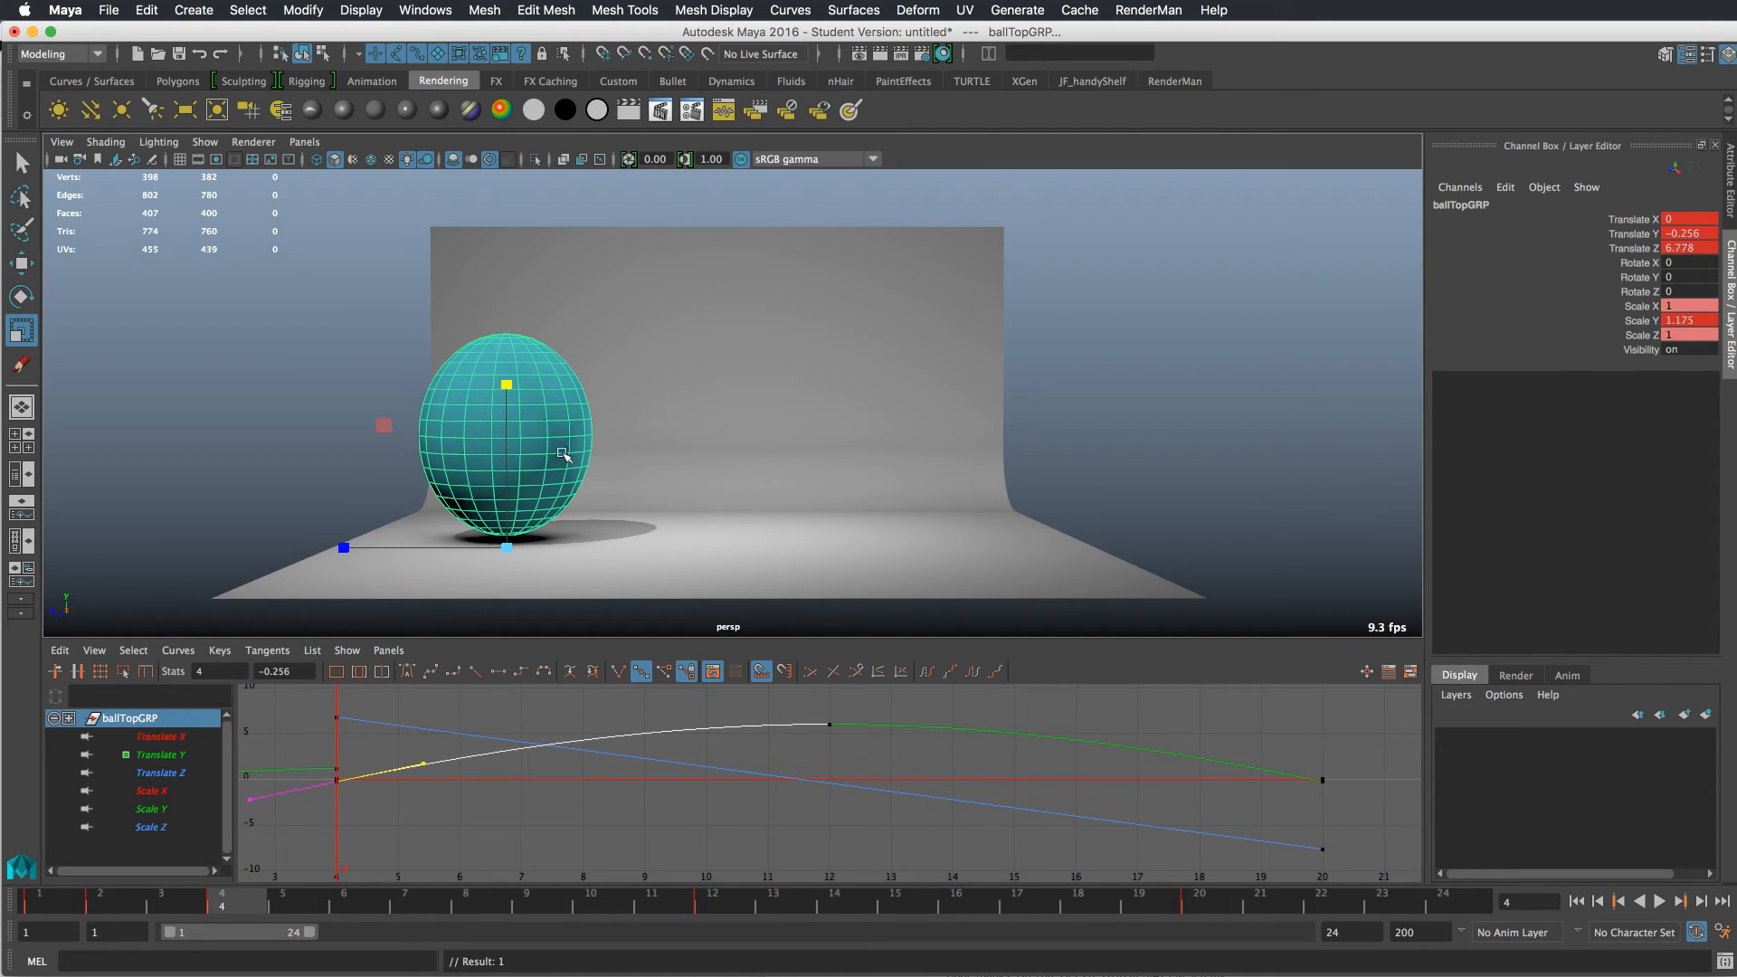
pyautogui.click(1687, 320)
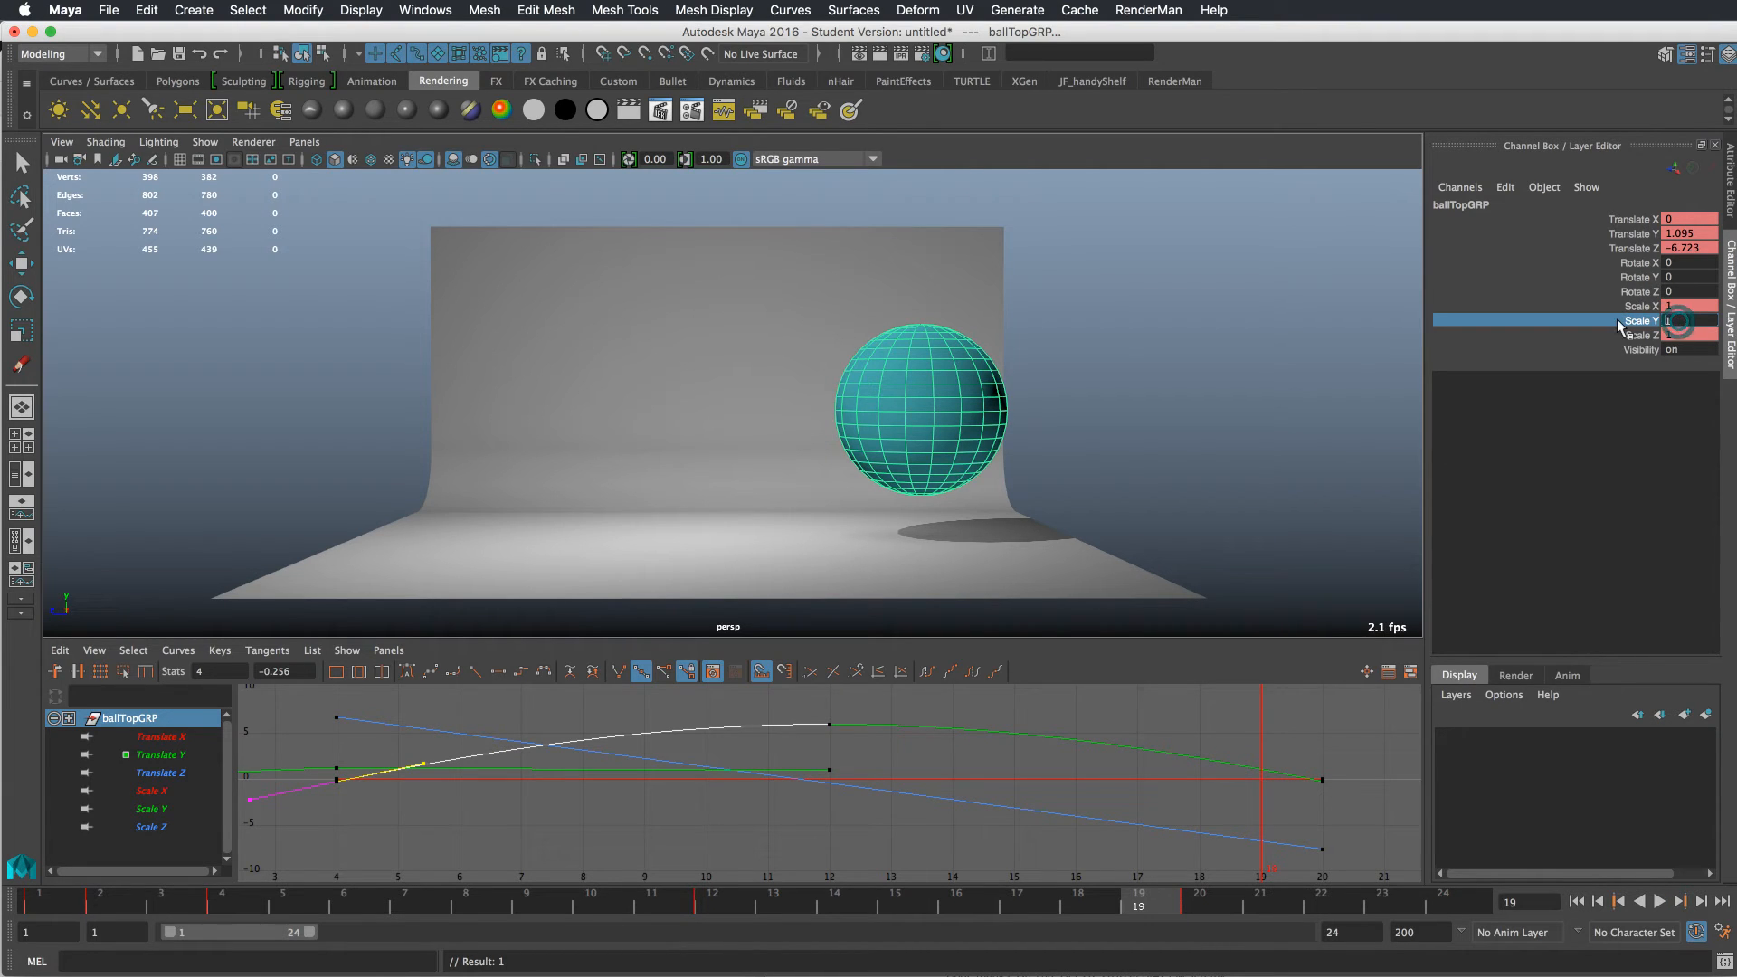
pyautogui.write('1.2')
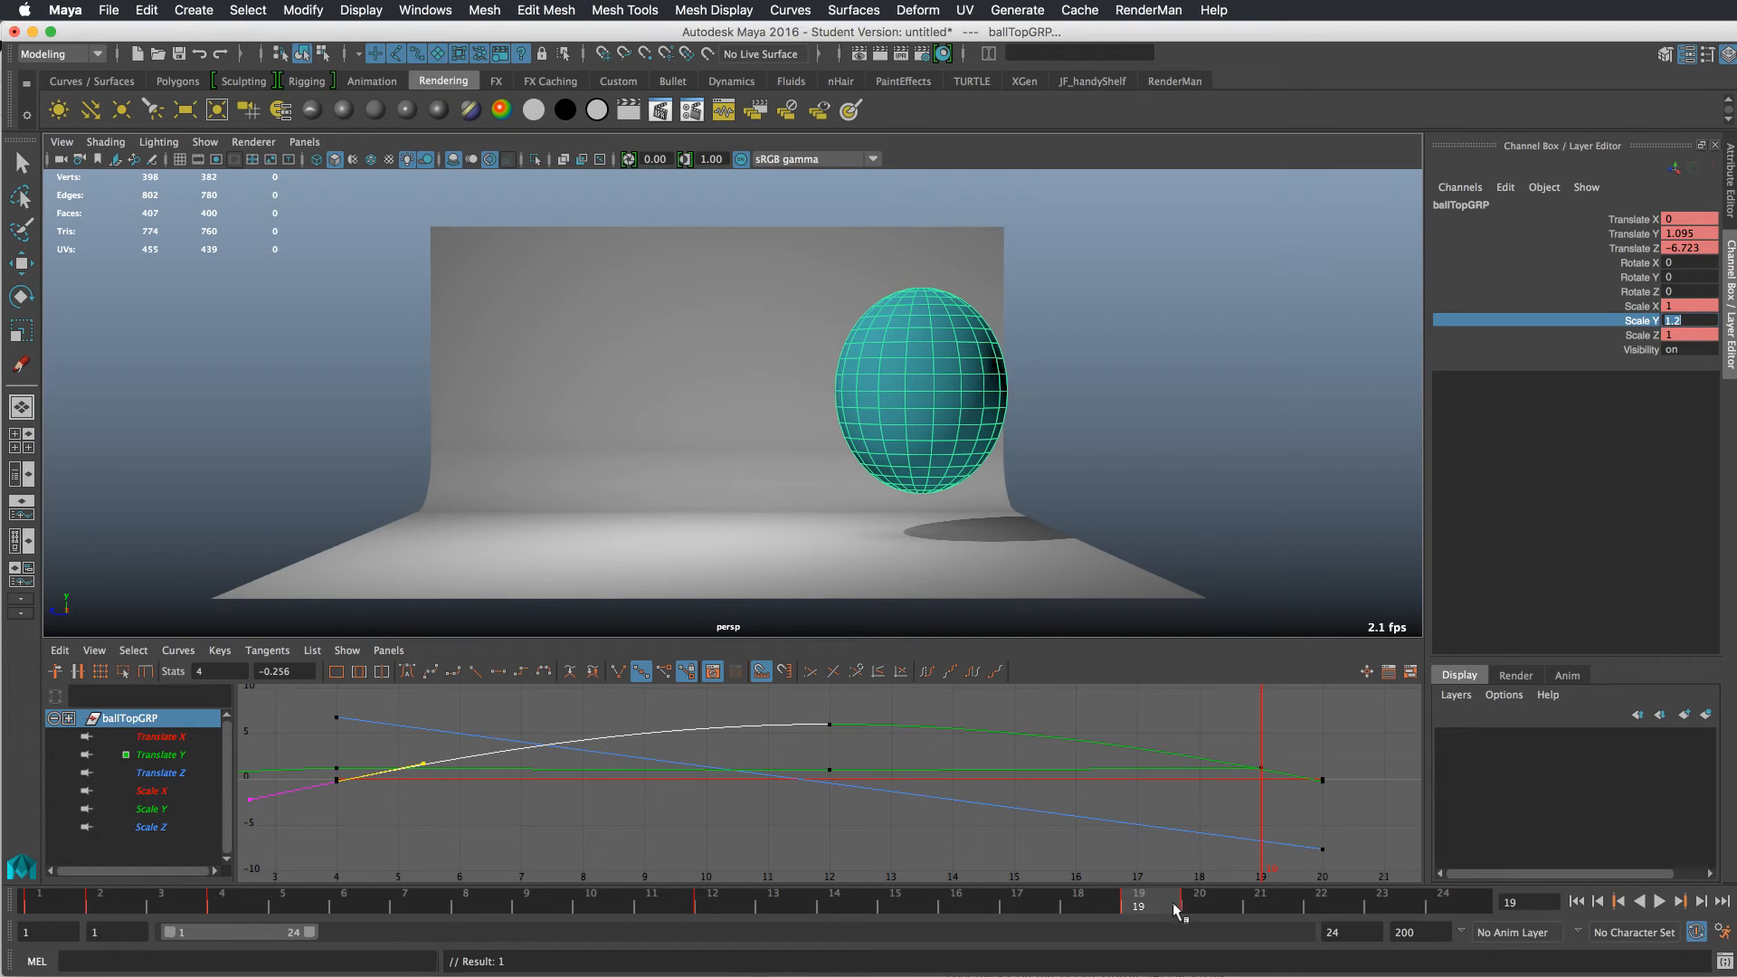
pyautogui.moveTo(1142, 907); pyautogui.dragTo(1321, 907)
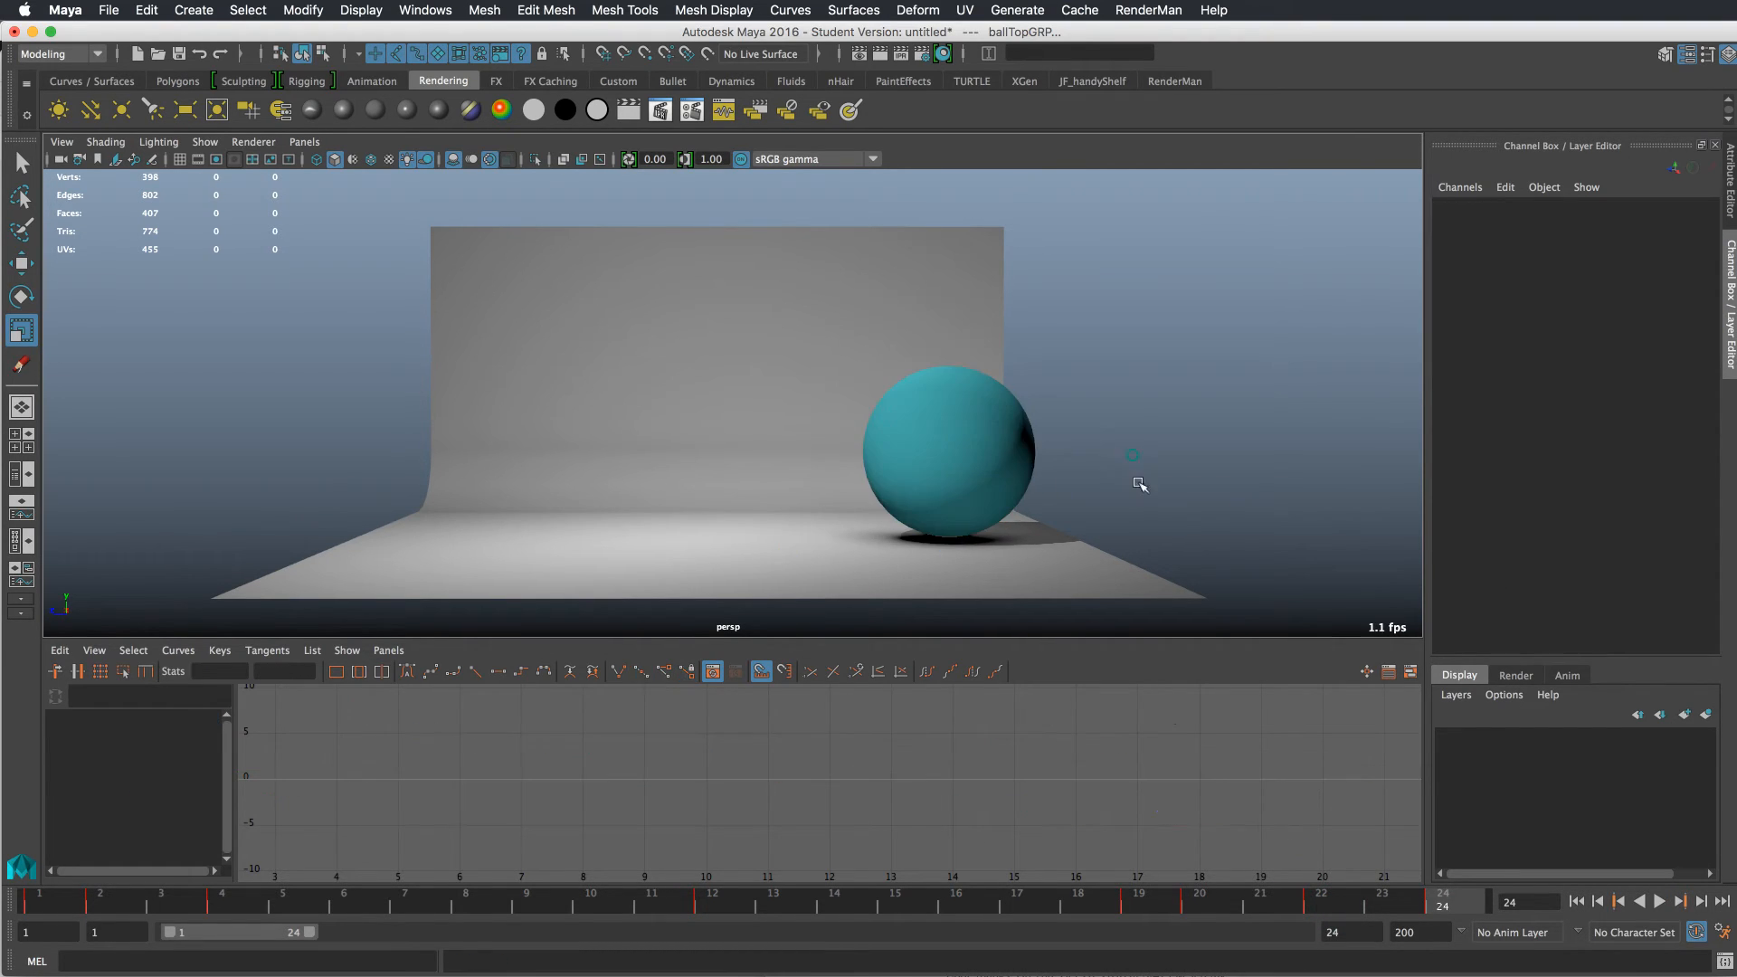
pyautogui.click(952, 452)
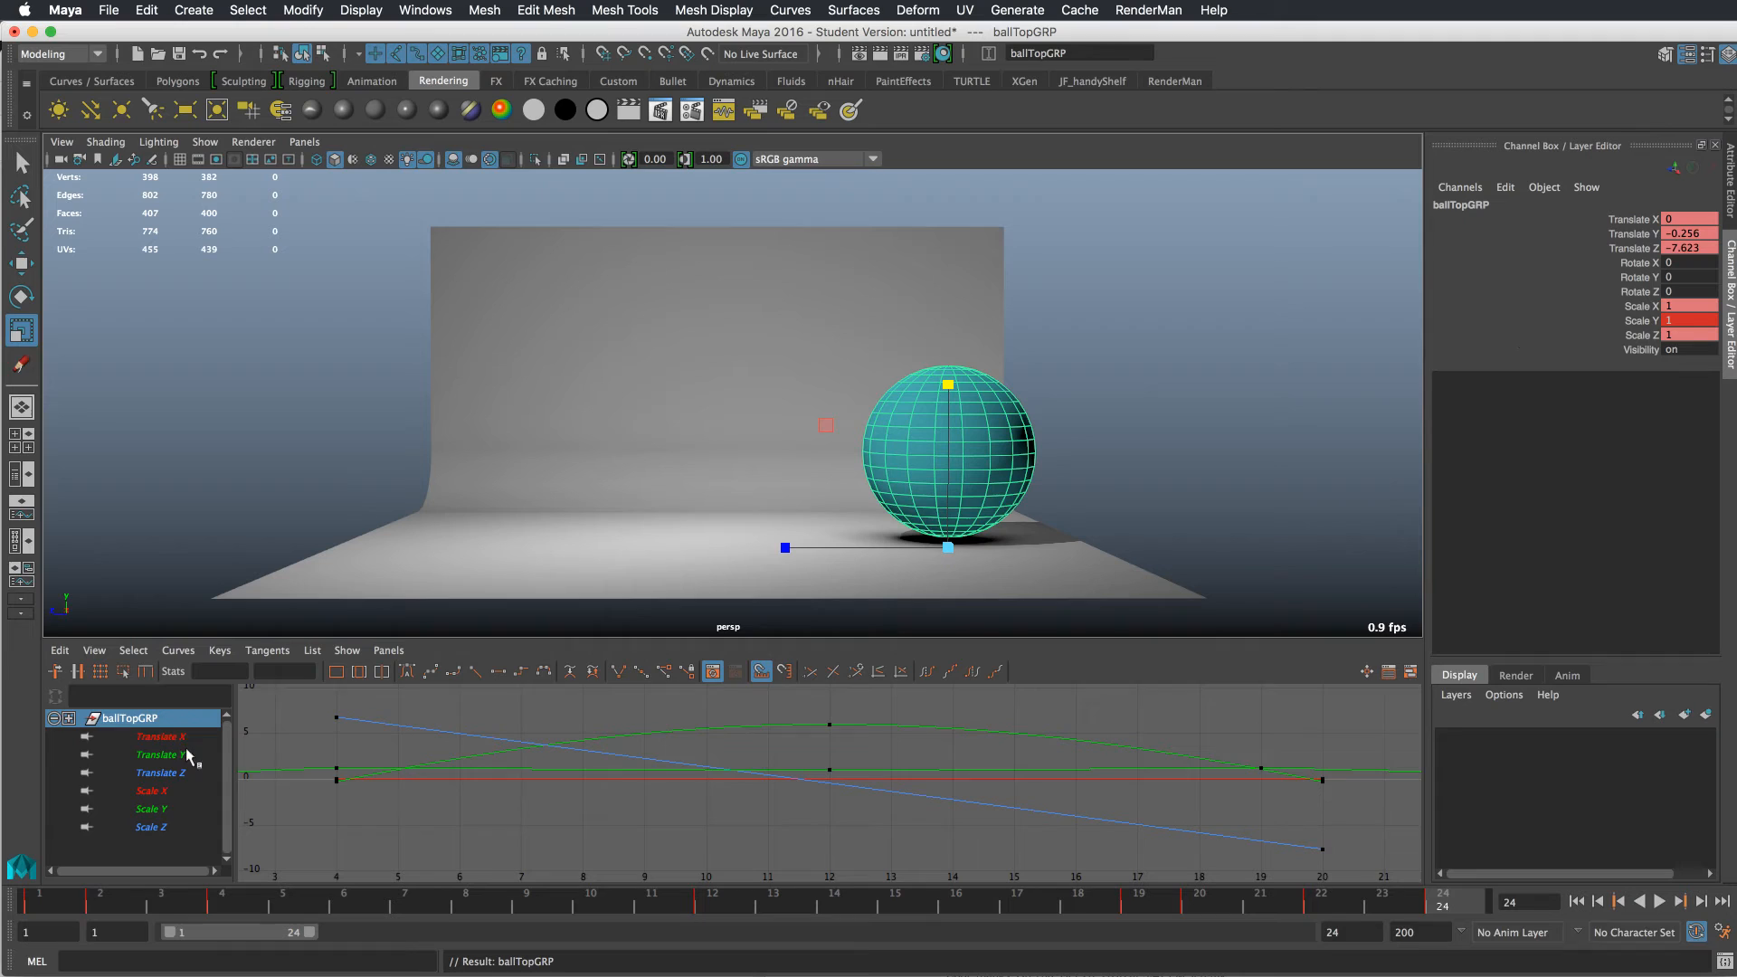
# - Isolate the Scale Y curve, play back the jump and return to an early frame
pyautogui.click(152, 809)
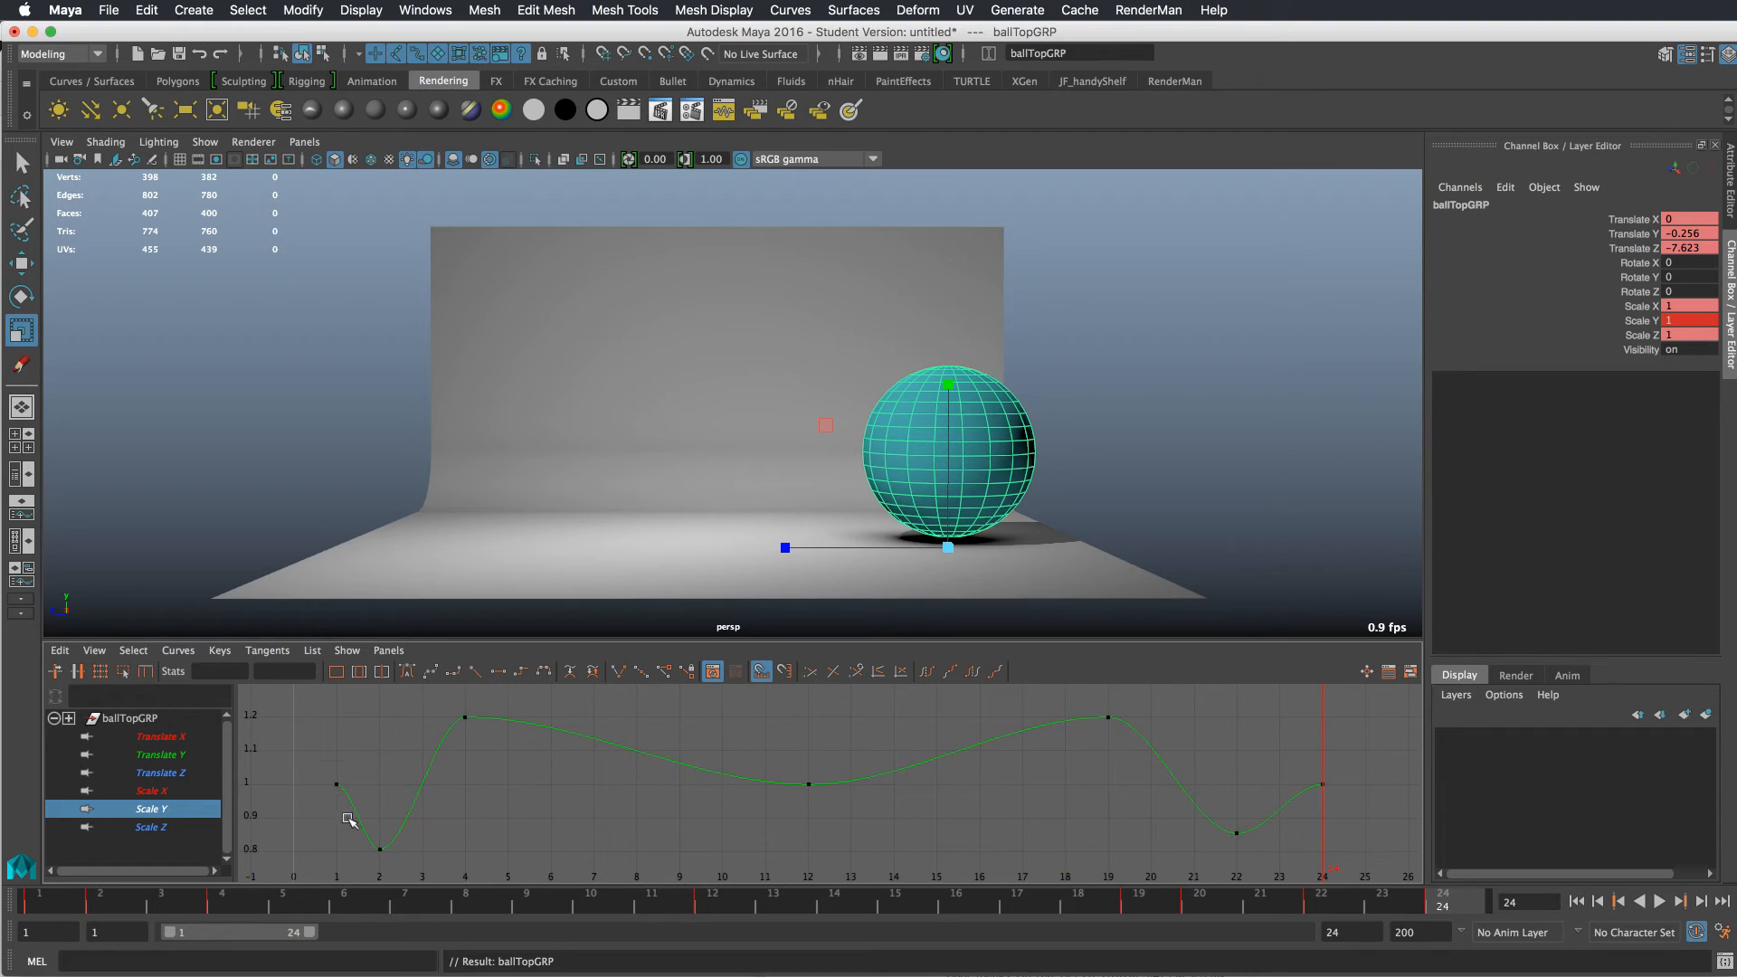
pyautogui.moveTo(776, 789)
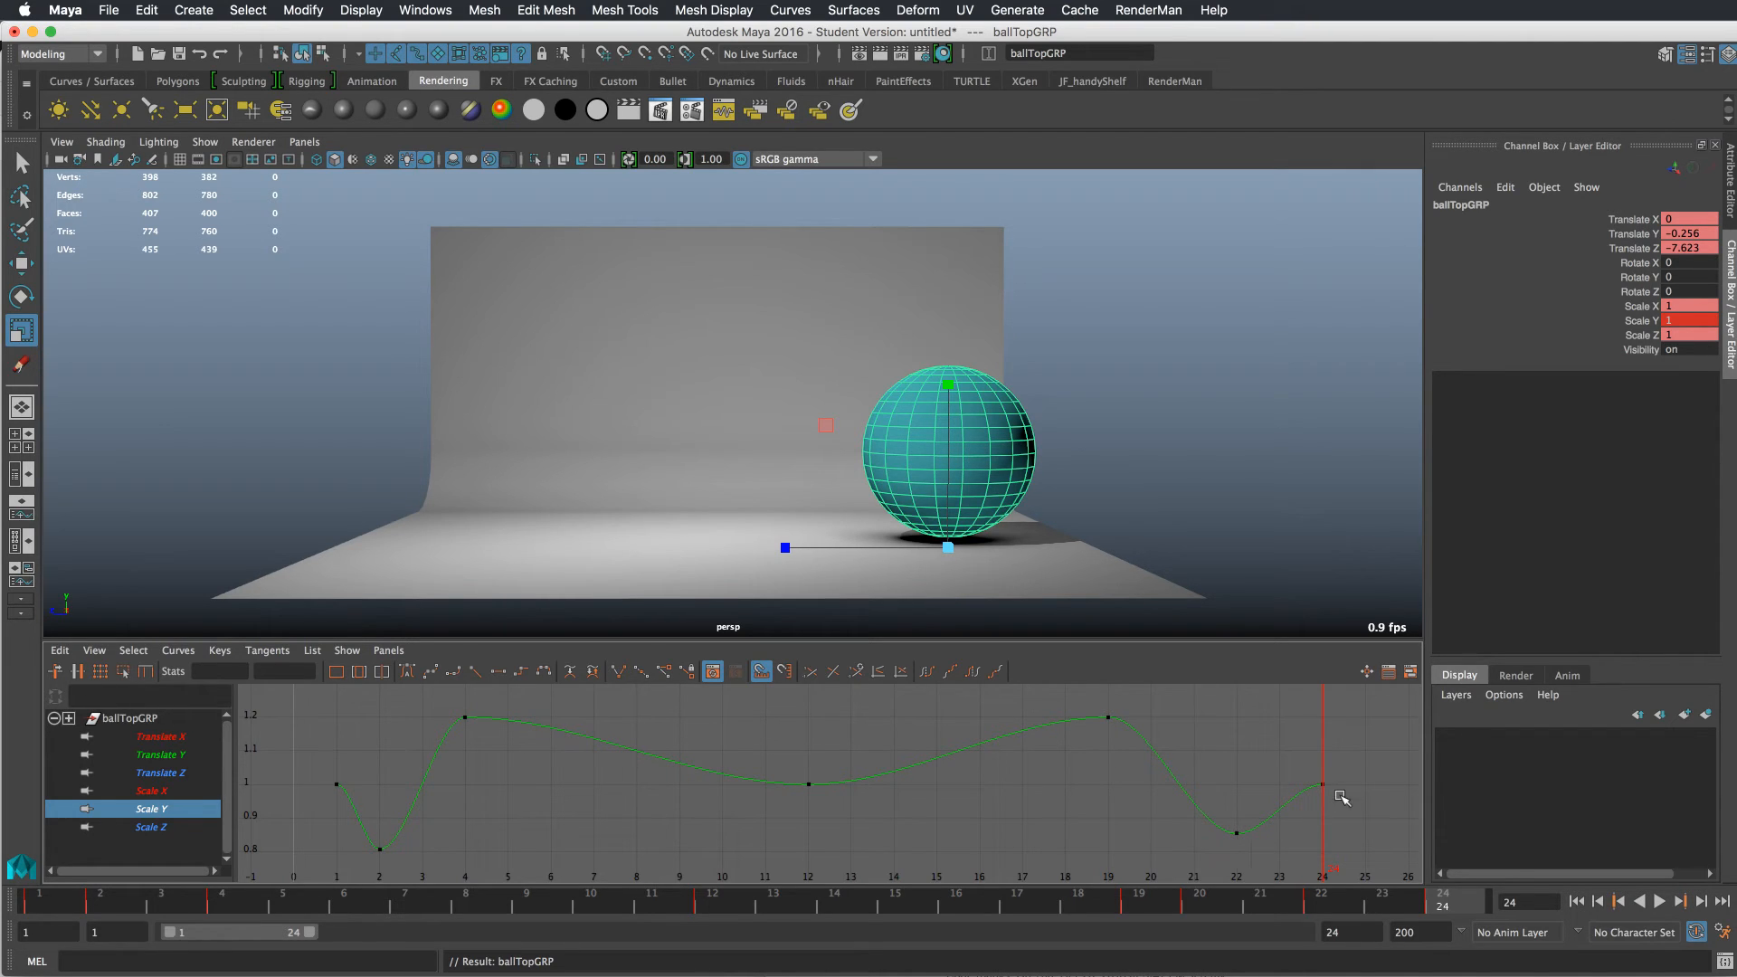
pyautogui.moveTo(787, 760)
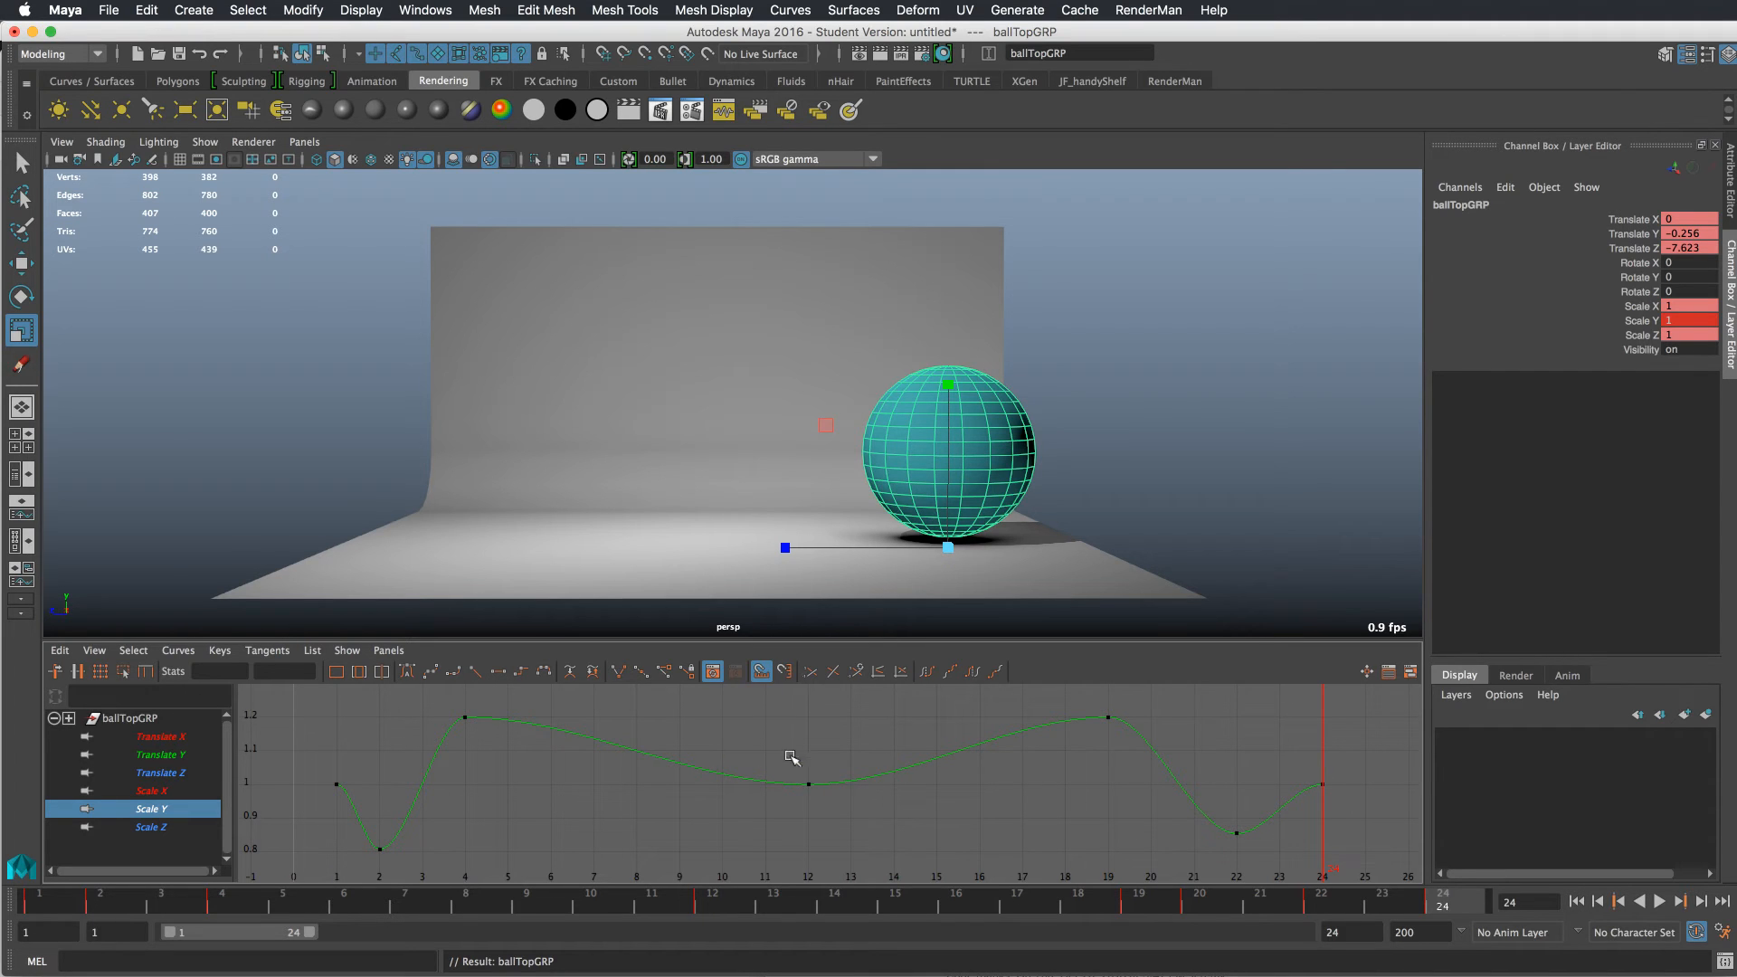
pyautogui.click(1665, 921)
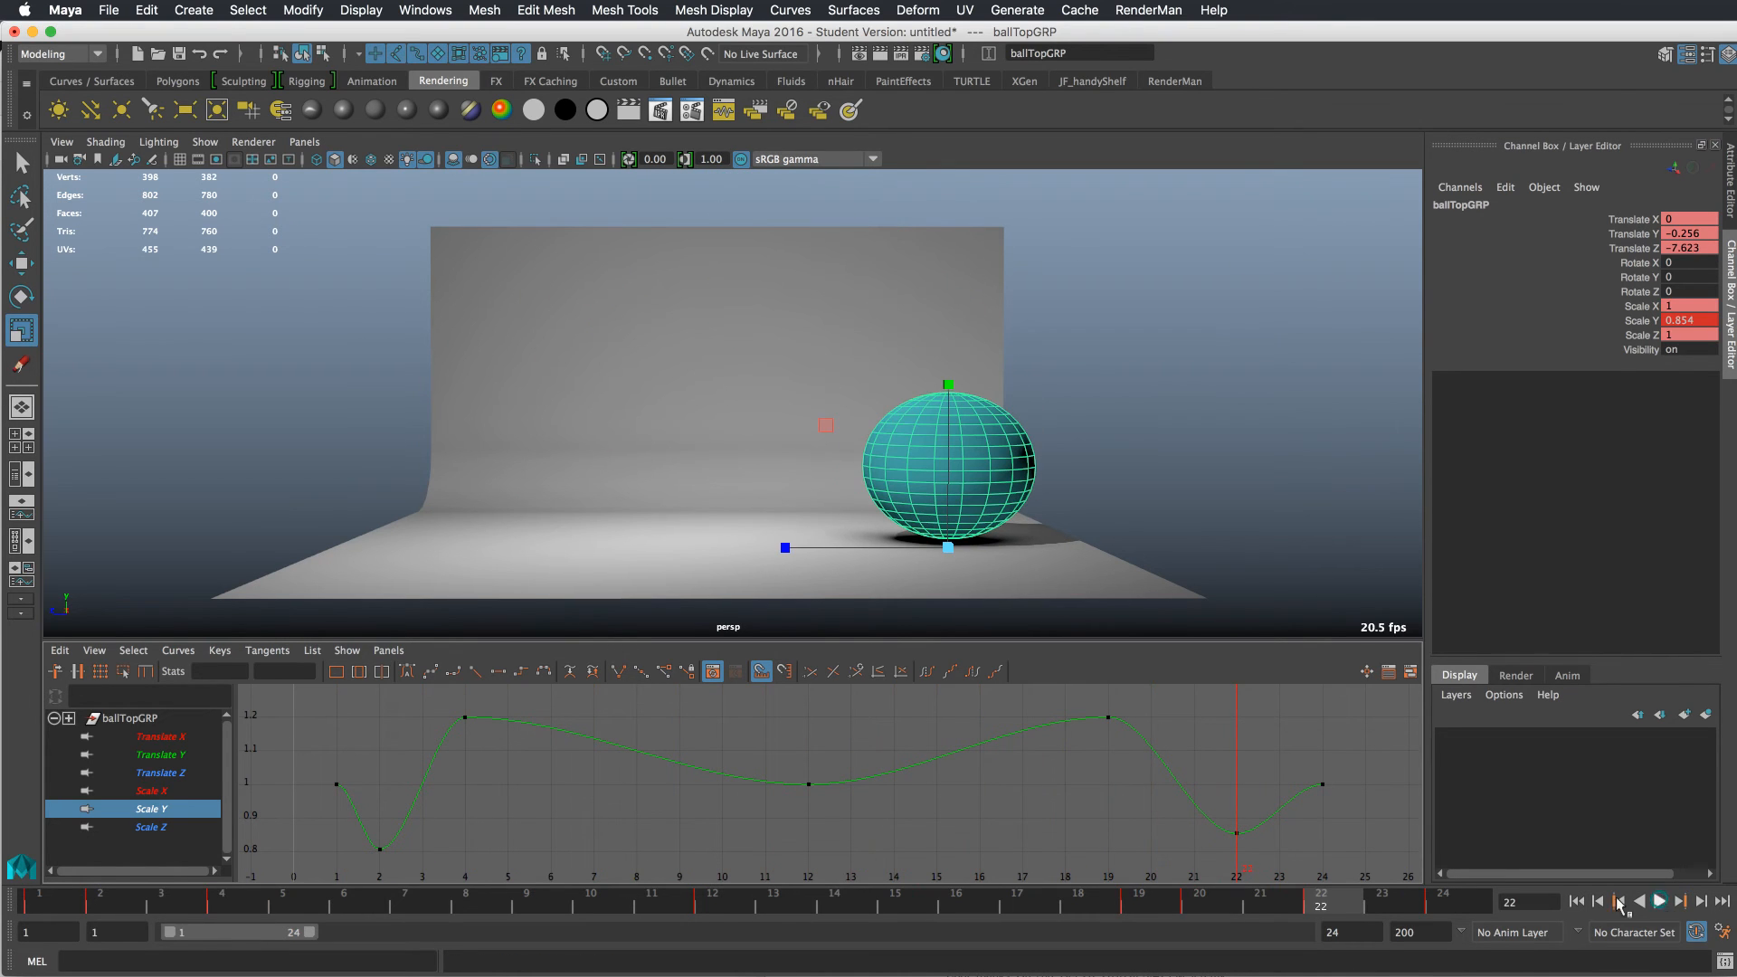
pyautogui.moveTo(290, 919)
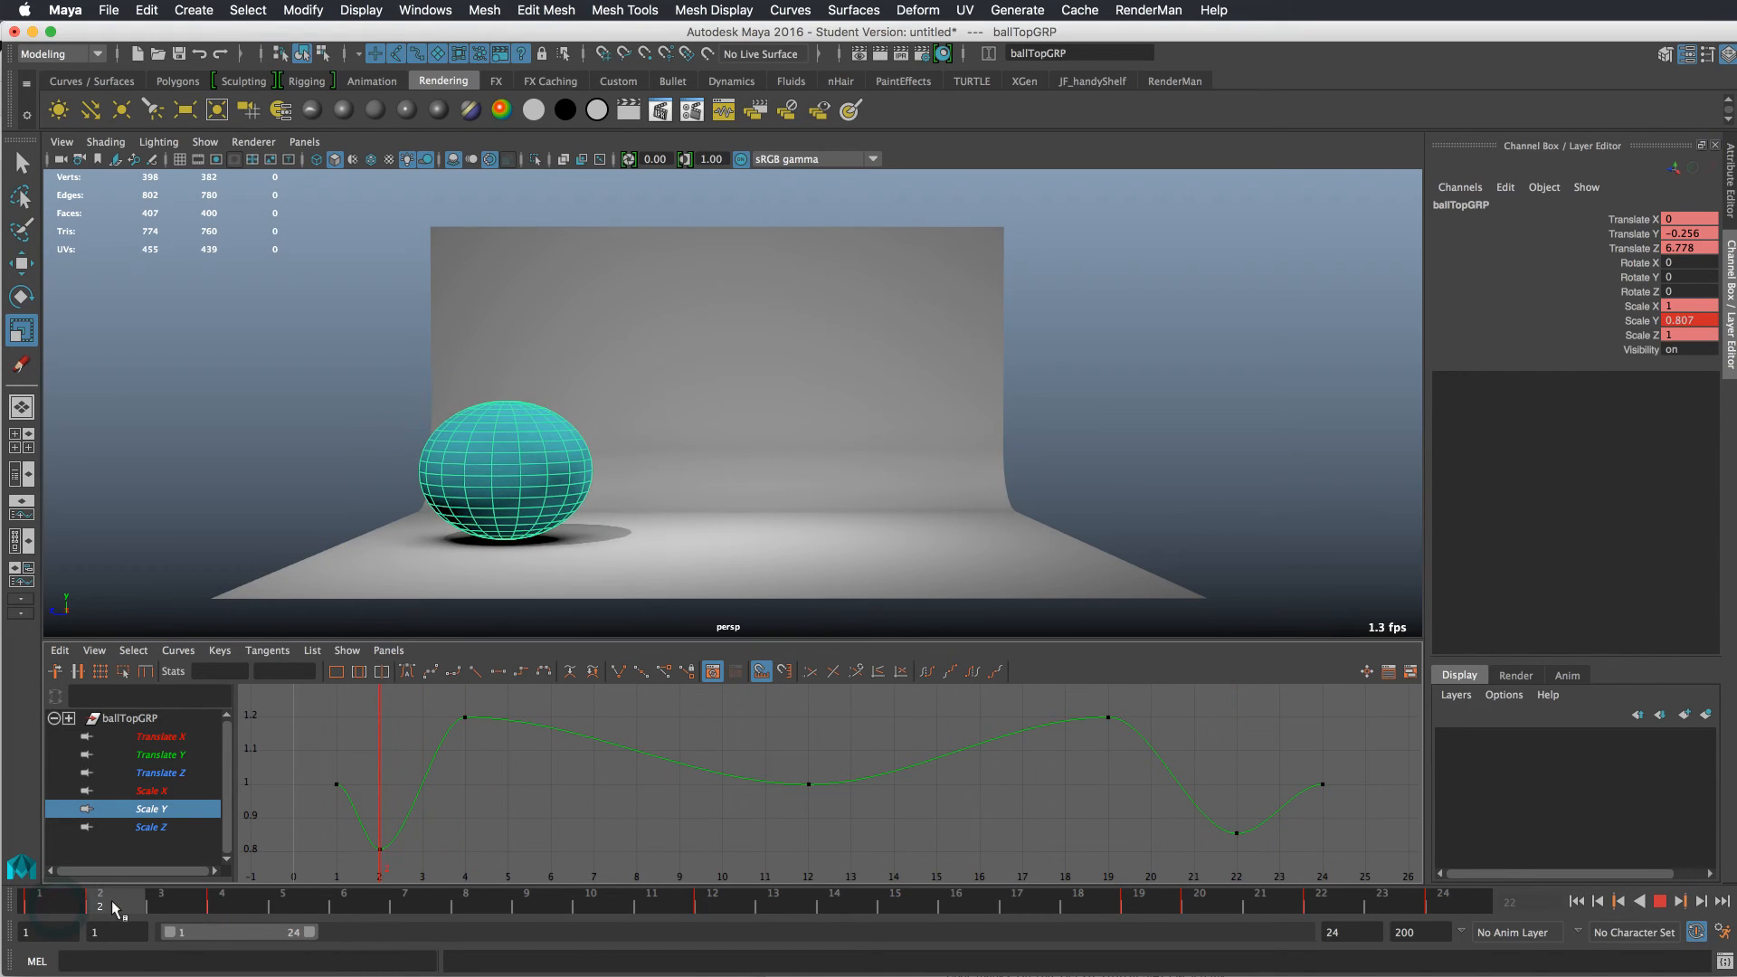
pyautogui.click(206, 902)
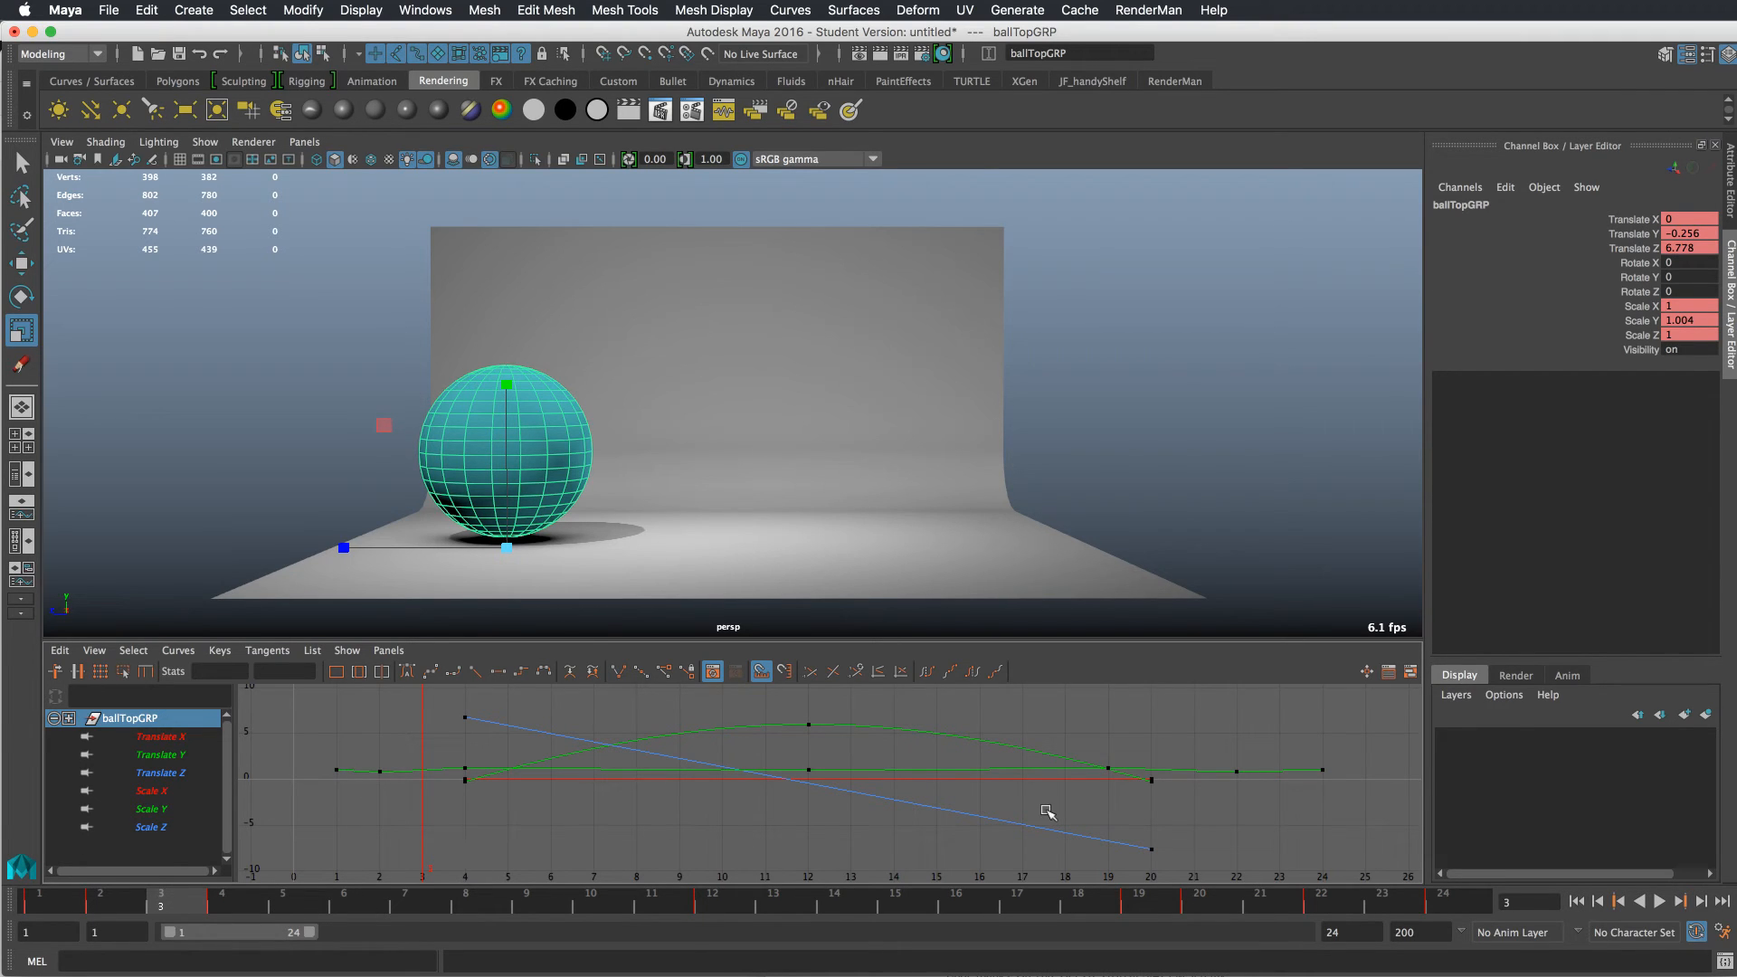
pyautogui.moveTo(1162, 755)
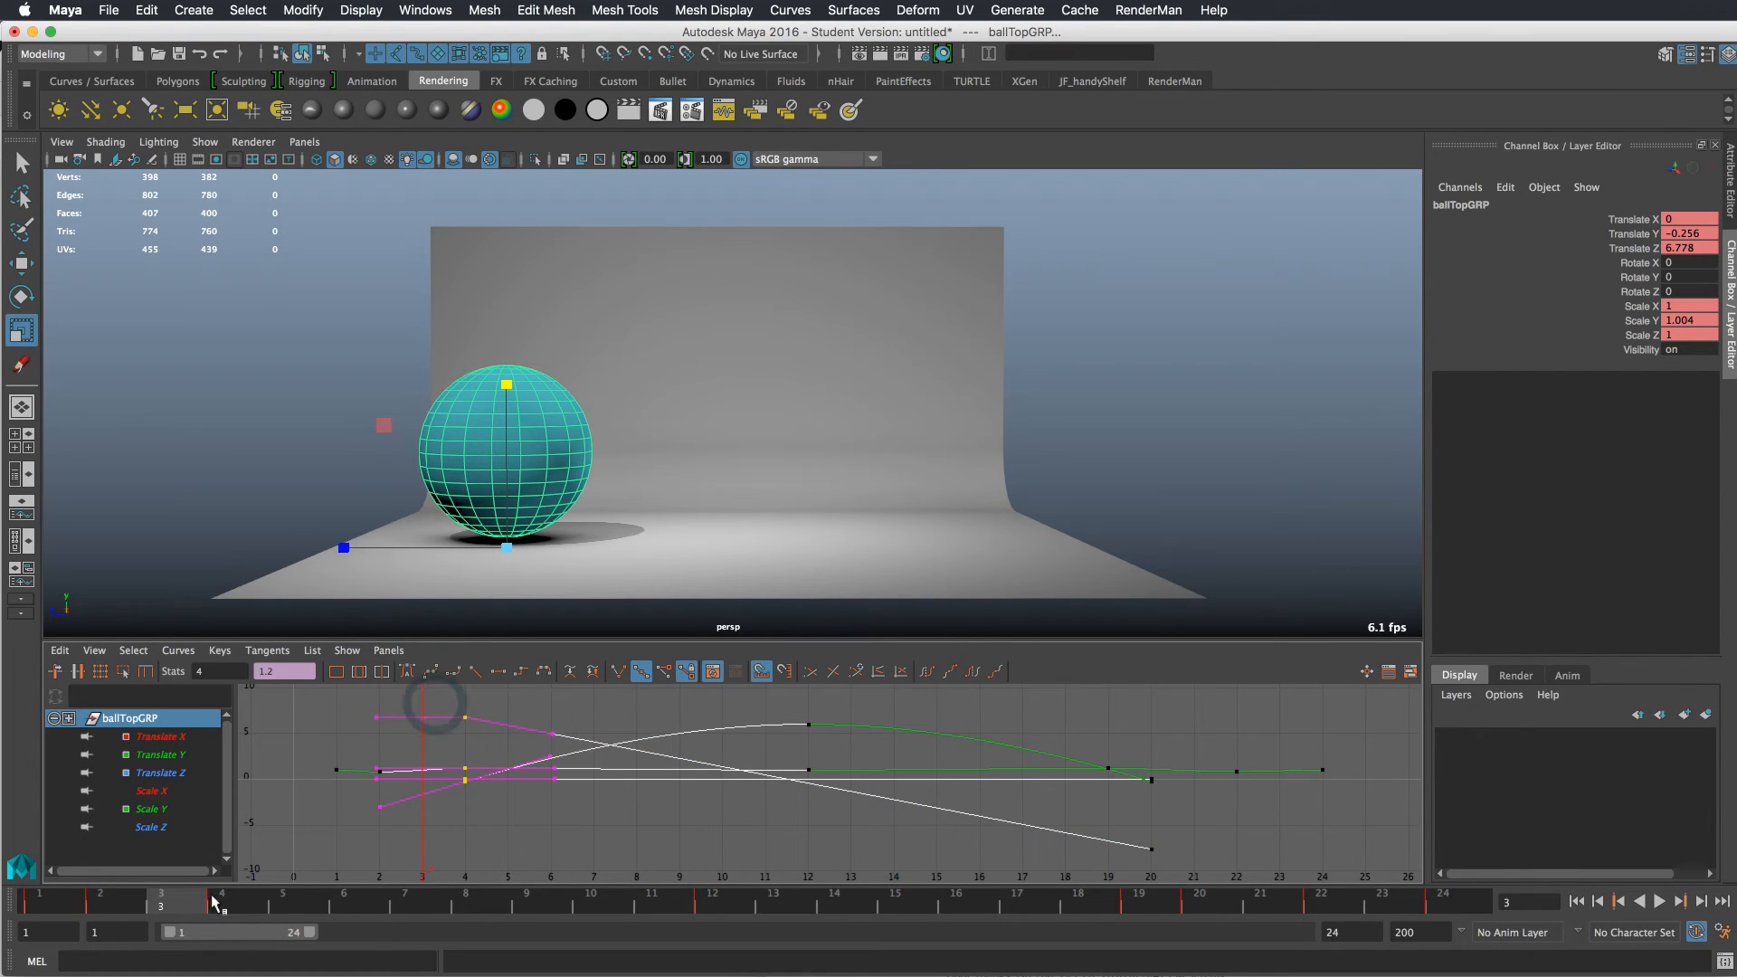
# - Shift the takeoff keys later on the timeline, extend playback to frame 30 and review the retimed jump
pyautogui.click(219, 901)
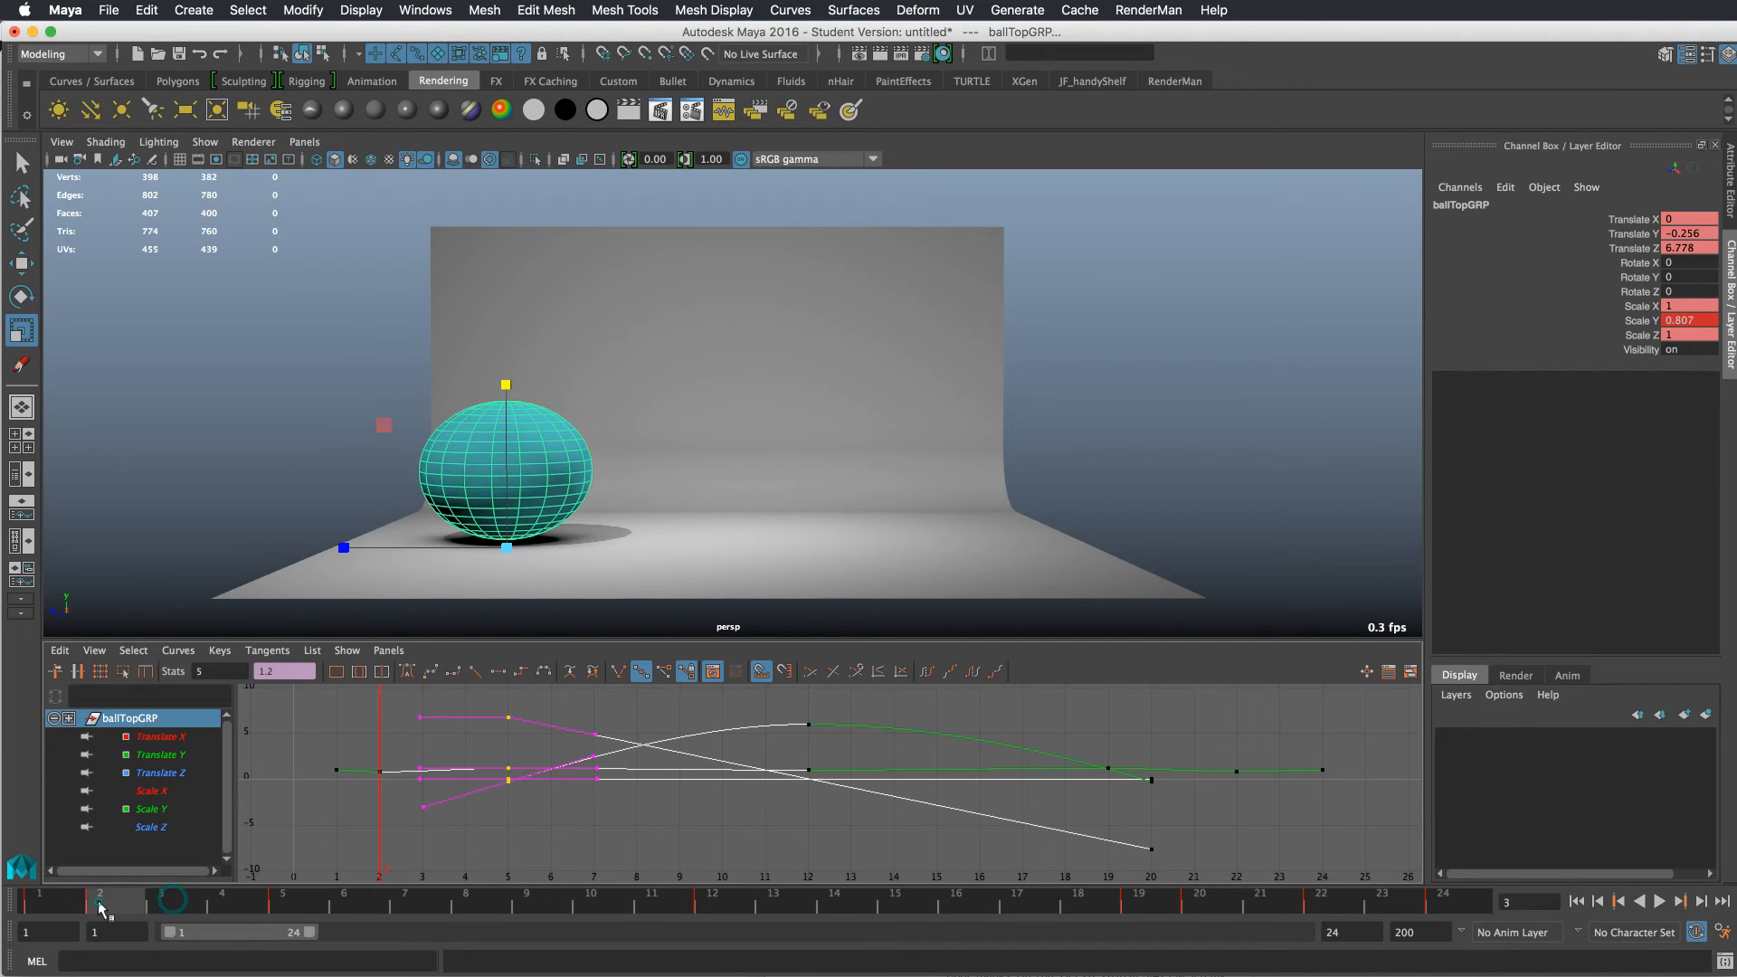
pyautogui.click(163, 909)
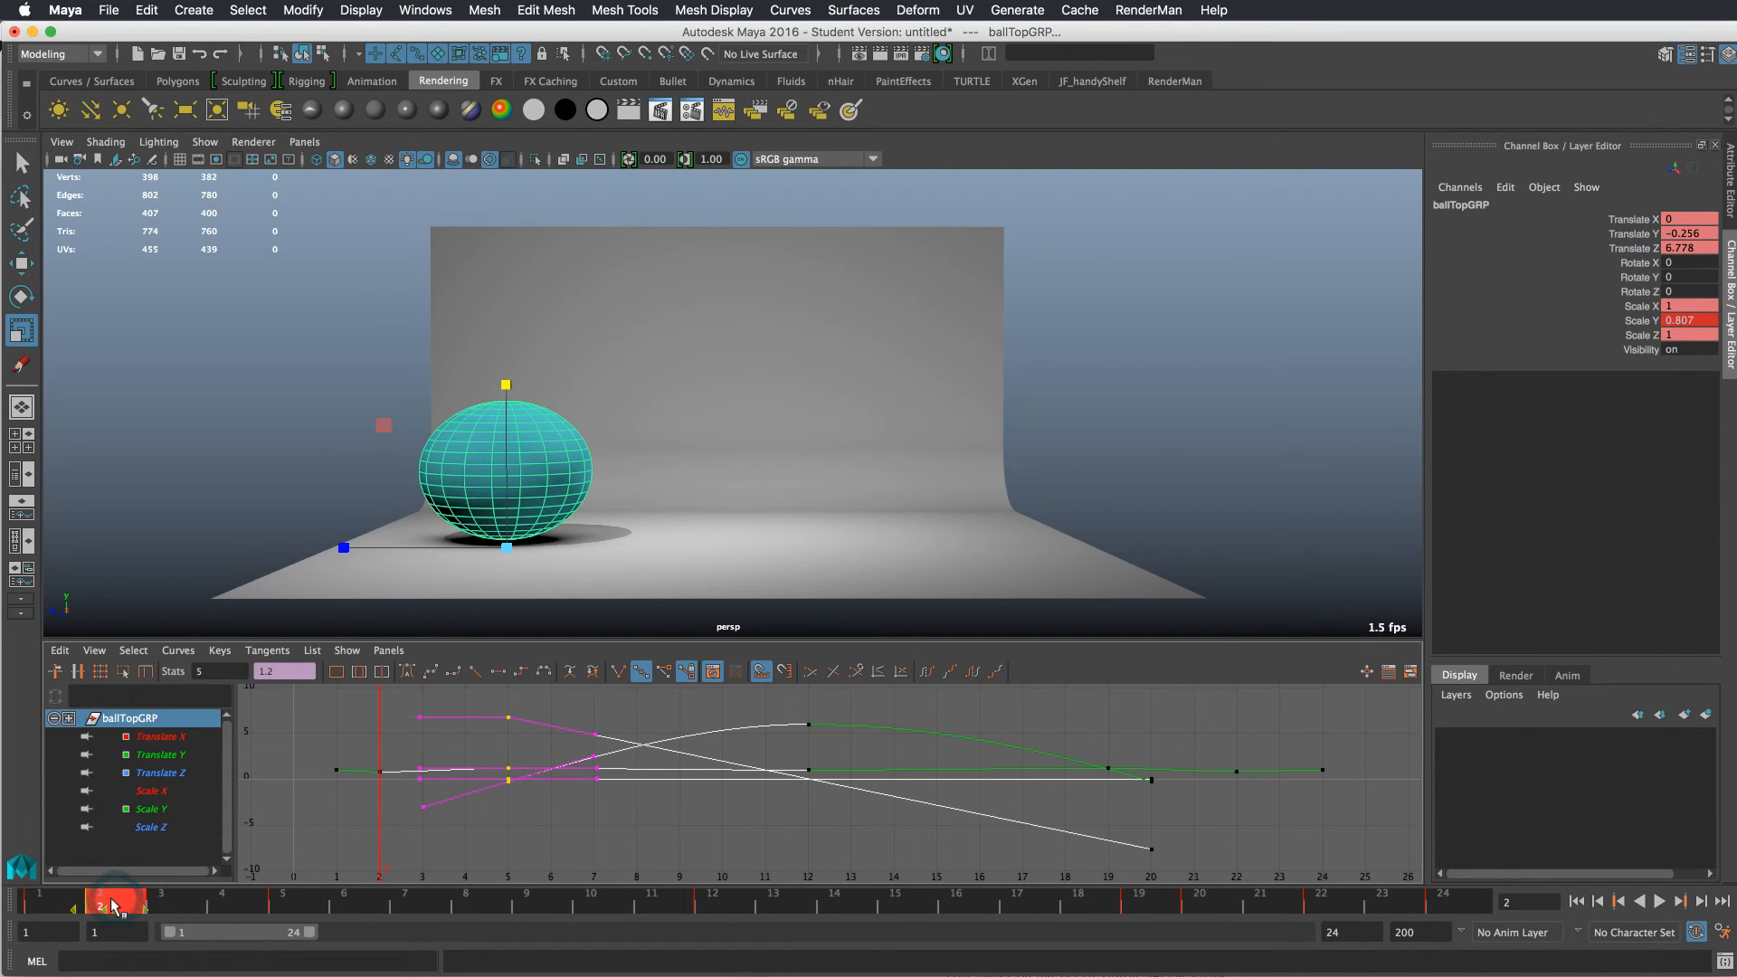
pyautogui.click(38, 909)
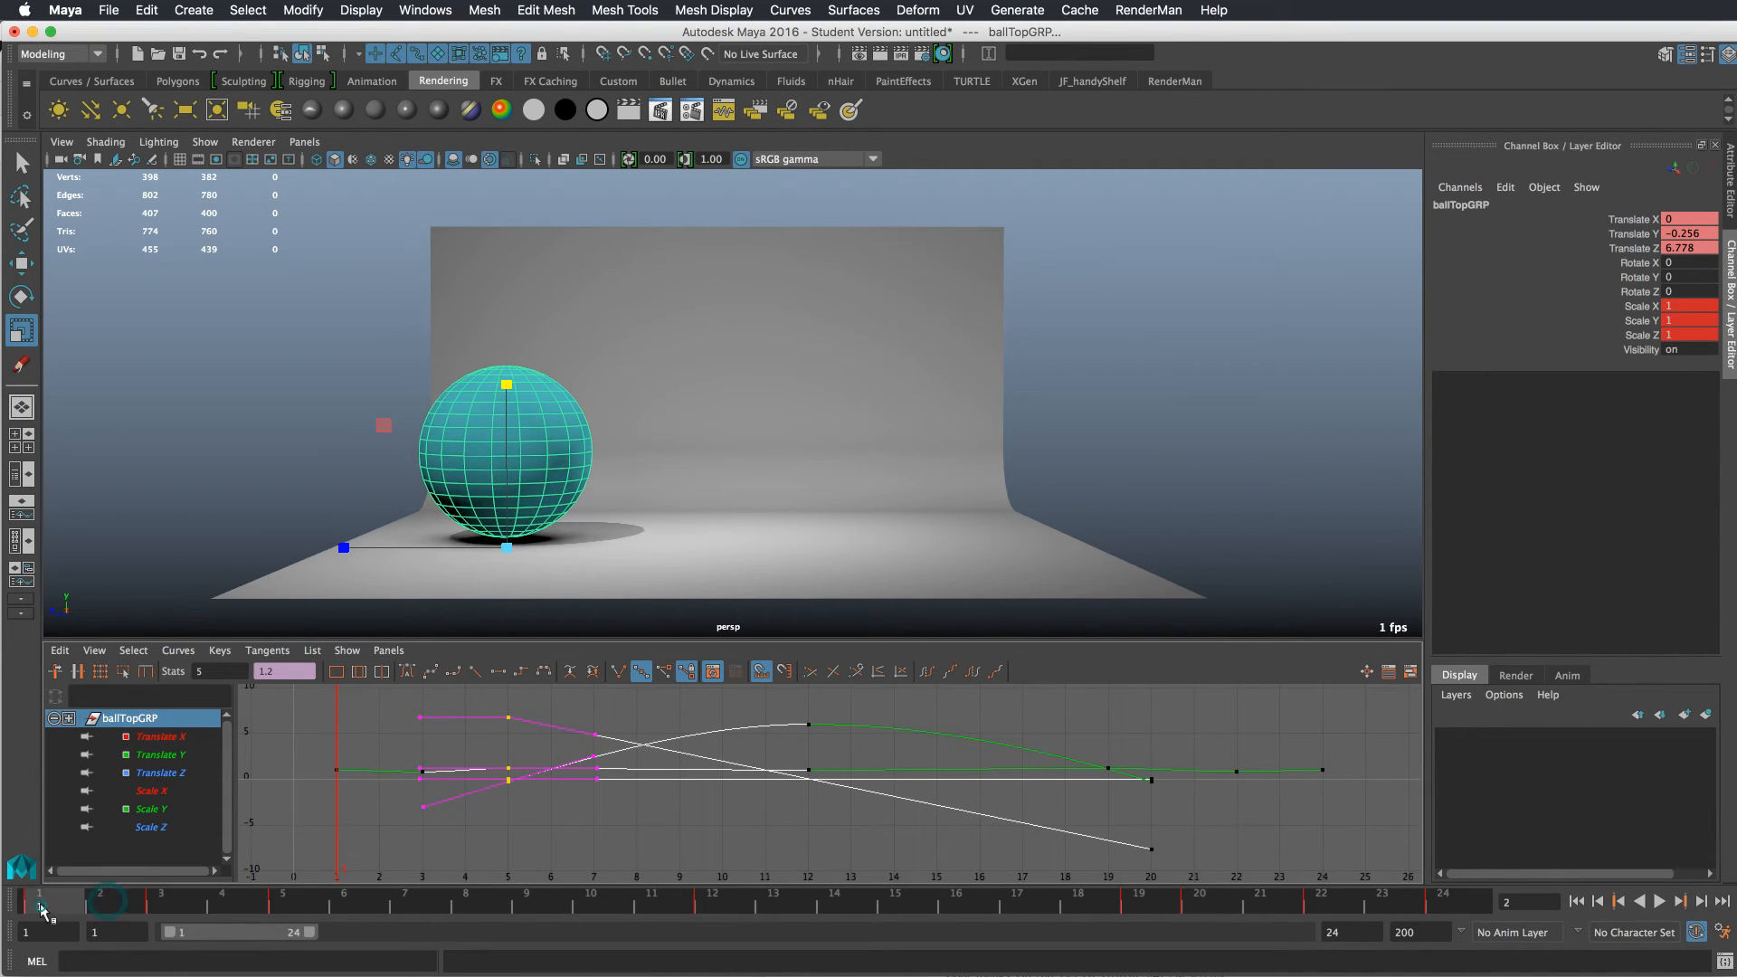
pyautogui.click(1669, 926)
pyautogui.write('30')
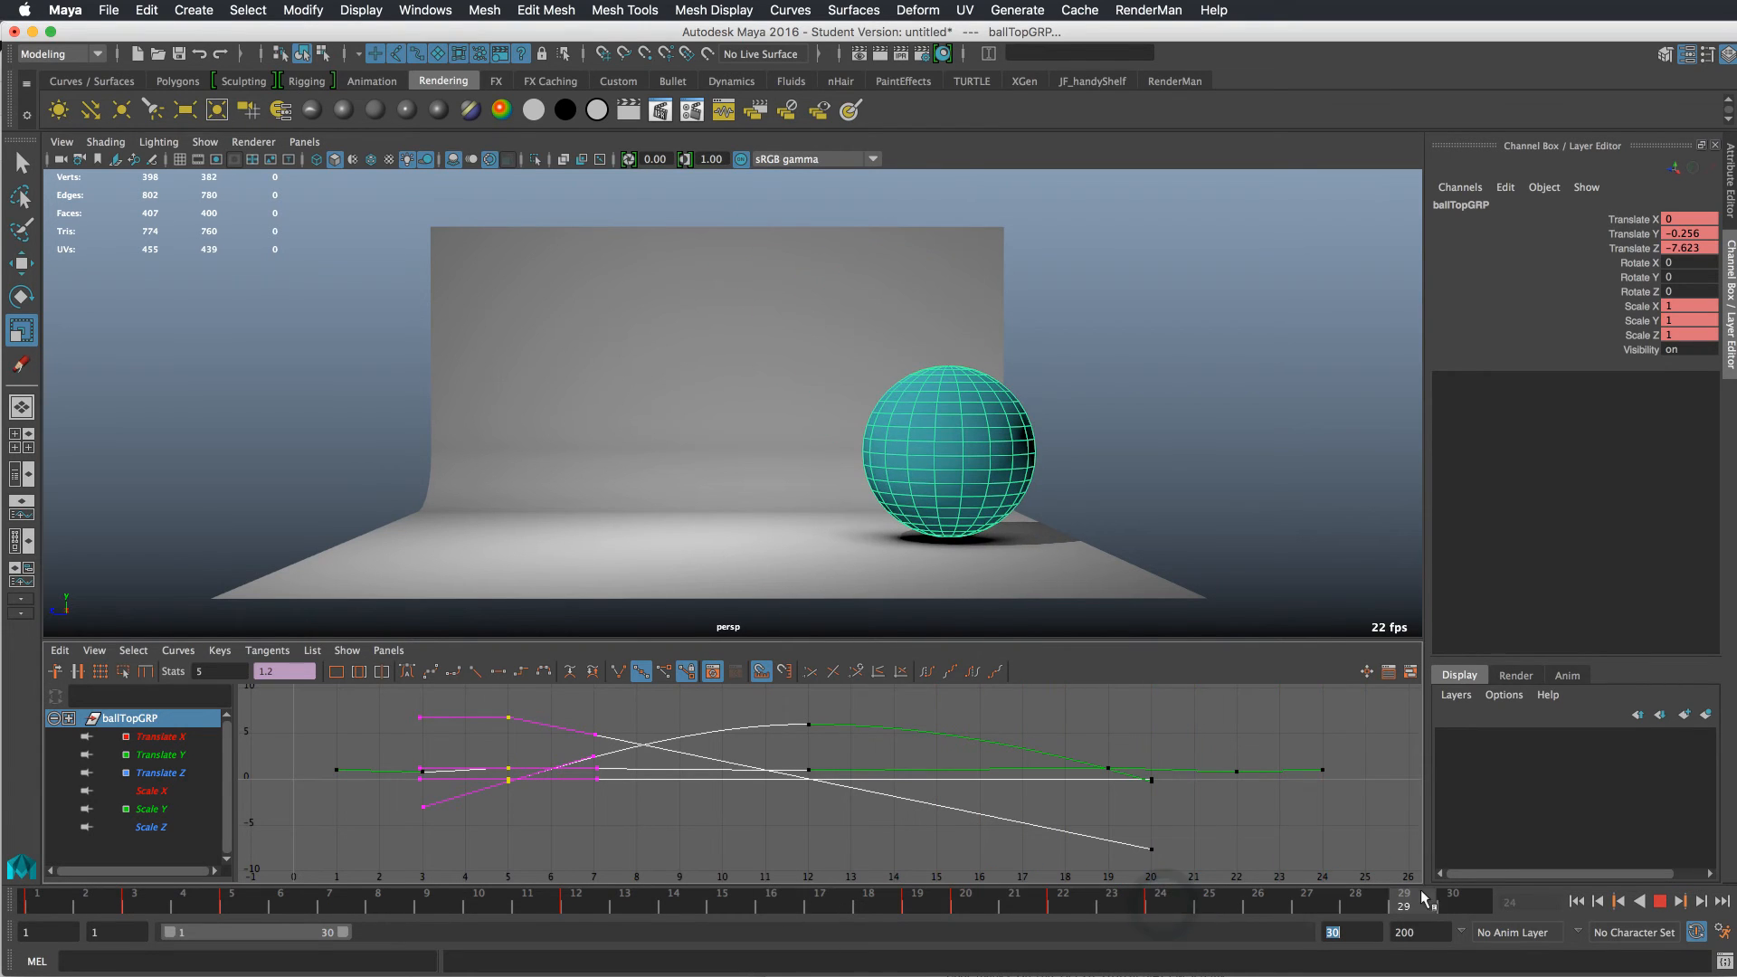
pyautogui.click(1659, 921)
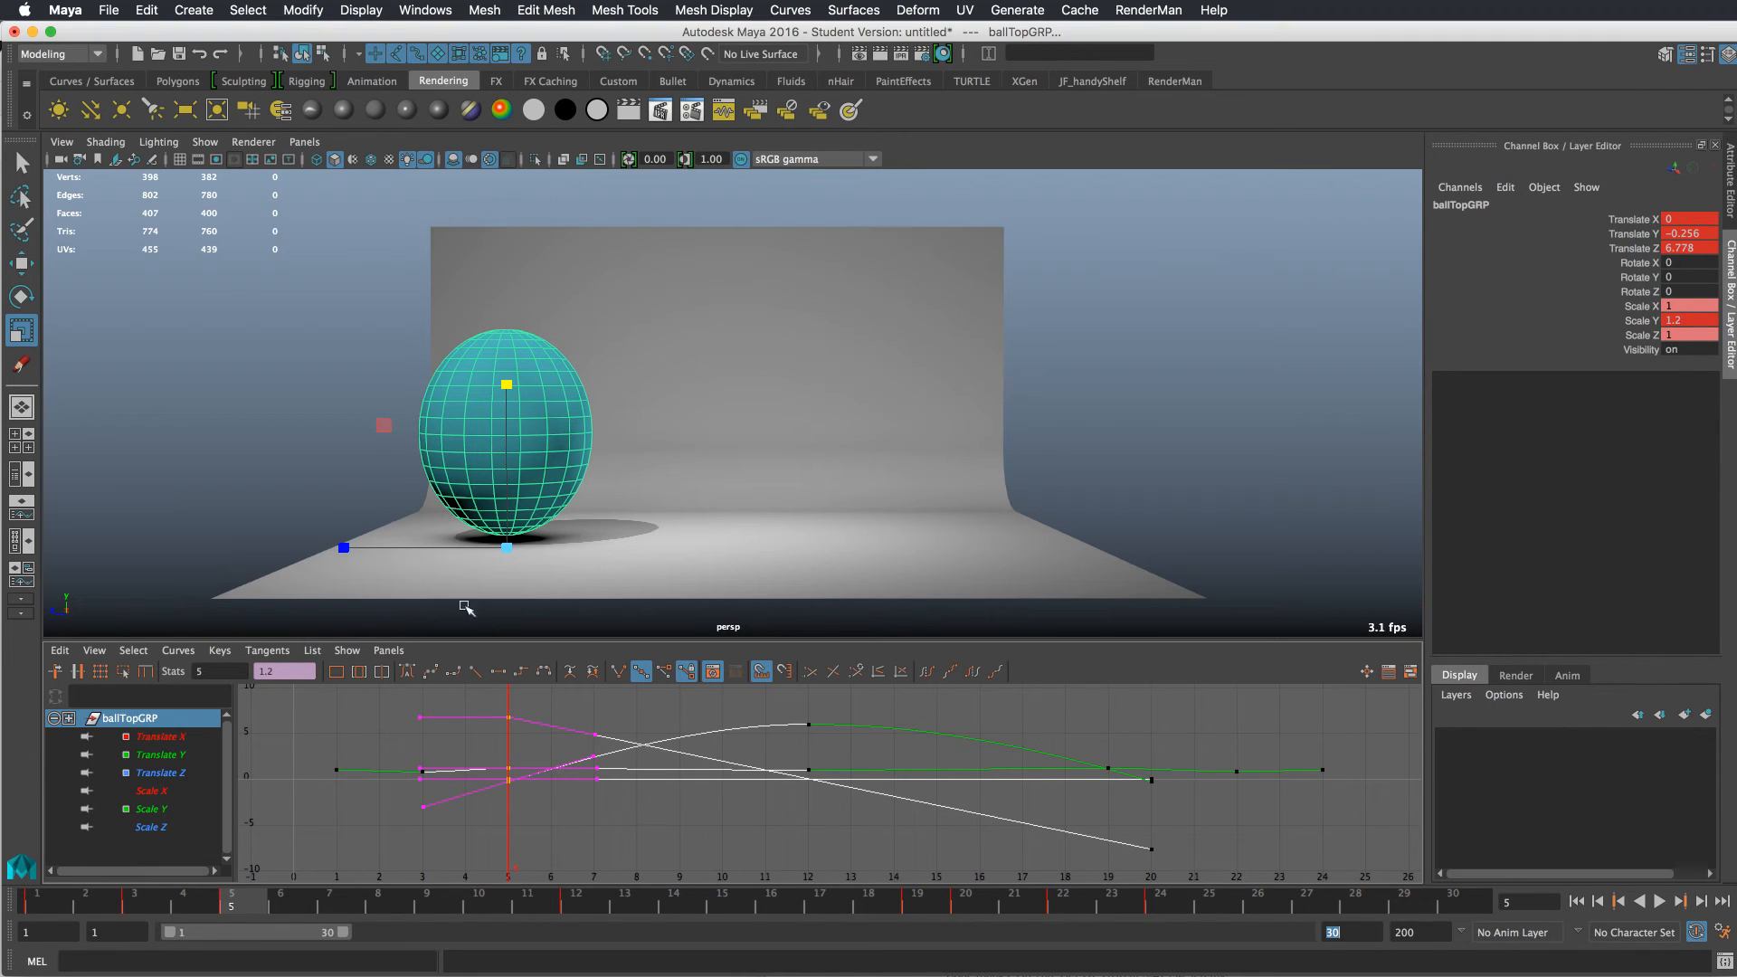
pyautogui.moveTo(684, 432)
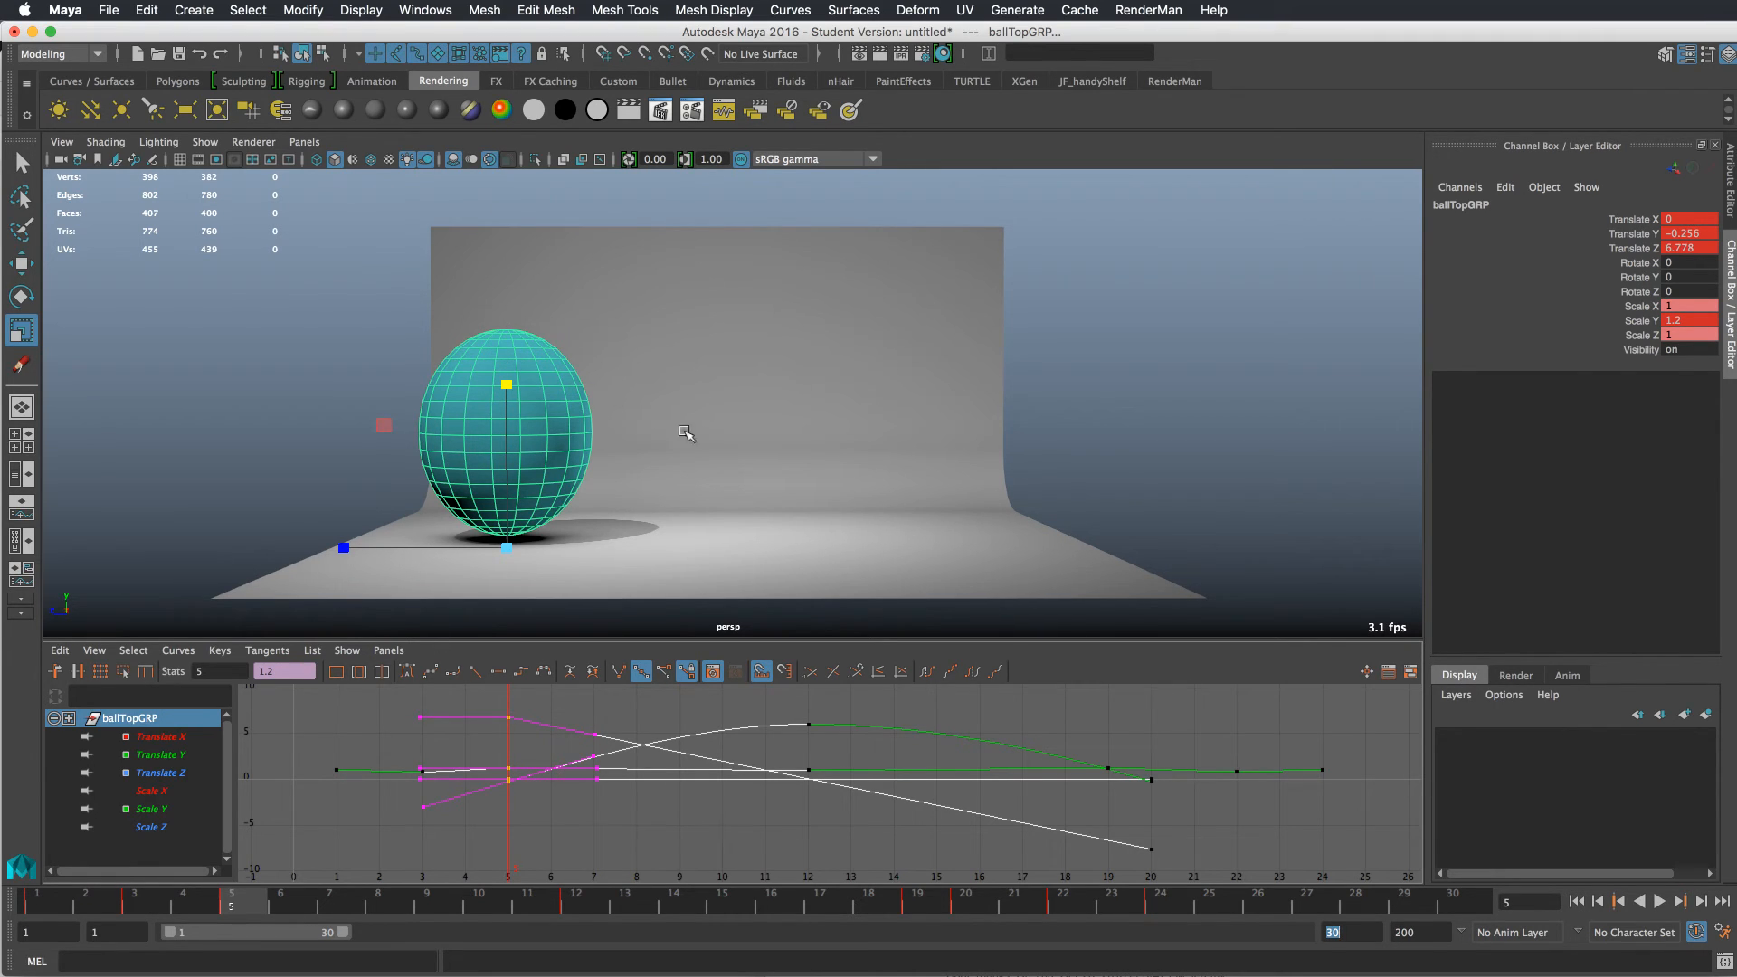
pyautogui.moveTo(999, 391)
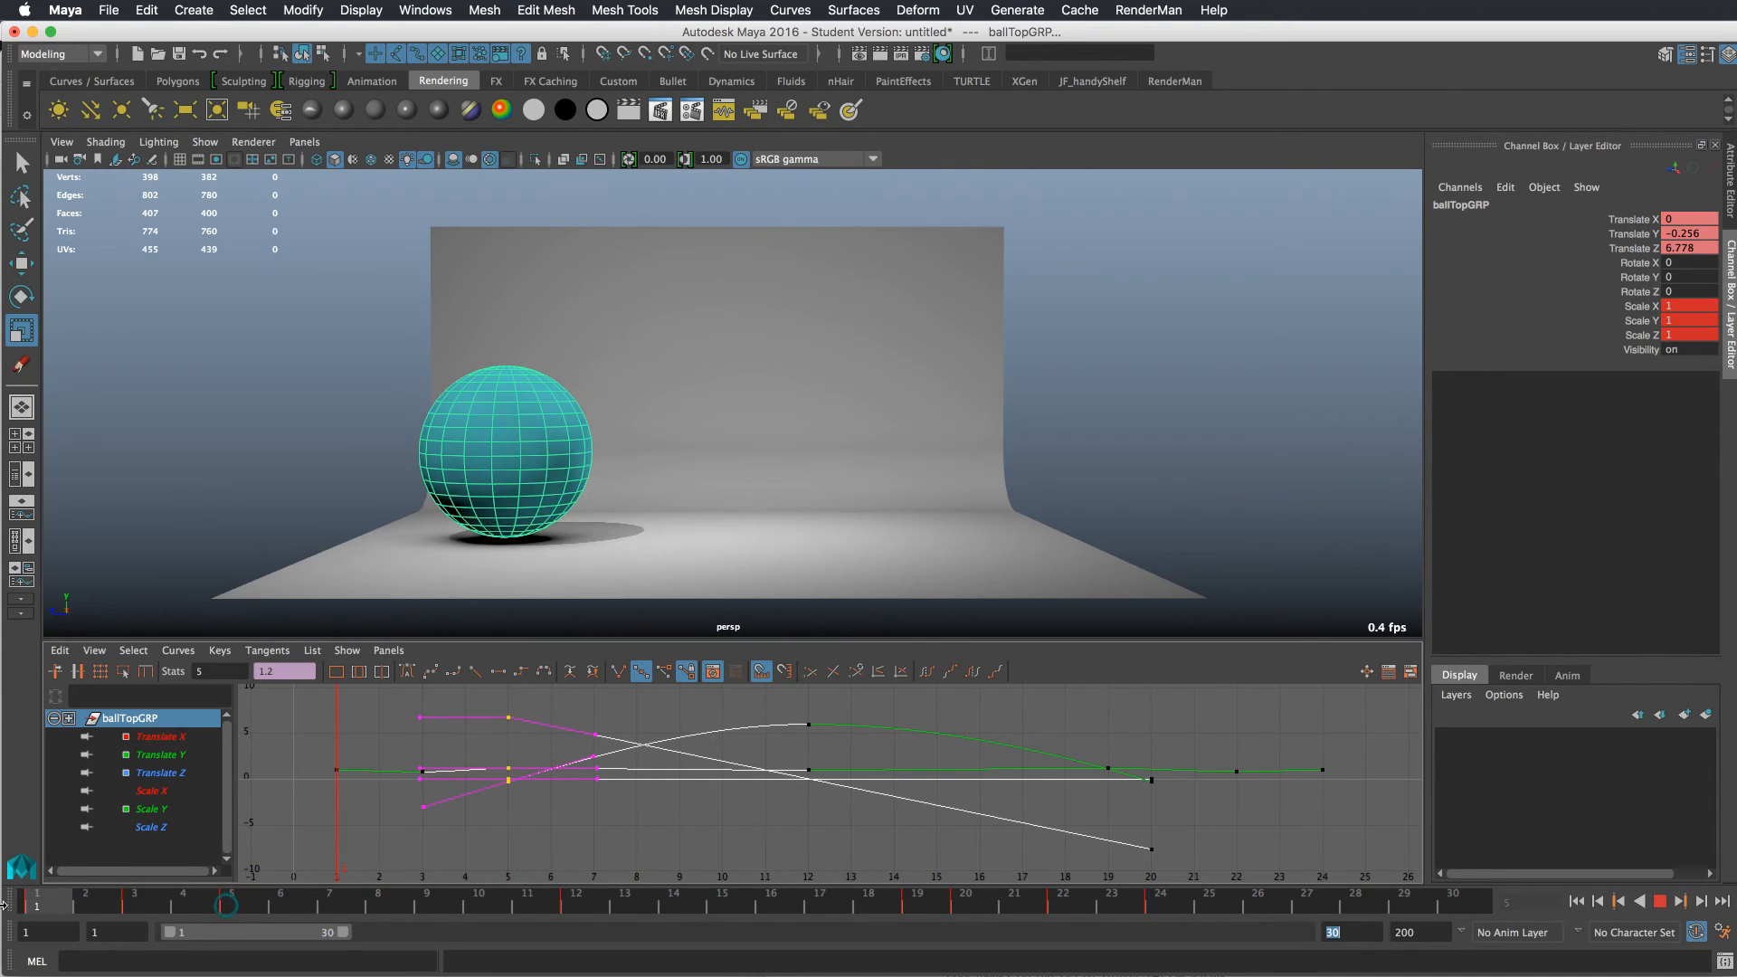
# - Key Rotate X on ballTopGRP: tilted back at frame 3, leaning forward at 12, tipped back at 20
pyautogui.click(133, 894)
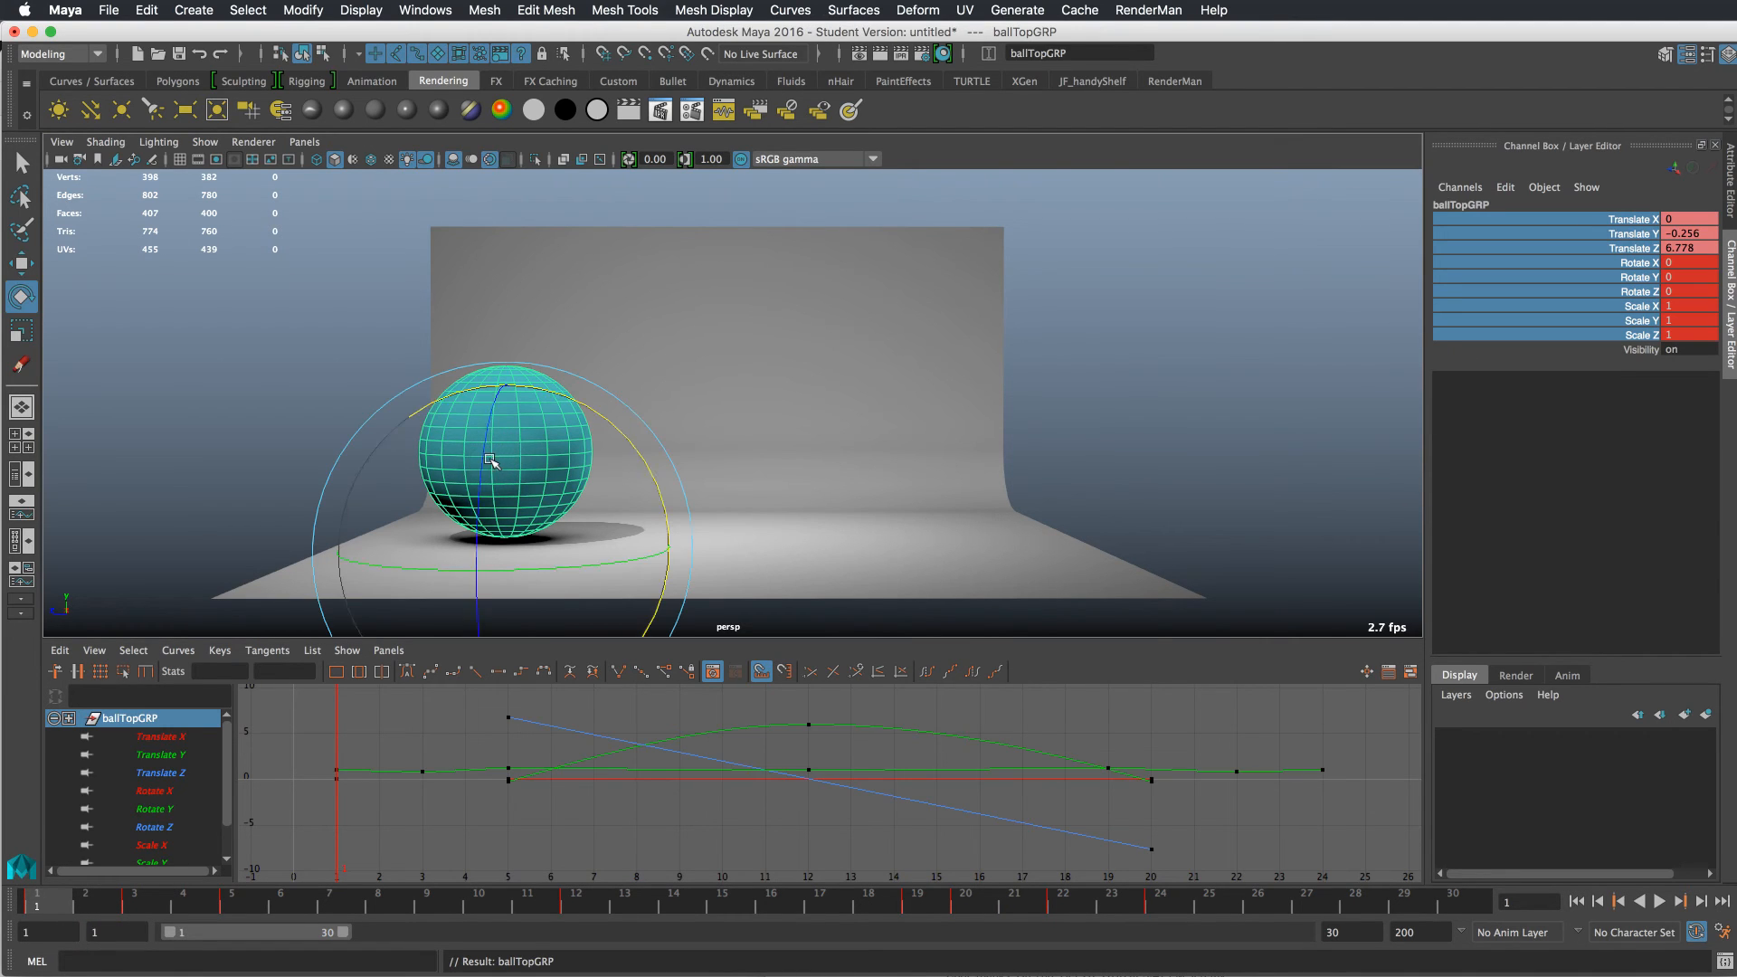
pyautogui.click(1666, 927)
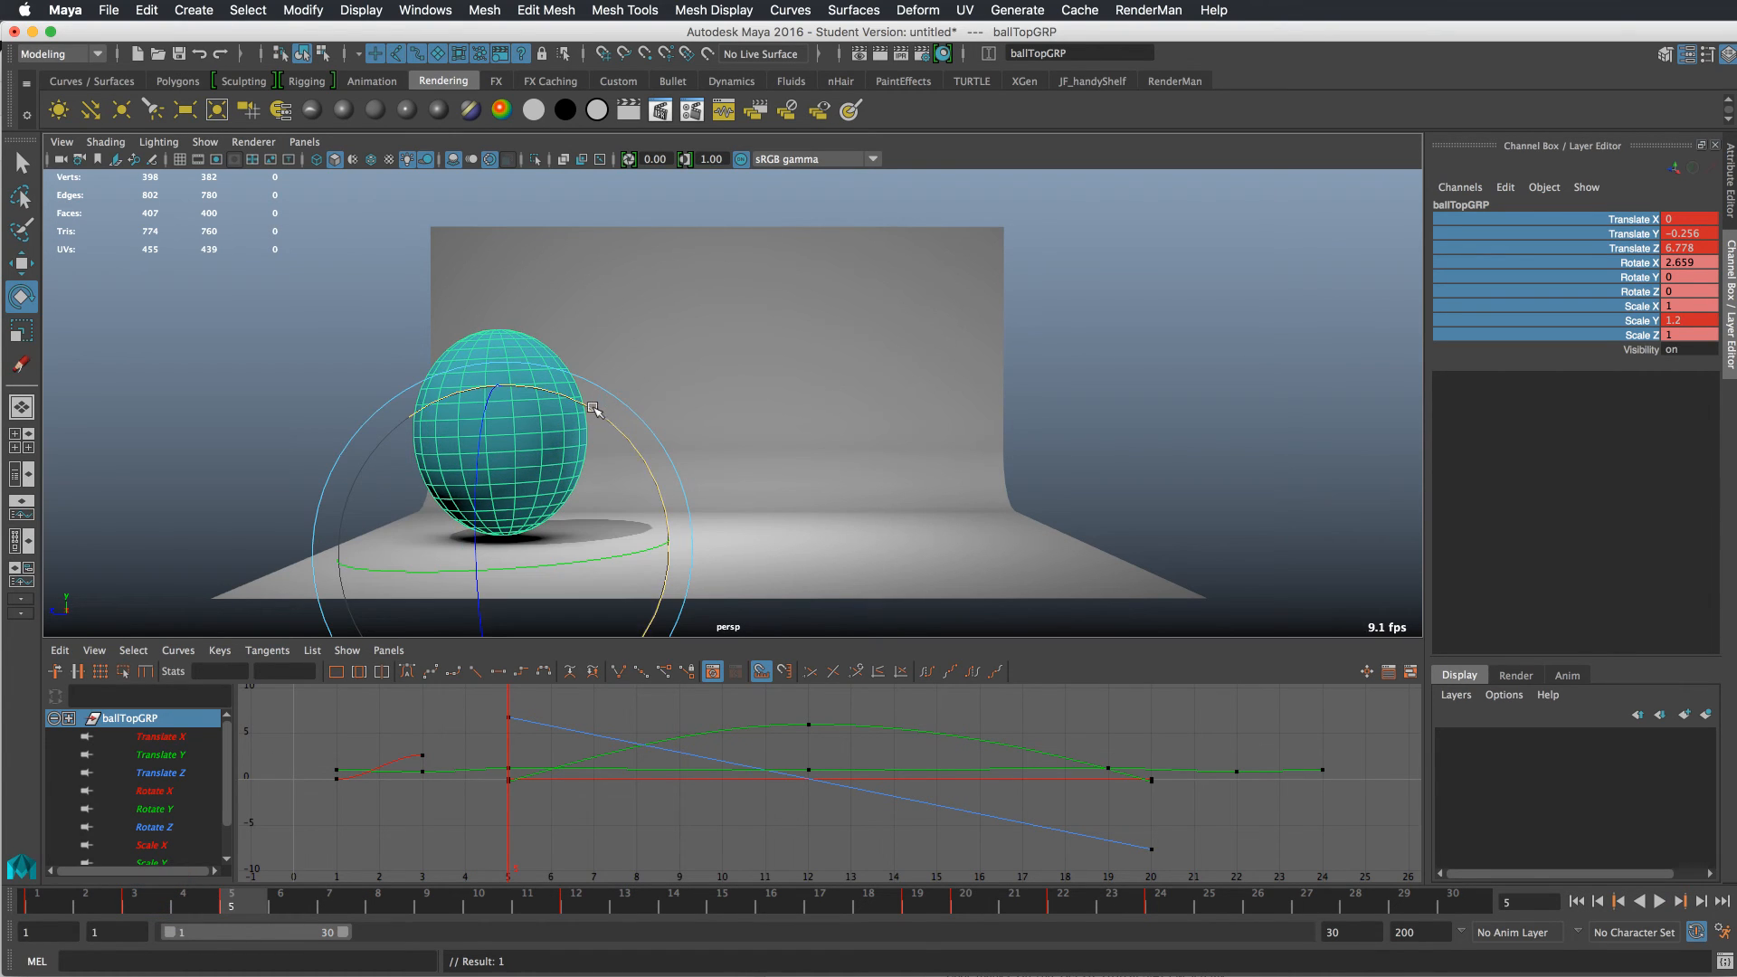
pyautogui.moveTo(595, 407); pyautogui.dragTo(646, 436)
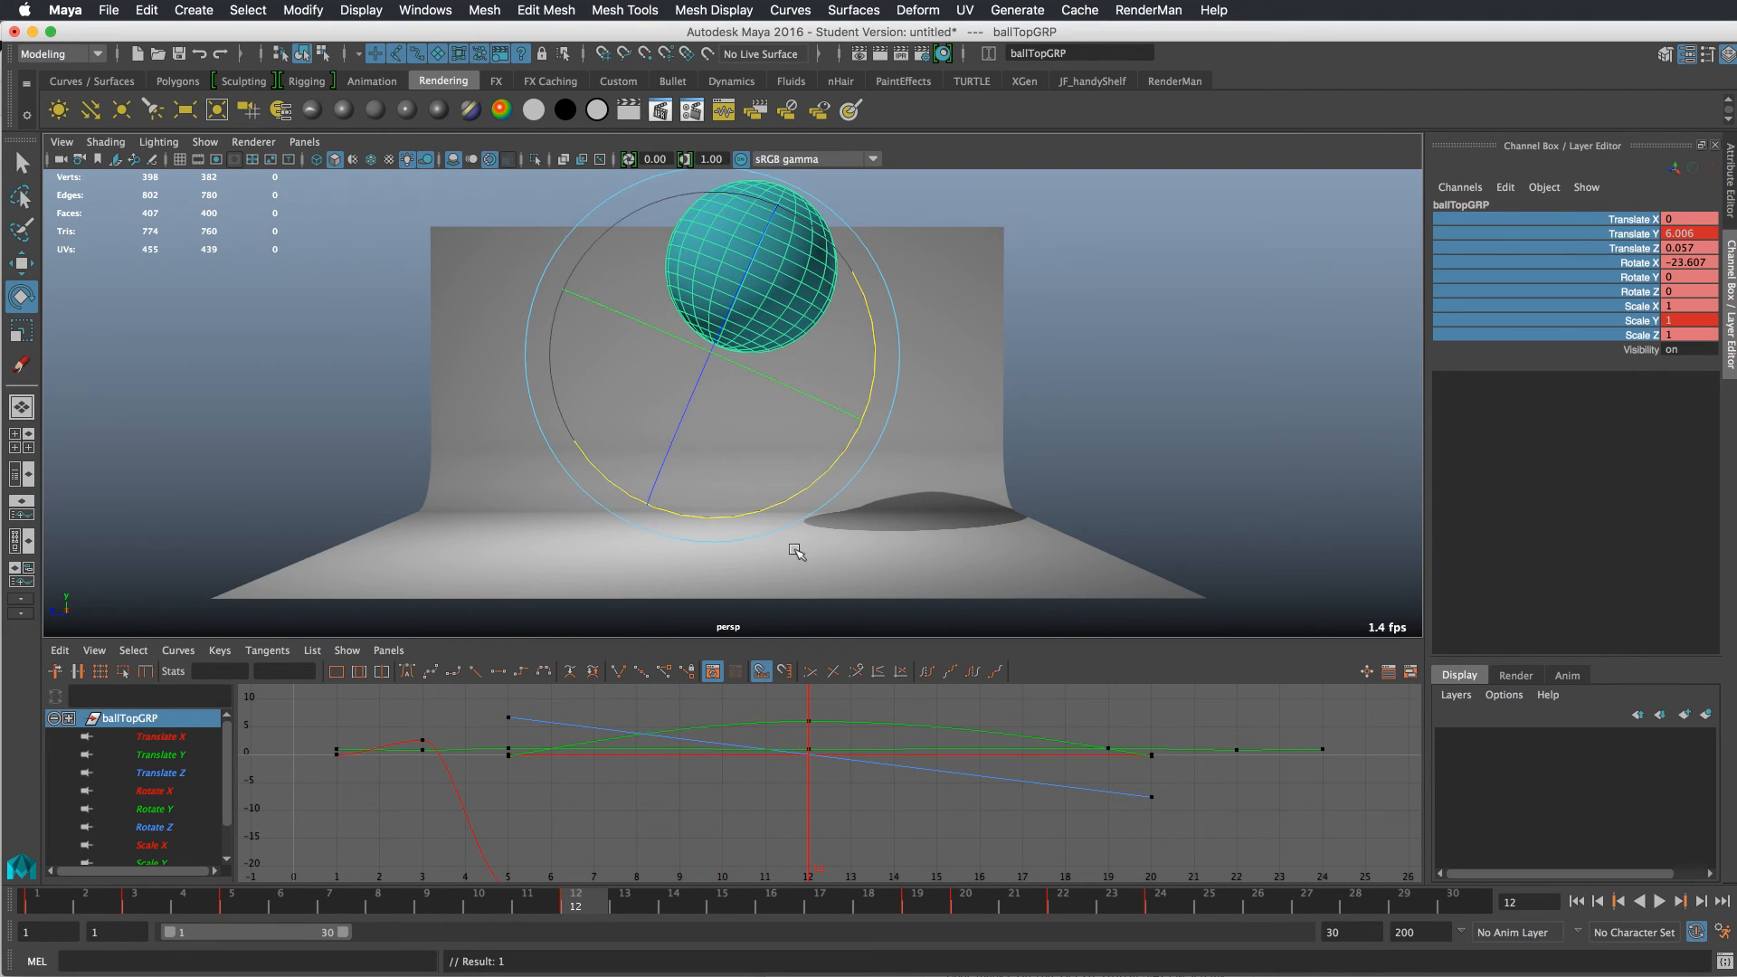
pyautogui.moveTo(796, 552); pyautogui.dragTo(830, 458)
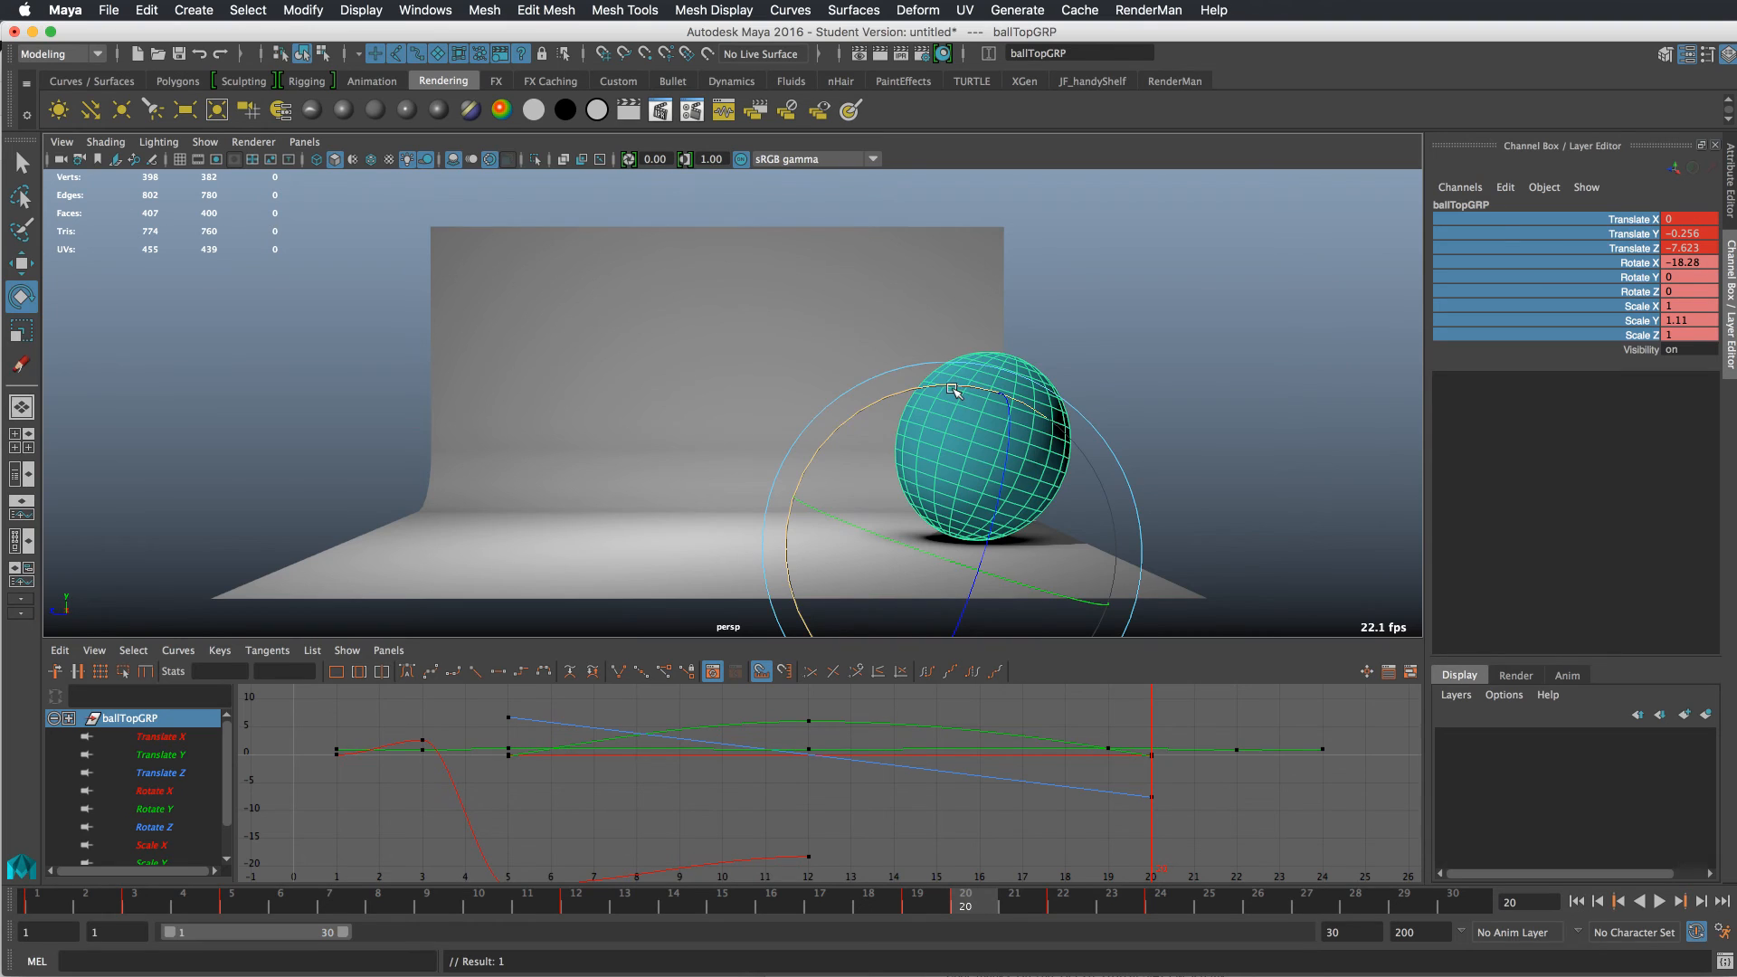
pyautogui.moveTo(956, 387); pyautogui.dragTo(841, 393)
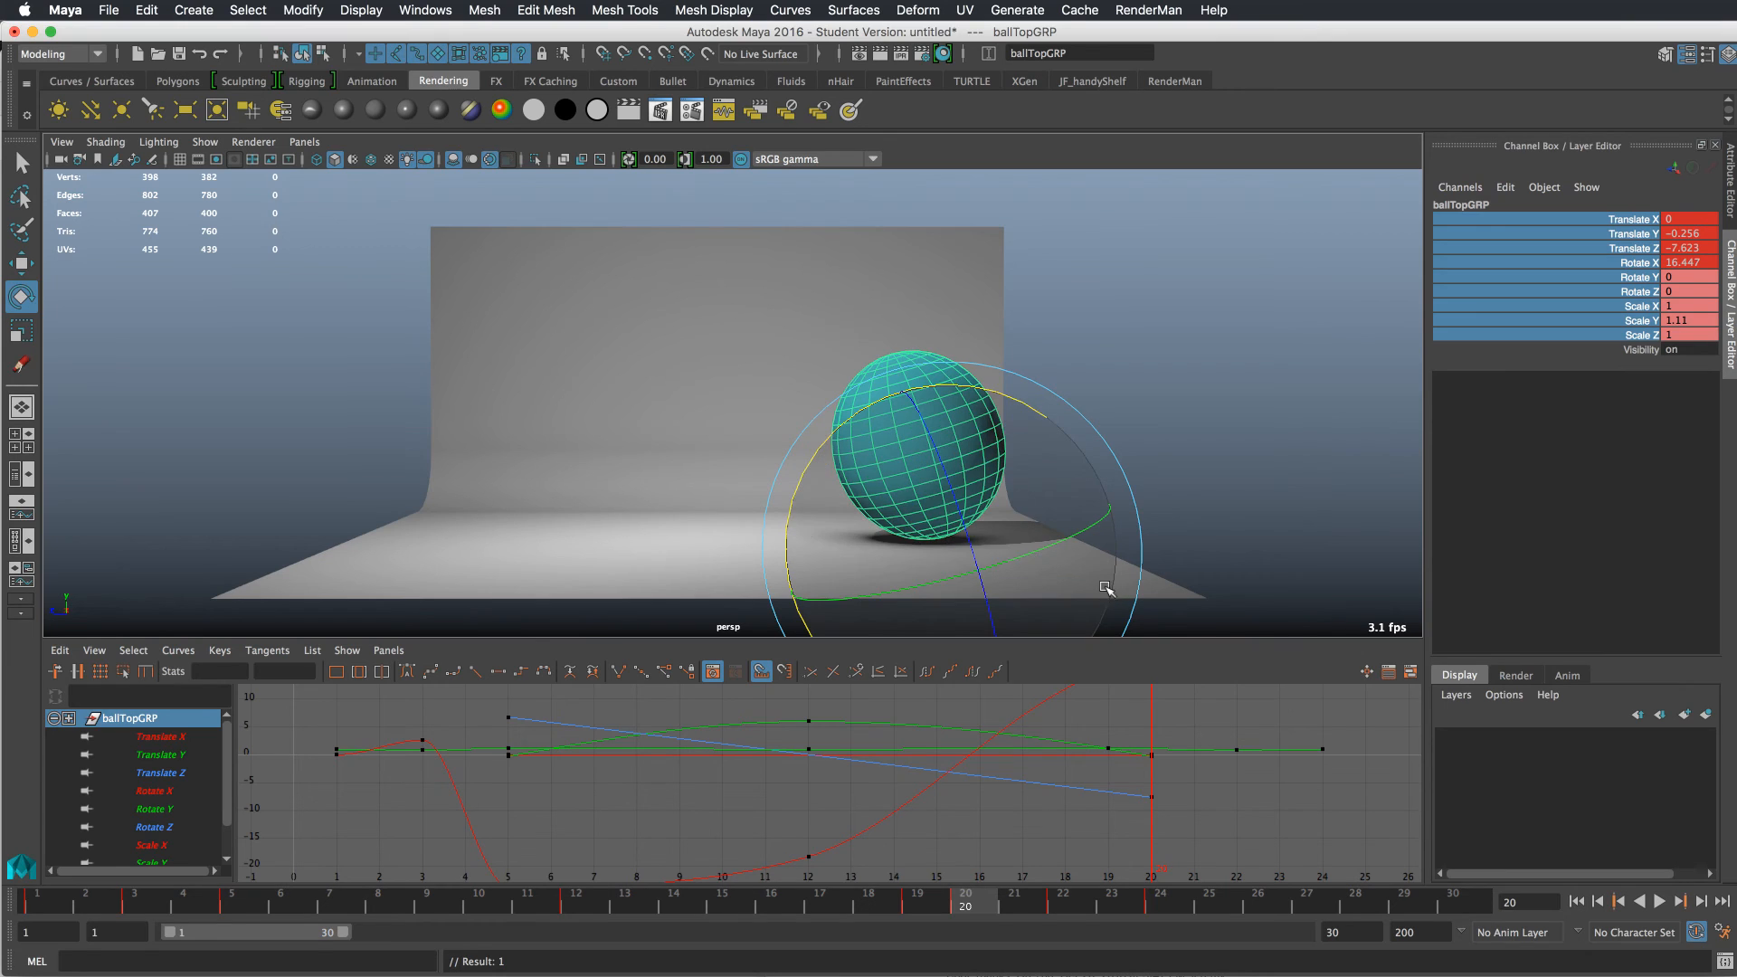
pyautogui.moveTo(1332, 720)
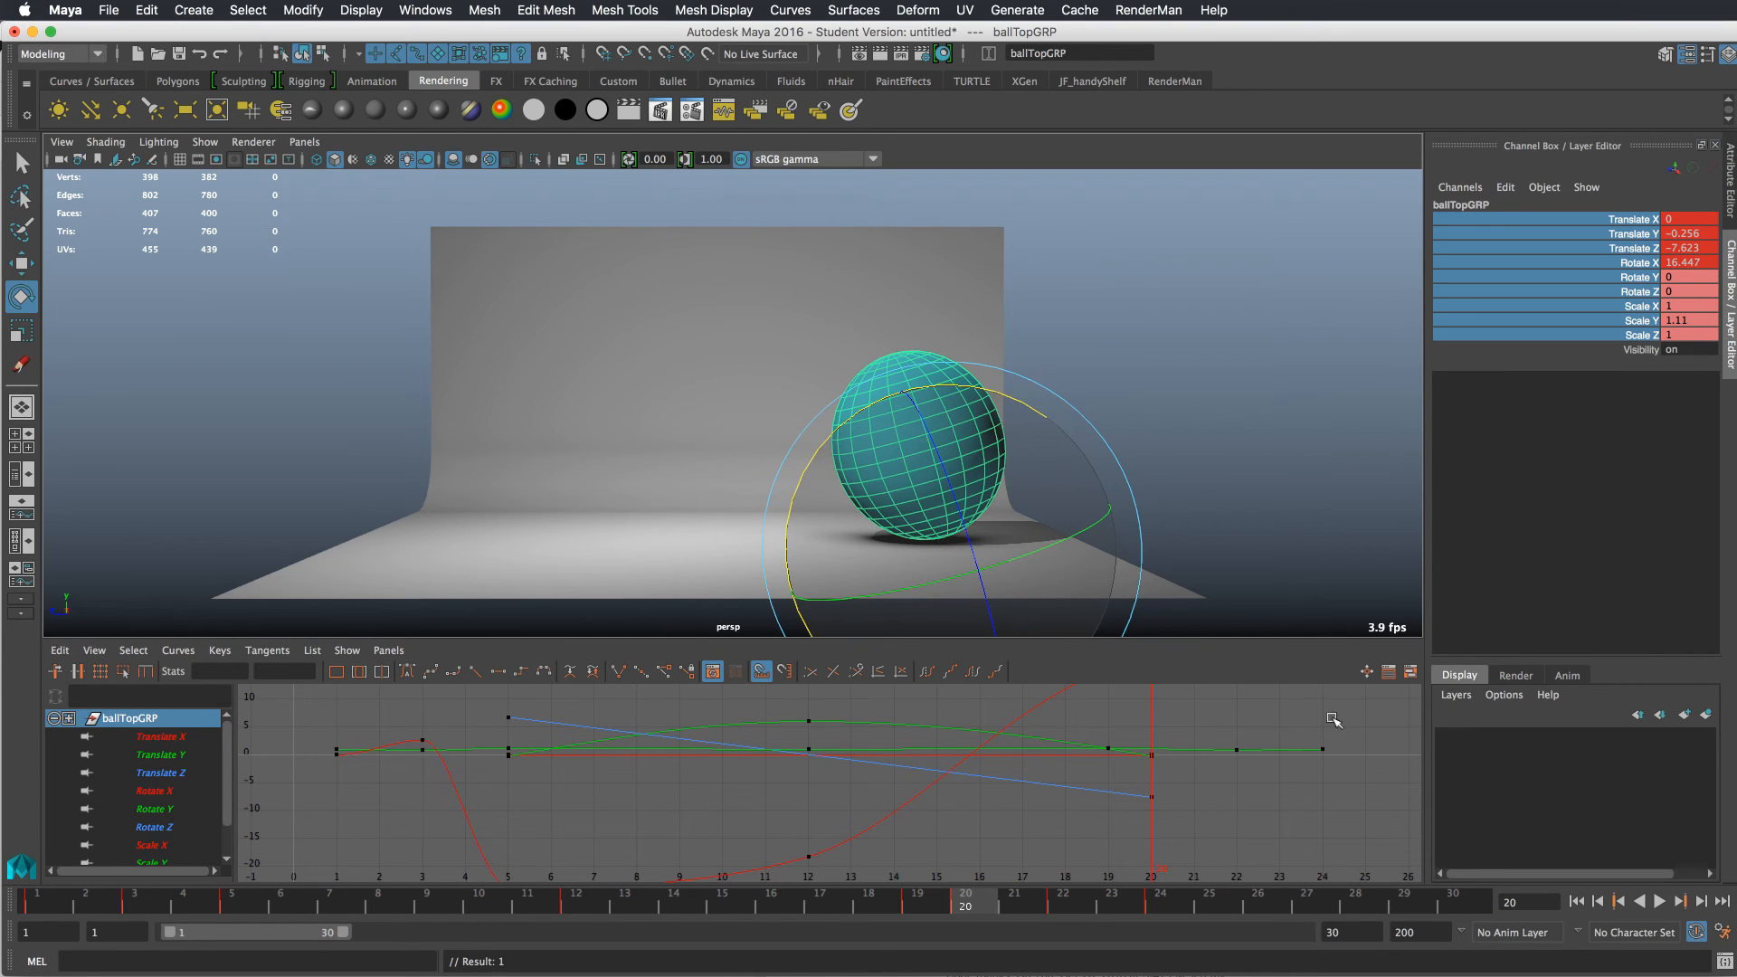
# - Add a Rotate X wobble at frame 22 and key the ball upright (Rotate X 0) at frame 24
pyautogui.click(1658, 901)
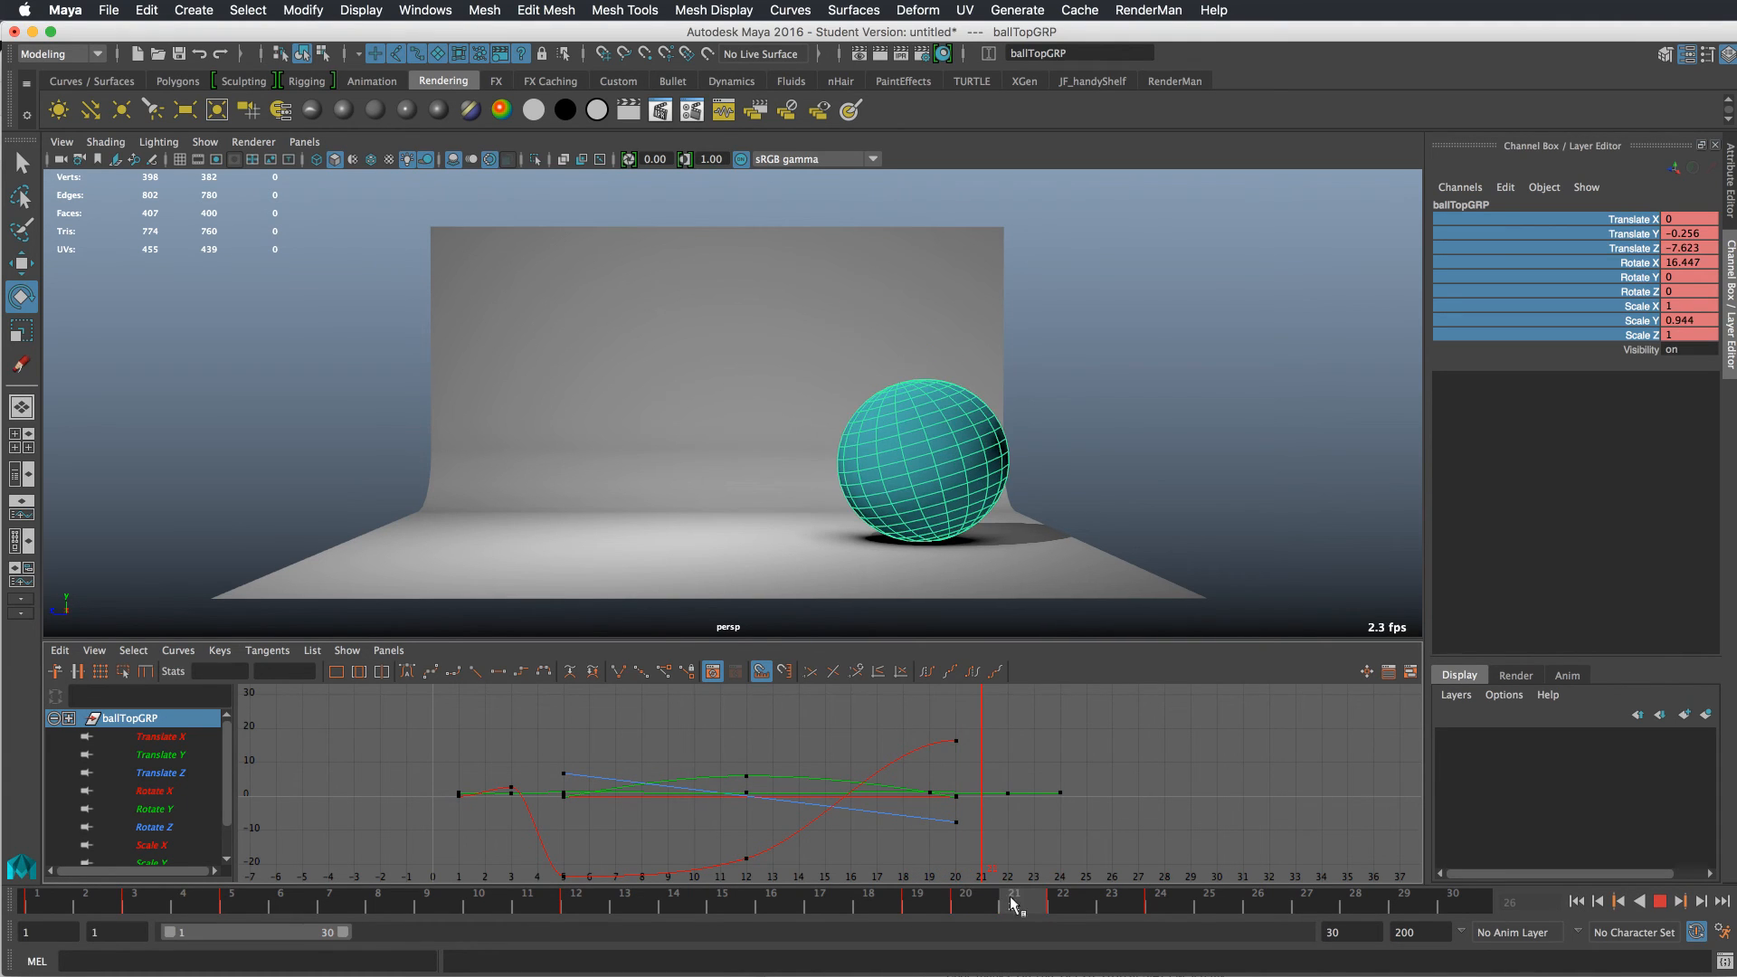
pyautogui.click(1060, 909)
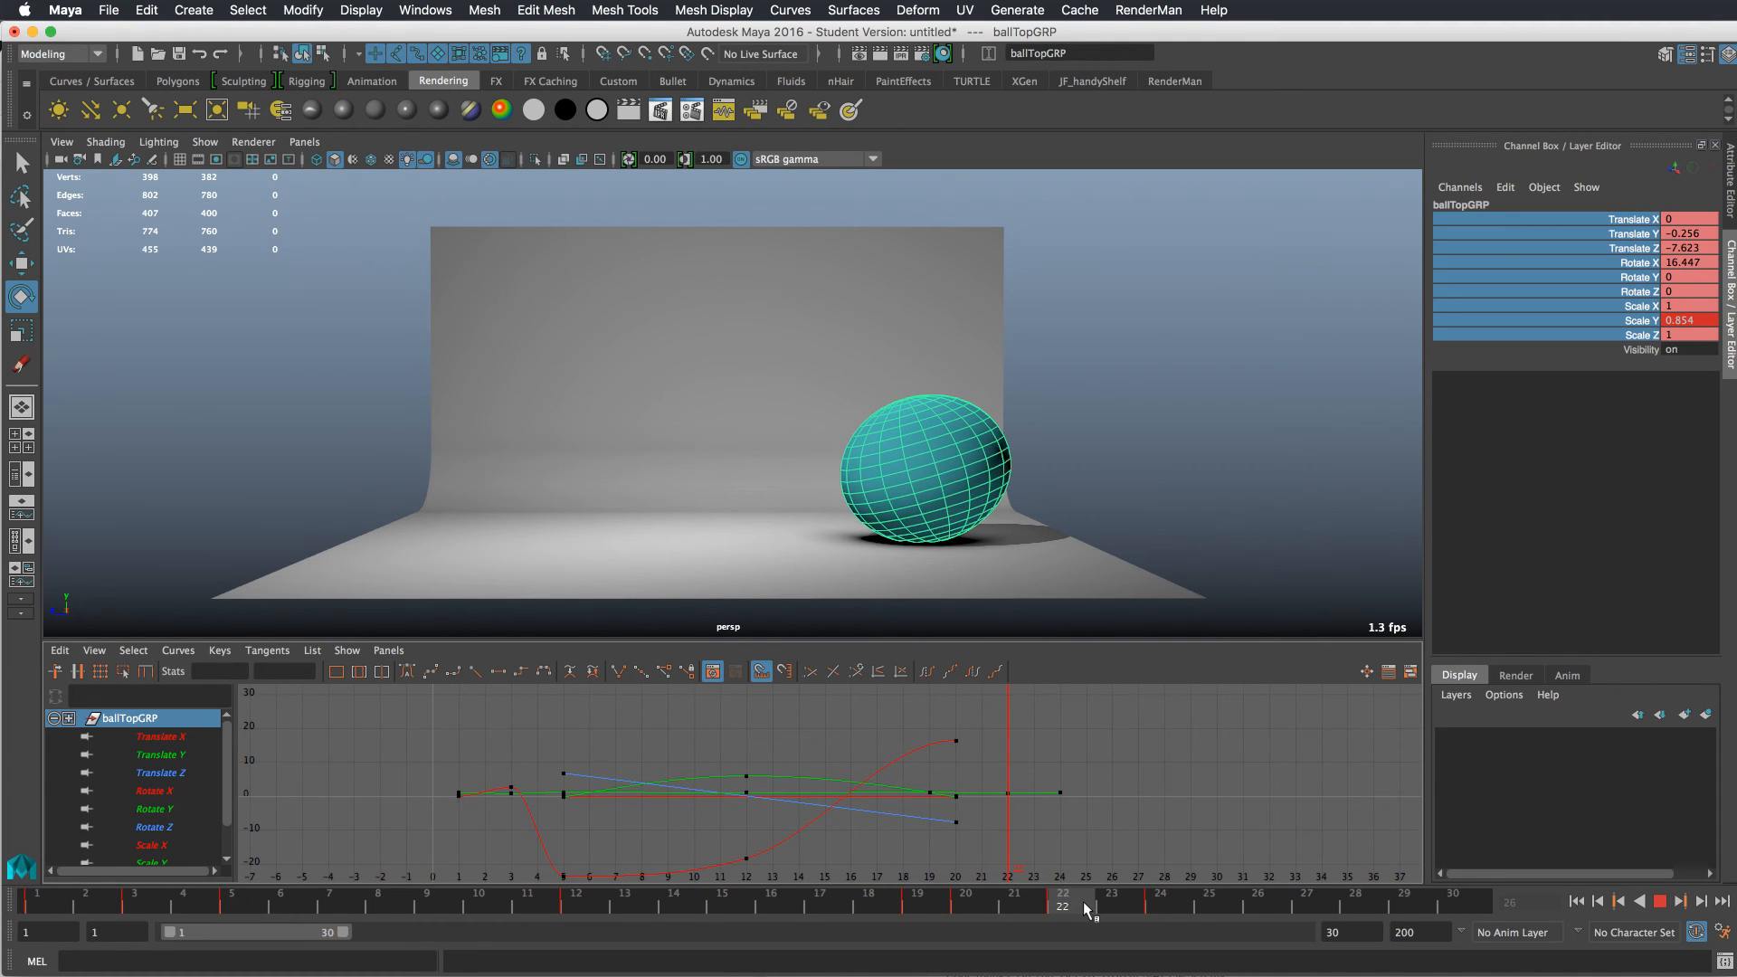
pyautogui.moveTo(998, 393); pyautogui.dragTo(1047, 412)
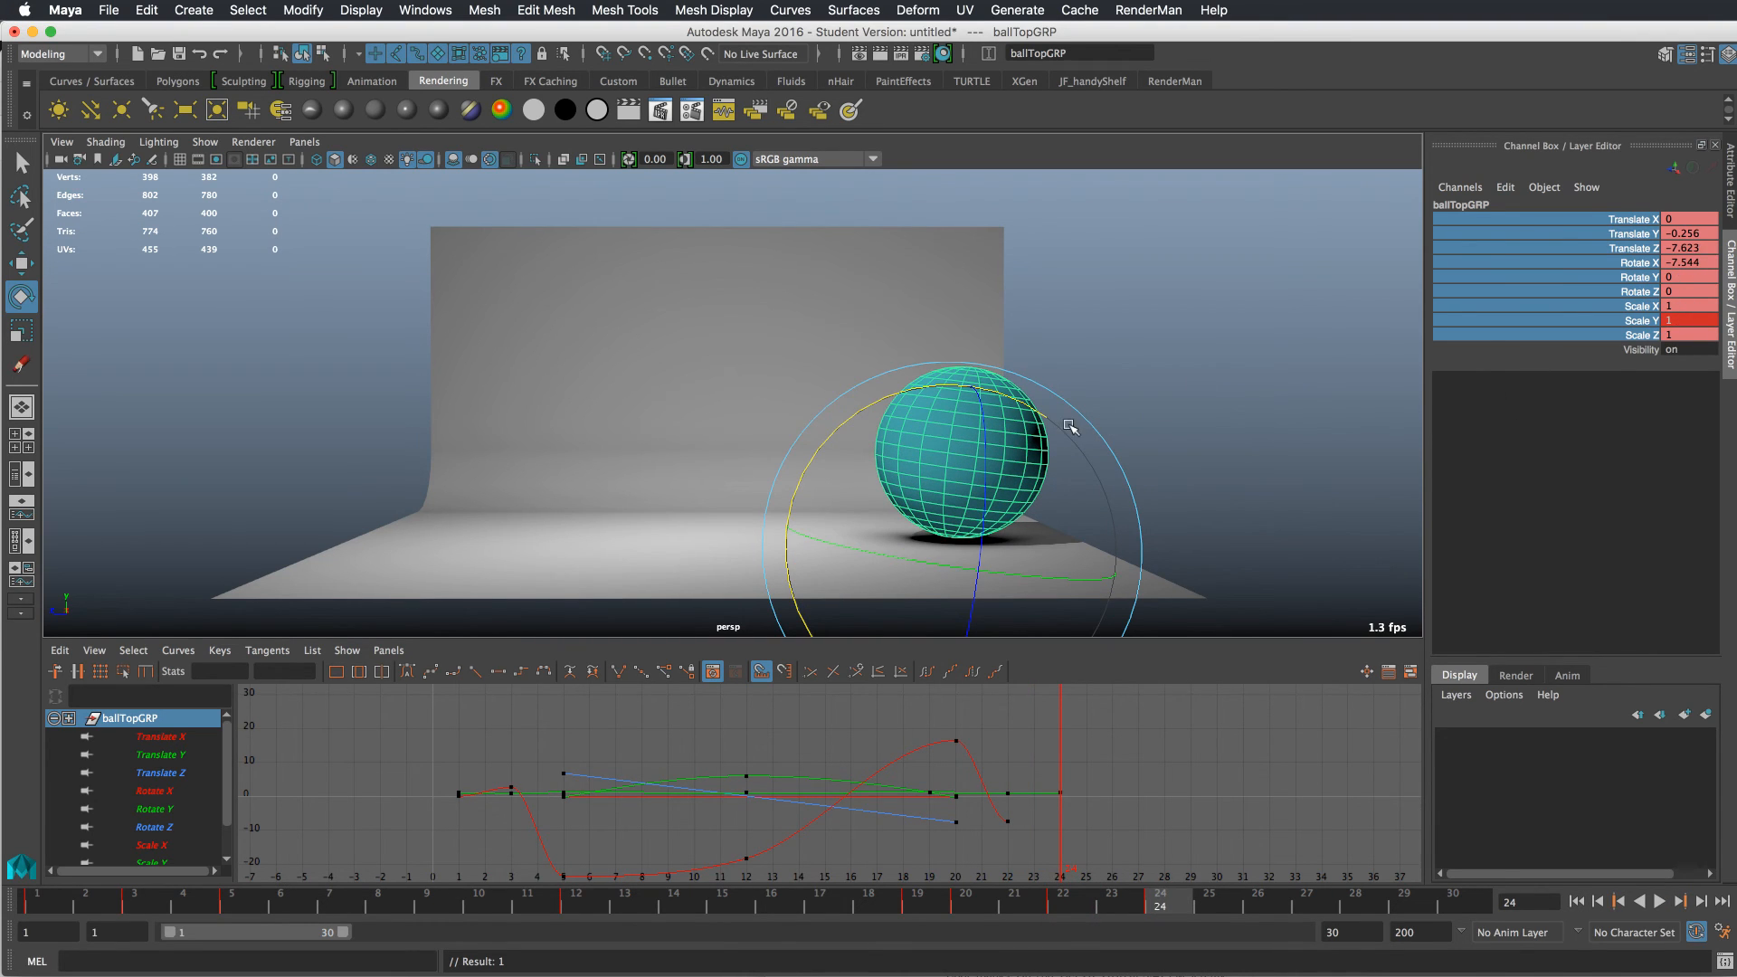
pyautogui.click(1687, 263)
pyautogui.write('0')
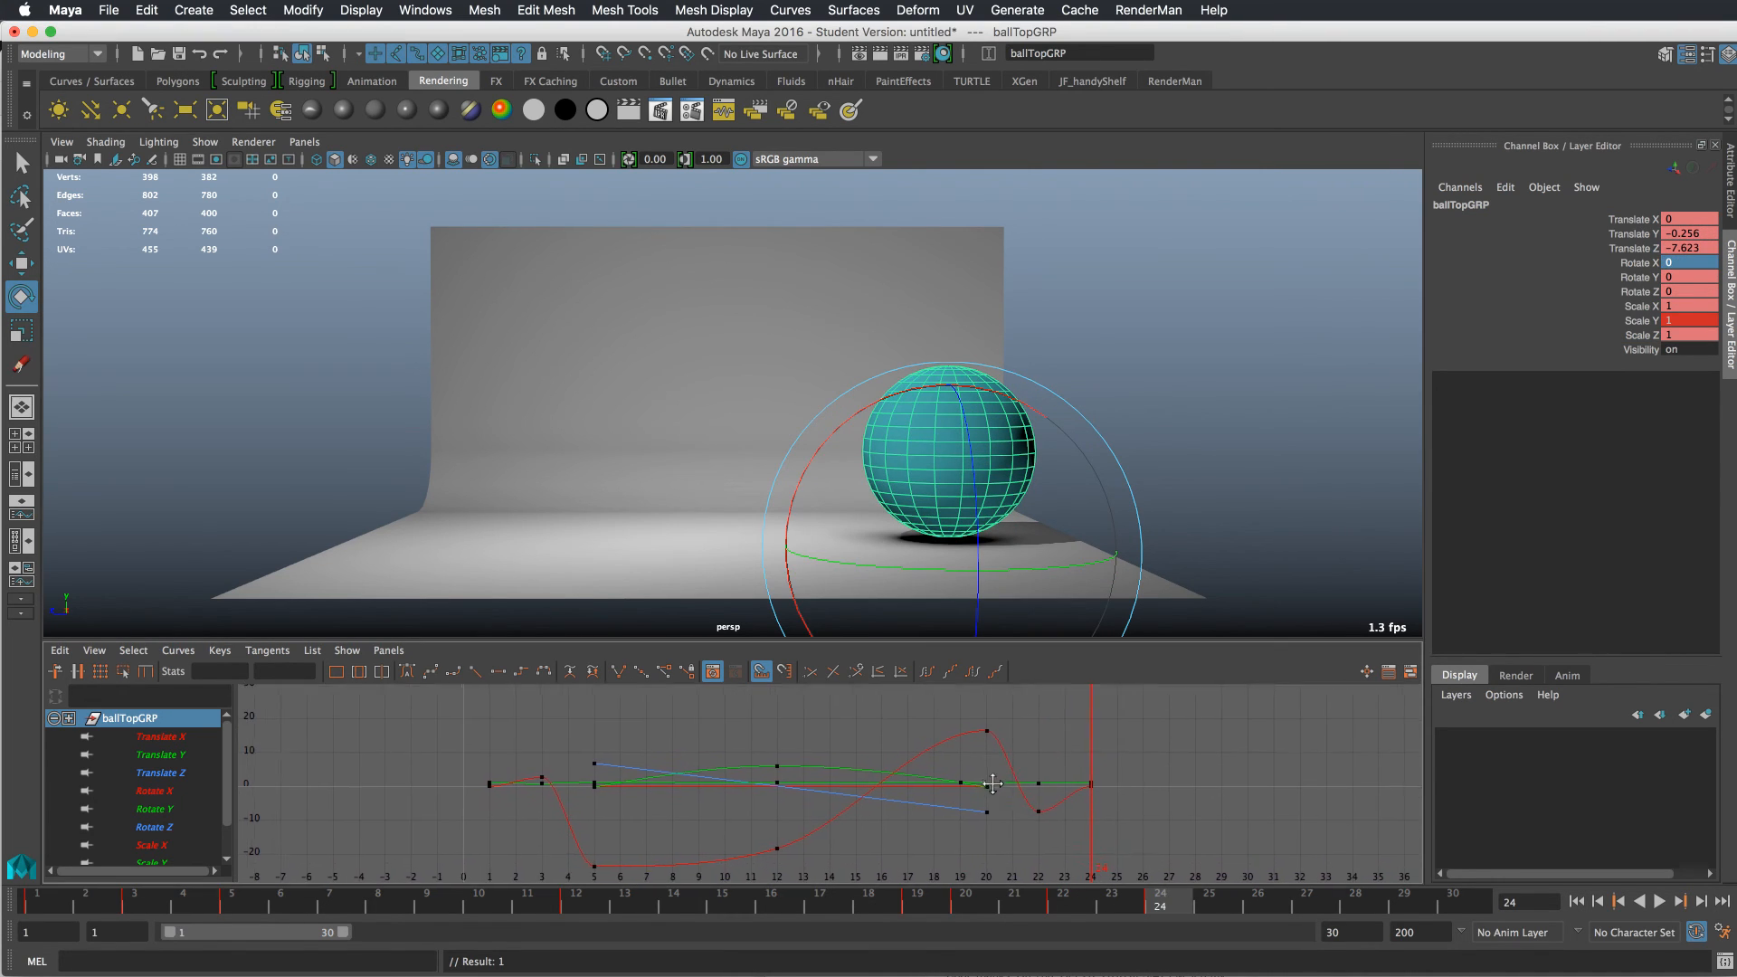
pyautogui.click(1667, 925)
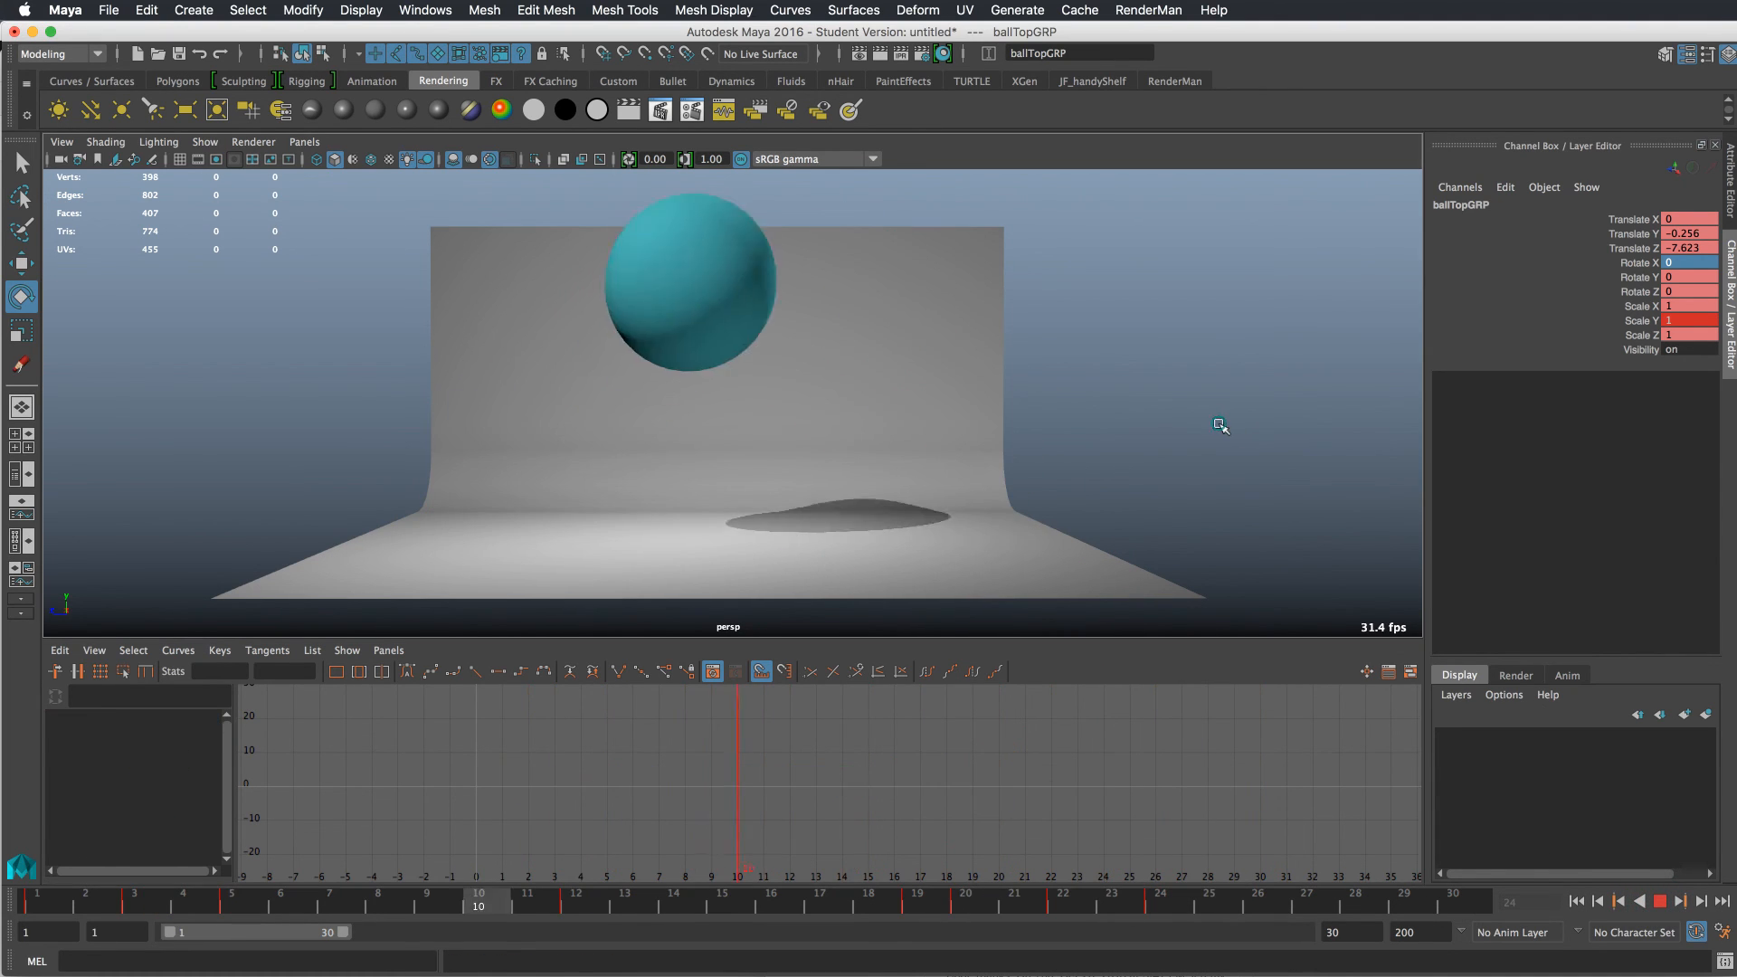
# - Raise the frame-3 Rotate X key to about 3.9 and reshape its tangent handles in the Graph Editor
pyautogui.click(1208, 912)
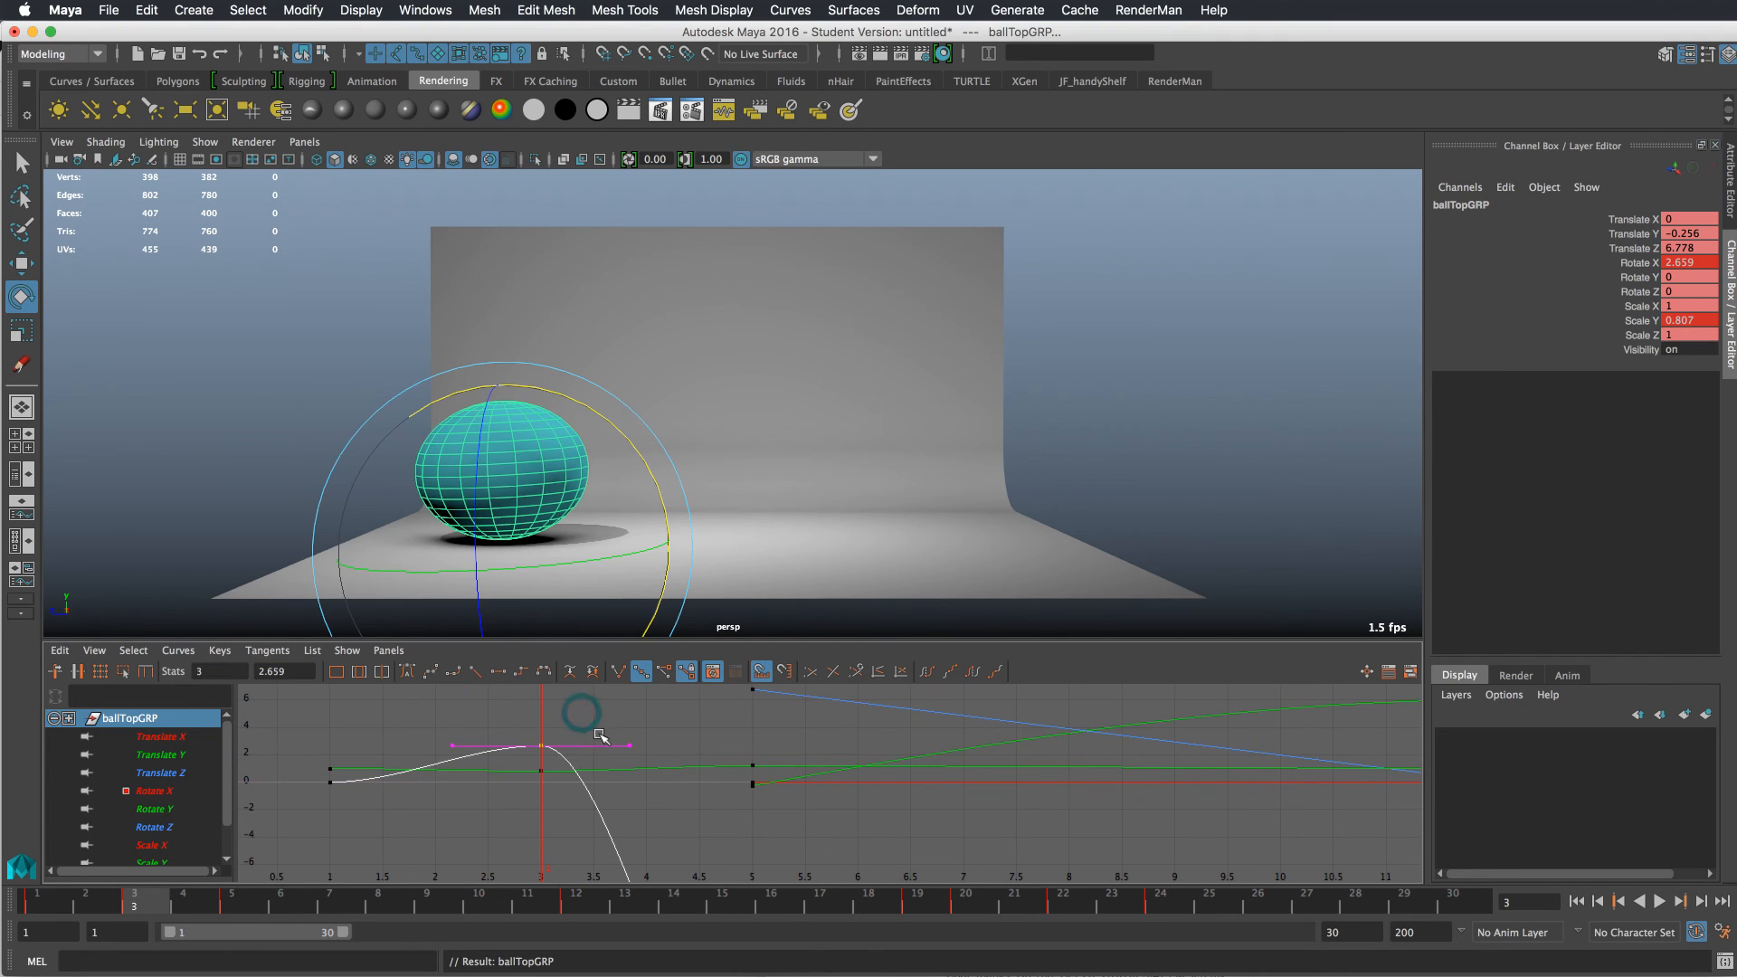
pyautogui.moveTo(586, 732); pyautogui.dragTo(590, 695)
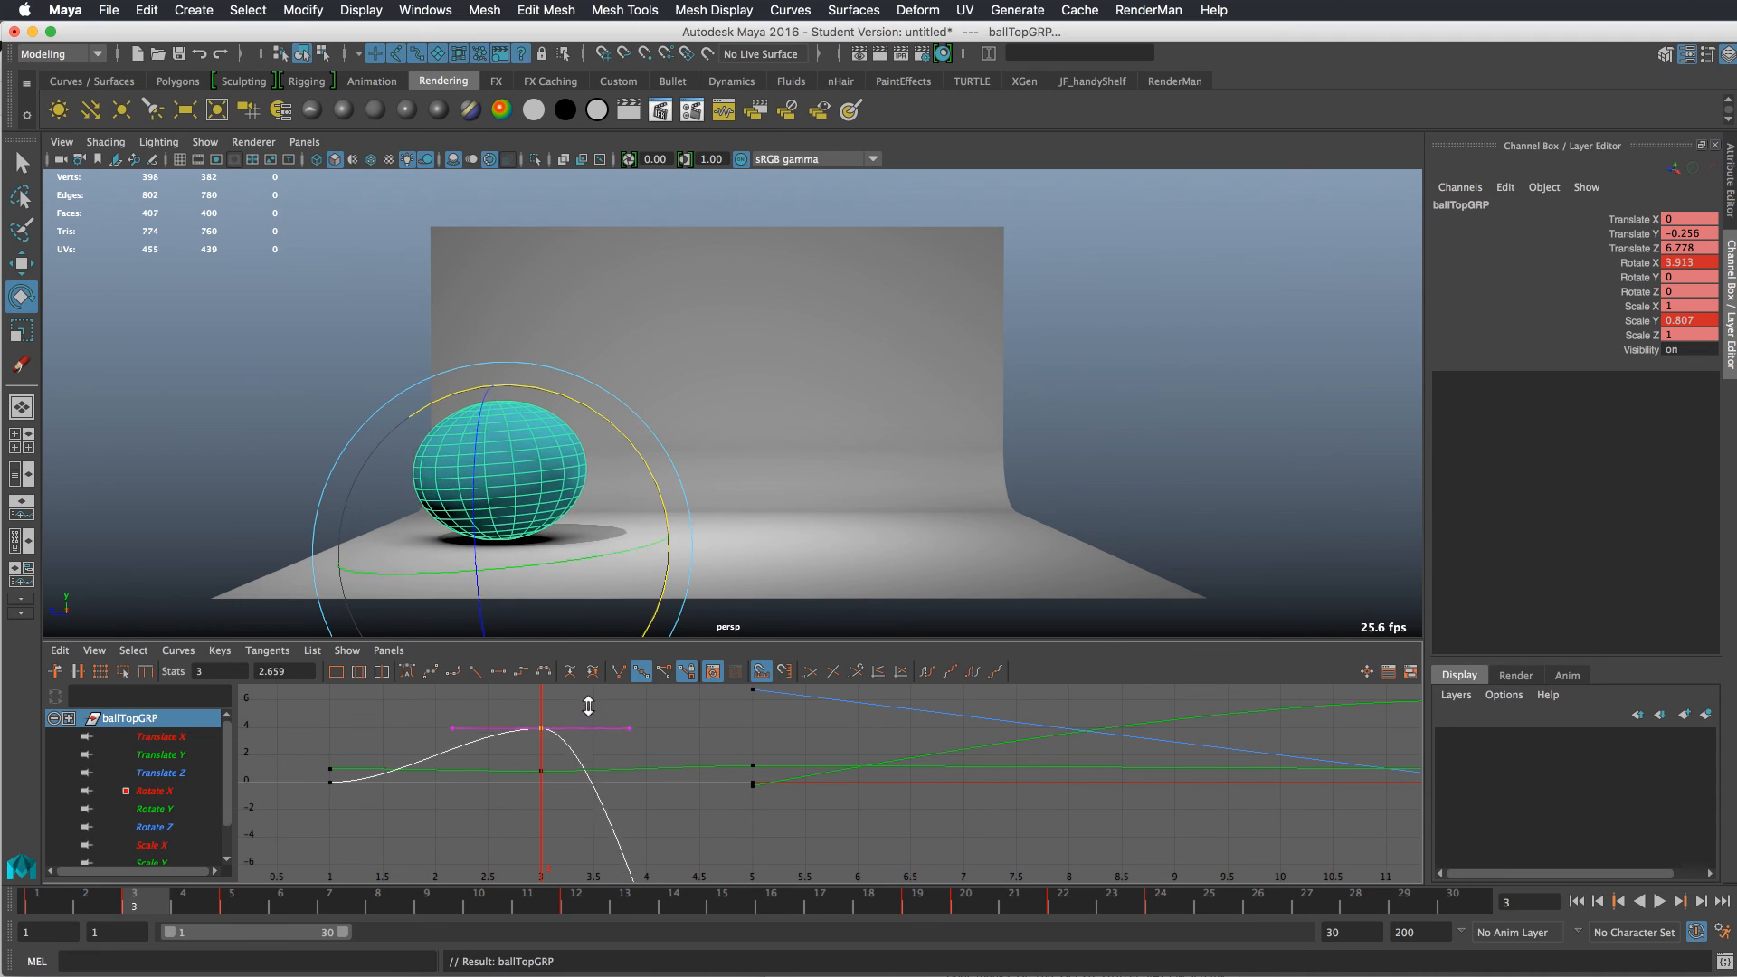
pyautogui.moveTo(542, 727); pyautogui.dragTo(576, 695)
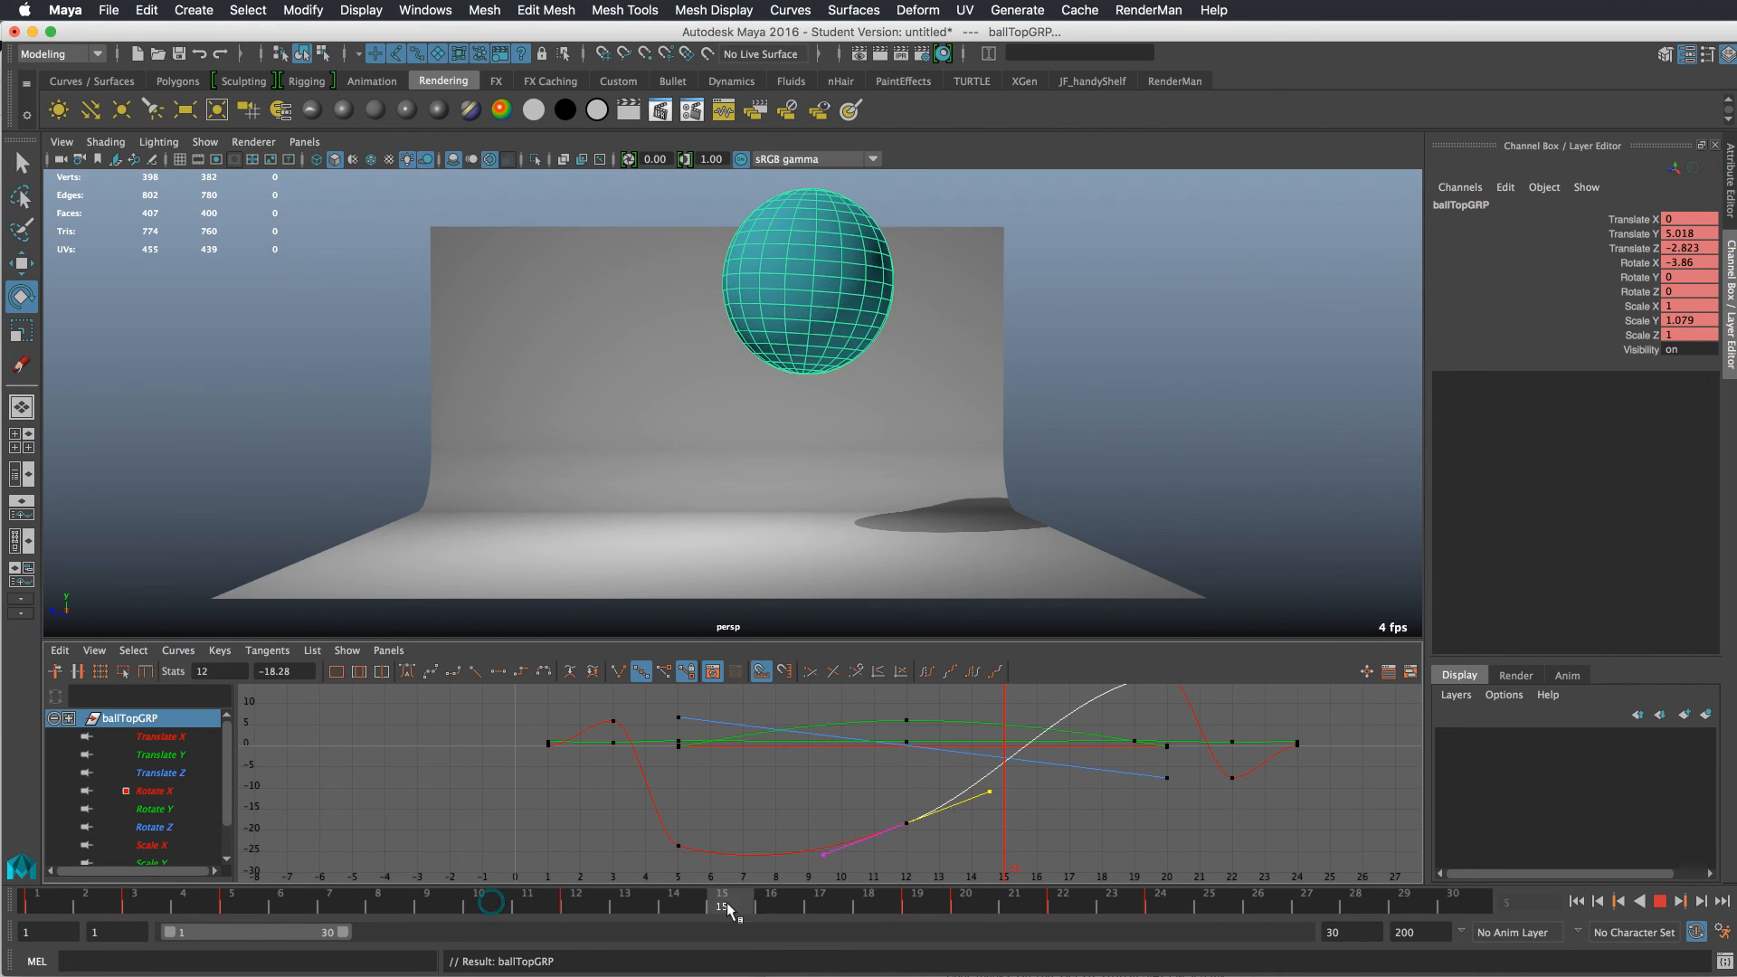
# - Review the jump, then shift the Rotate X anticipation tilt to frame 2 and smooth the landing wobble tangent
pyautogui.moveTo(728, 905); pyautogui.dragTo(1069, 905)
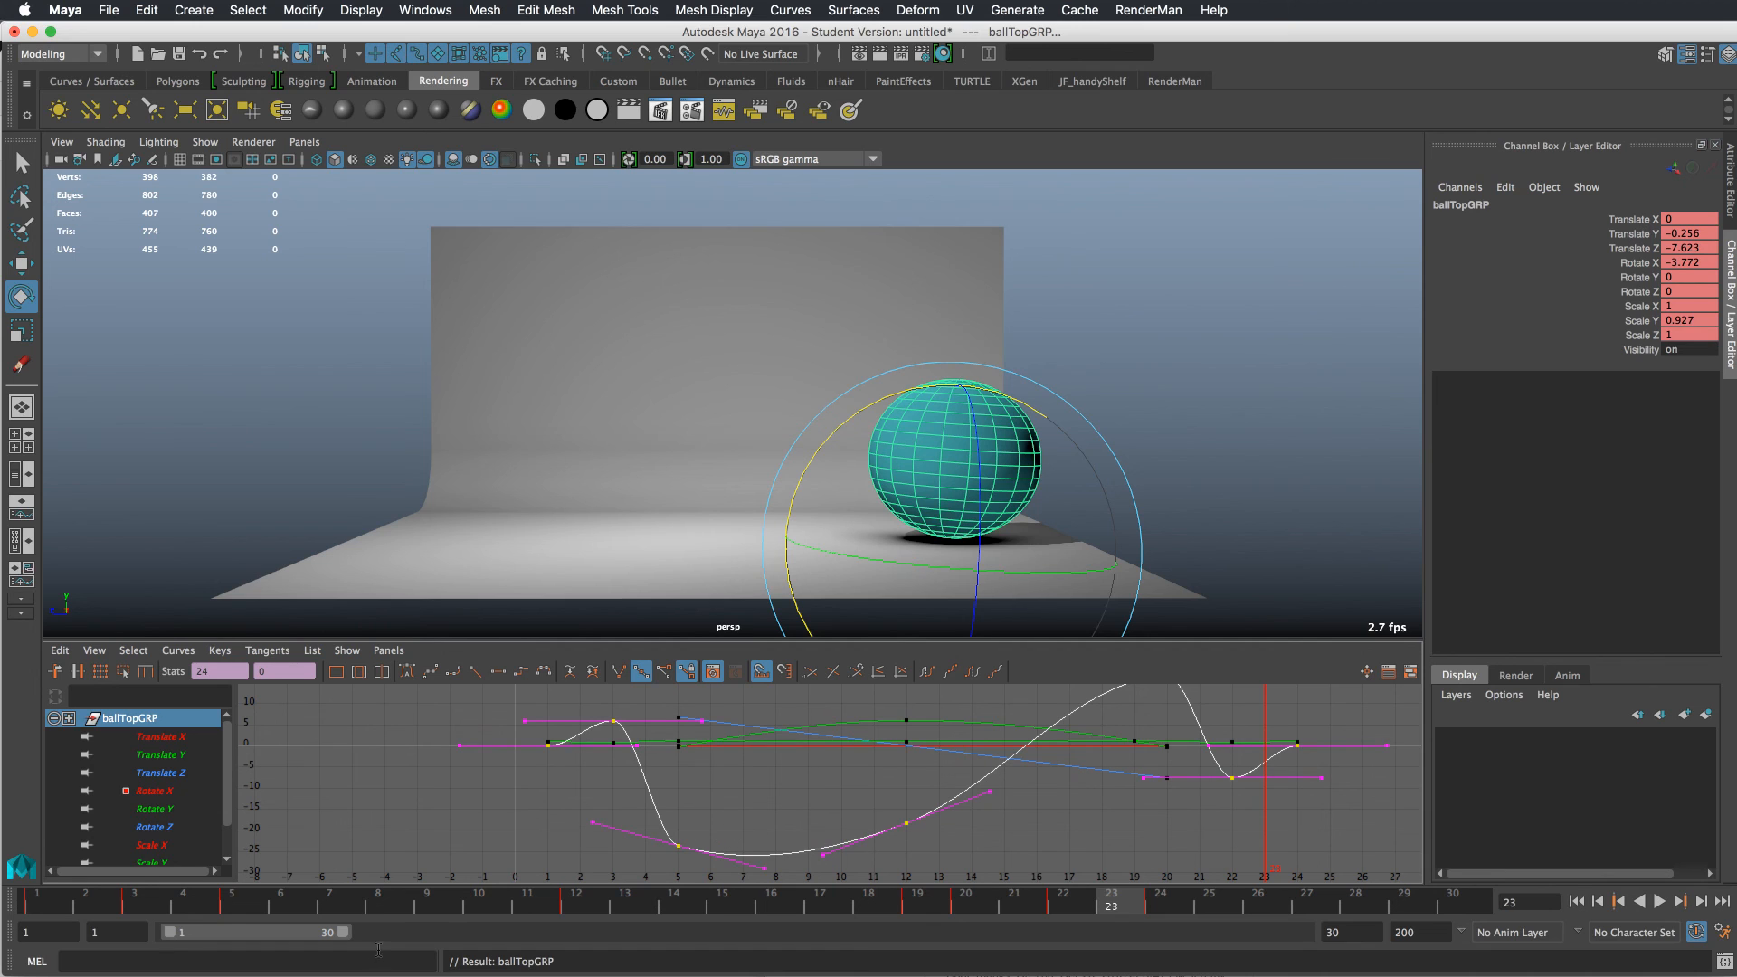
pyautogui.click(138, 898)
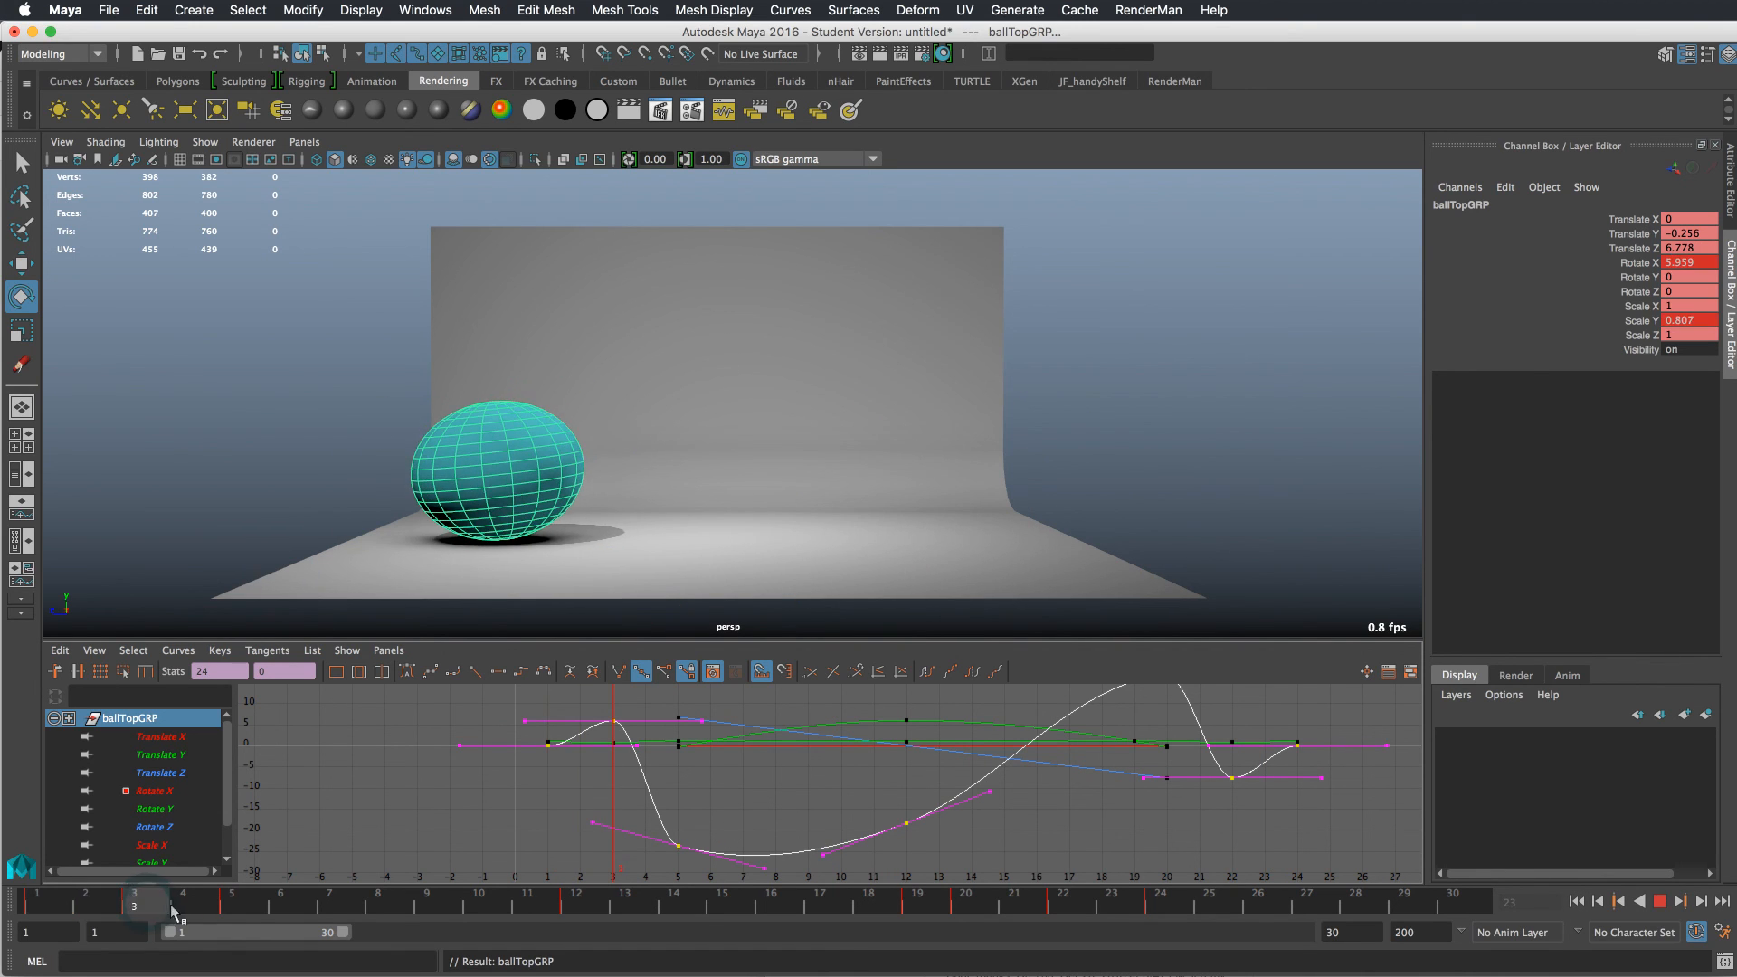
pyautogui.click(172, 909)
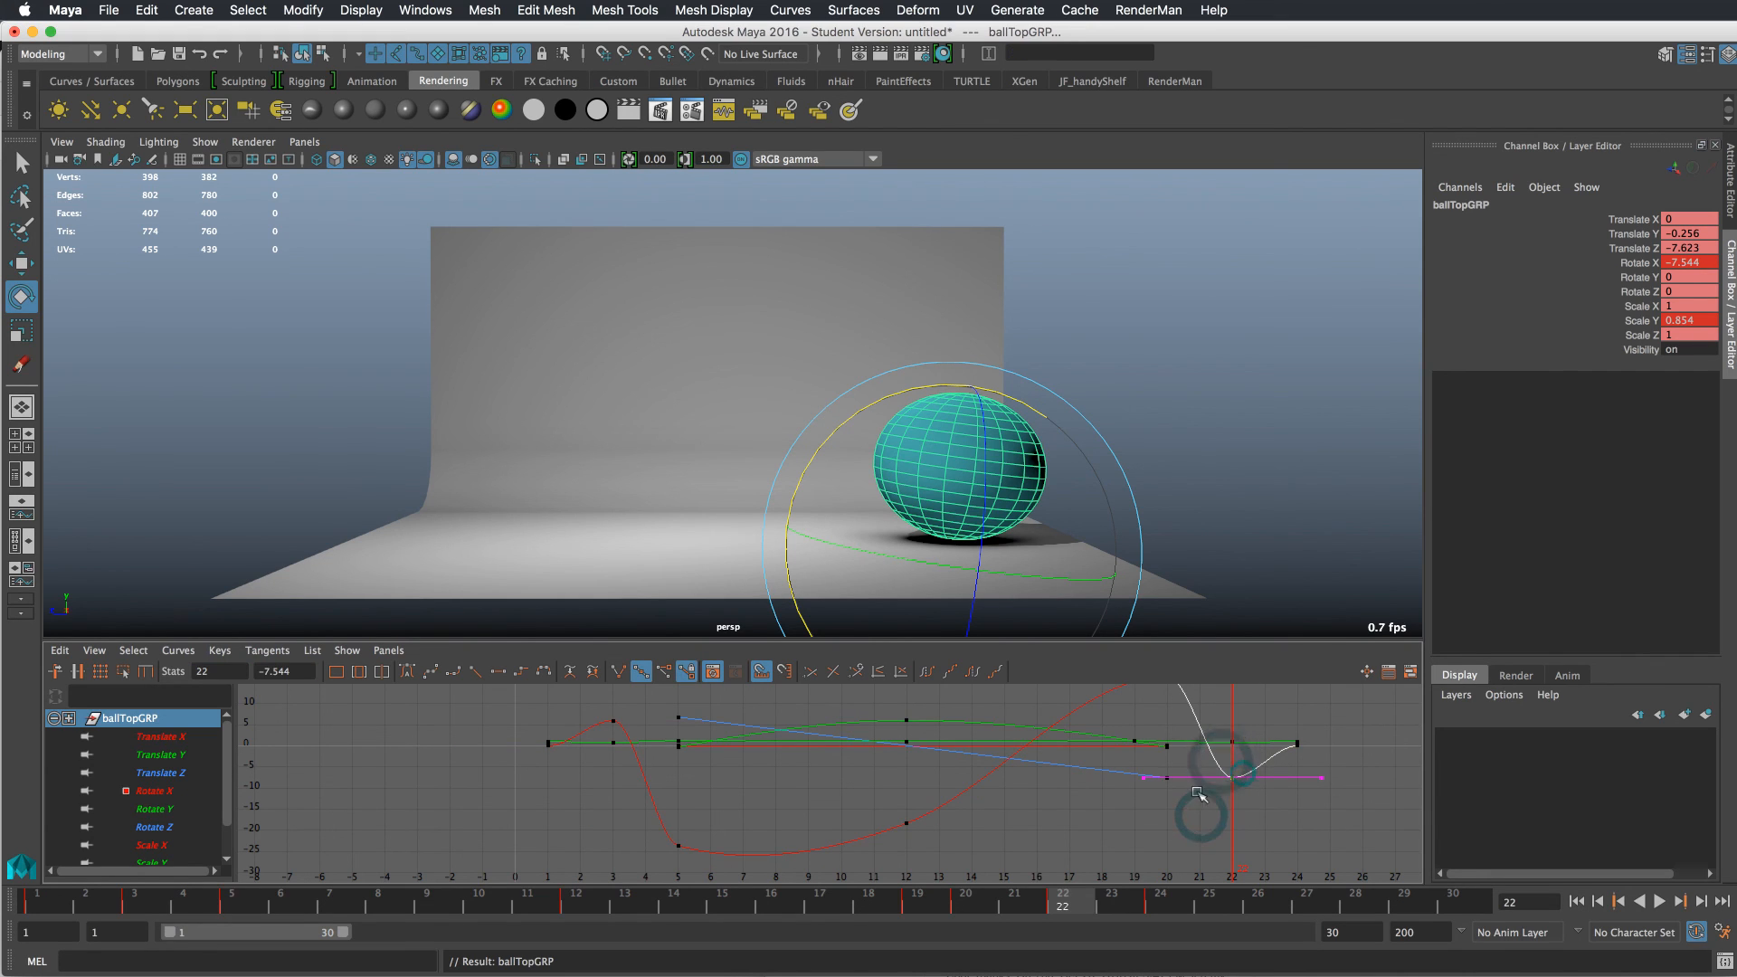
pyautogui.moveTo(1197, 793); pyautogui.dragTo(1242, 797)
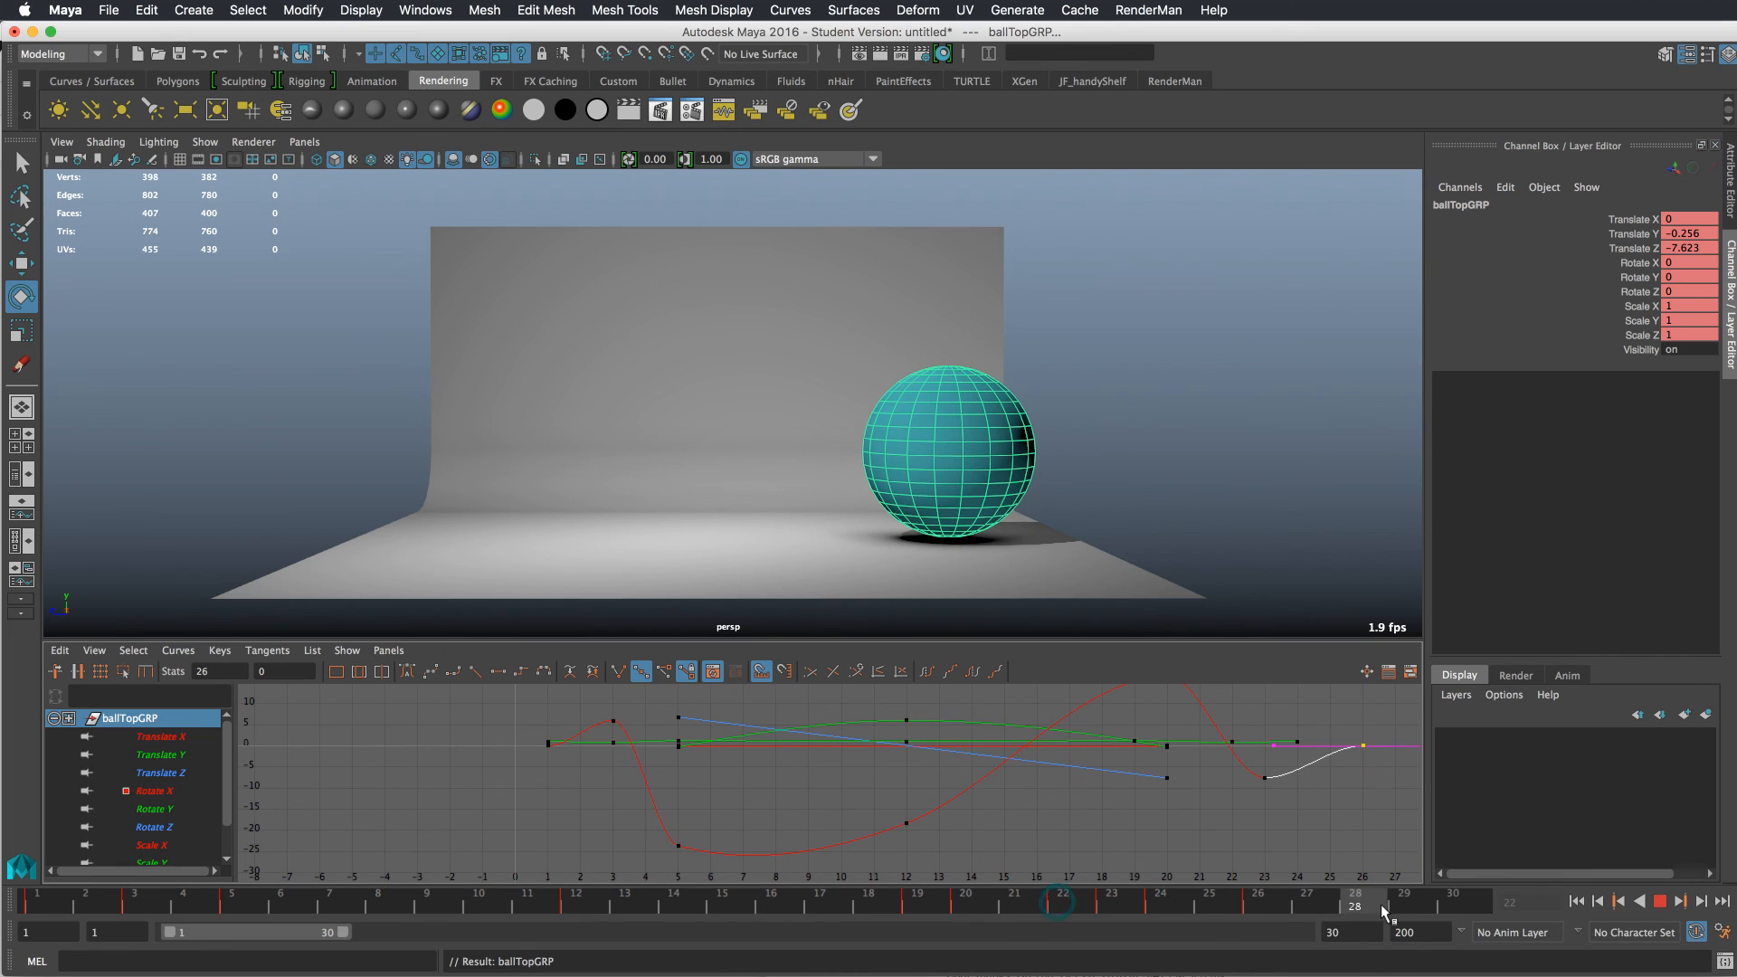
# - Add later Rotate X settle keys so the wobble dies out around frame 28, then play back
pyautogui.click(177, 905)
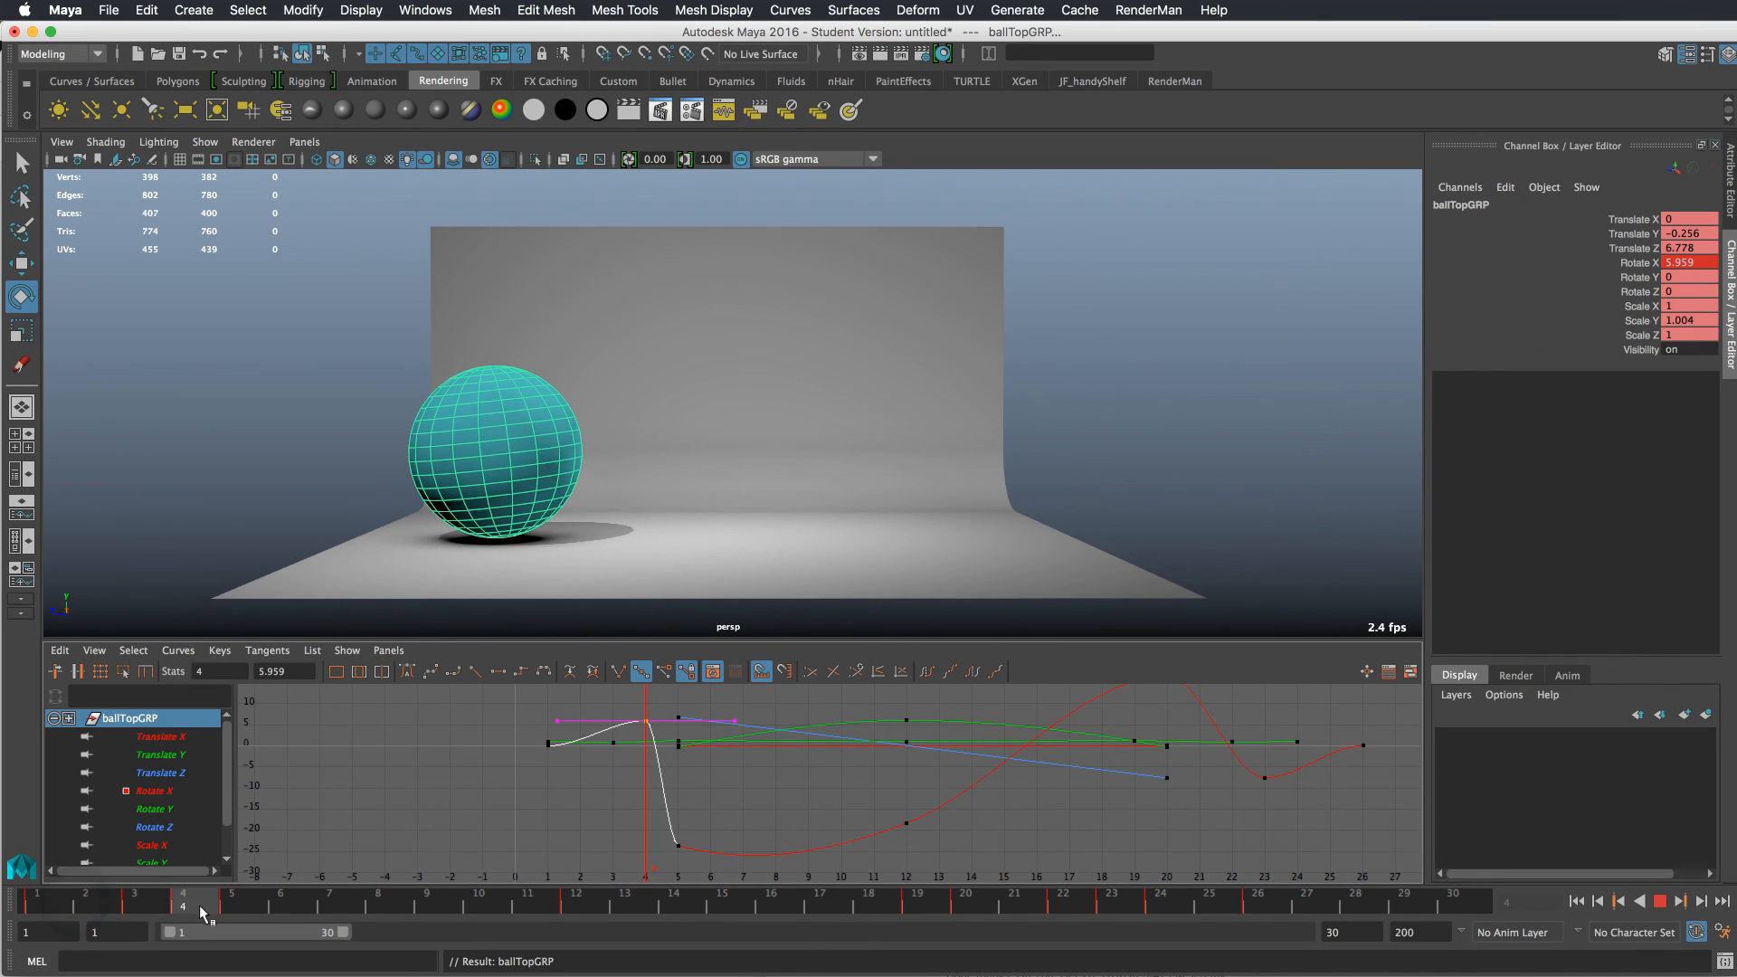
pyautogui.click(138, 910)
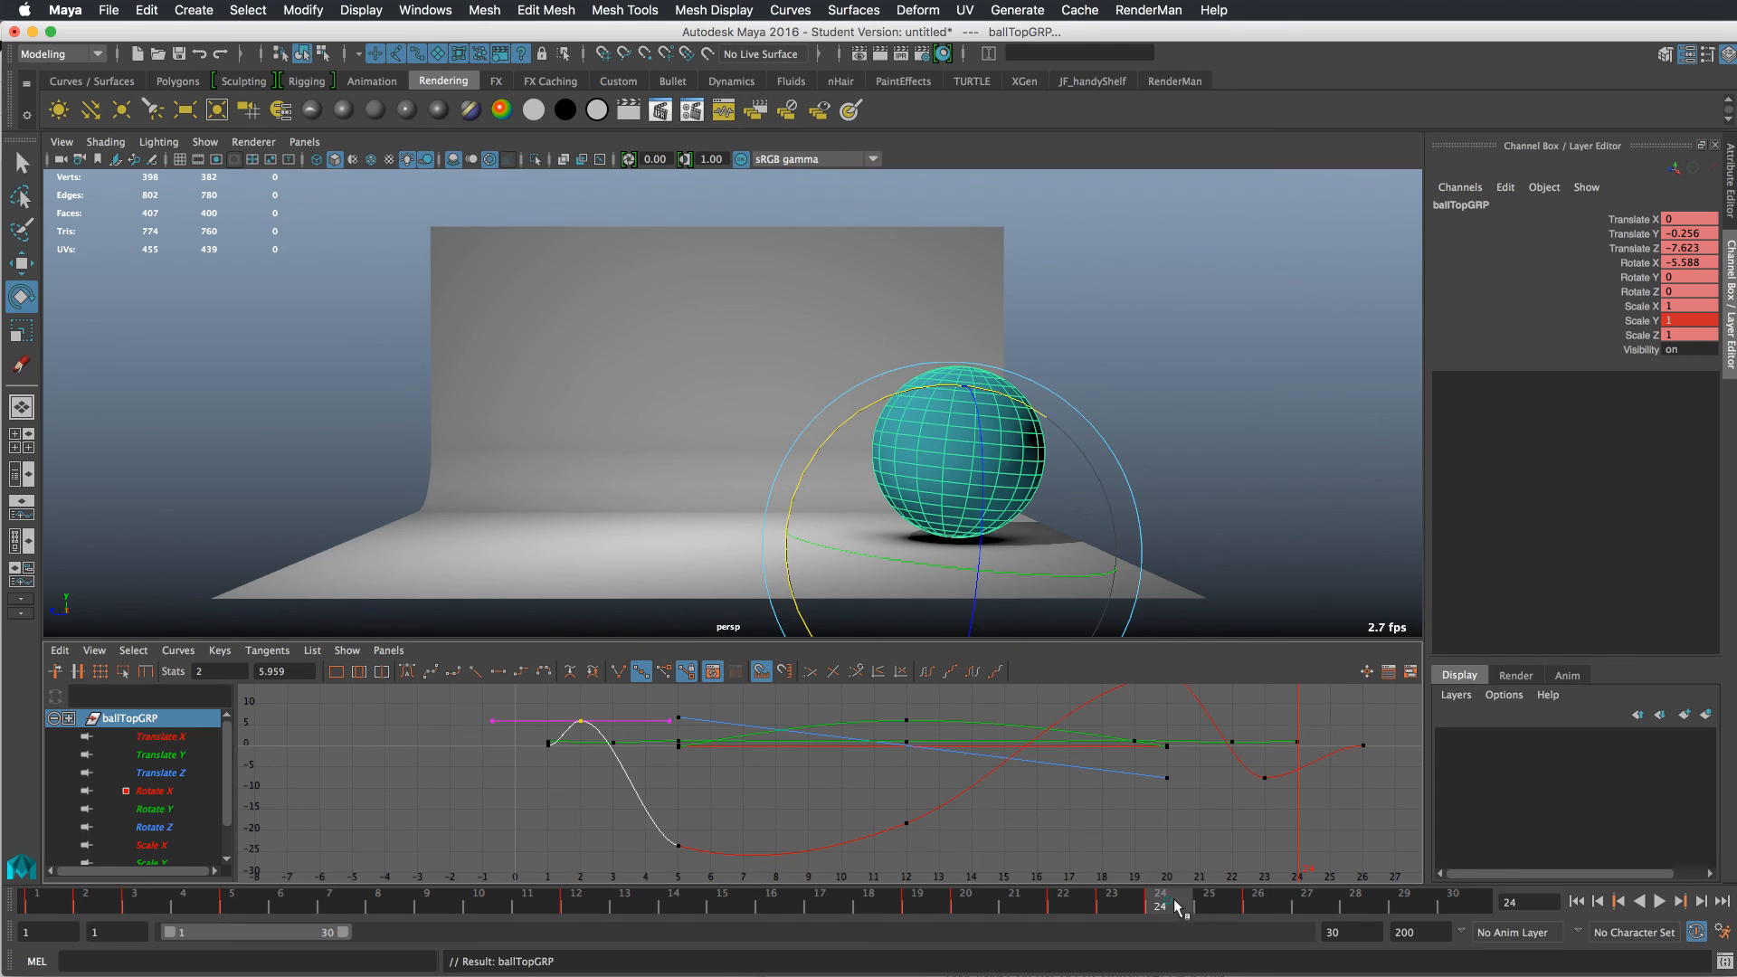
pyautogui.click(1113, 905)
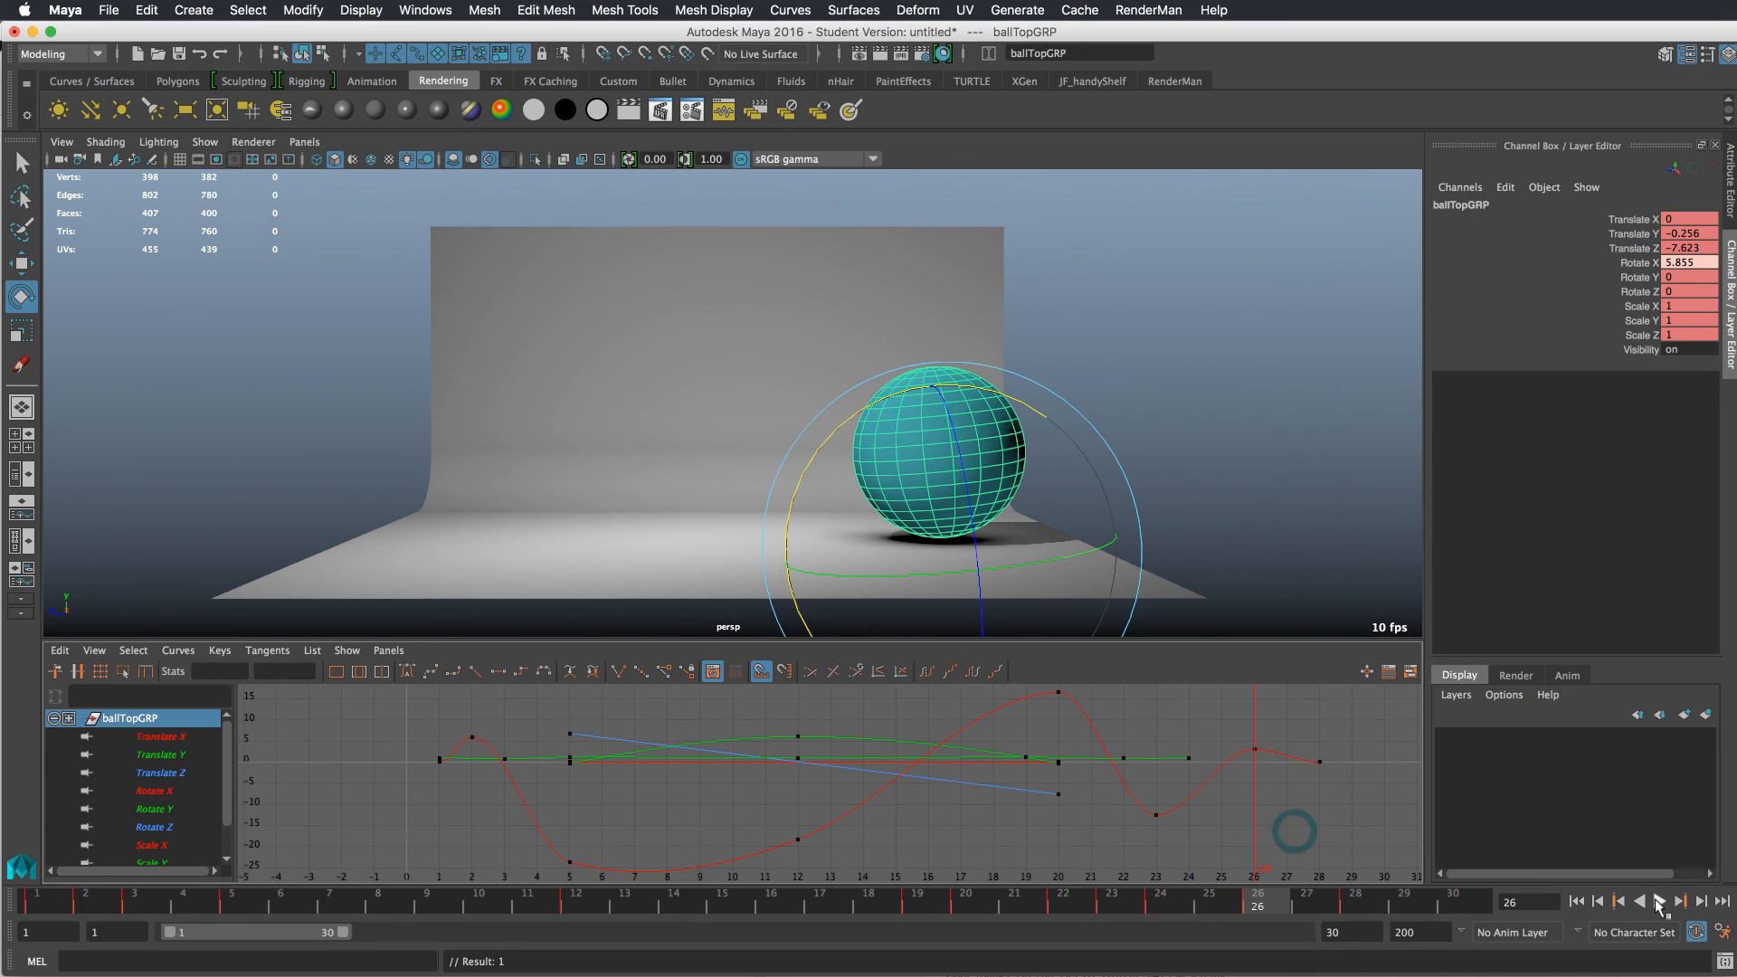
pyautogui.click(1661, 904)
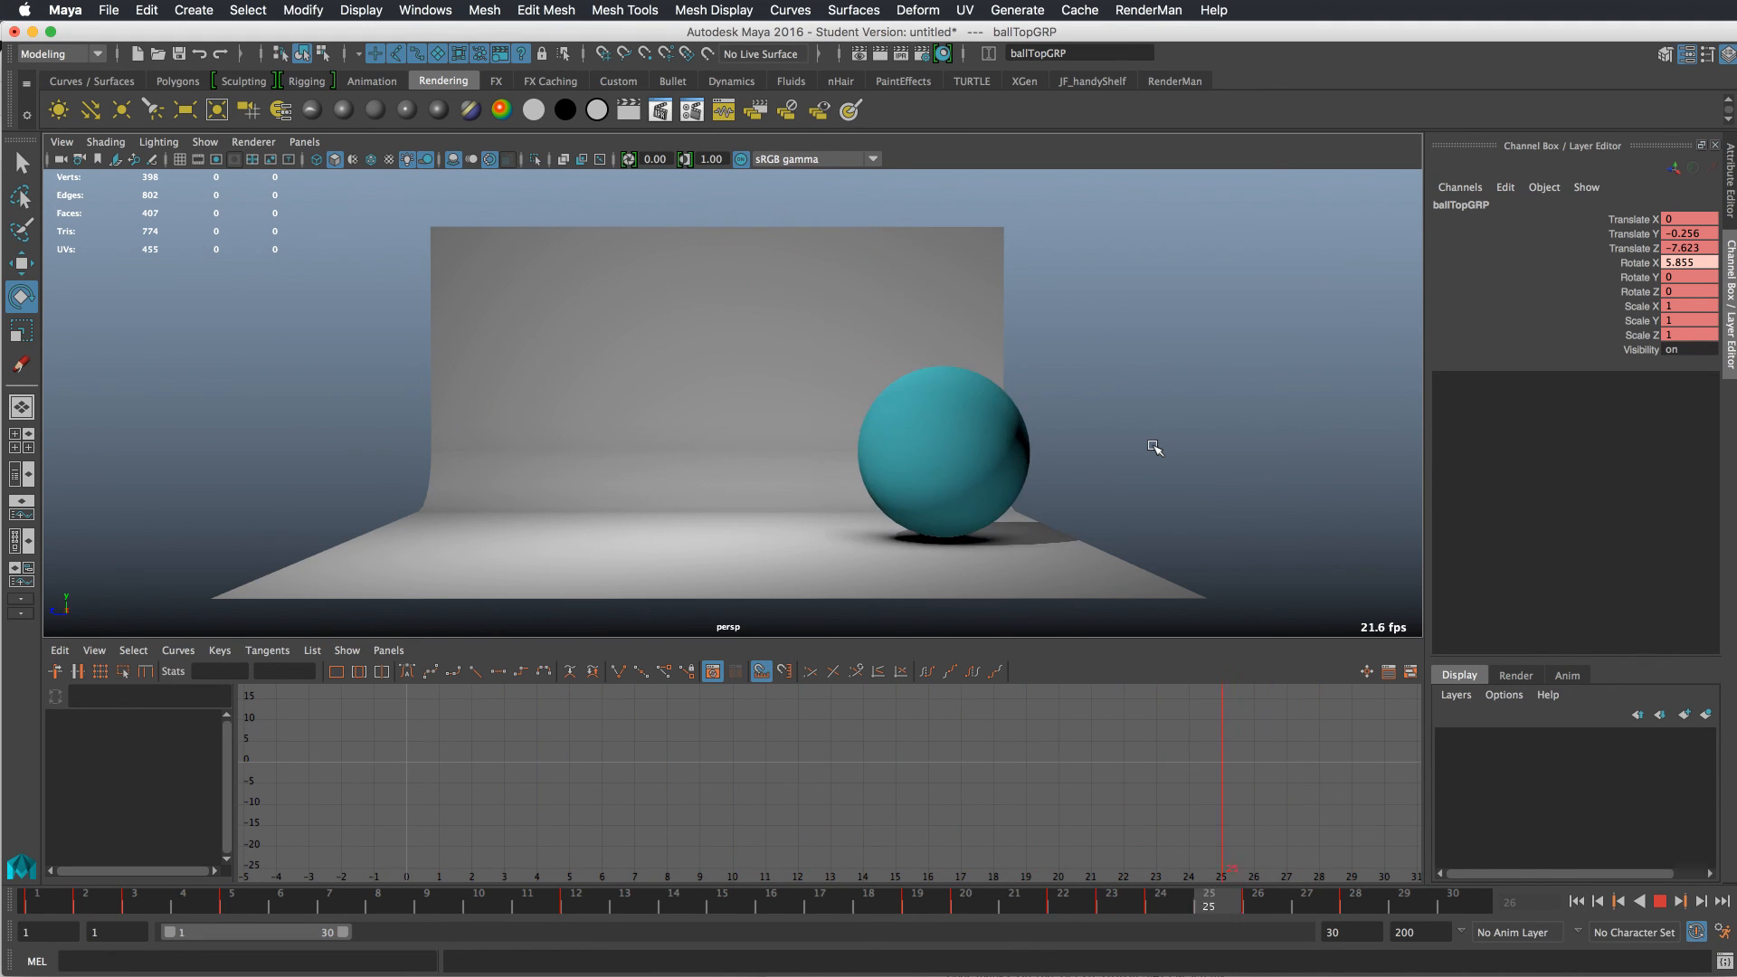
pyautogui.click(798, 894)
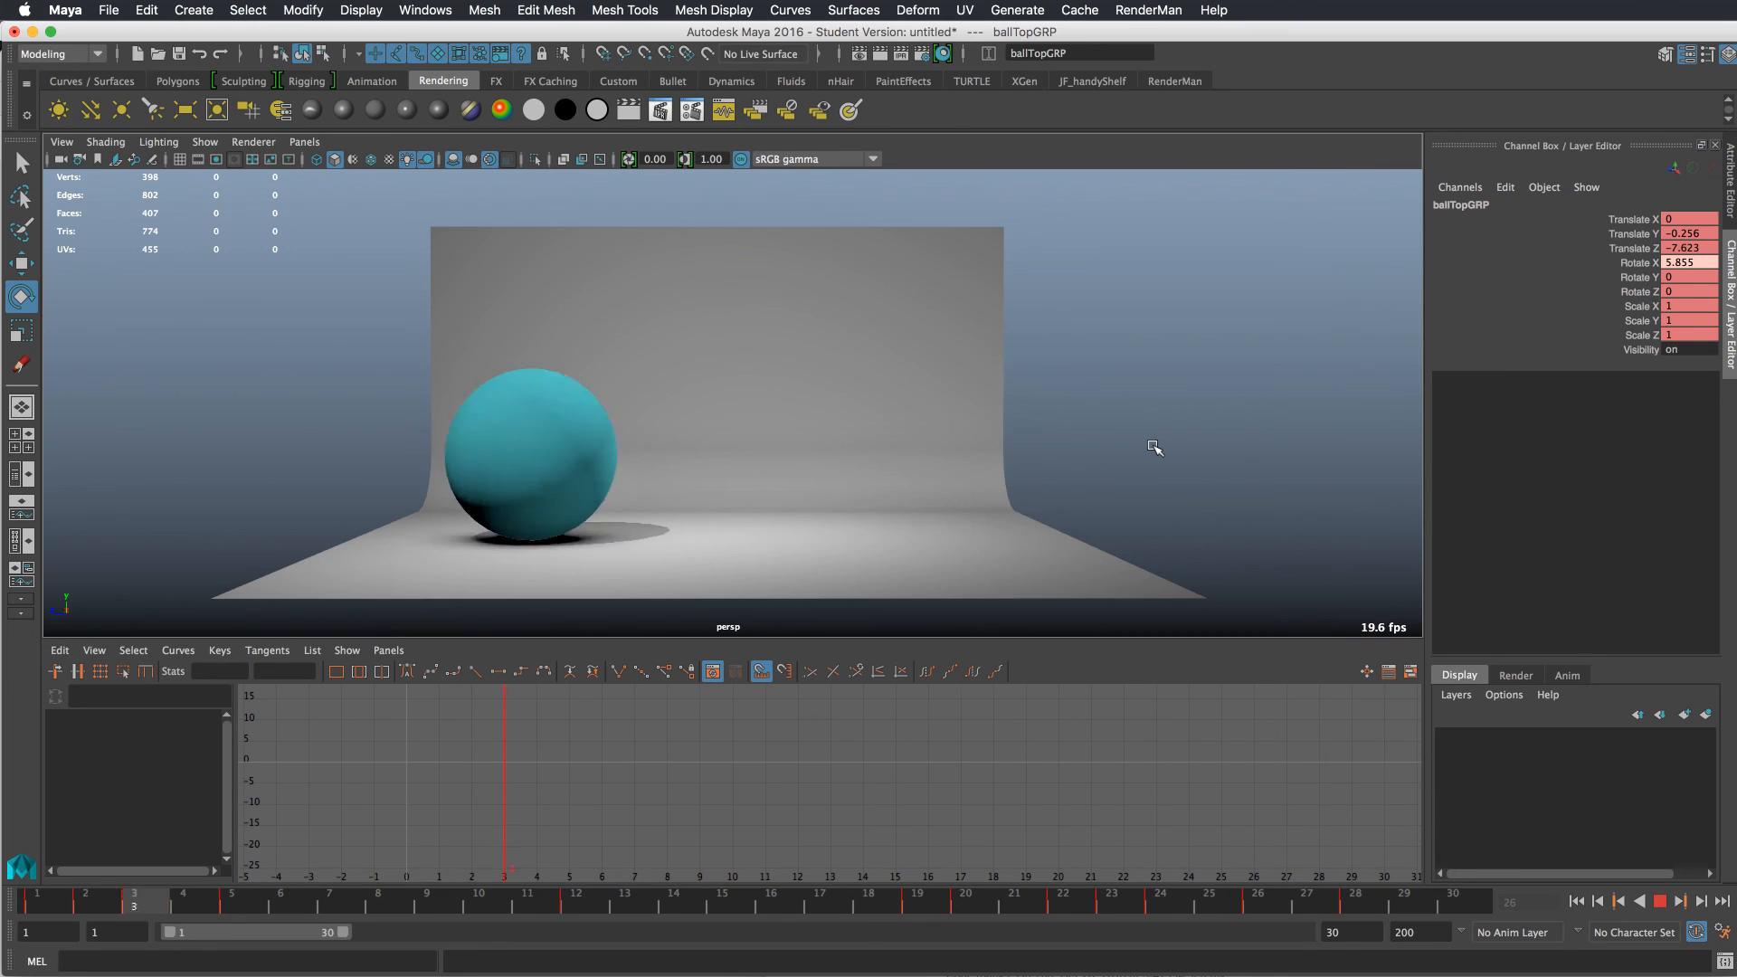
pyautogui.moveTo(507, 892); pyautogui.dragTo(1089, 893)
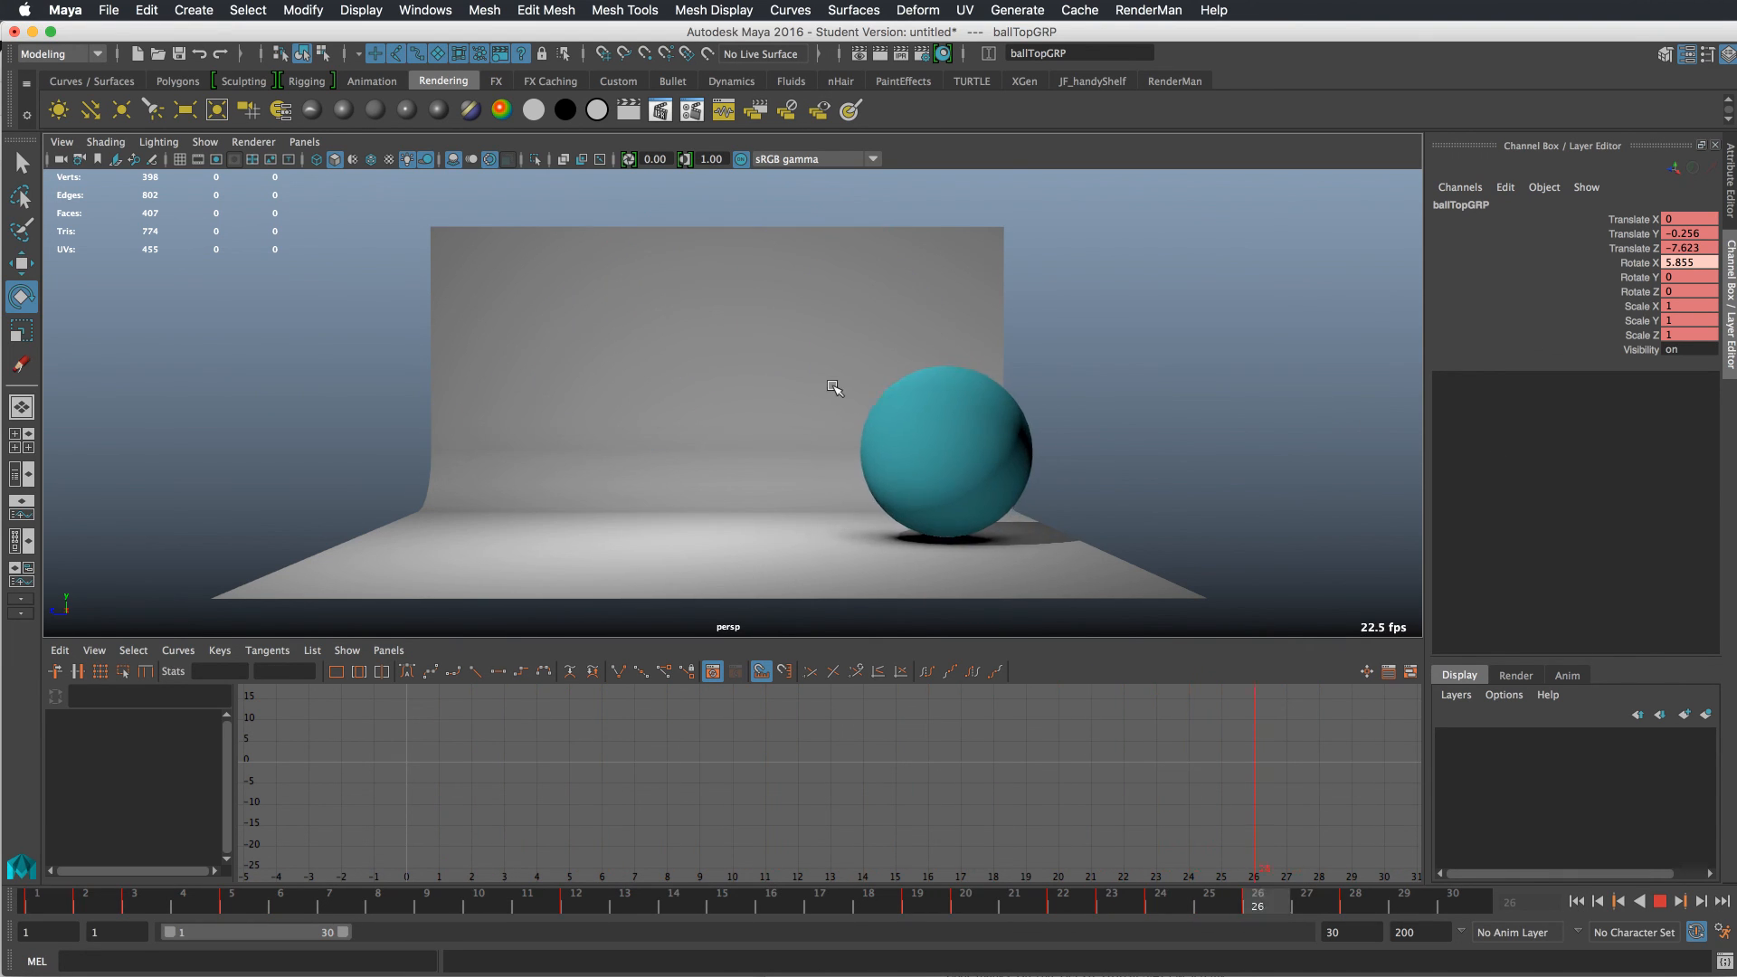
pyautogui.click(525, 905)
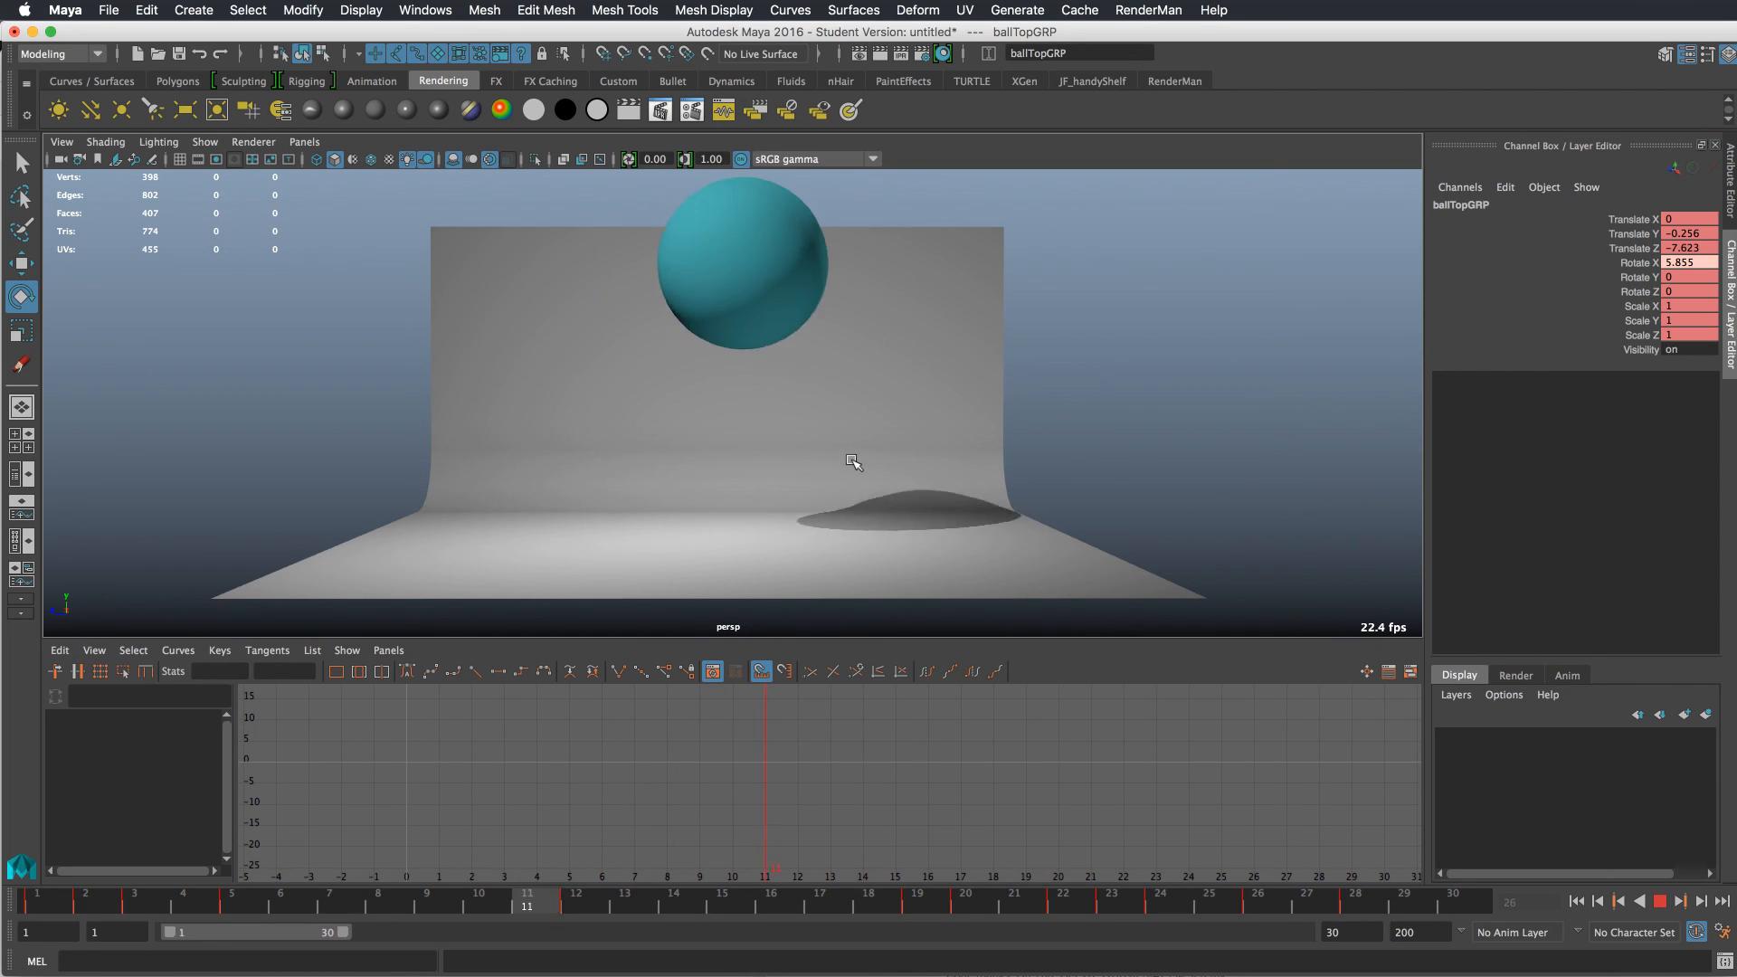